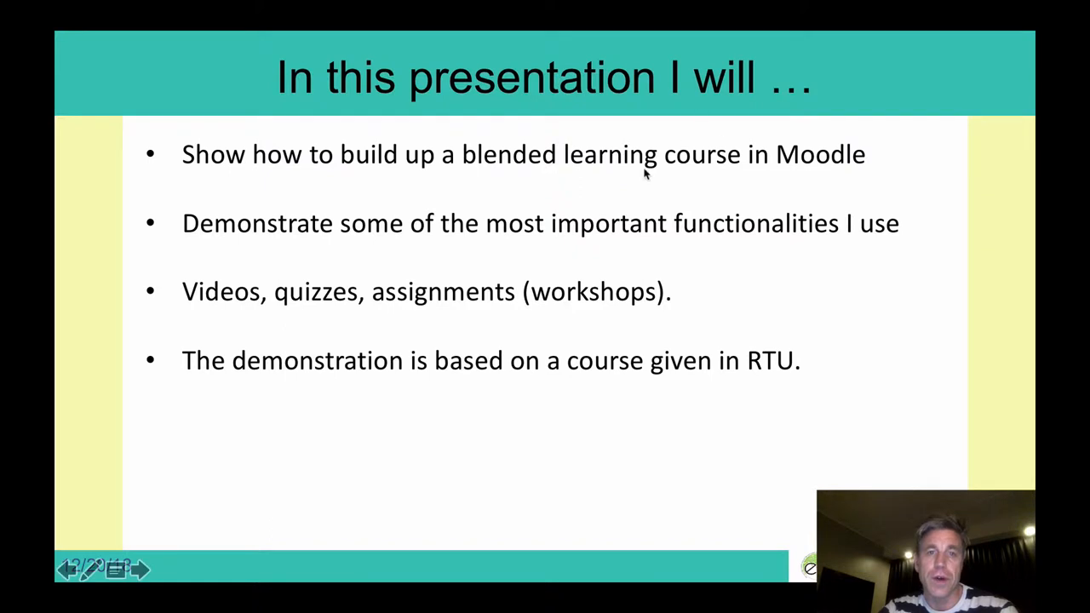
mouse_move(775, 175)
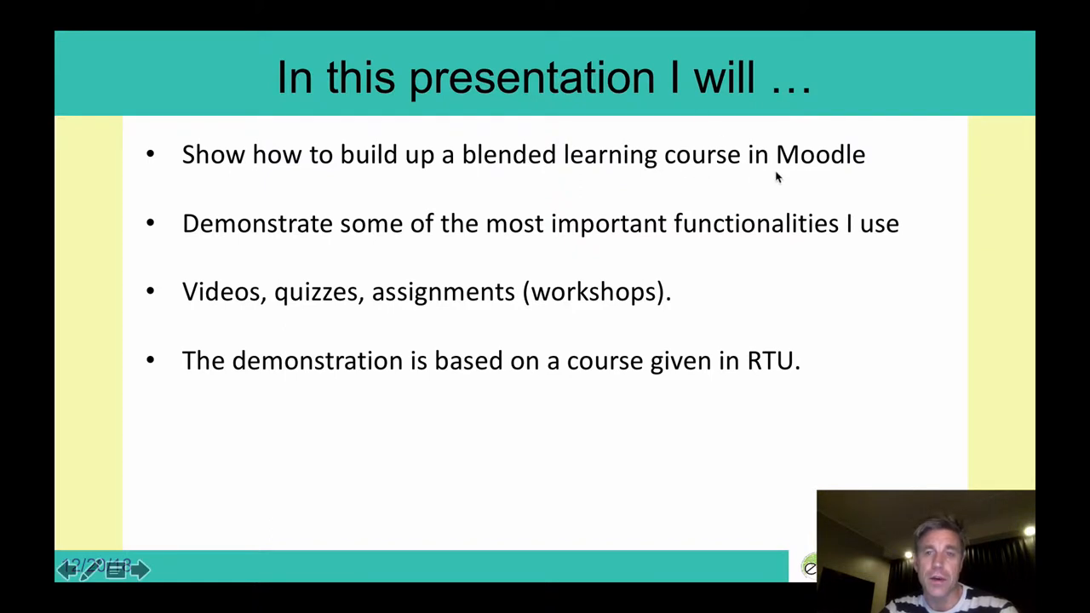
mouse_move(803, 263)
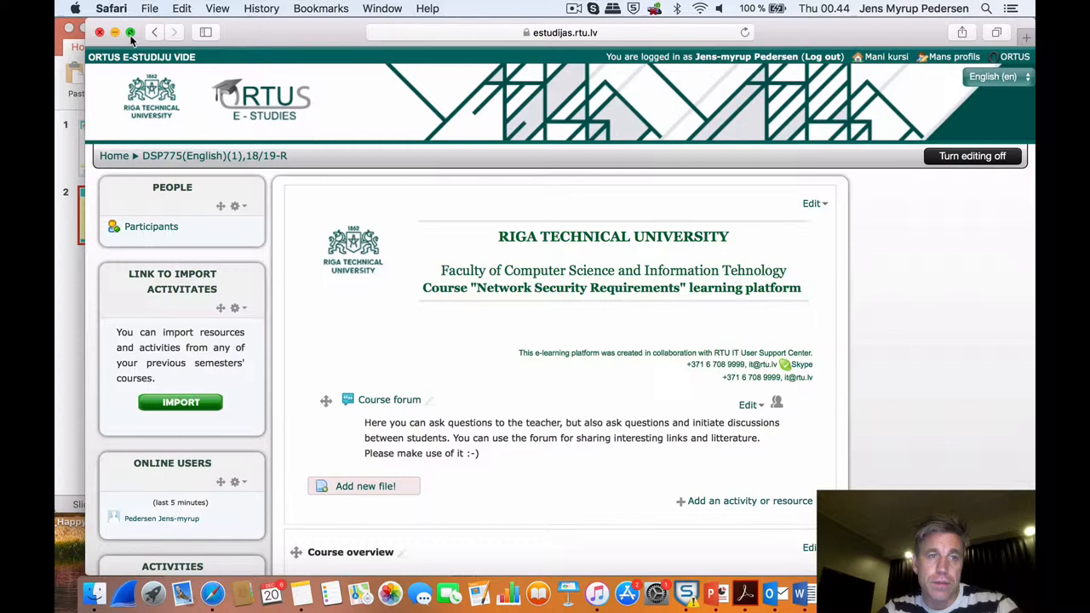
Step: Expand the course page full screen and scroll from the welcome through Theme 1 and 2 to Examination
click(130, 33)
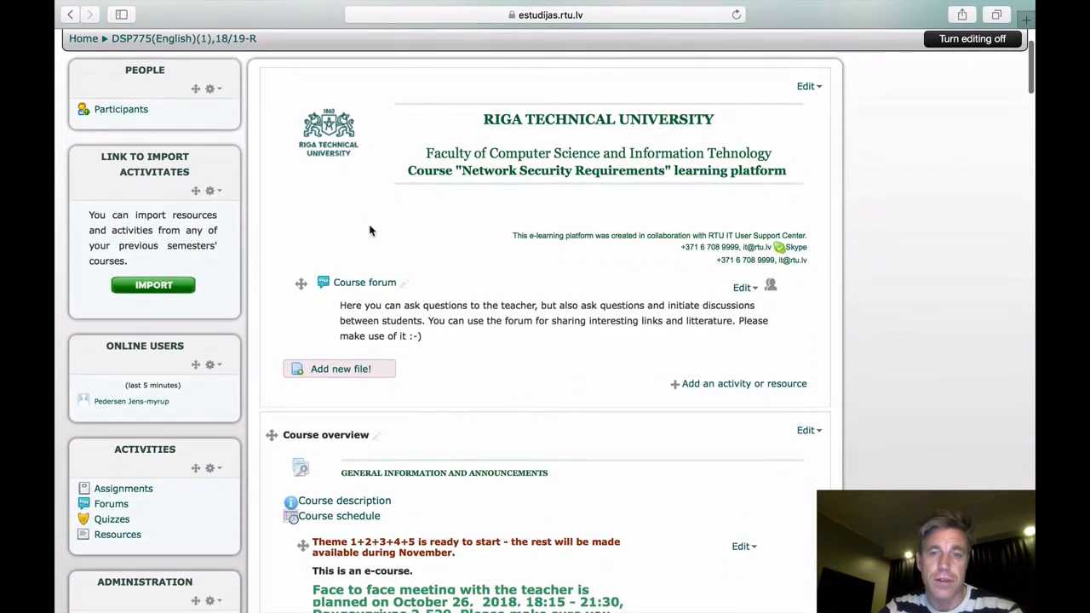
scroll(down, 3)
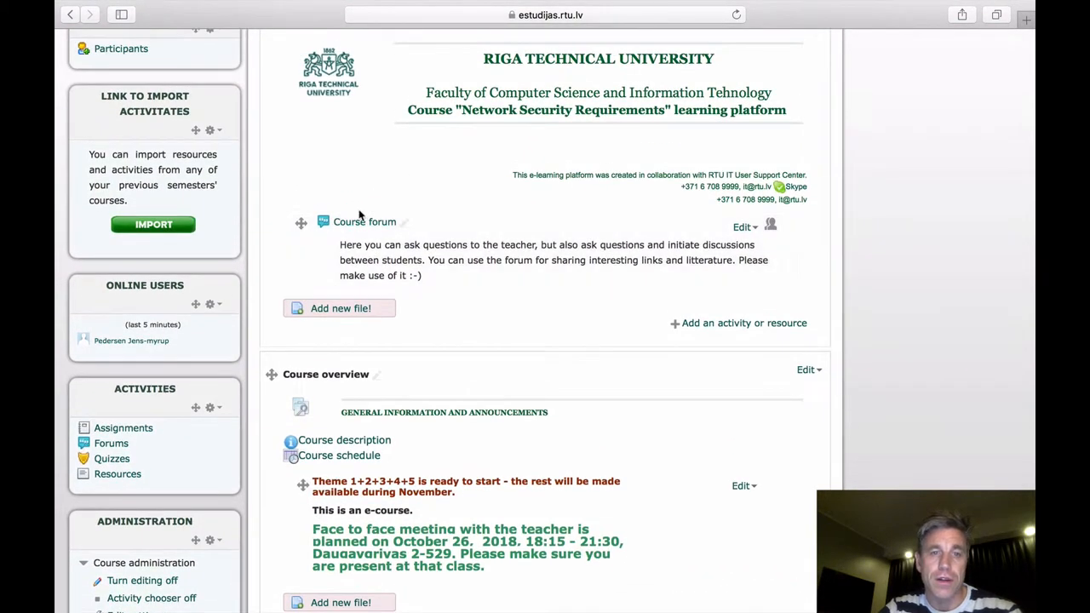
scroll(down, 3)
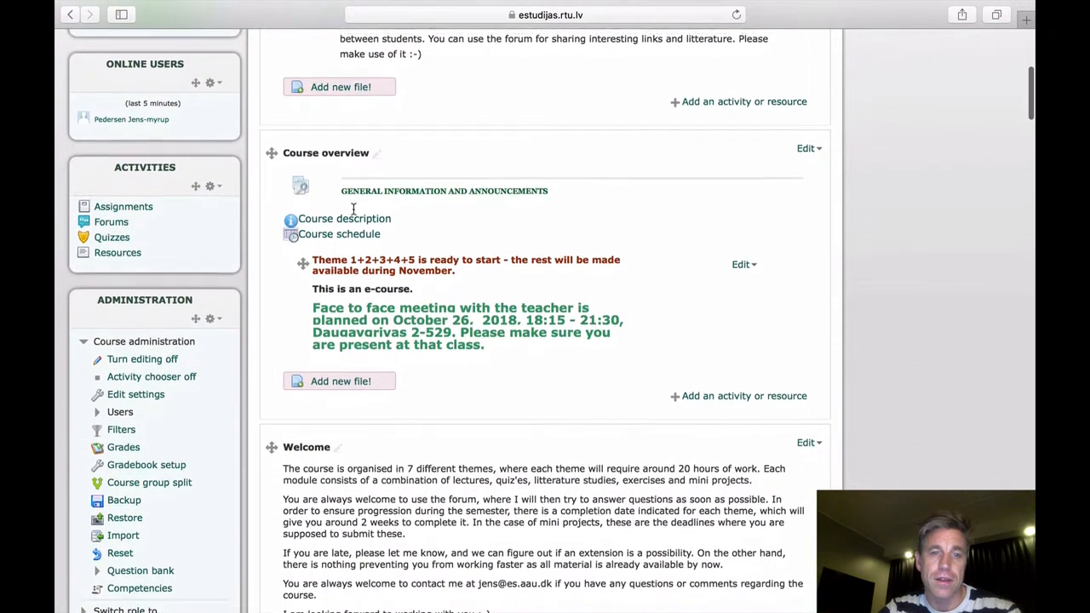
scroll(down, 3)
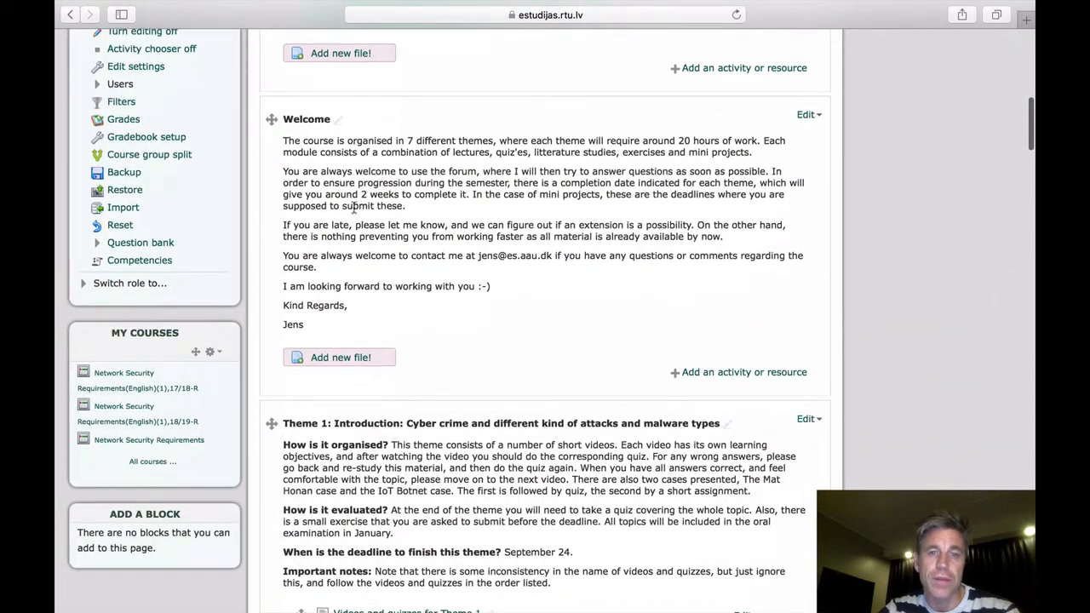
mouse_move(490, 337)
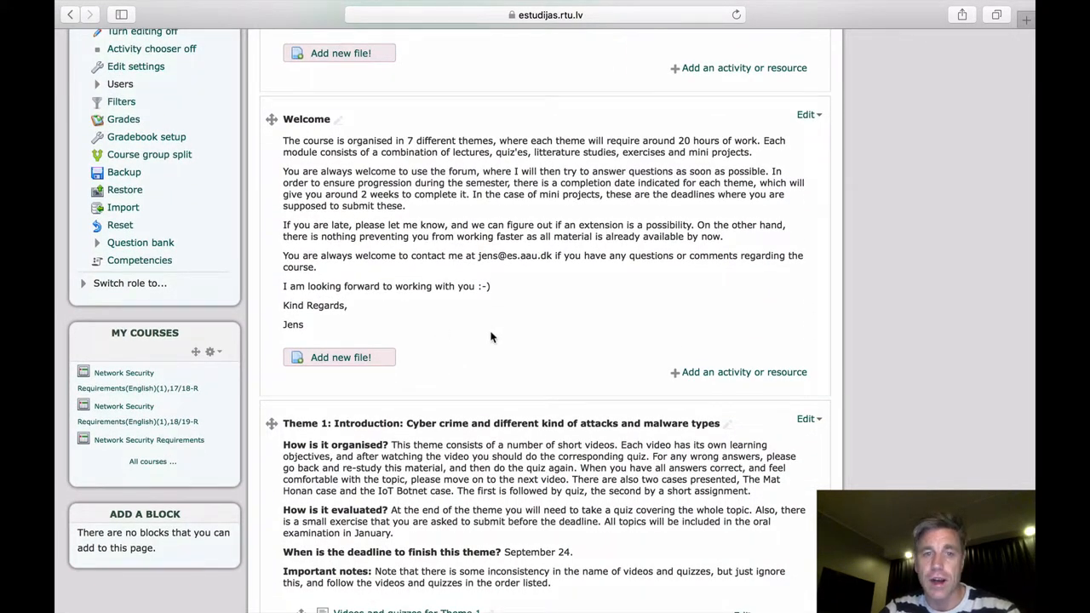
scroll(down, 3)
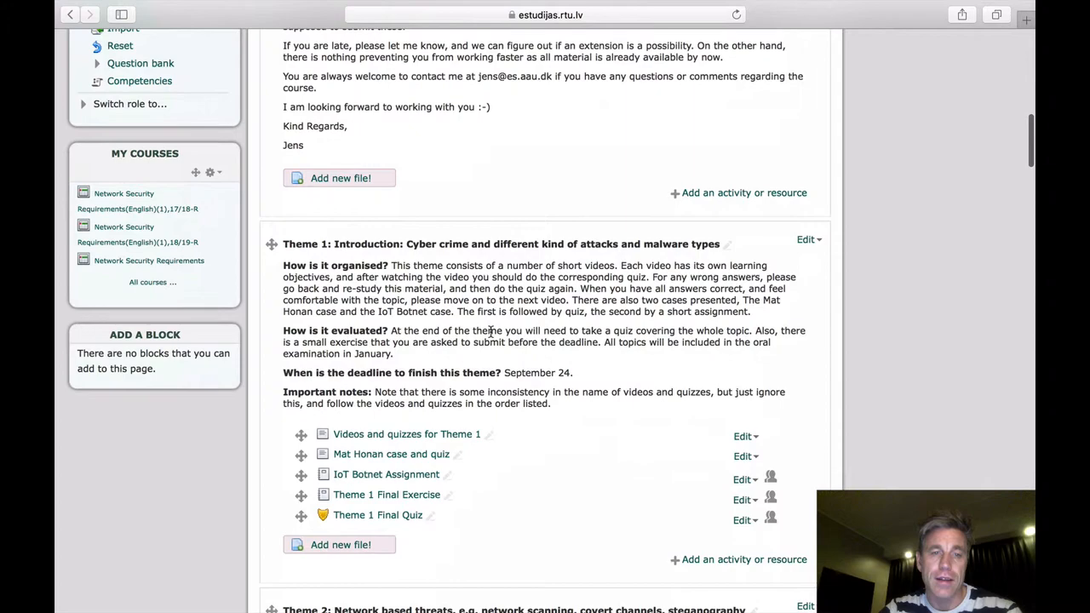
scroll(down, 3)
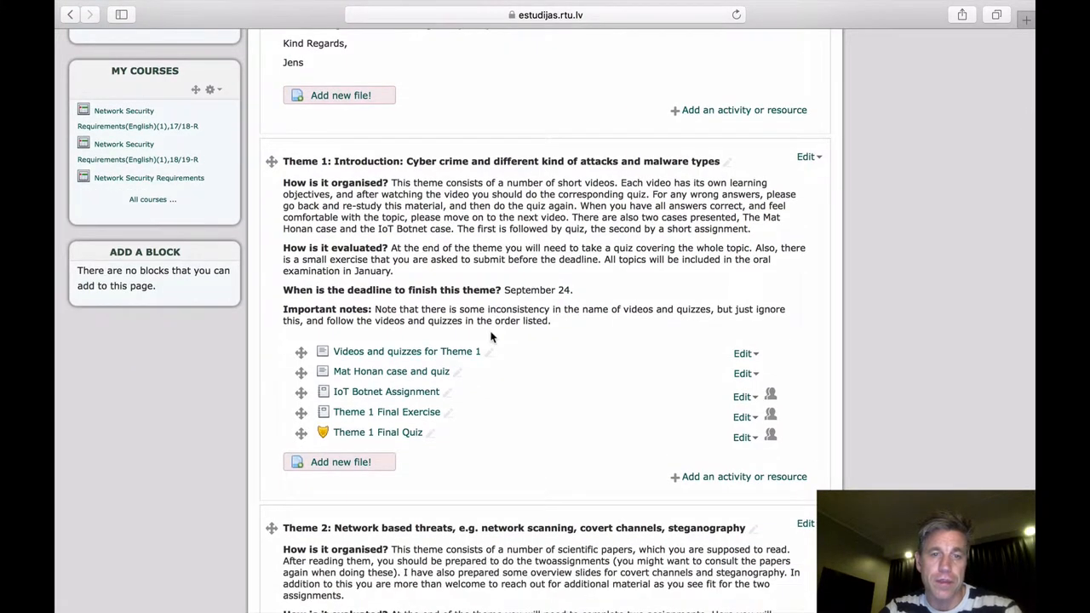
scroll(down, 3)
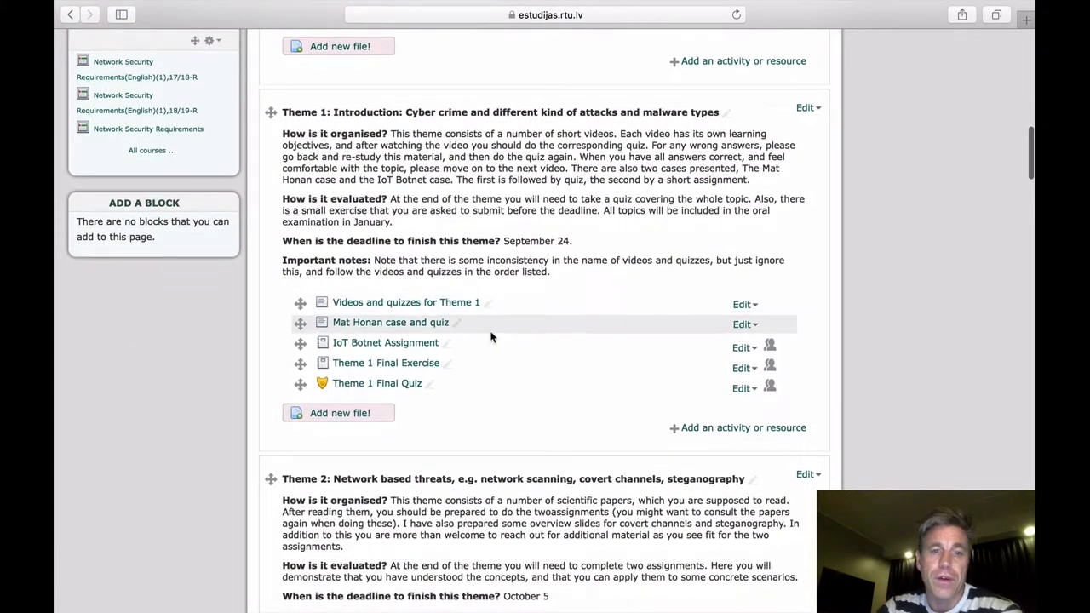
scroll(down, 3)
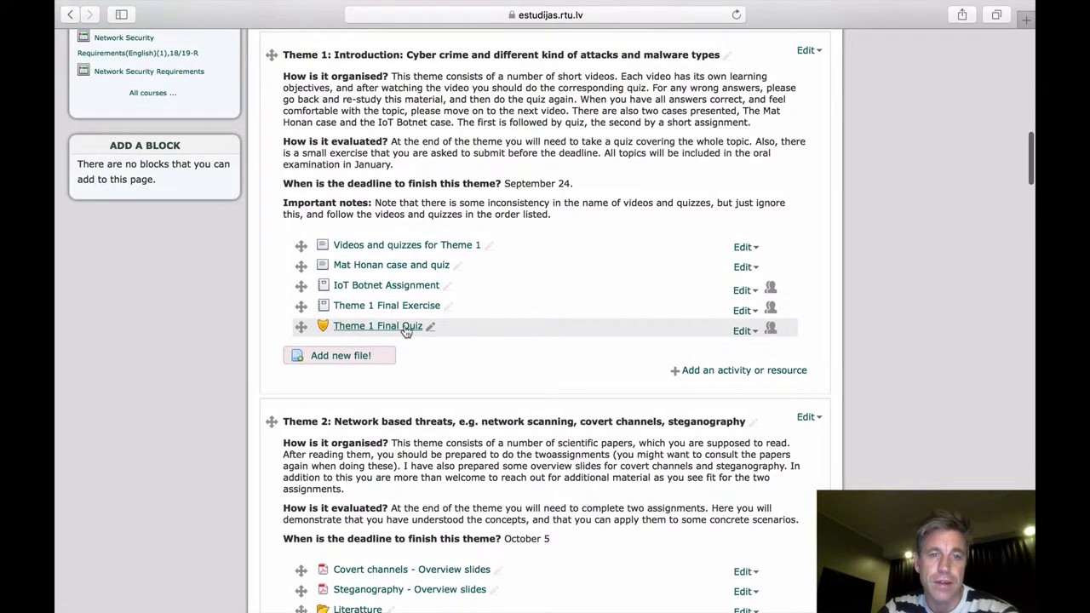
scroll(down, 3)
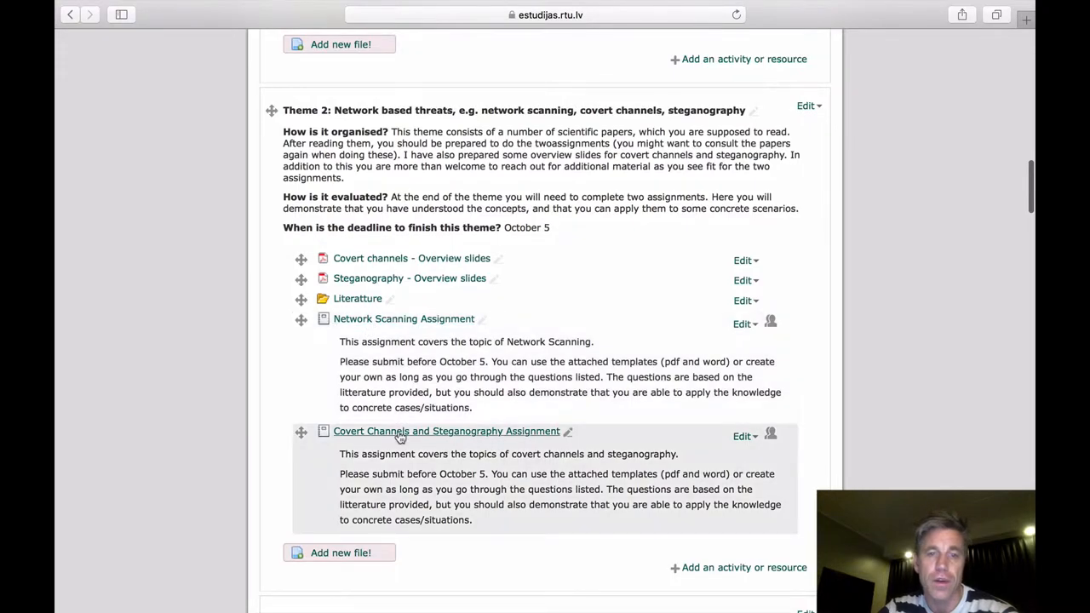
scroll(down, 3)
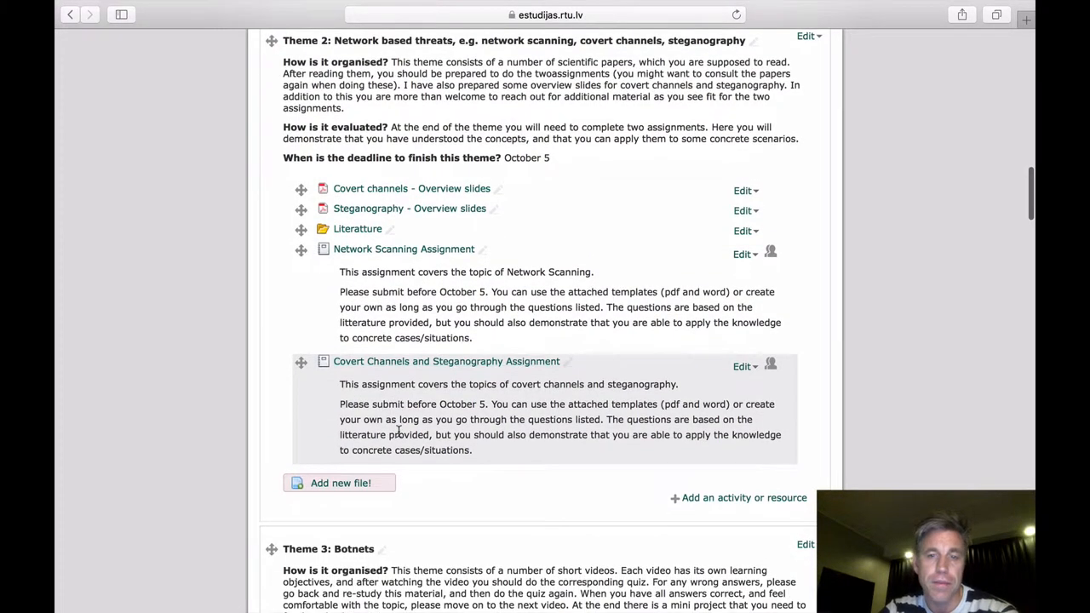
scroll(down, 3)
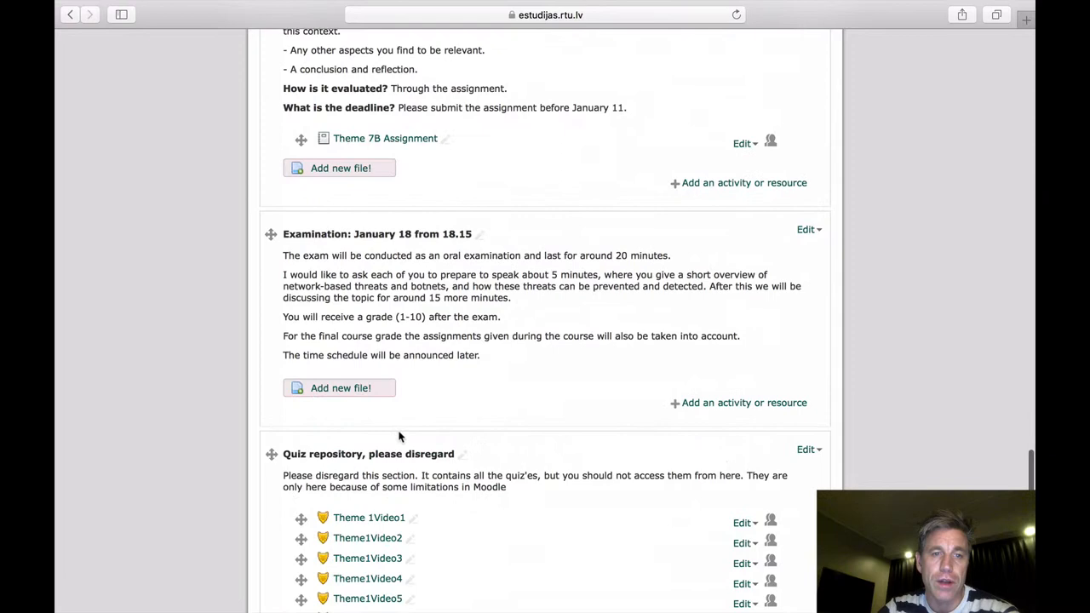
scroll(down, 3)
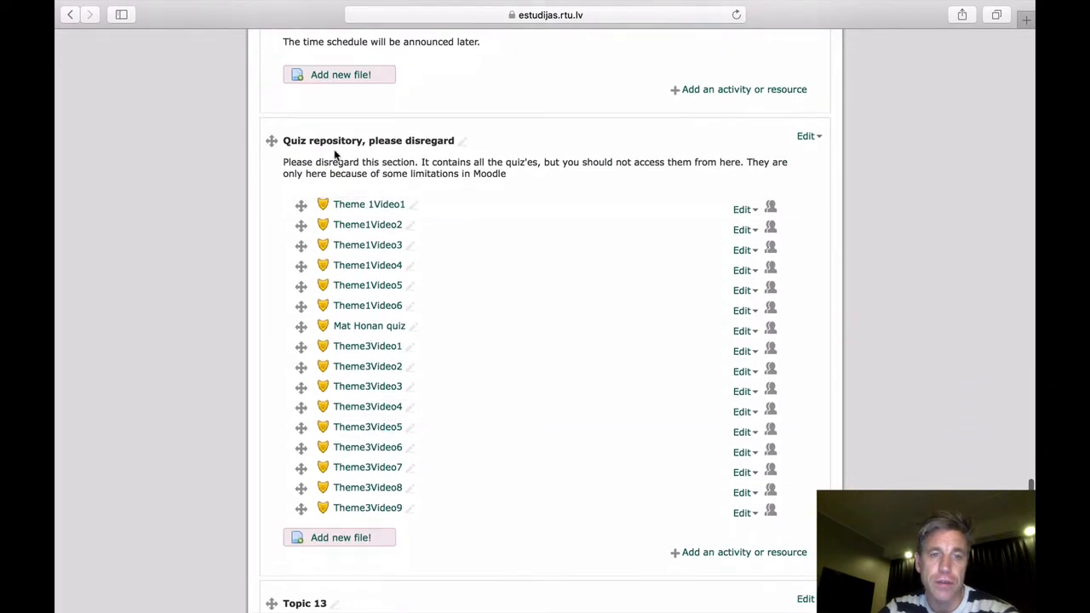
mouse_move(436, 157)
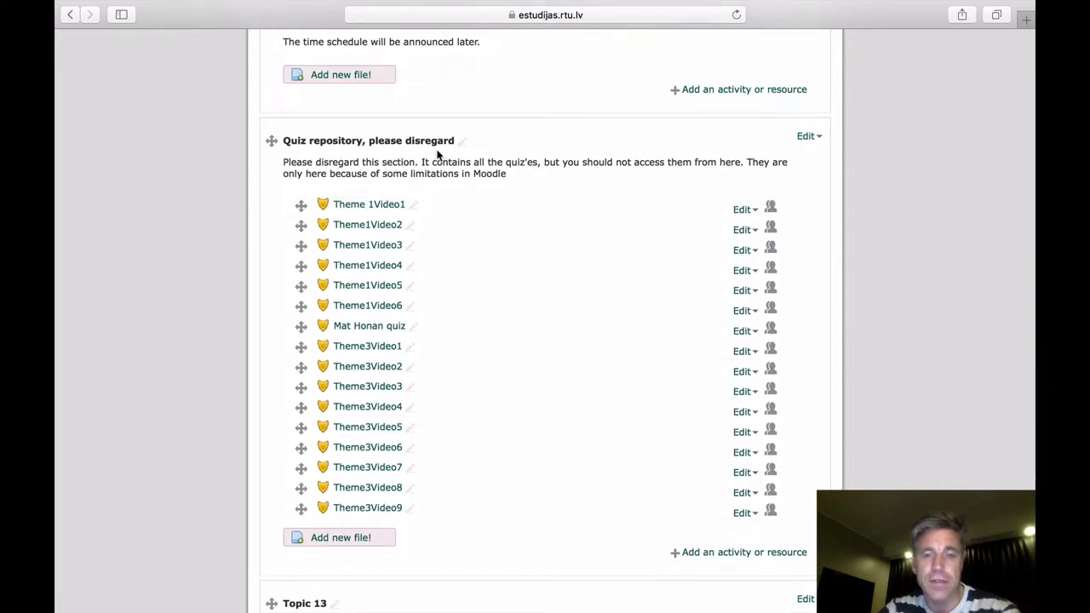
mouse_move(366, 169)
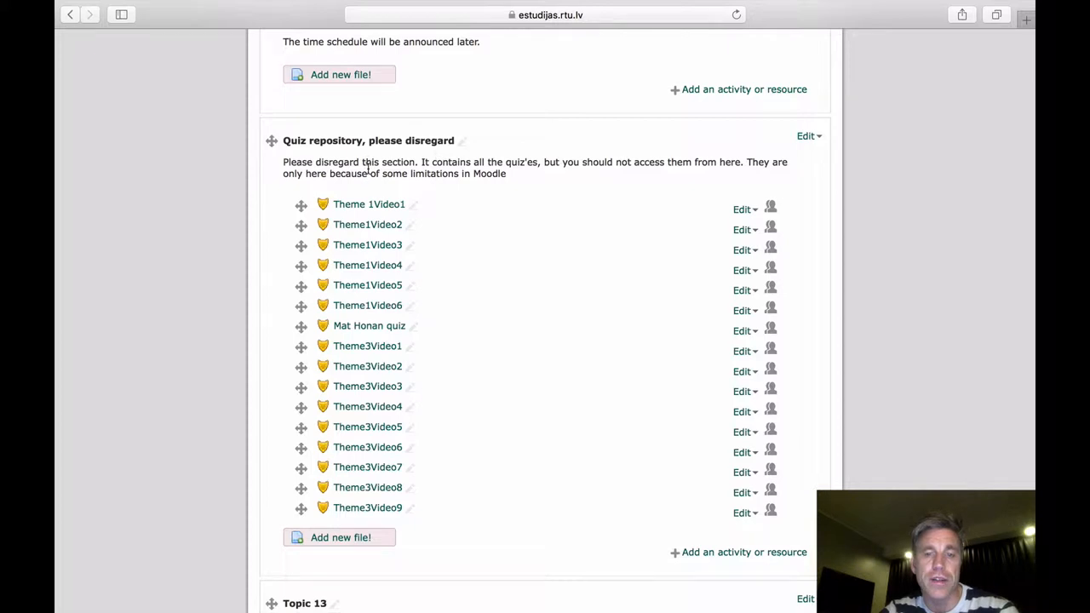
mouse_move(341, 160)
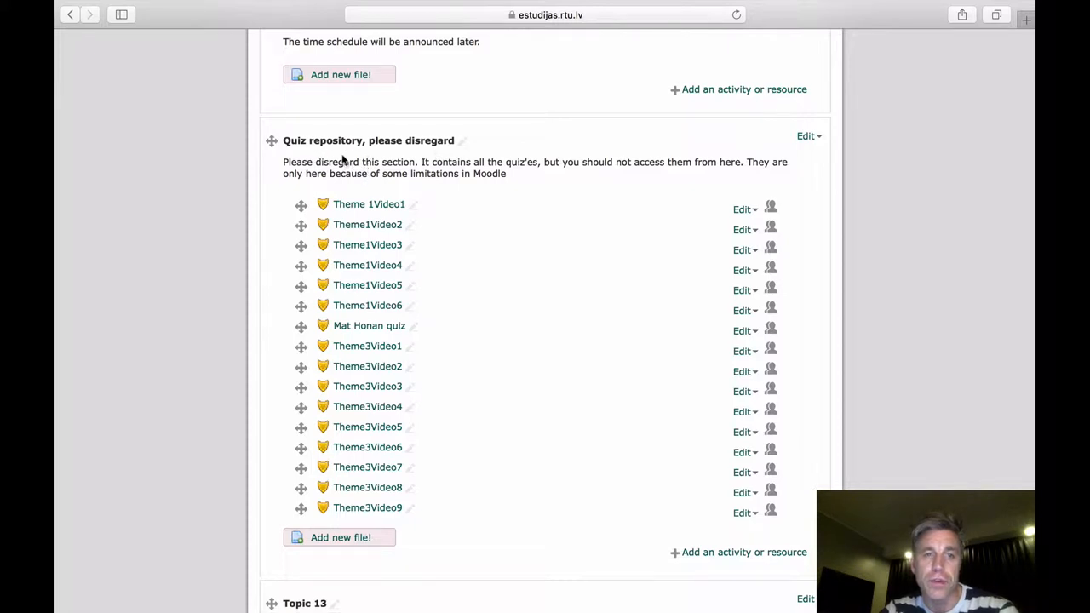
mouse_move(371, 189)
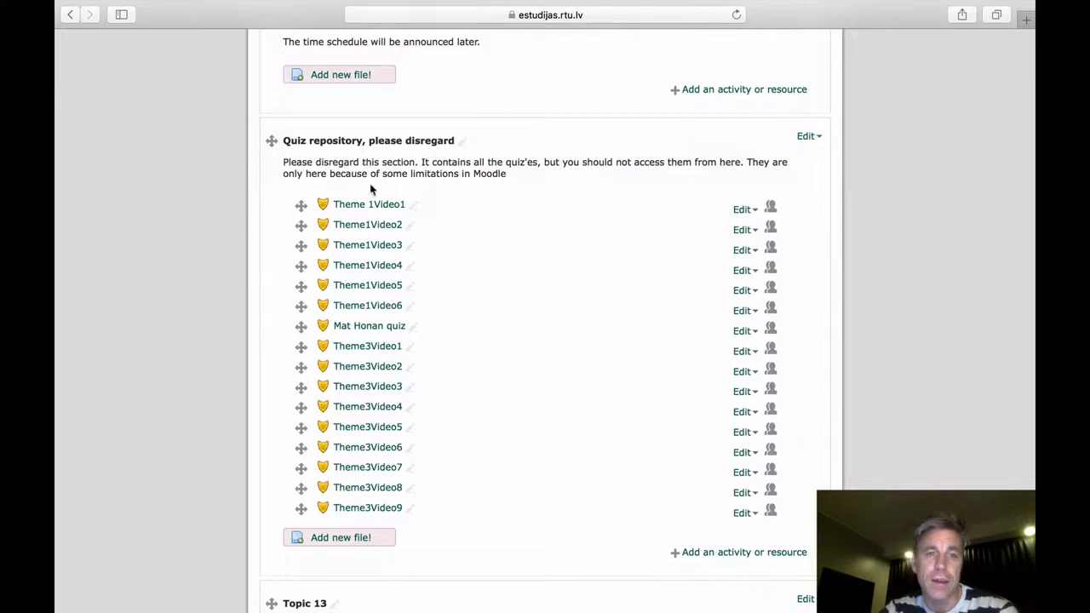
mouse_move(463, 366)
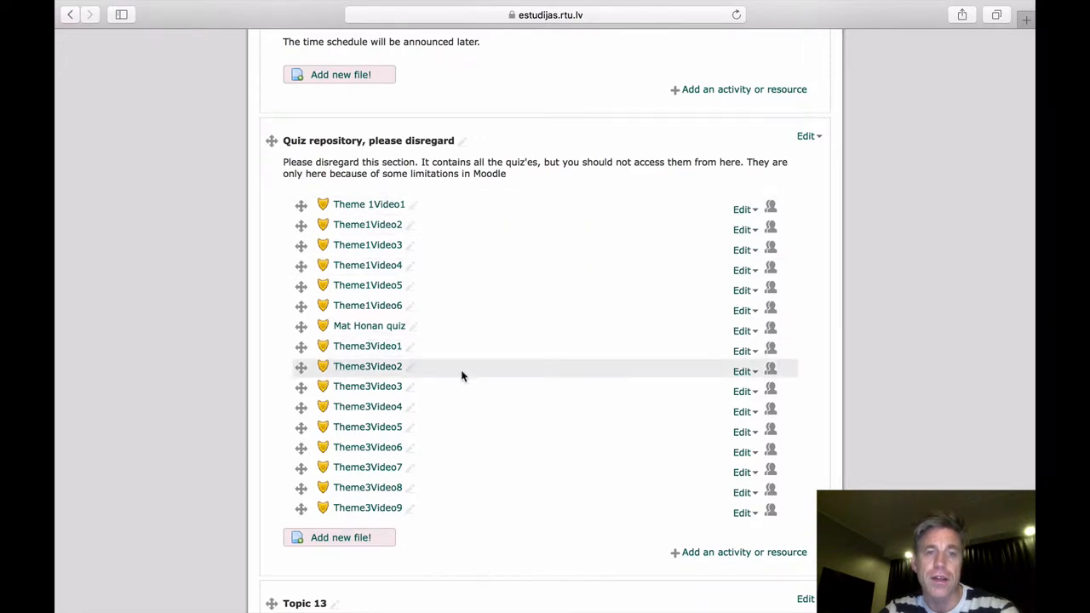
mouse_move(368, 487)
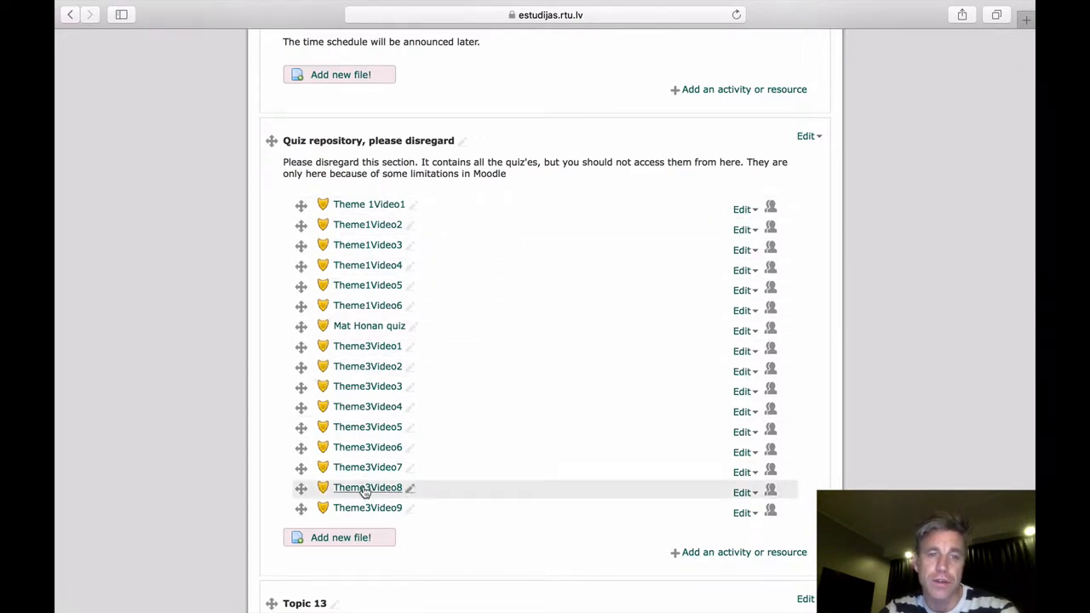
mouse_move(262, 191)
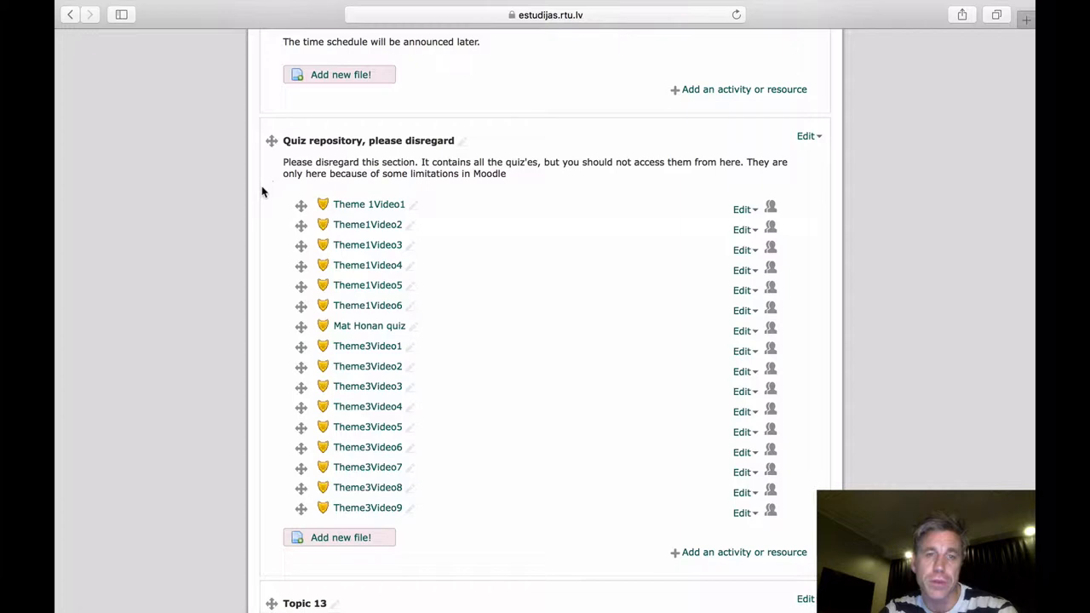
mouse_move(267, 213)
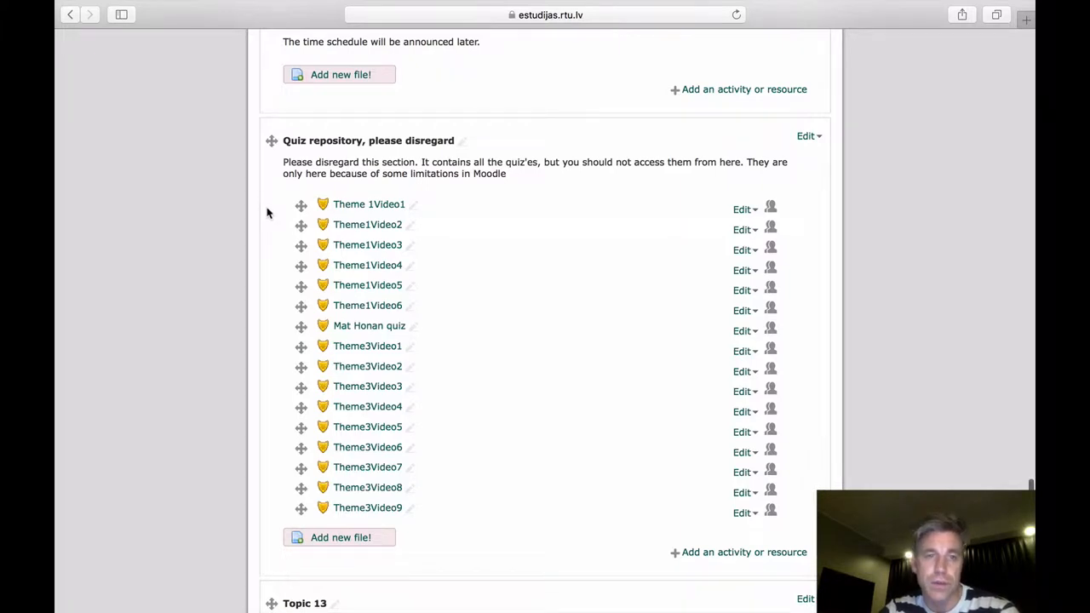
mouse_move(368, 446)
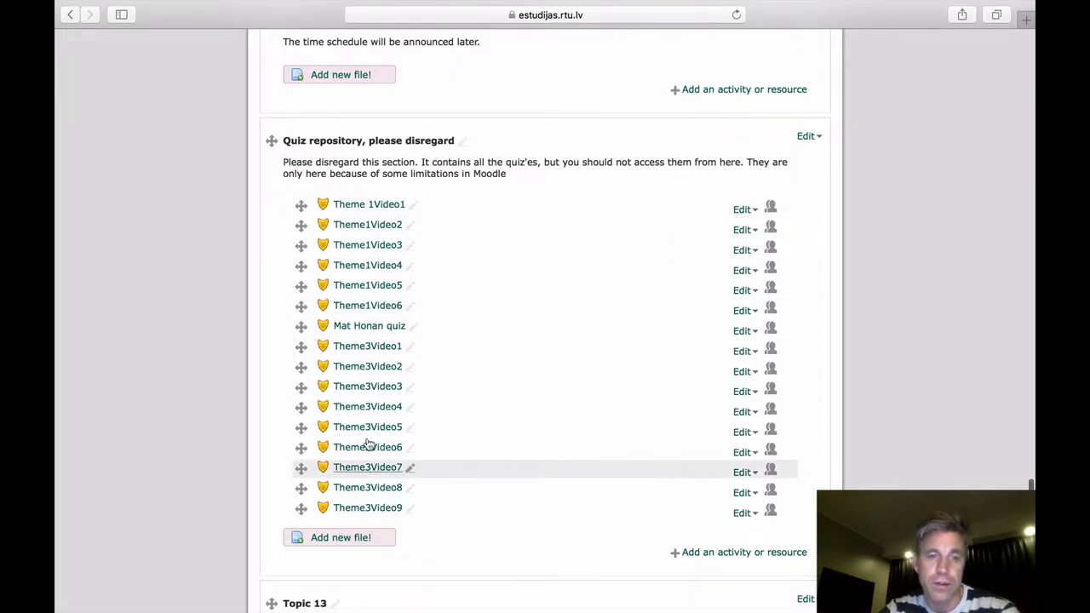
scroll(up, 3)
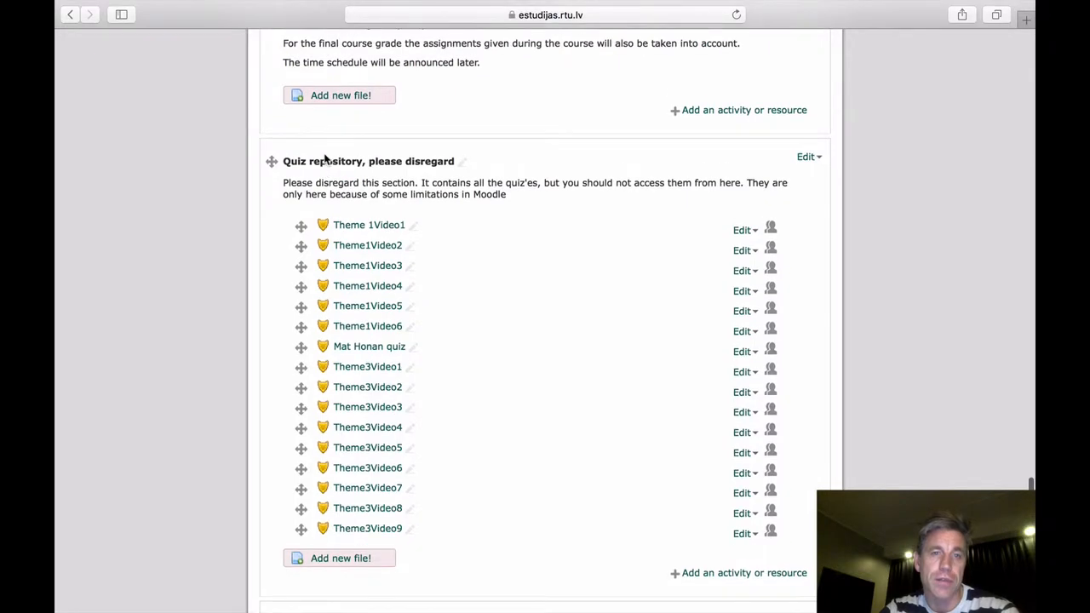
scroll(up, 3)
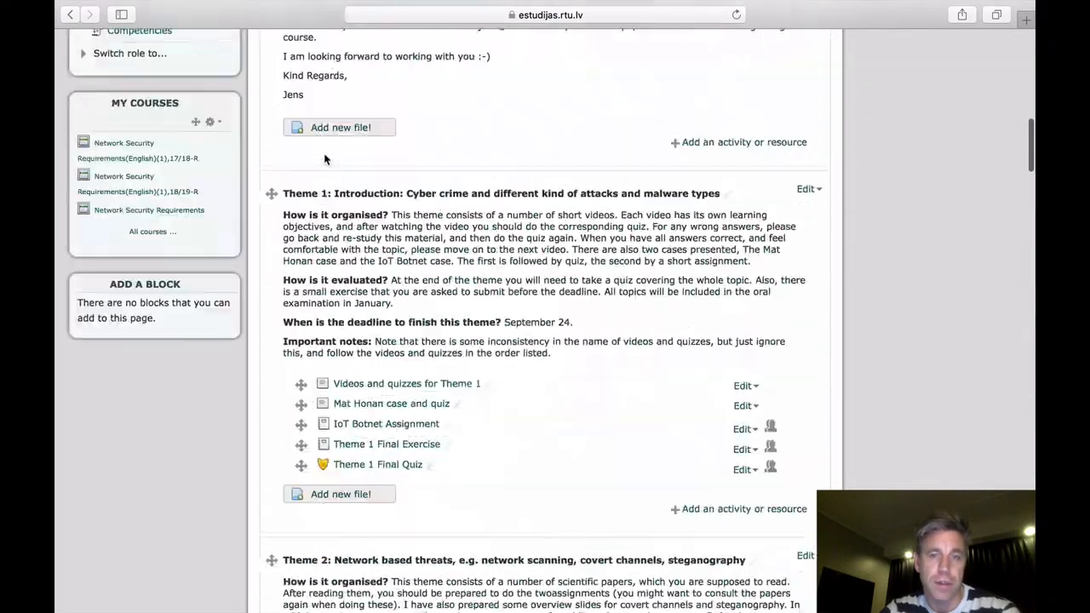
scroll(down, 3)
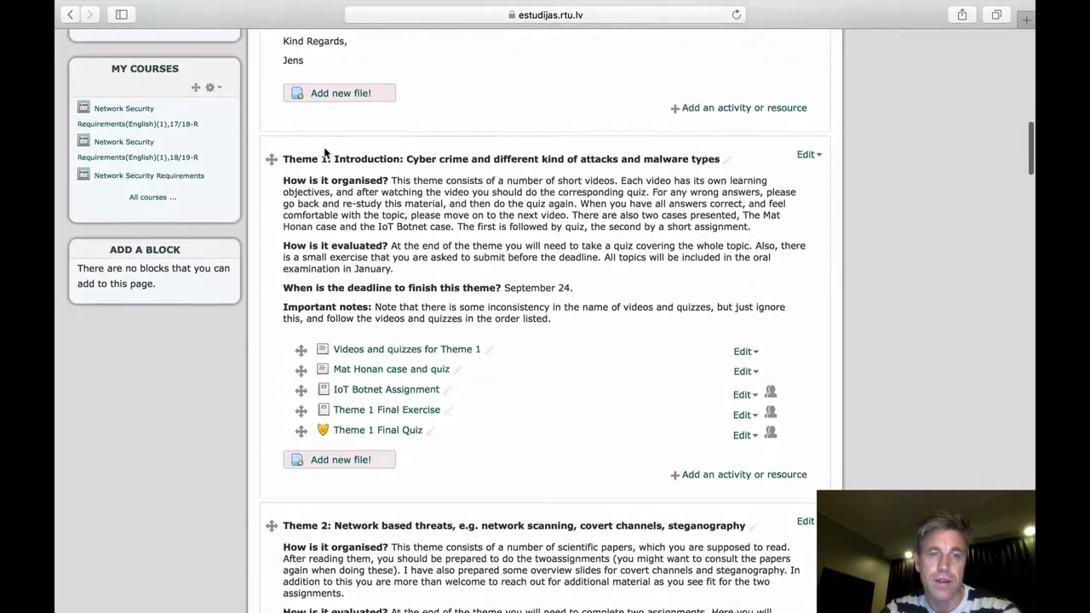
scroll(down, 3)
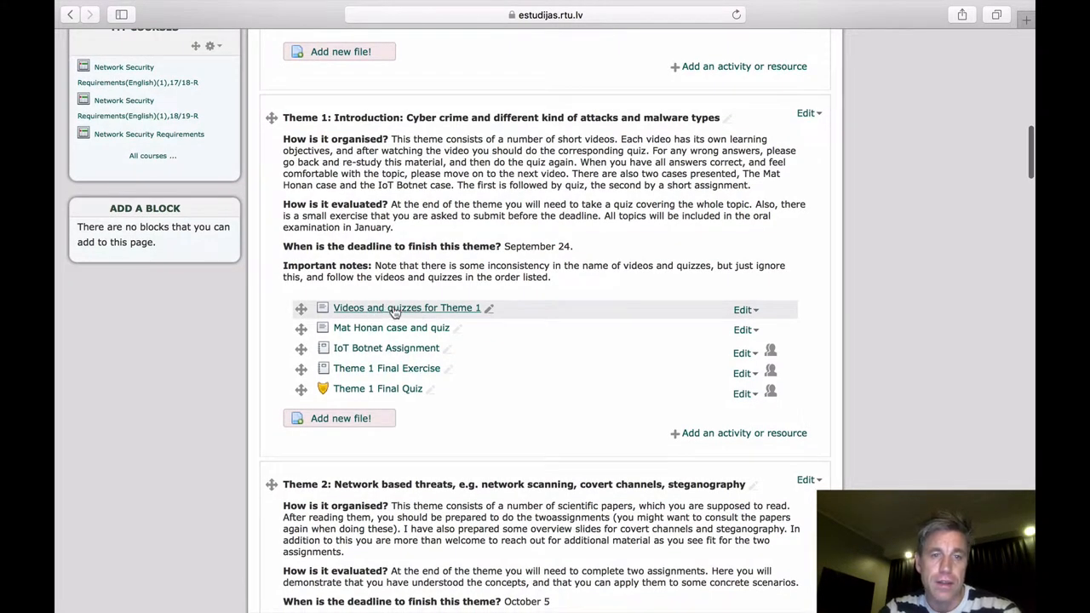
click(406, 306)
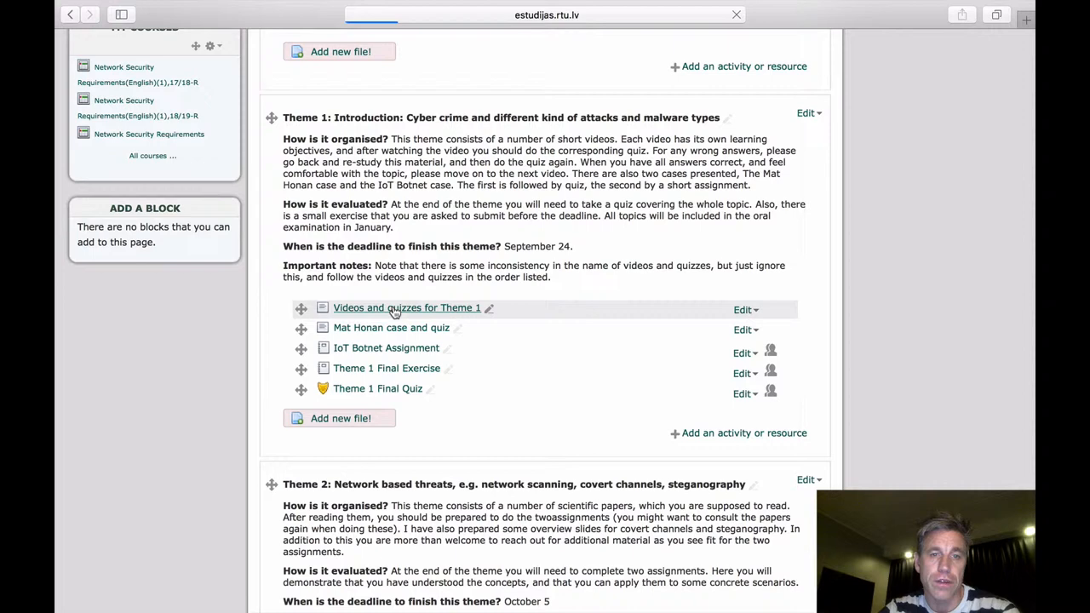
click(405, 306)
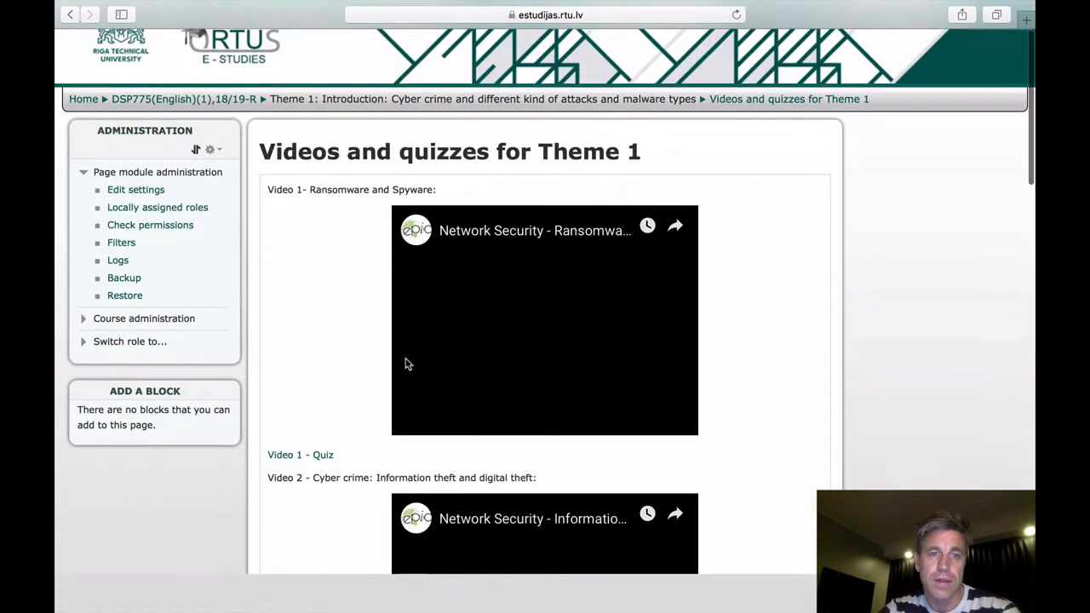
scroll(up, 3)
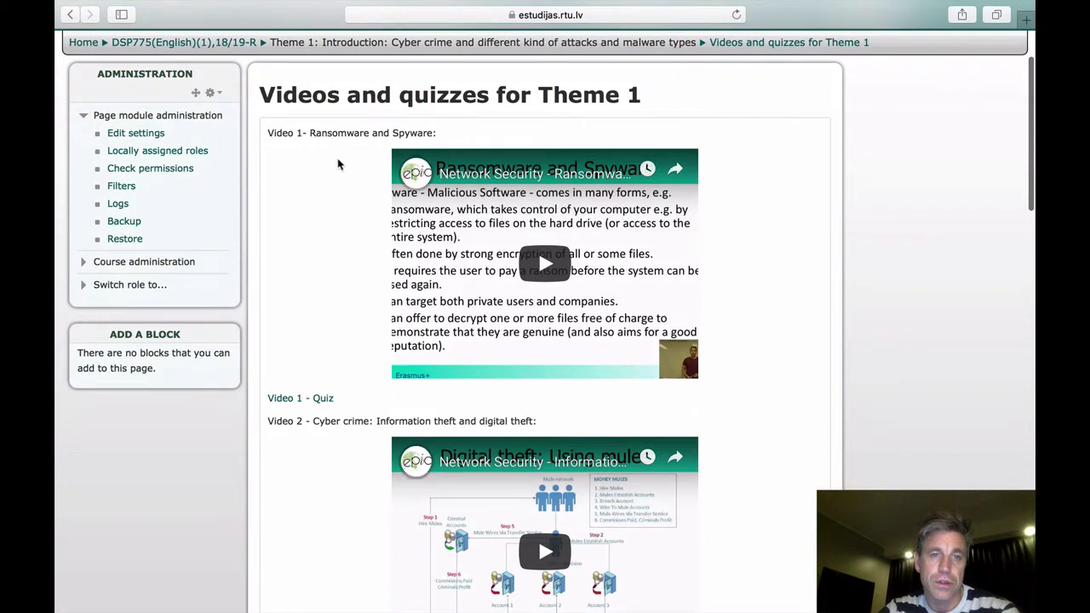
mouse_move(435, 179)
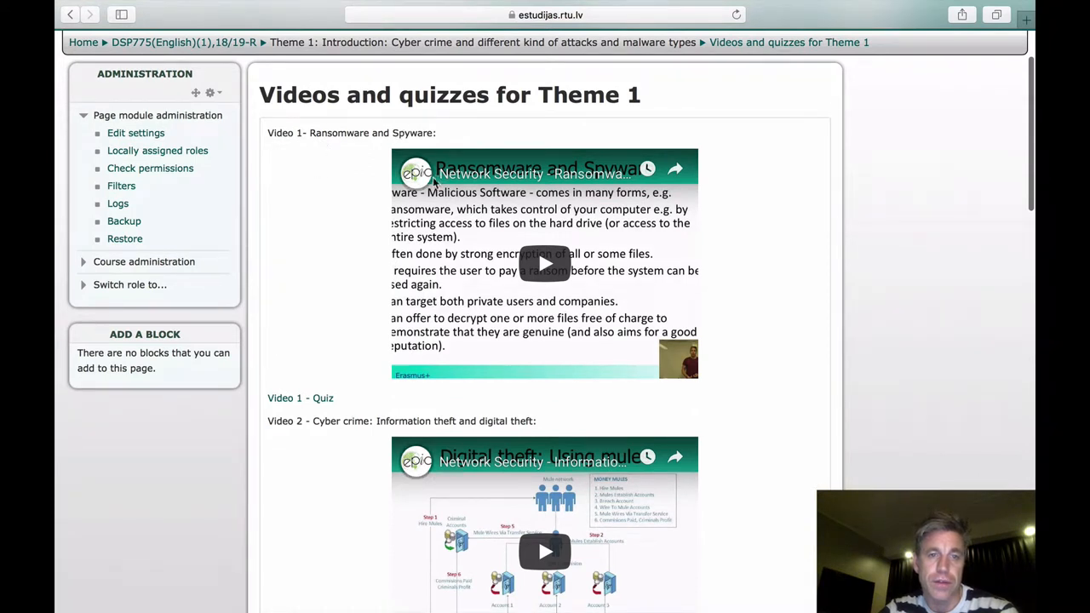
scroll(down, 3)
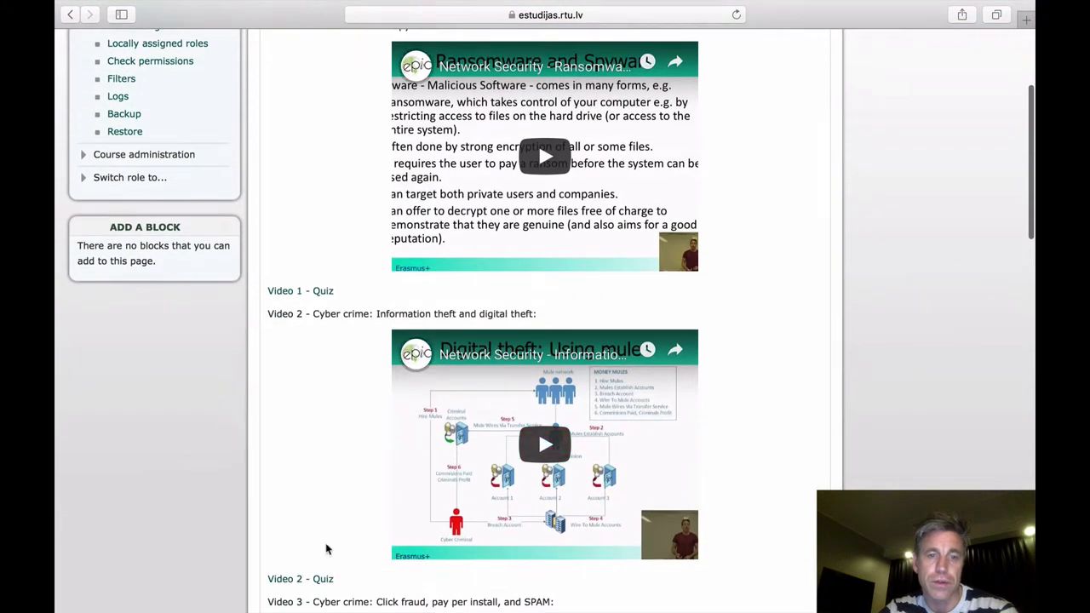
scroll(up, 3)
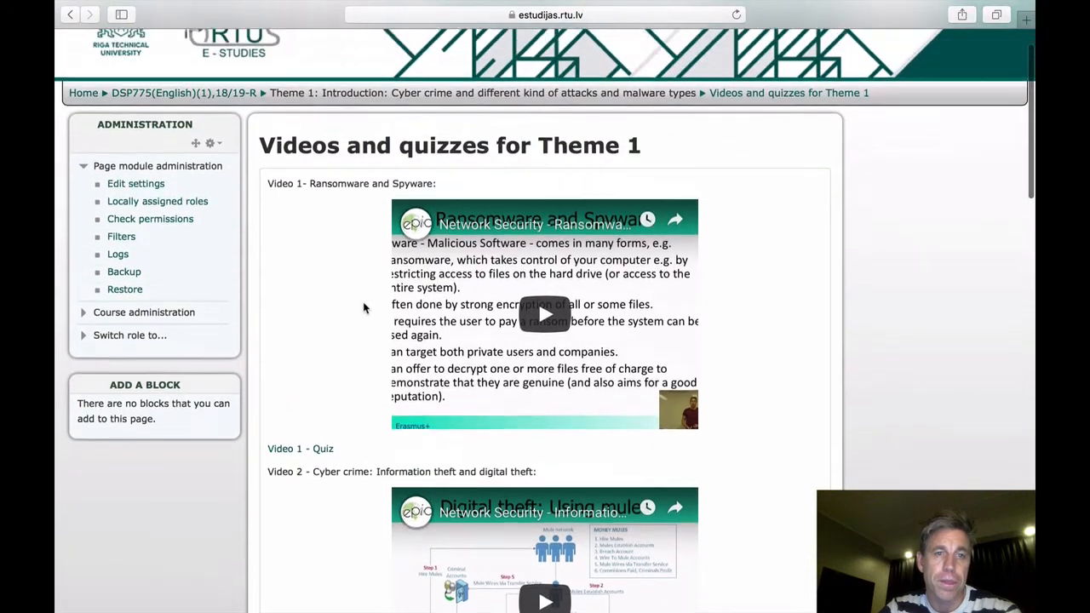
scroll(up, 3)
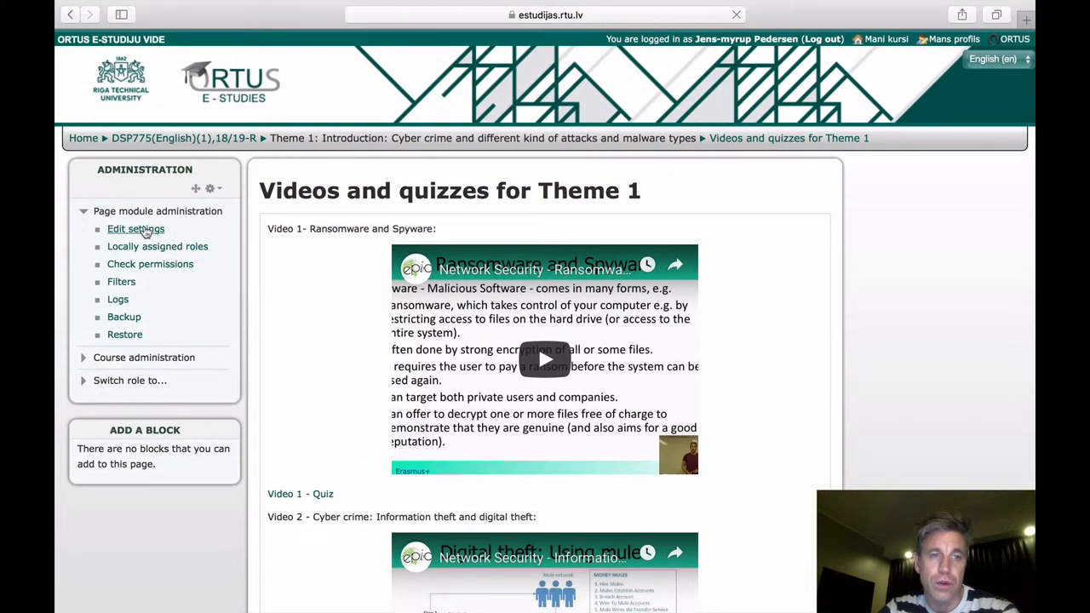
Step: Edit settings of the Videos and quizzes page and select the 'Information theft and digital theft' link
click(136, 228)
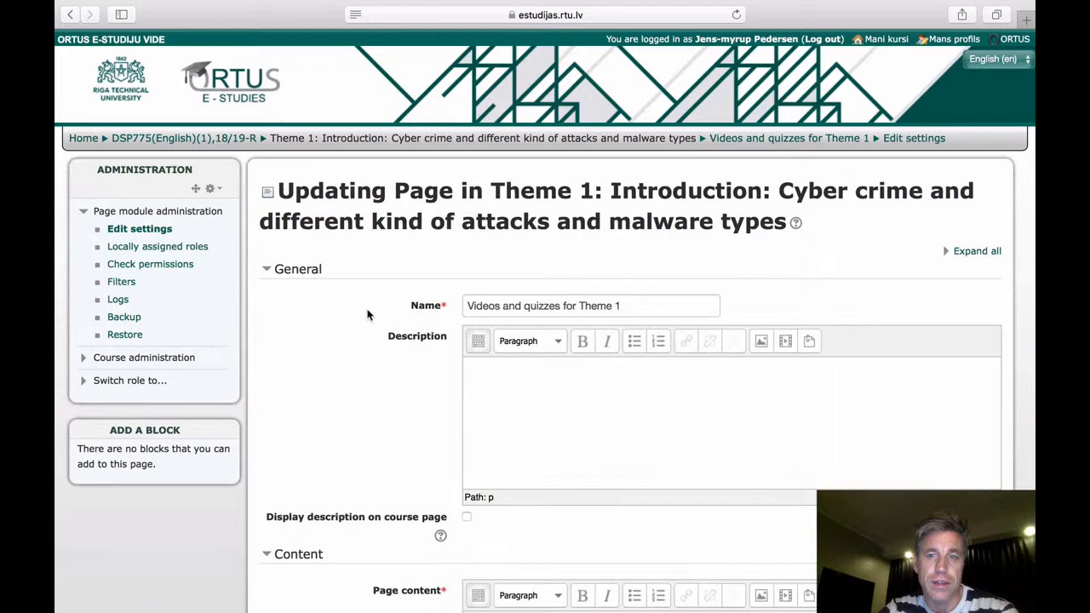
scroll(down, 3)
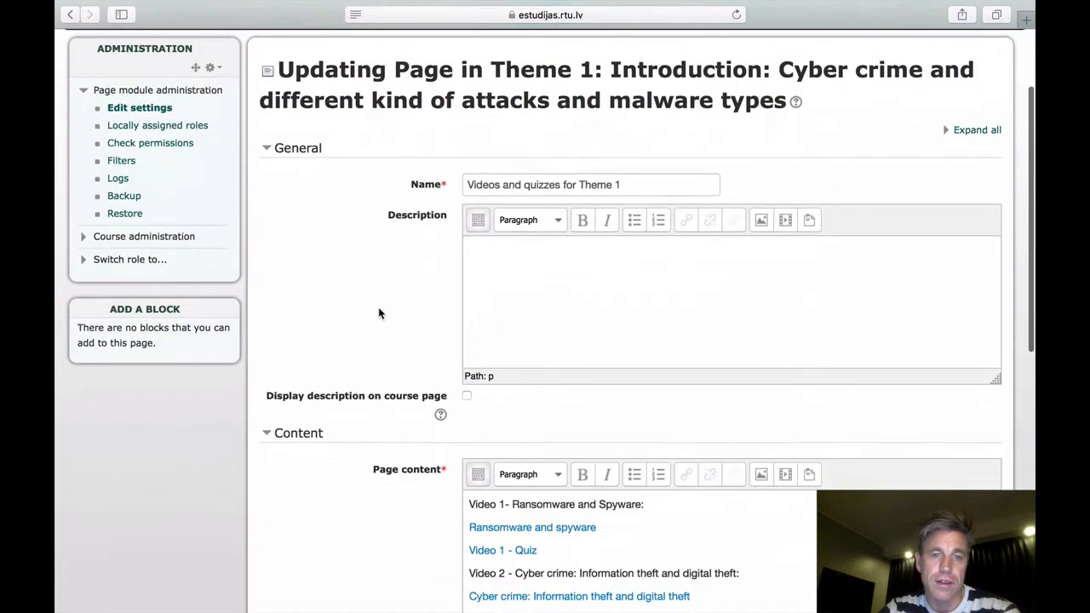
scroll(down, 3)
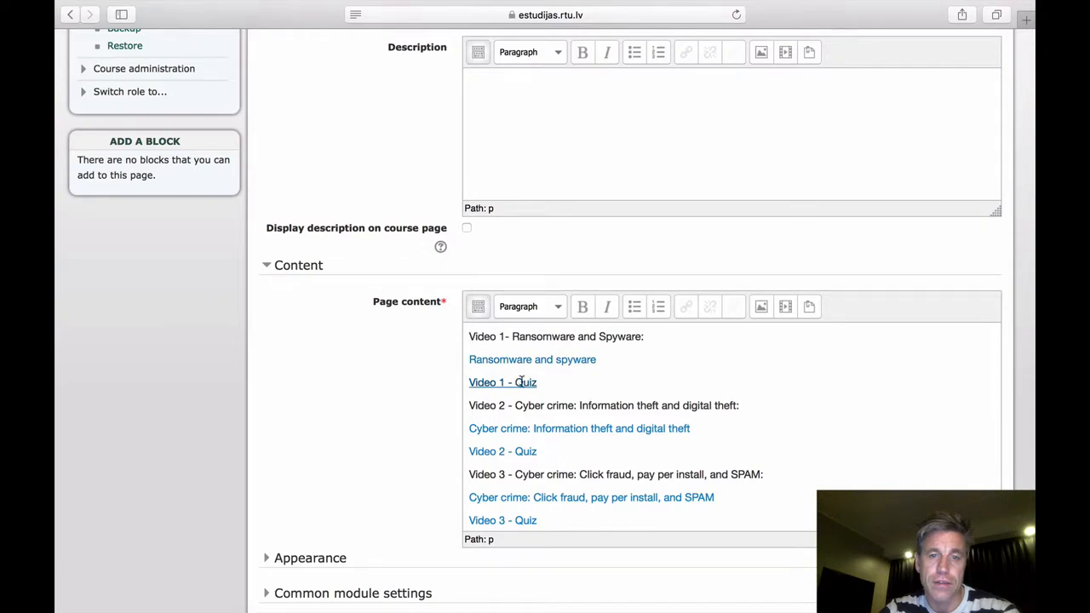
mouse_move(494, 358)
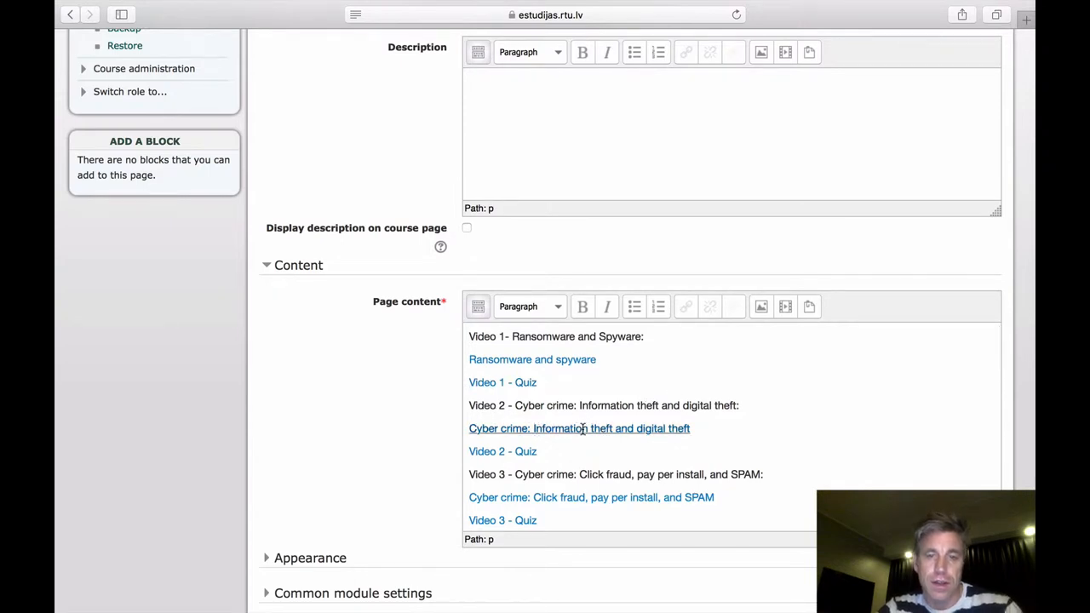
double_click(560, 429)
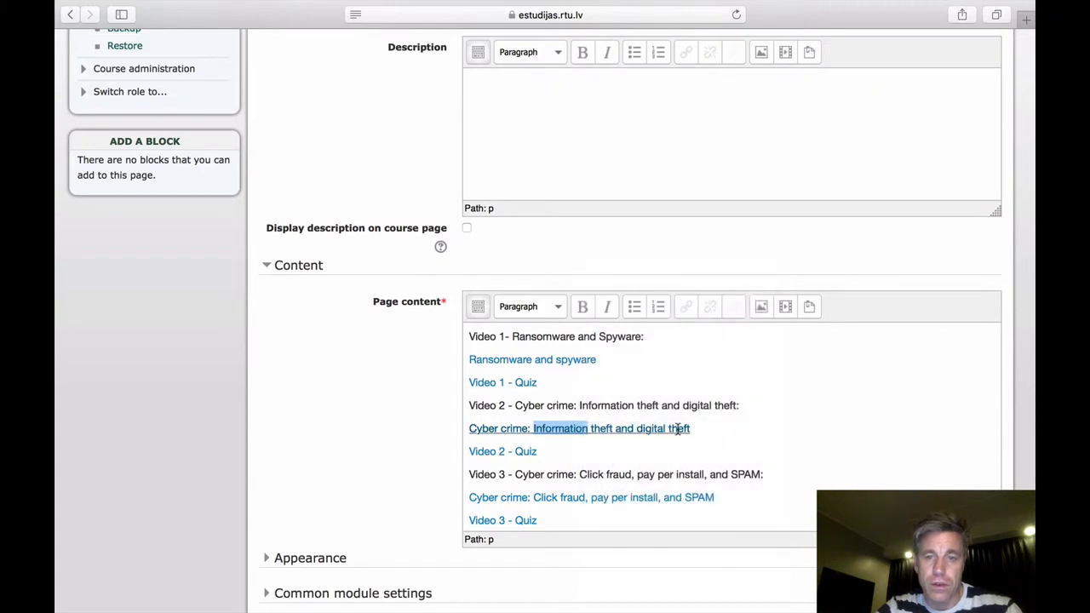
click(579, 429)
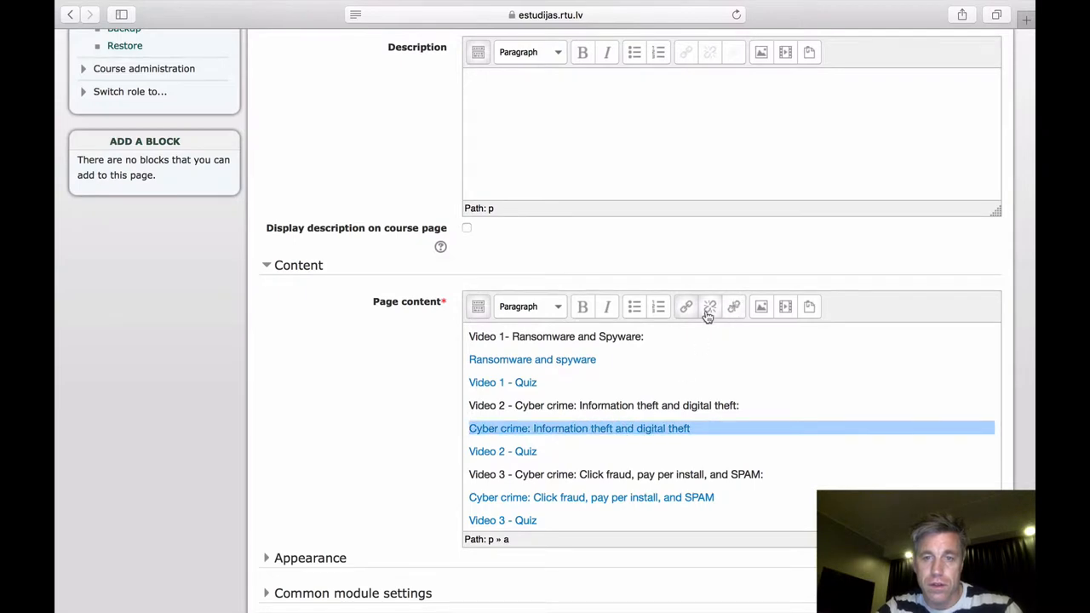
mouse_move(684, 307)
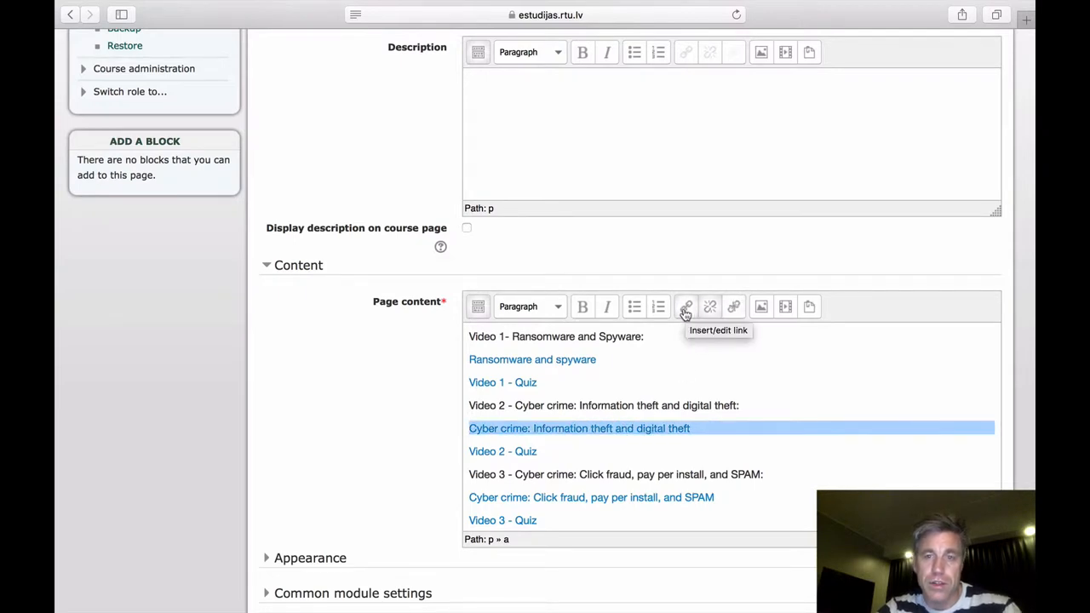
Step: Open and cancel the Insert/edit link and Insert Moodle media dialogs, leaving the content unchanged
click(685, 306)
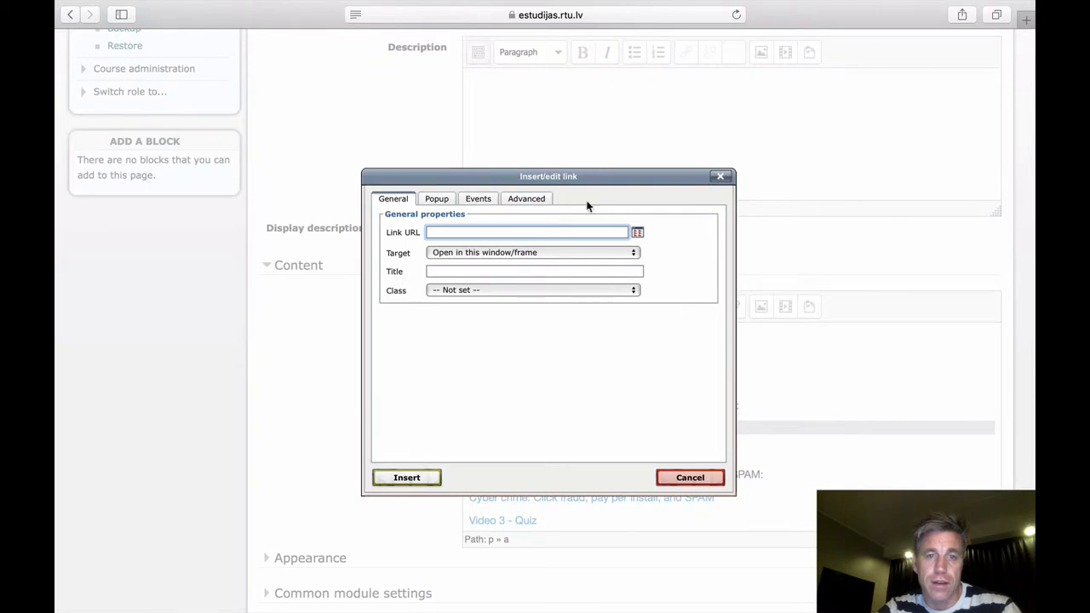
click(690, 477)
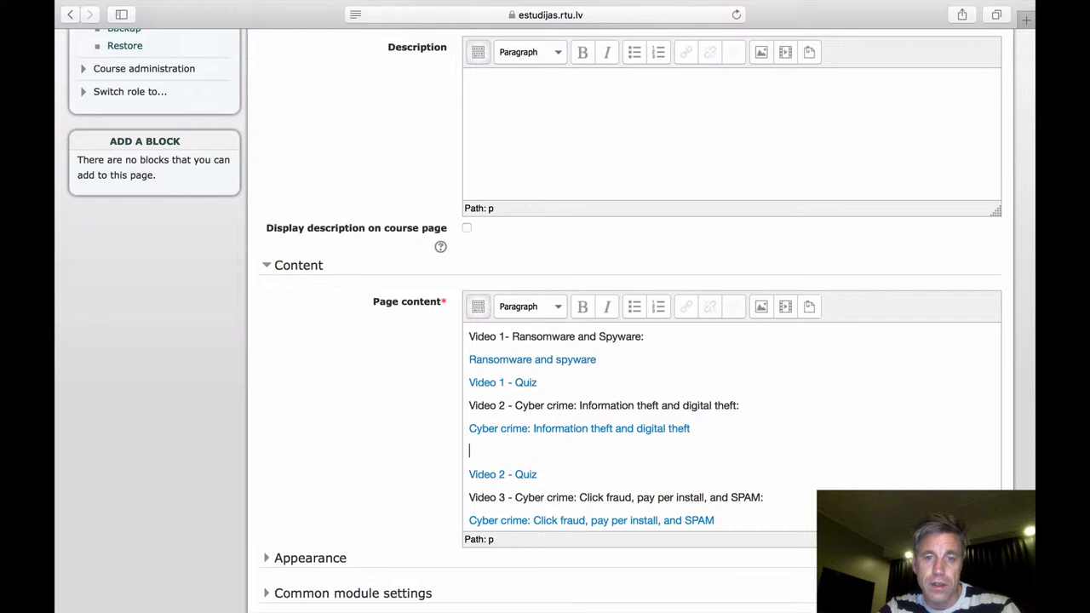
click(784, 306)
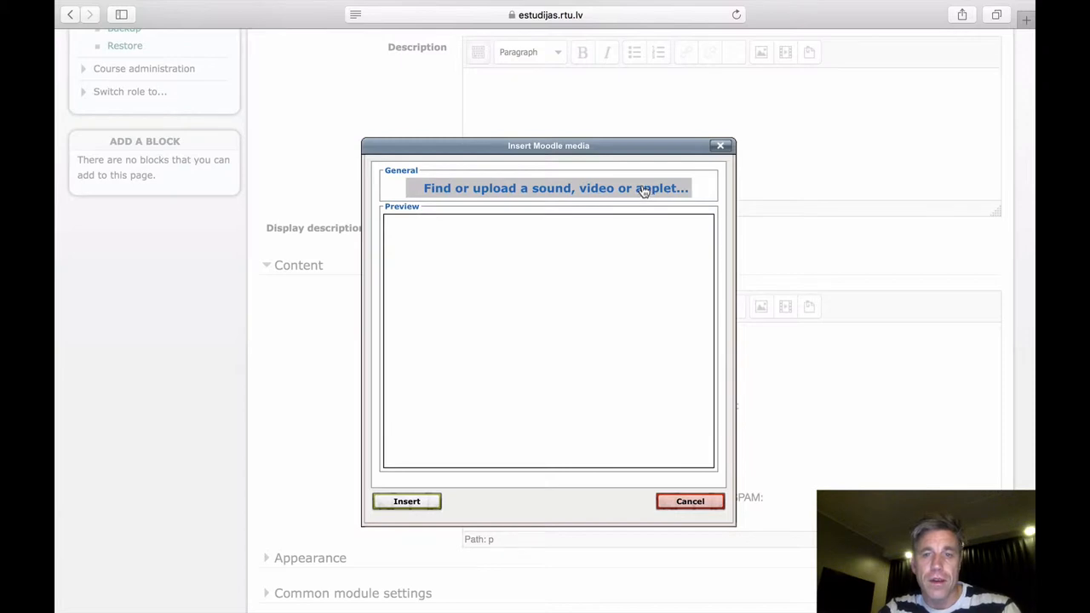
mouse_move(722, 147)
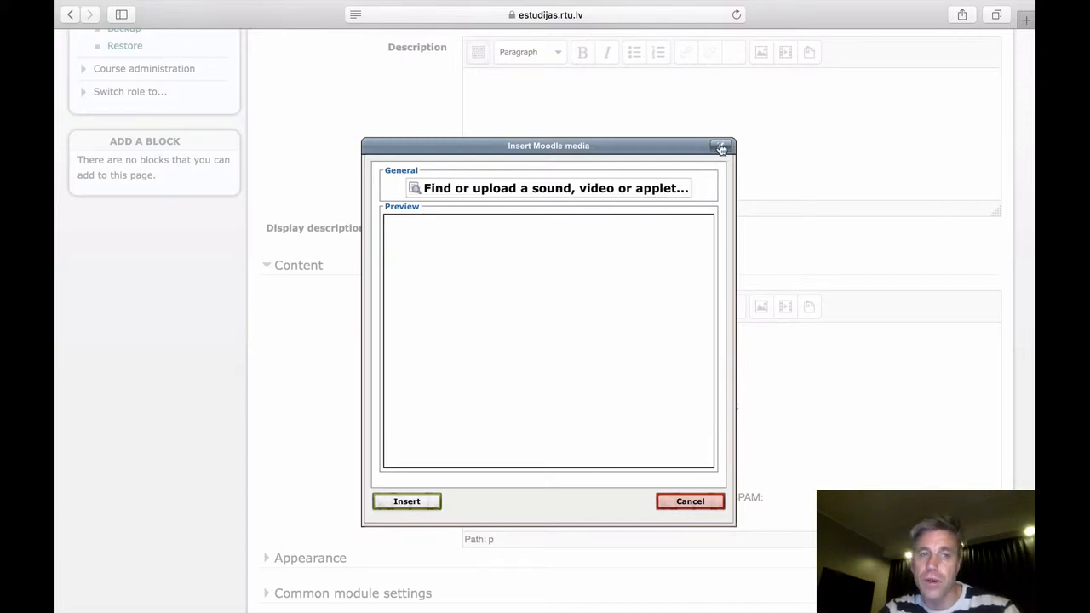
click(722, 147)
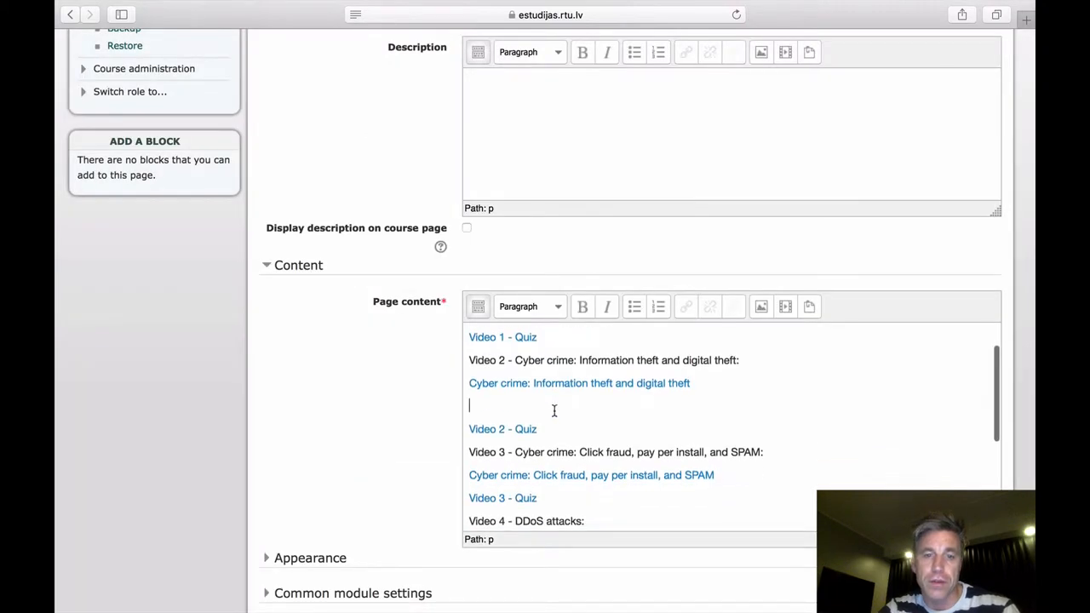
scroll(down, 3)
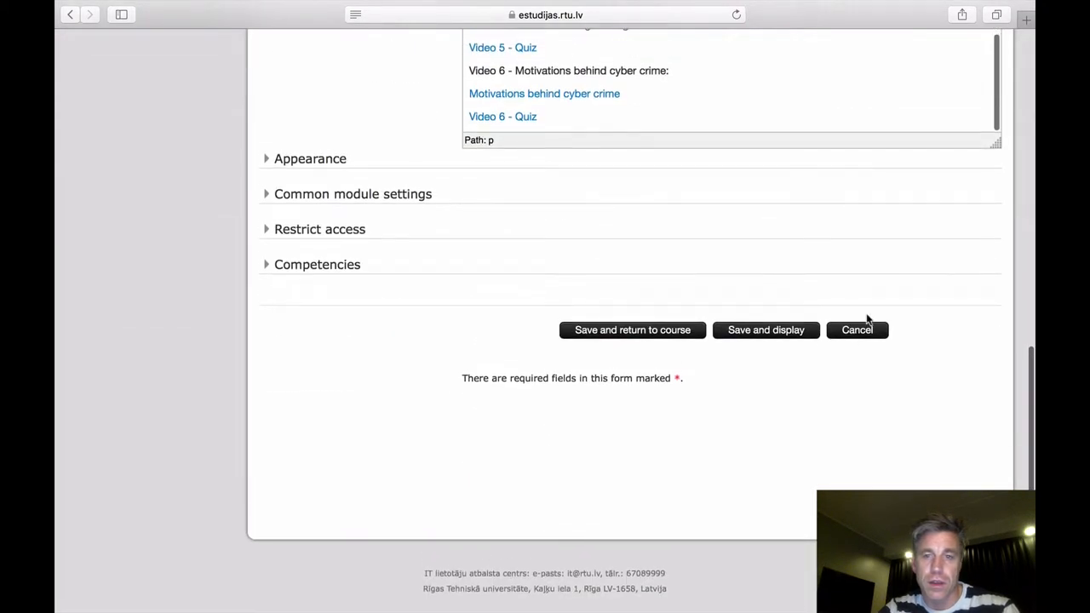
Step: Cancel the page edits and return via the DSP775 breadcrumb to the course's topic sections
click(857, 331)
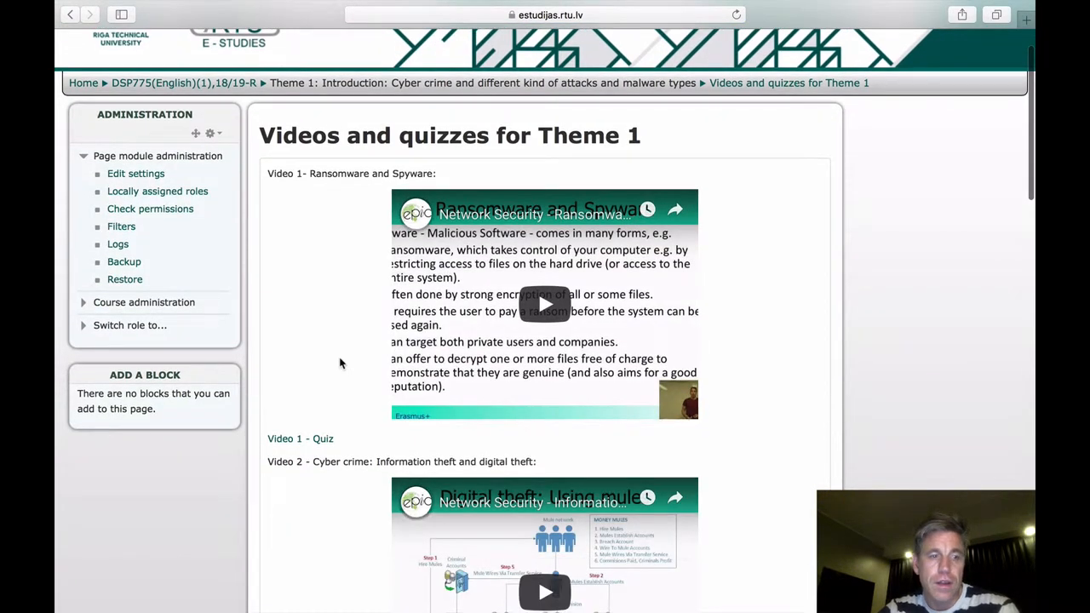
mouse_move(323, 378)
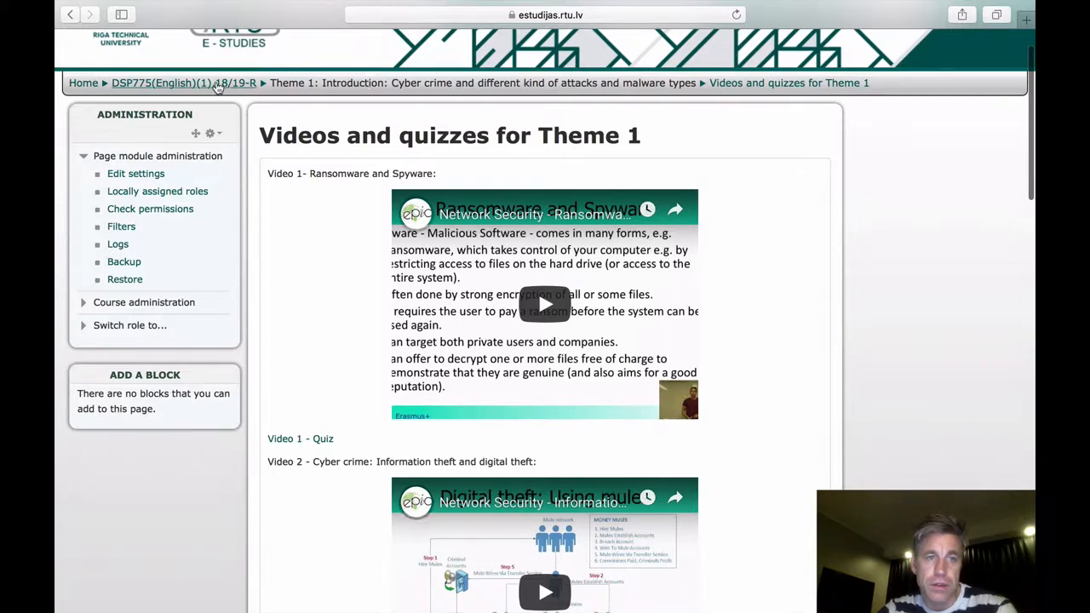
click(184, 81)
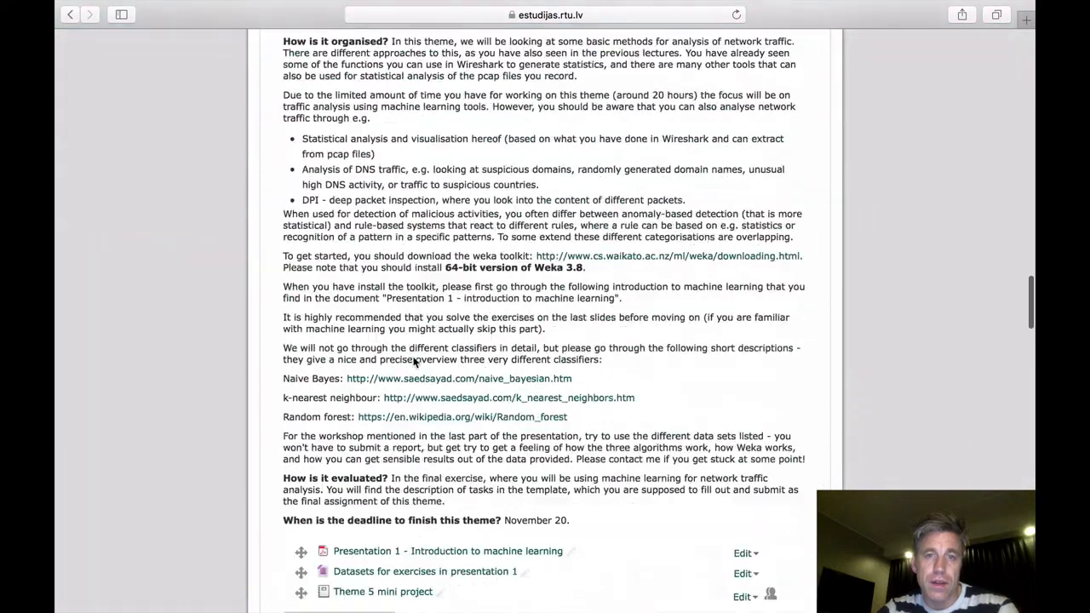
scroll(down, 3)
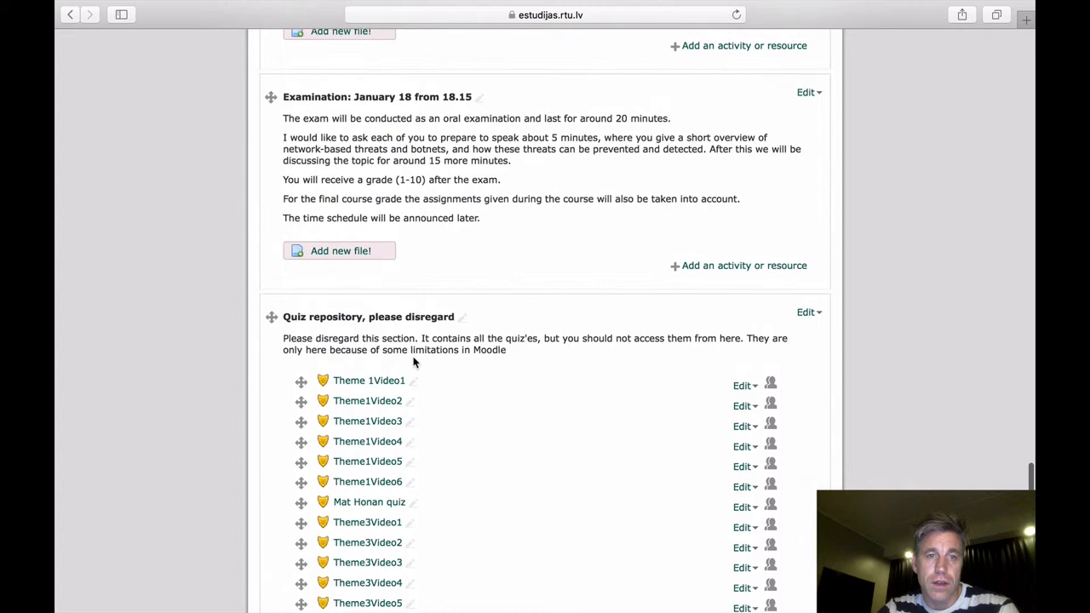
scroll(up, 3)
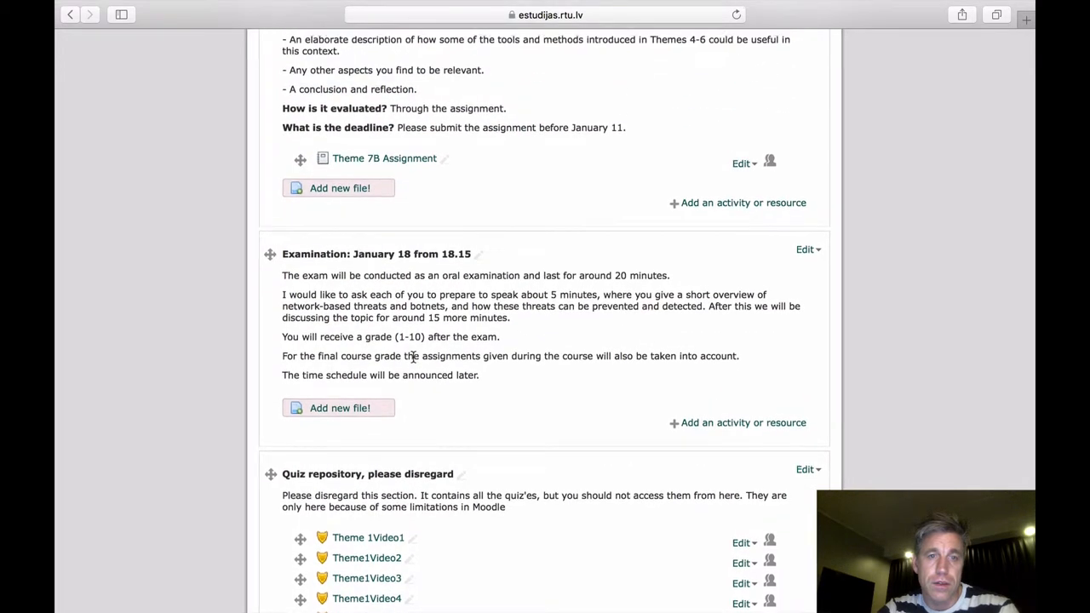
scroll(down, 3)
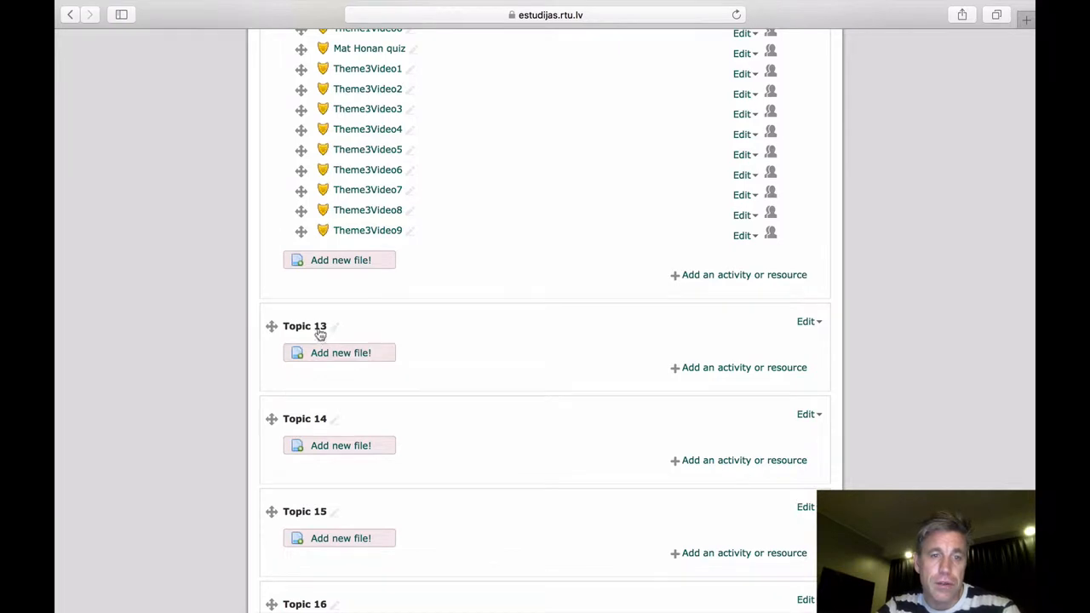
Step: Rename Topic 13 to 'Test of quiz' and show the section's edit menu
click(334, 326)
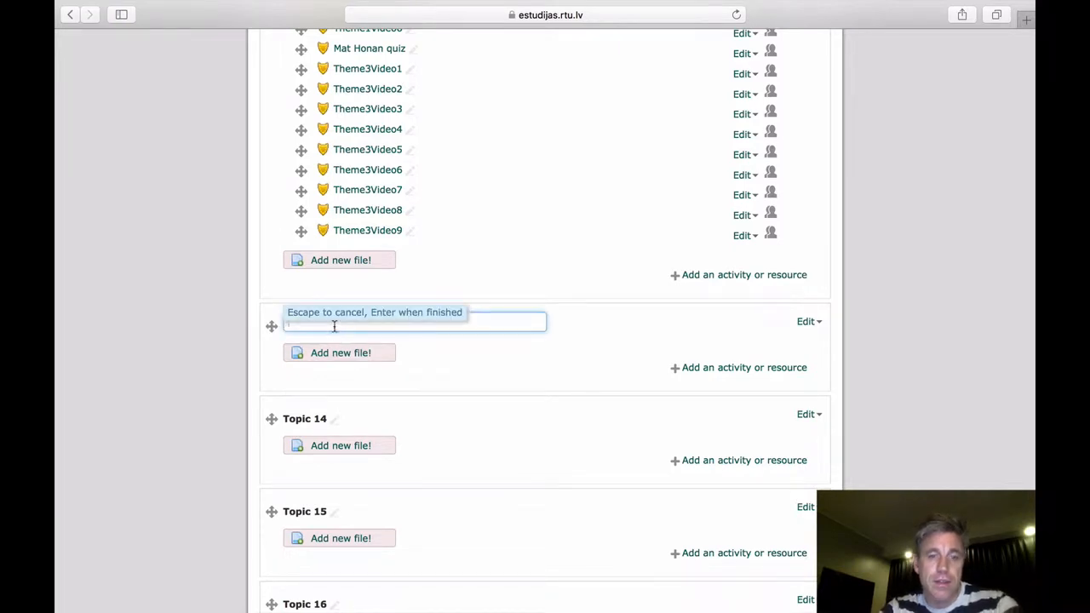
text(Test of quiz)
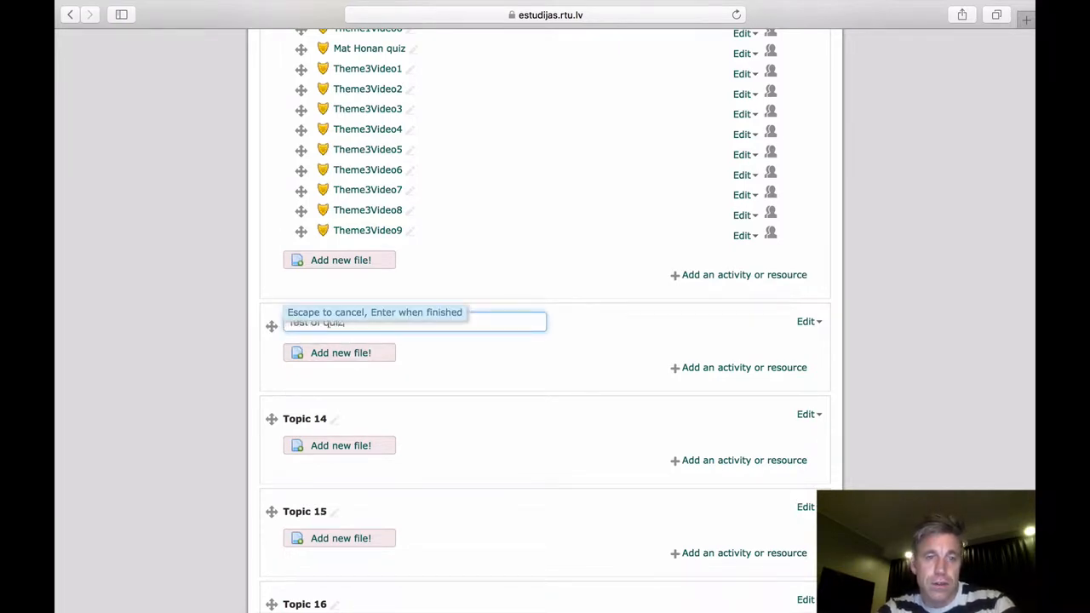
key(Return)
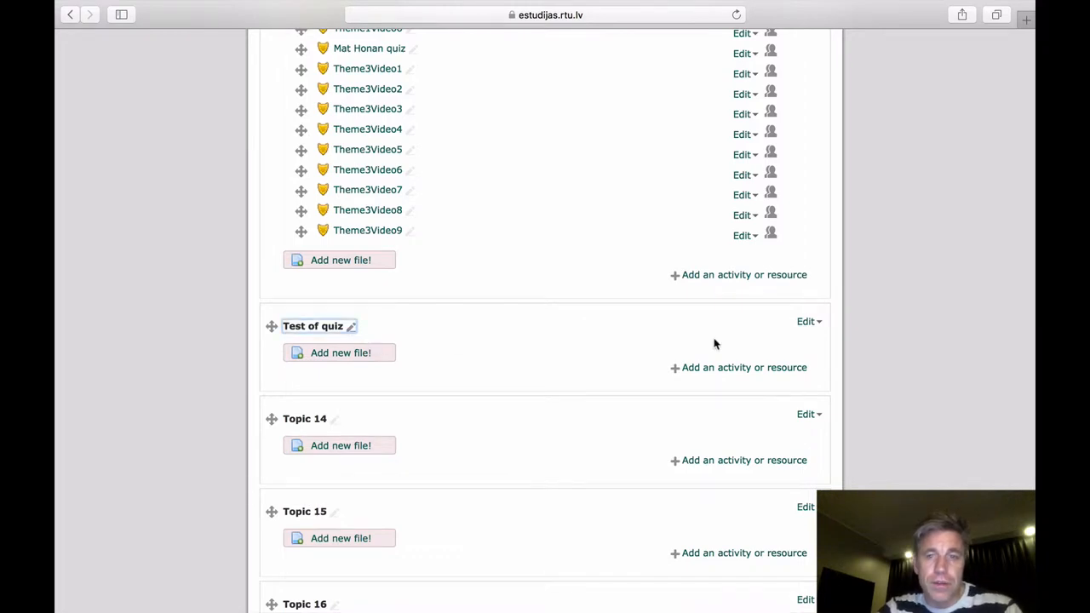
click(805, 320)
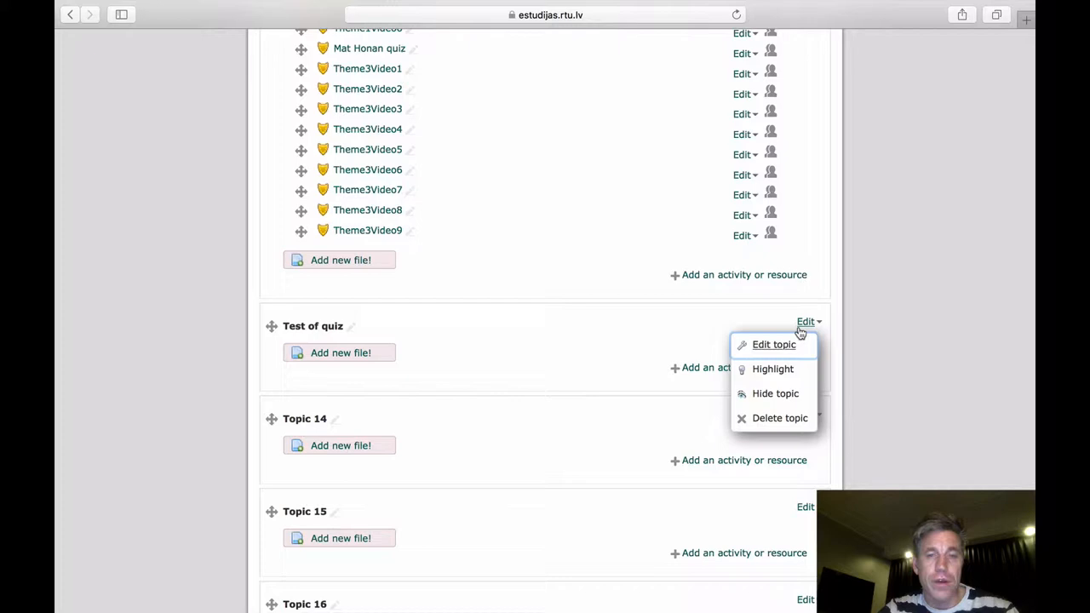
mouse_move(509, 341)
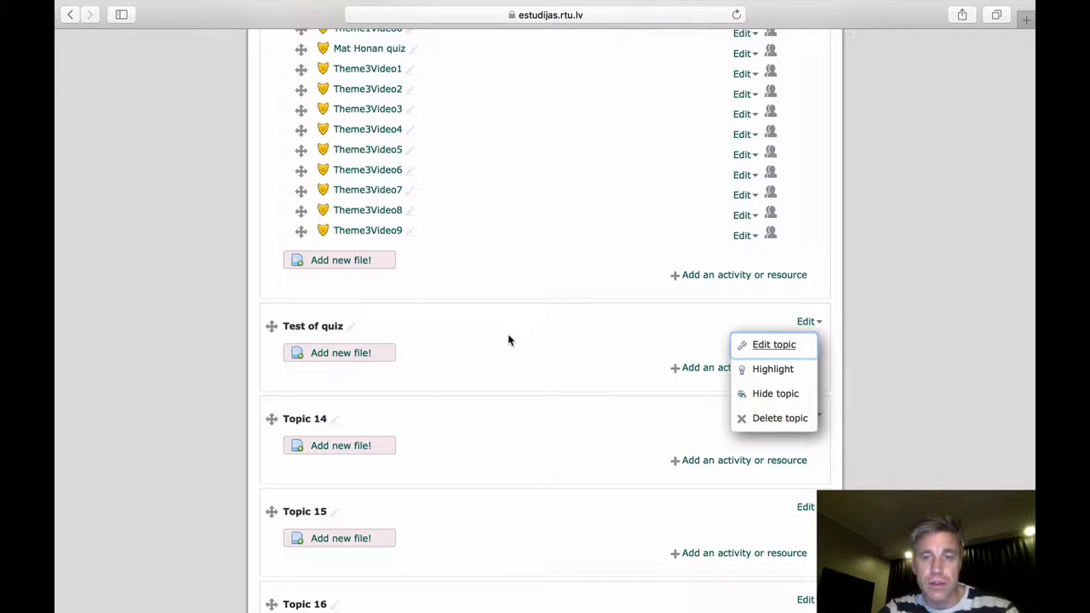
mouse_move(622, 356)
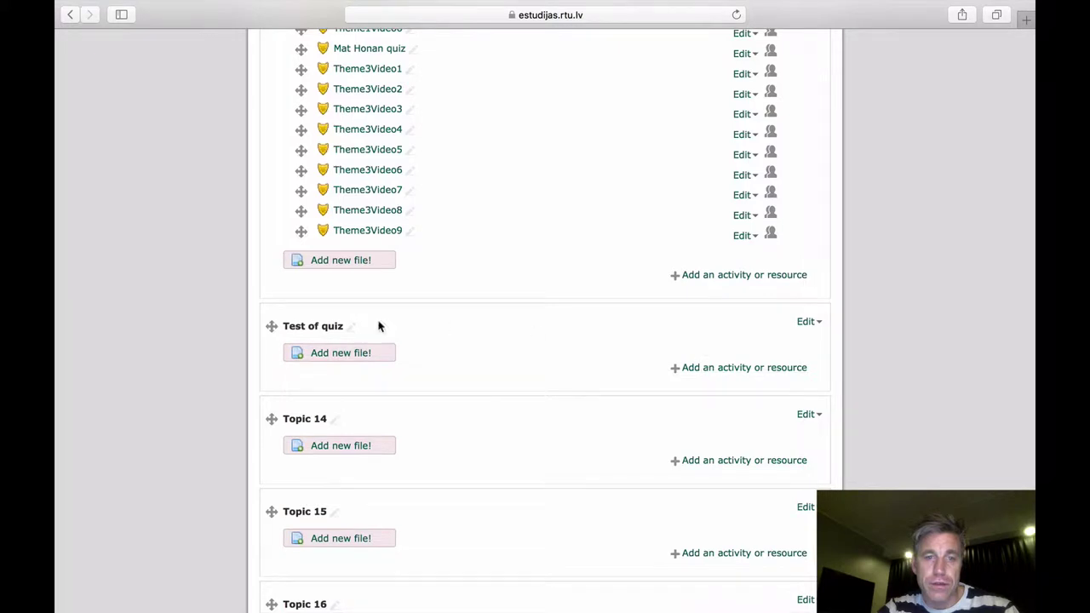
mouse_move(712, 368)
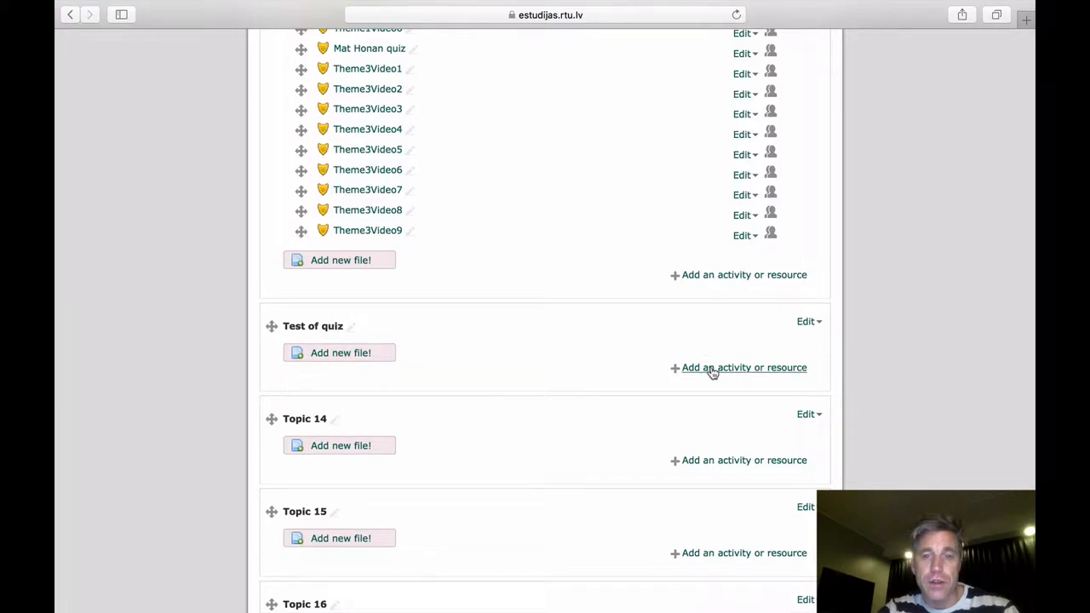
Step: Add a Quiz activity to the Test of quiz section from the activity chooser
click(743, 368)
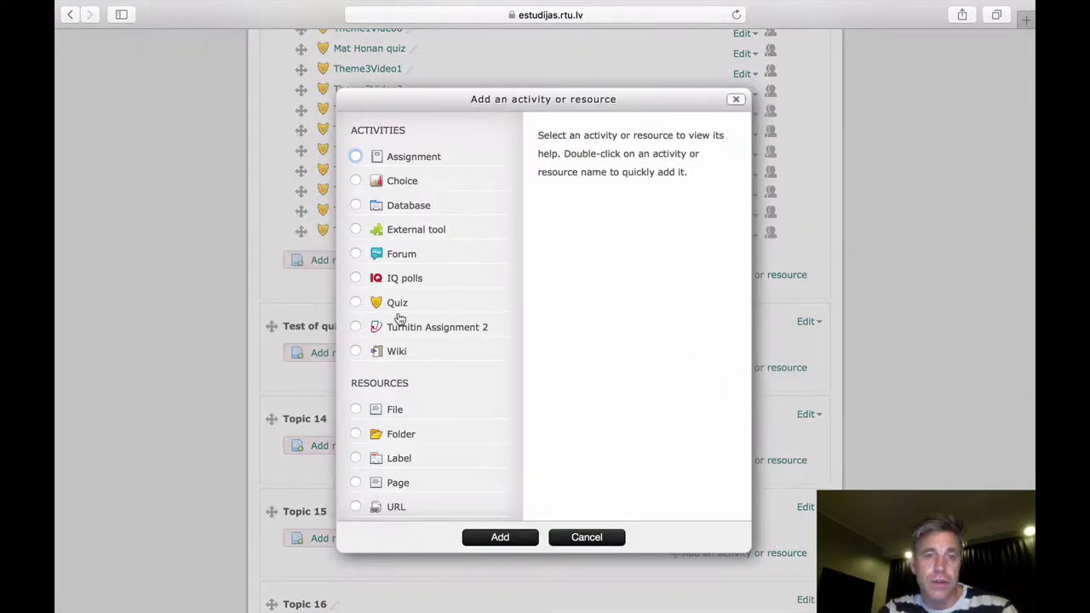
mouse_move(402, 254)
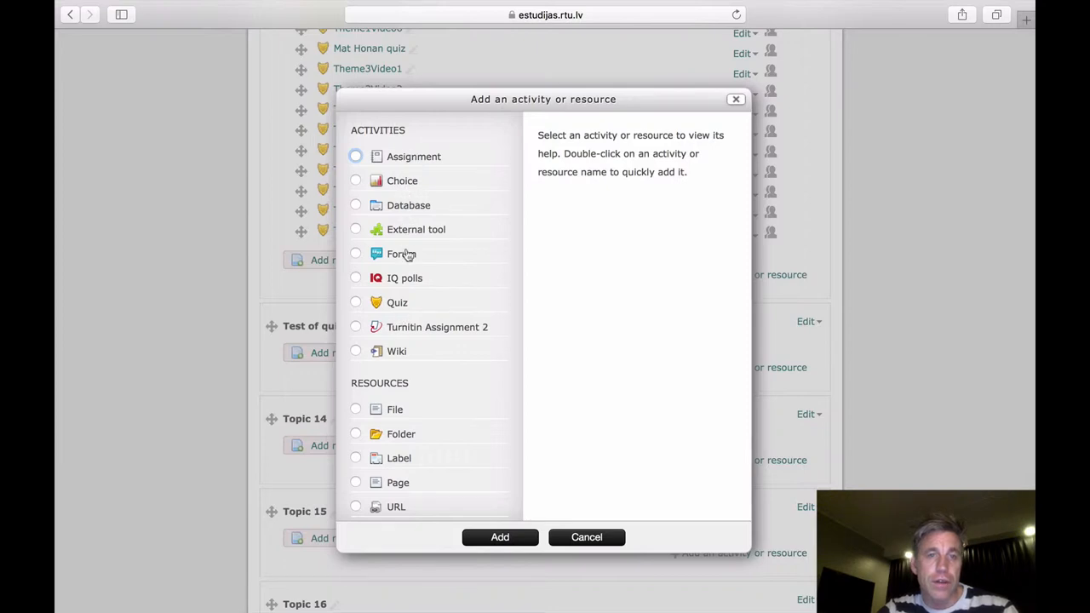
mouse_move(412, 194)
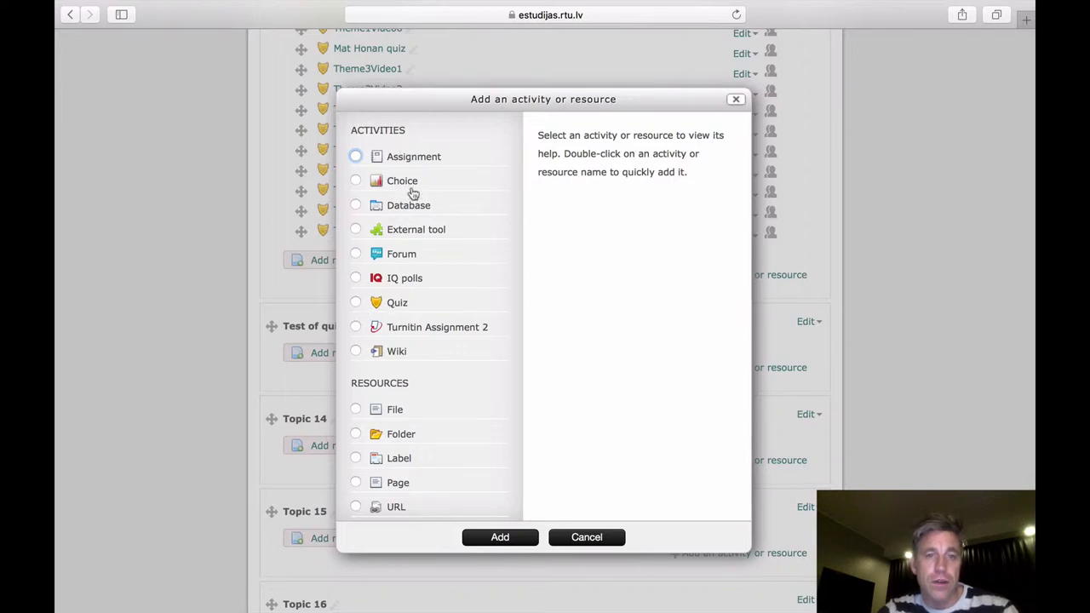
mouse_move(371, 307)
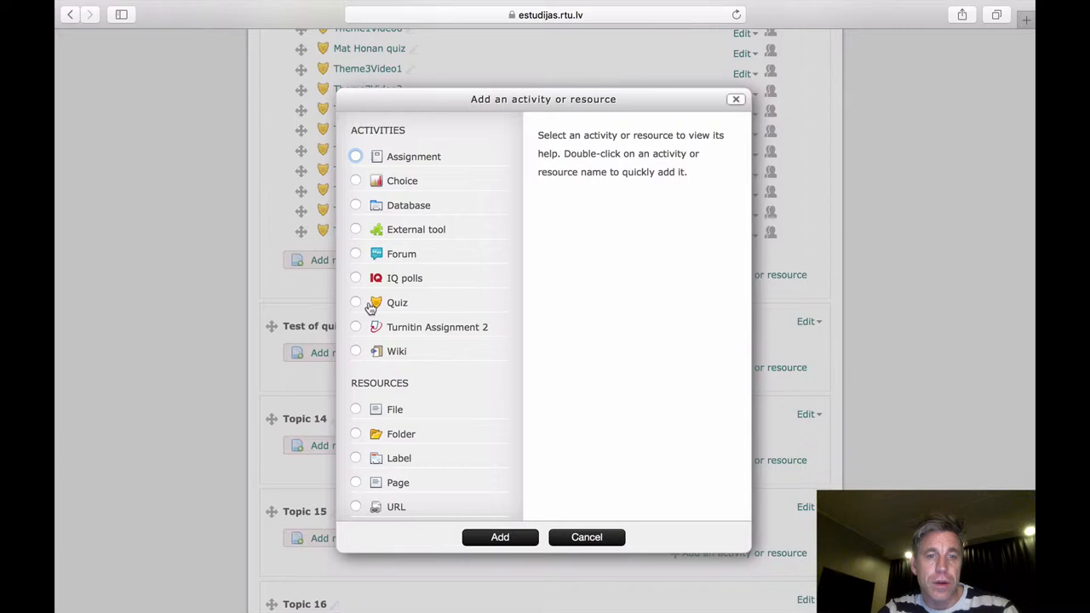
click(354, 301)
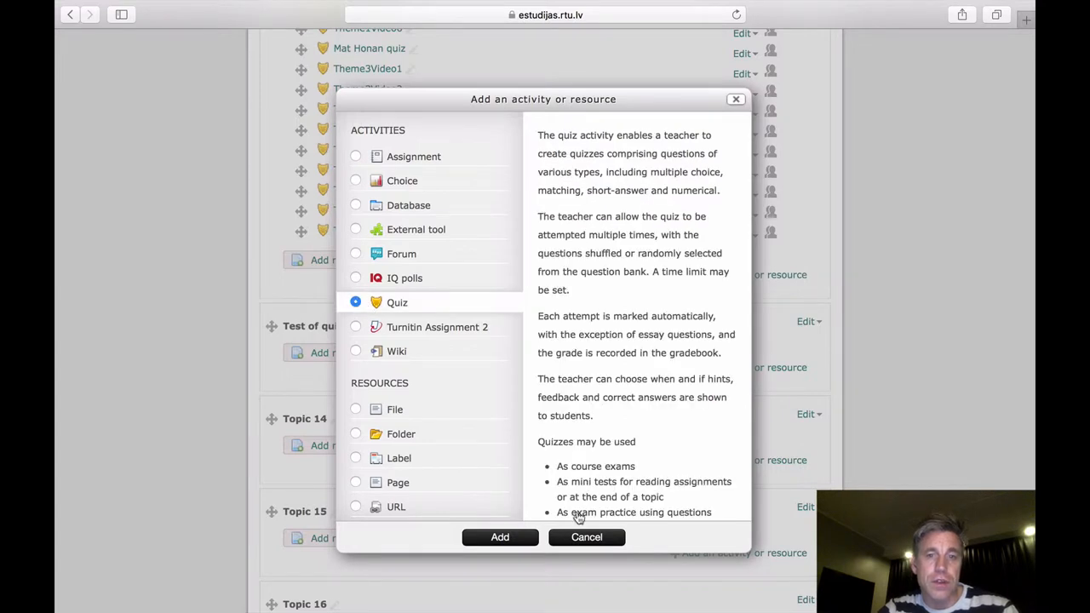
click(501, 537)
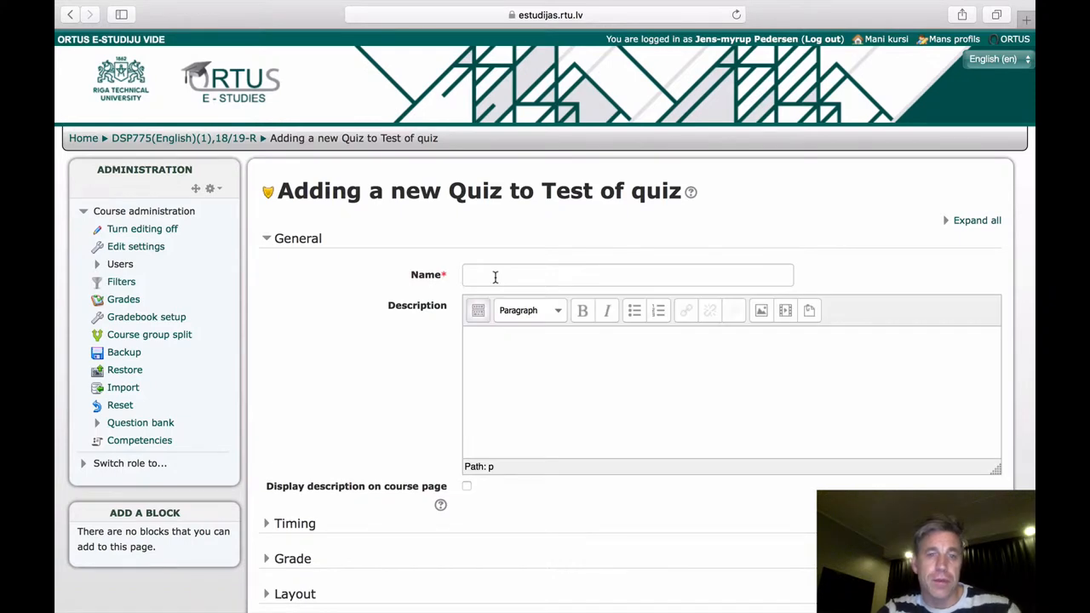
Step: Name the new quiz 'Test of' in the Name field and move down to the settings sections
text(Test of quiz)
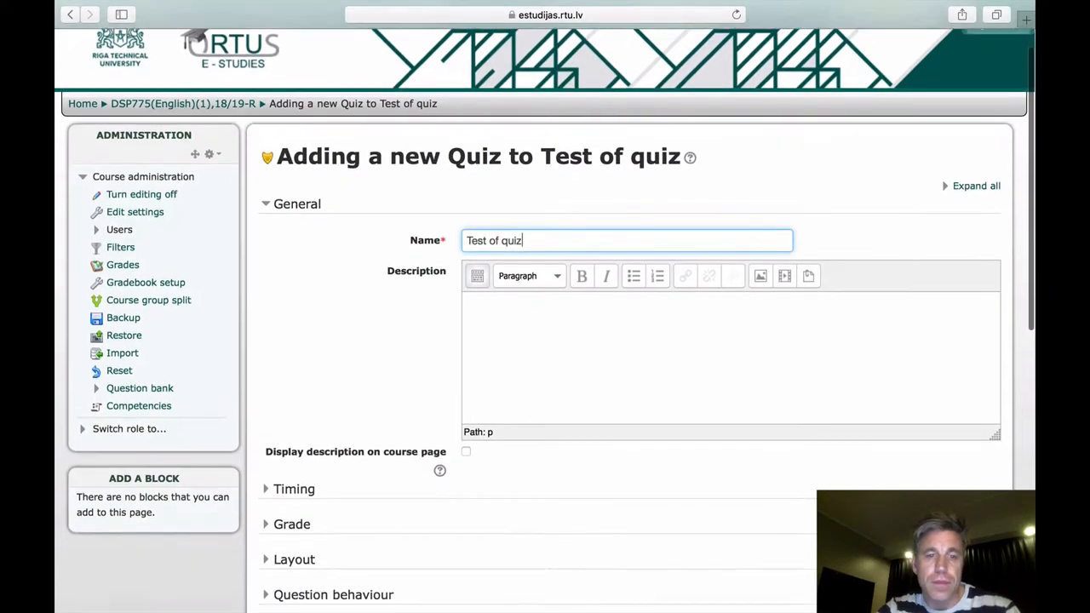
scroll(down, 3)
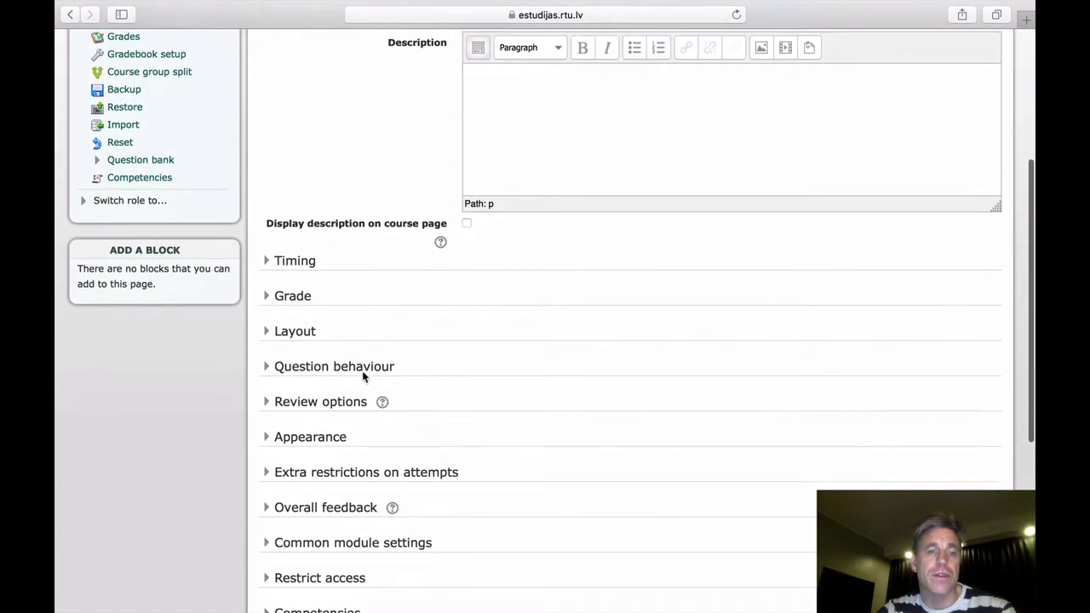
scroll(down, 3)
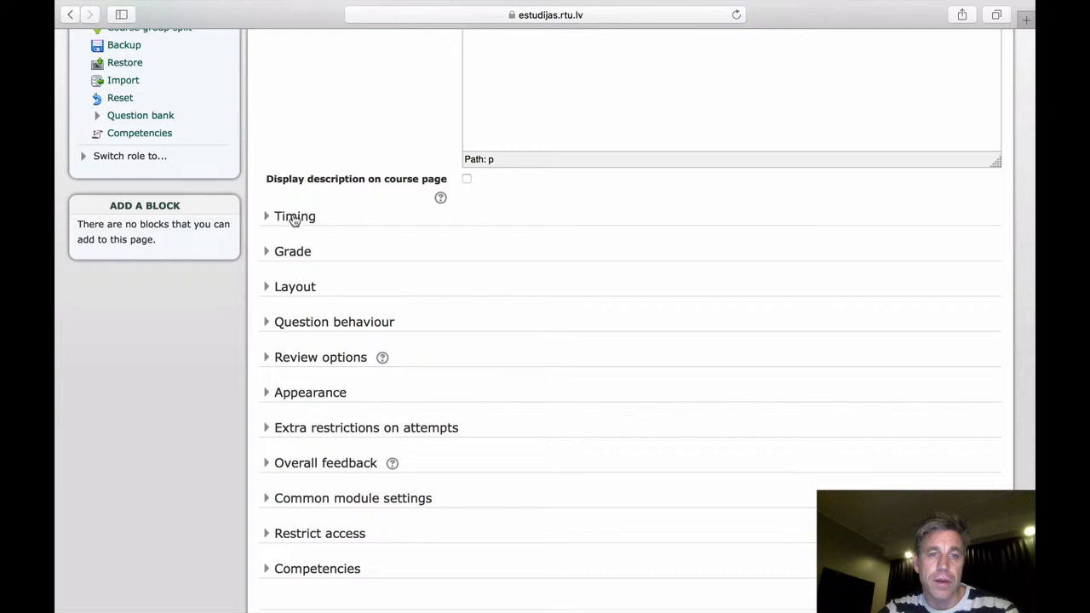
Step: Expand Timing, read the Submission grace period help, then expand the Grade section
click(294, 214)
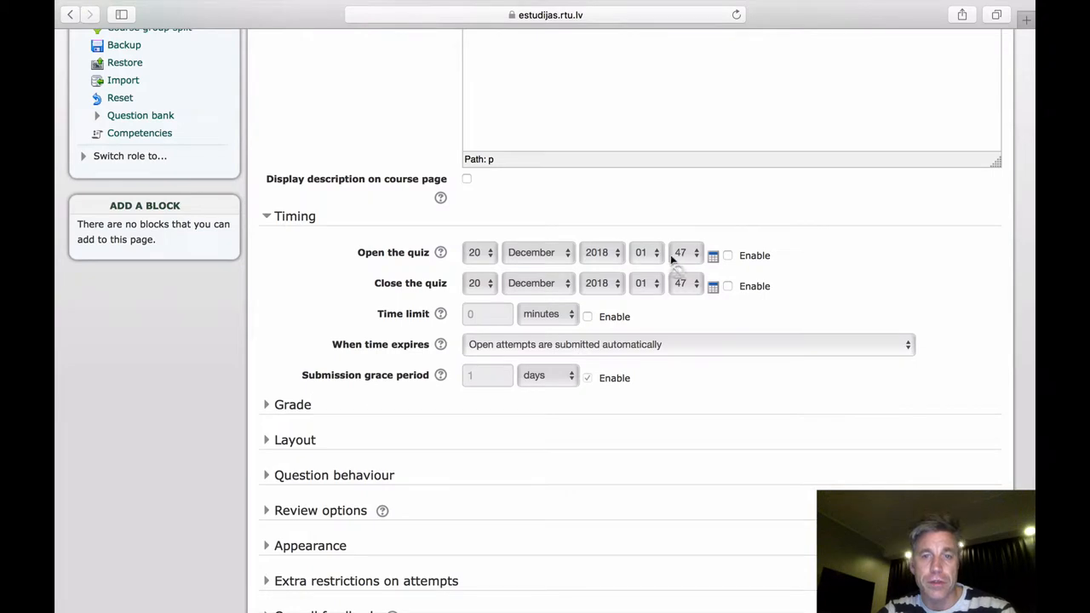
mouse_move(650, 276)
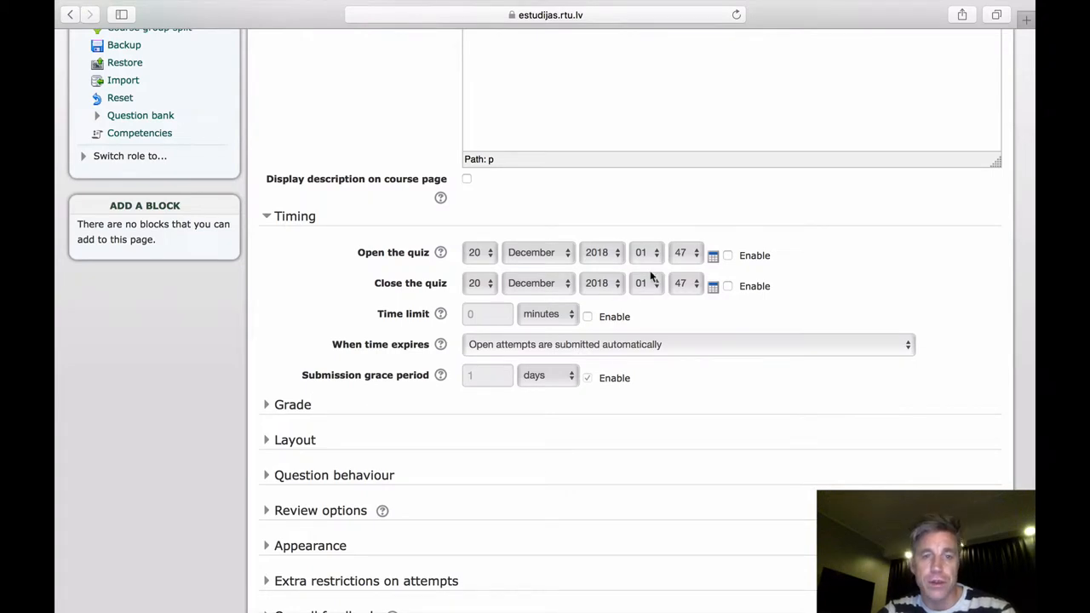
scroll(down, 3)
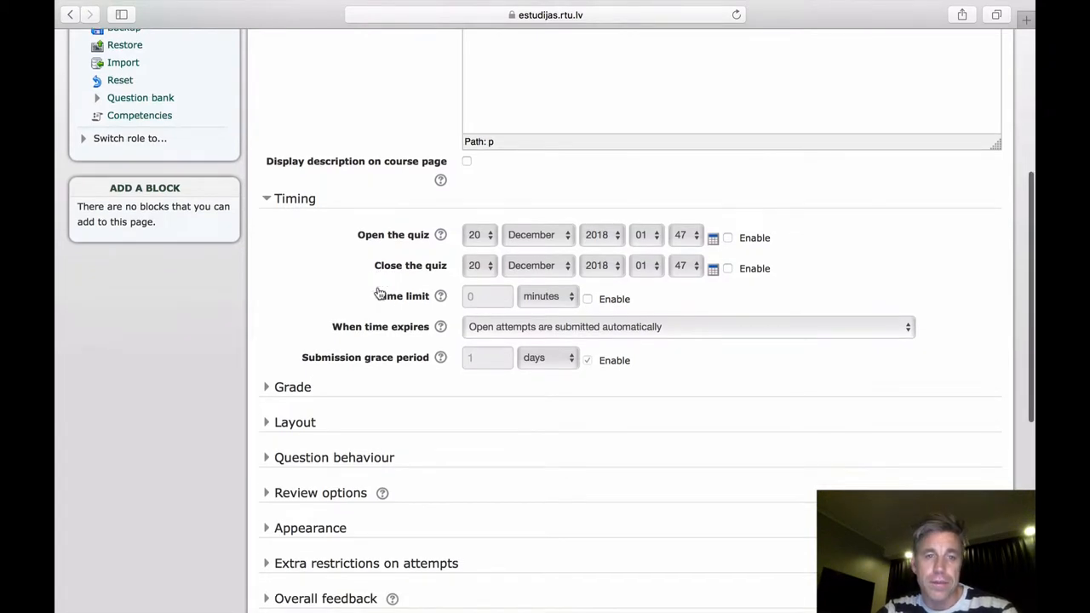
mouse_move(702, 273)
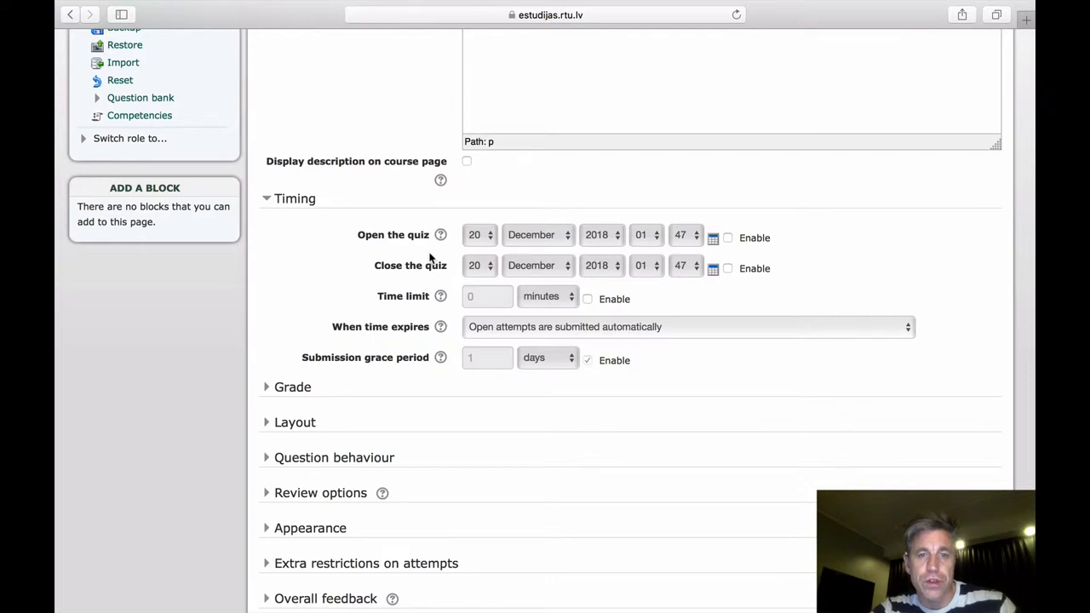
mouse_move(443, 296)
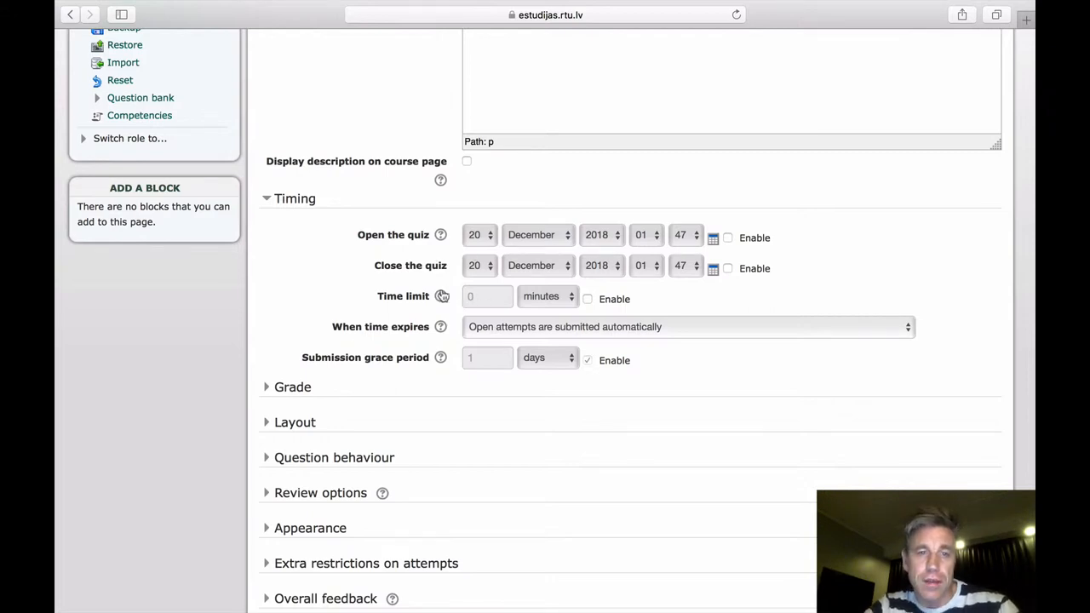
mouse_move(514, 331)
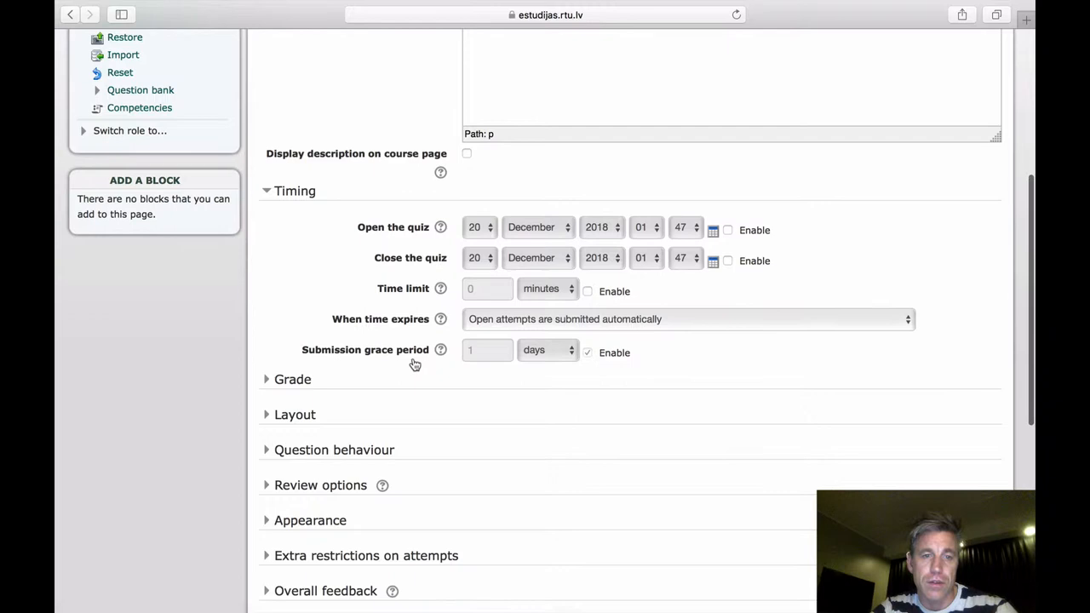
click(440, 349)
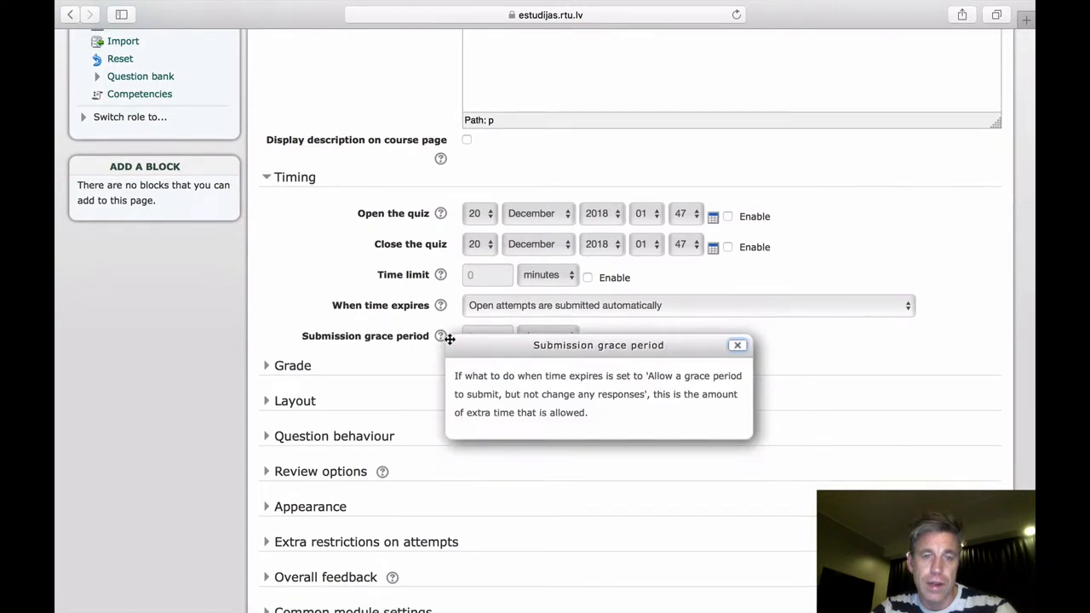
mouse_move(713, 378)
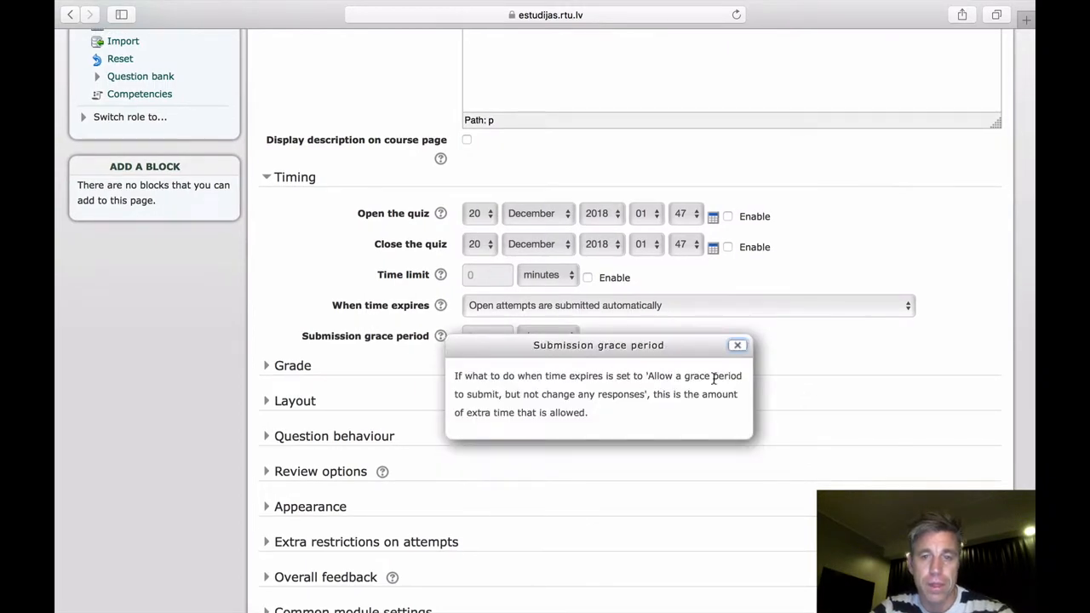
scroll(up, 3)
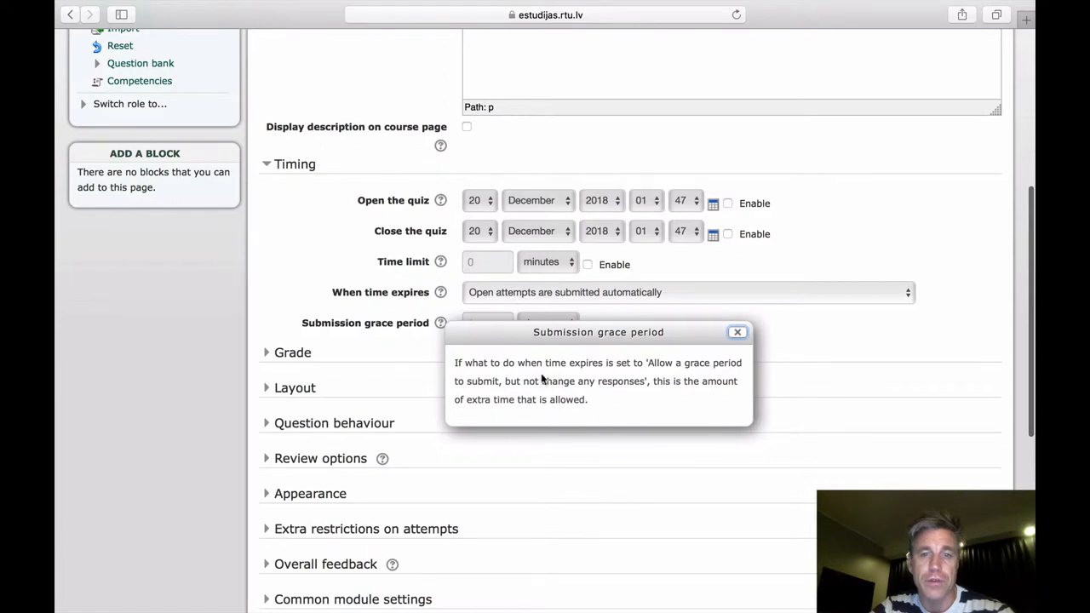
mouse_move(640, 382)
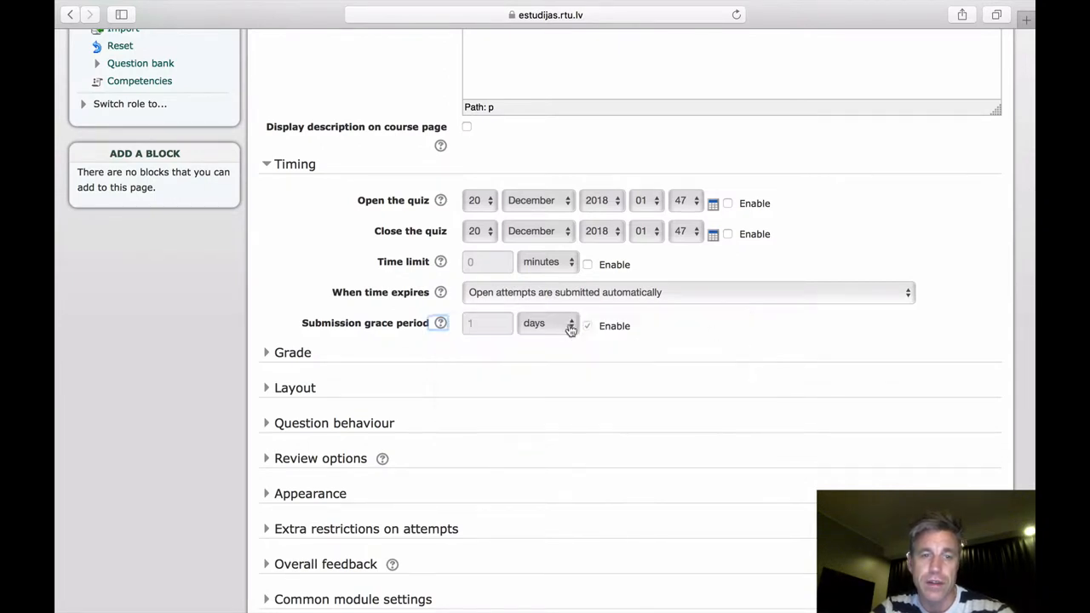
click(293, 351)
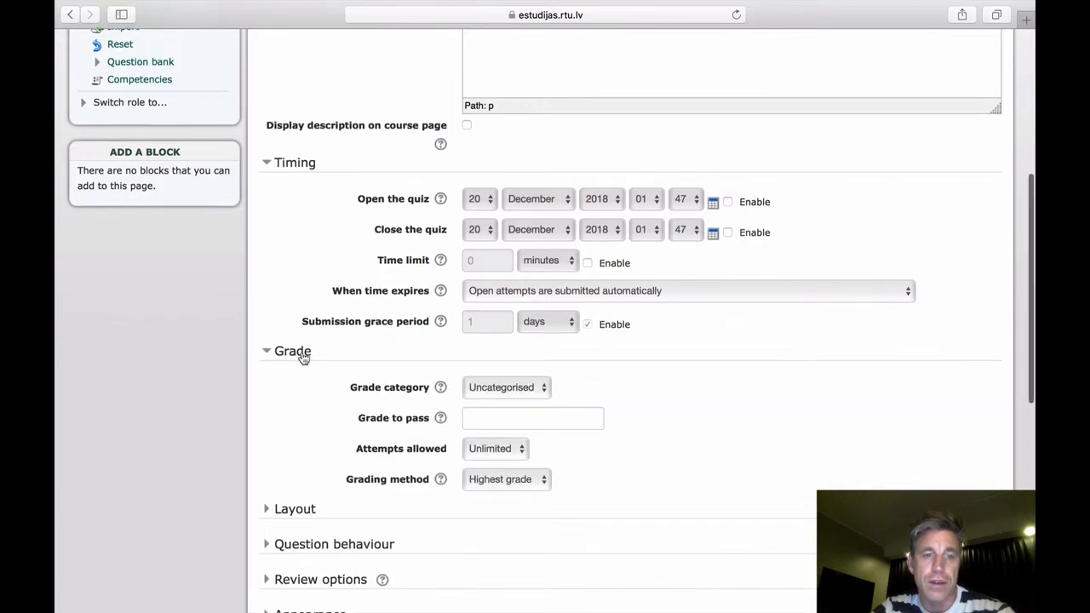
Step: Keep attempts Unlimited and Highest grade, then expand Layout and Question behaviour settings
scroll(down, 3)
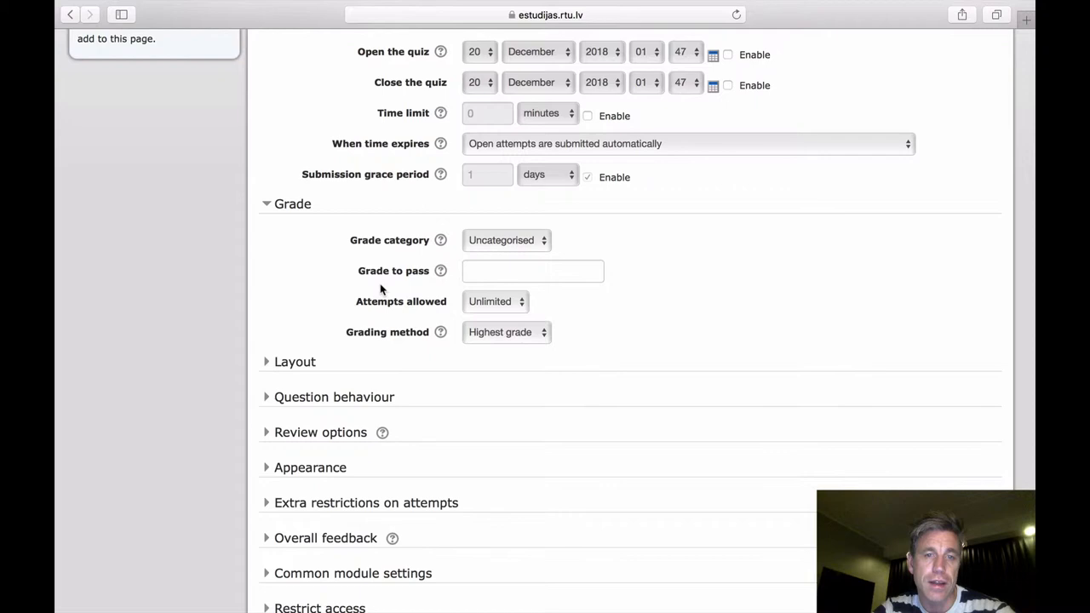
click(496, 300)
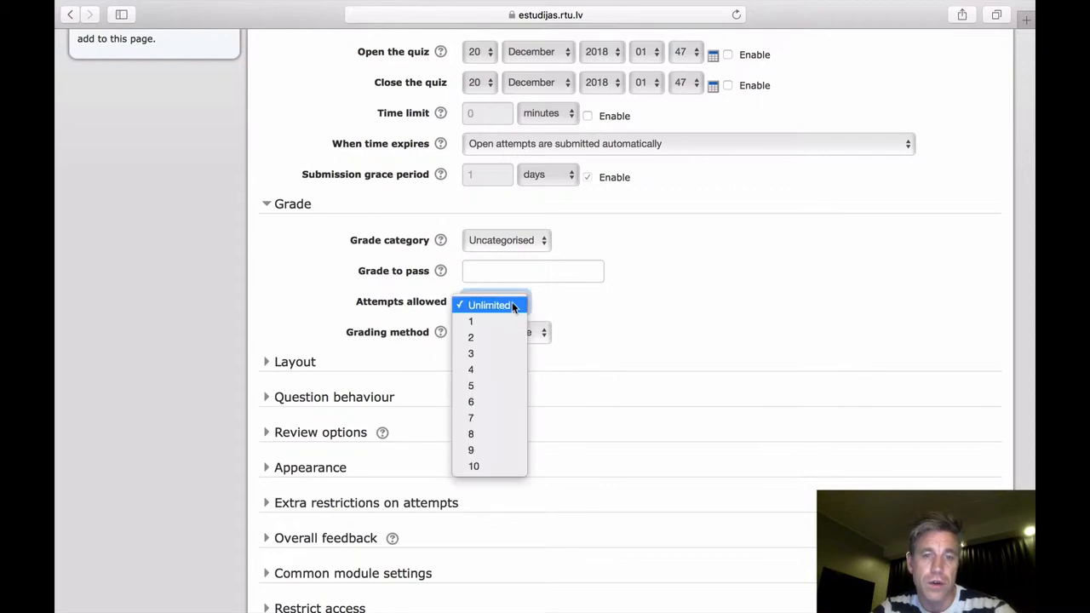
click(489, 305)
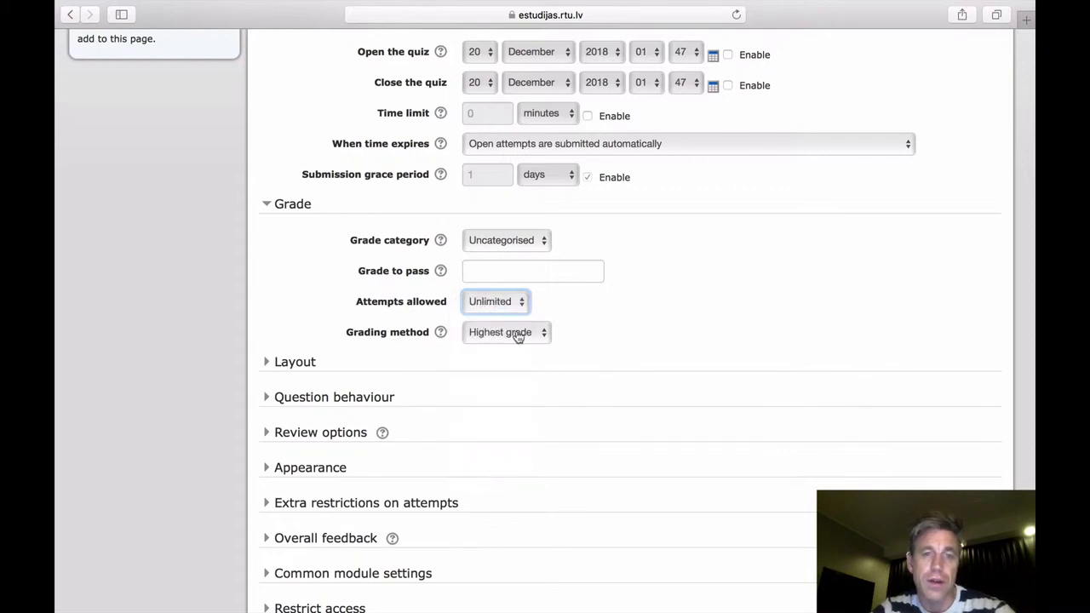
mouse_move(485, 304)
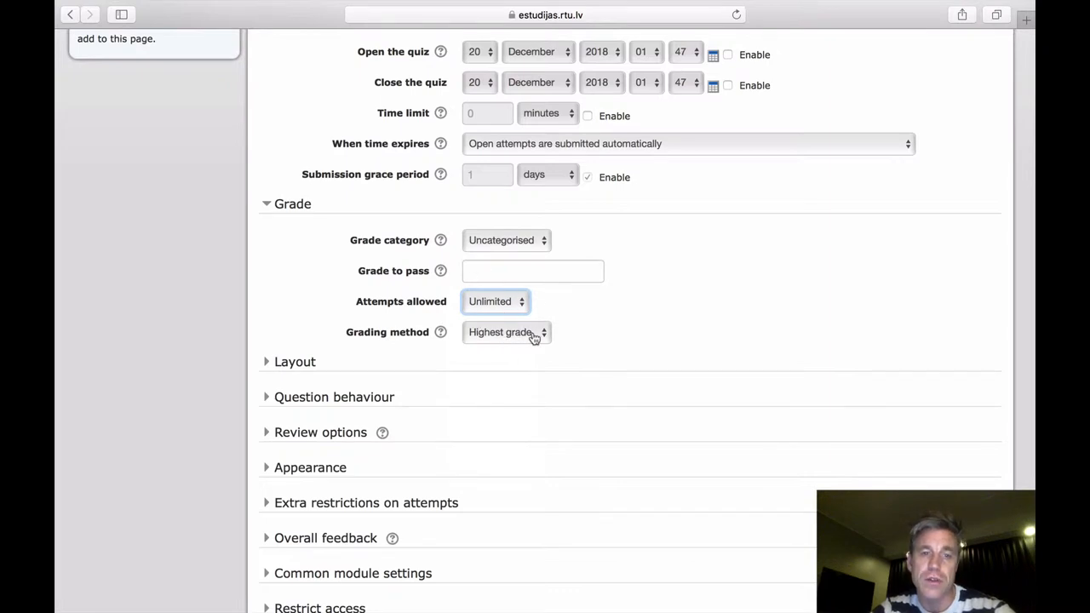
click(504, 332)
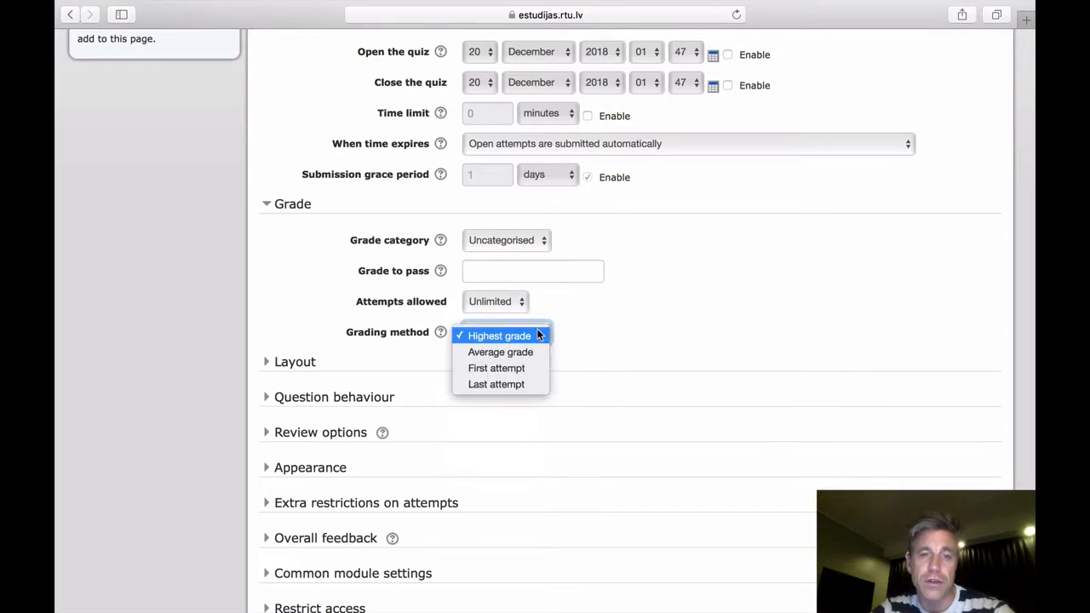
mouse_move(497, 385)
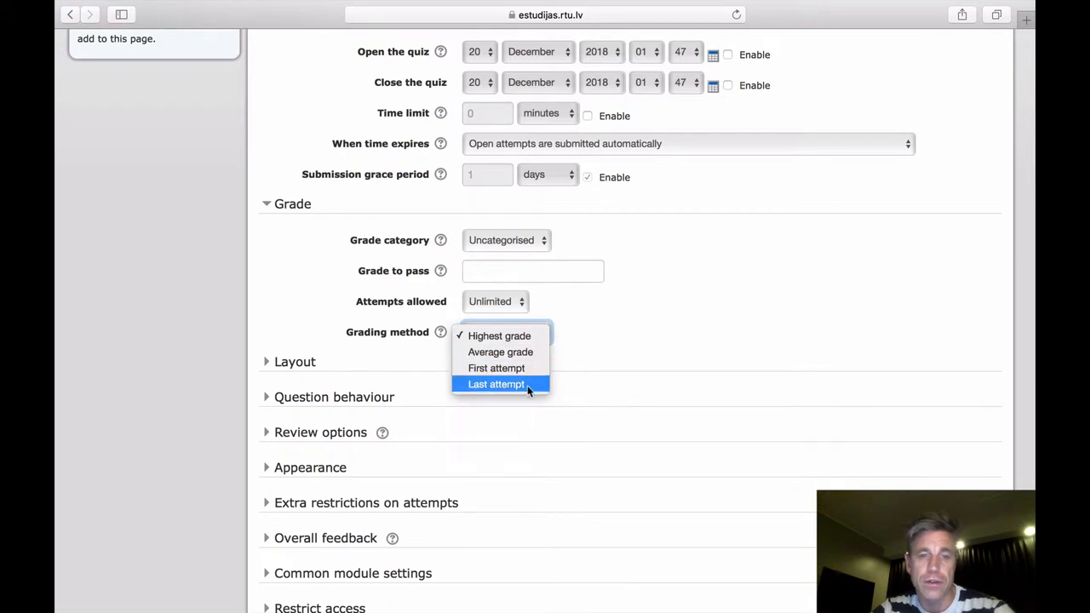
click(499, 335)
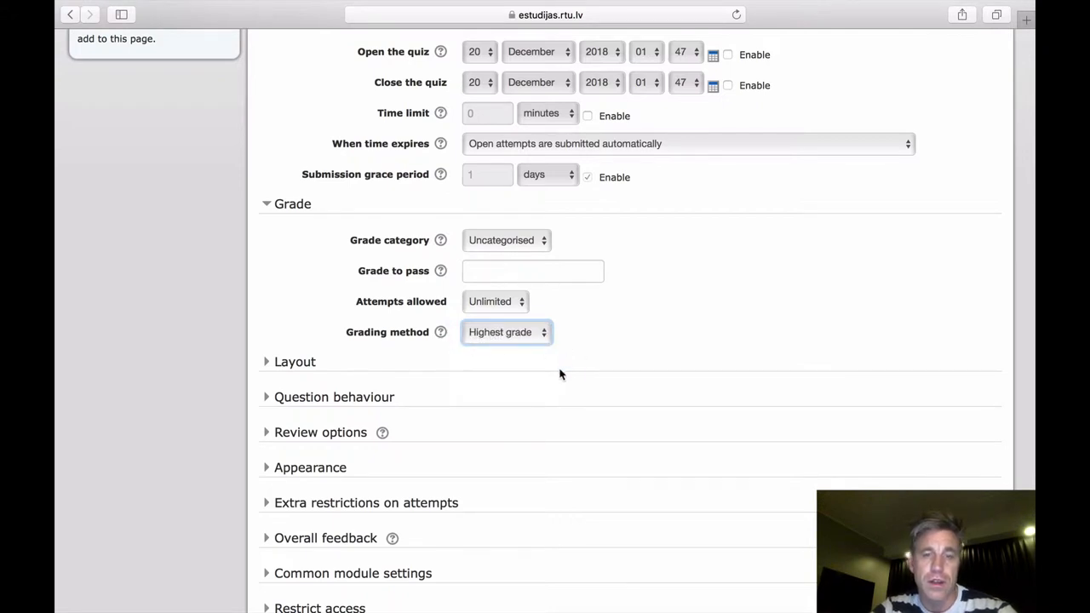
scroll(down, 3)
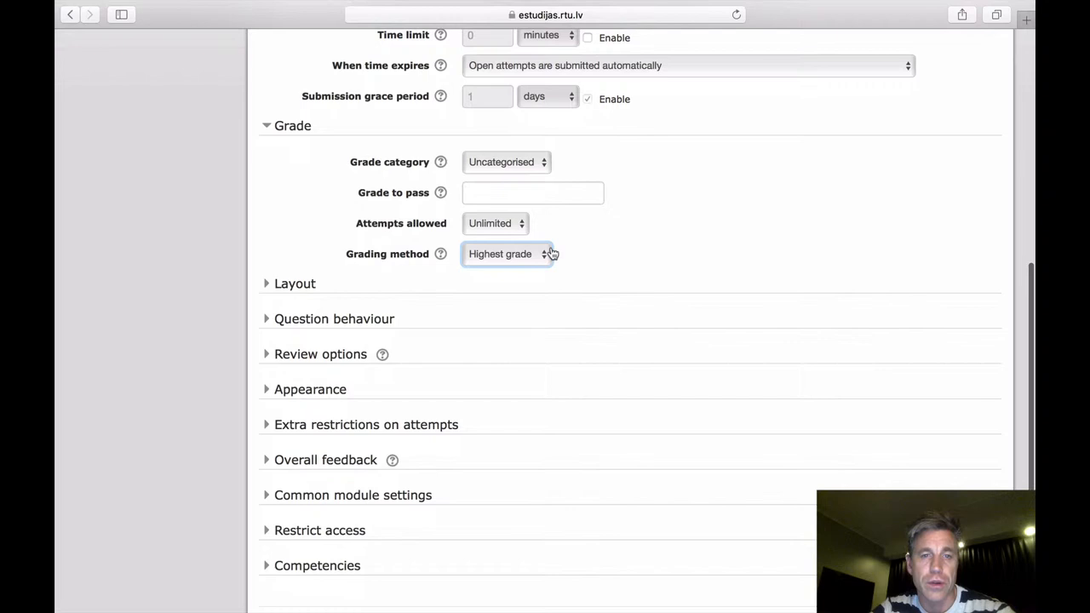
mouse_move(303, 286)
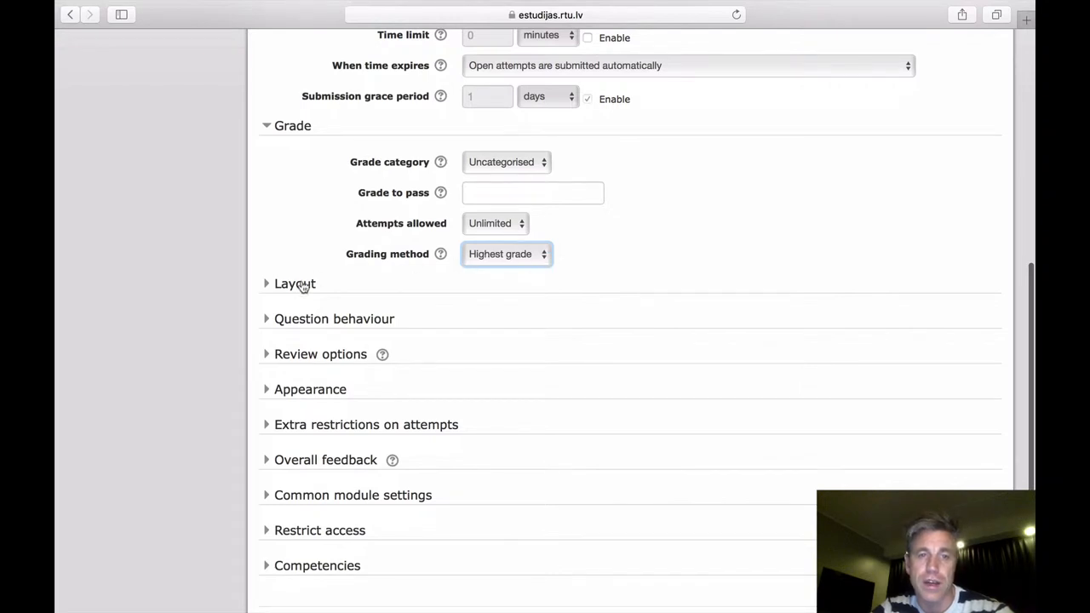
click(295, 282)
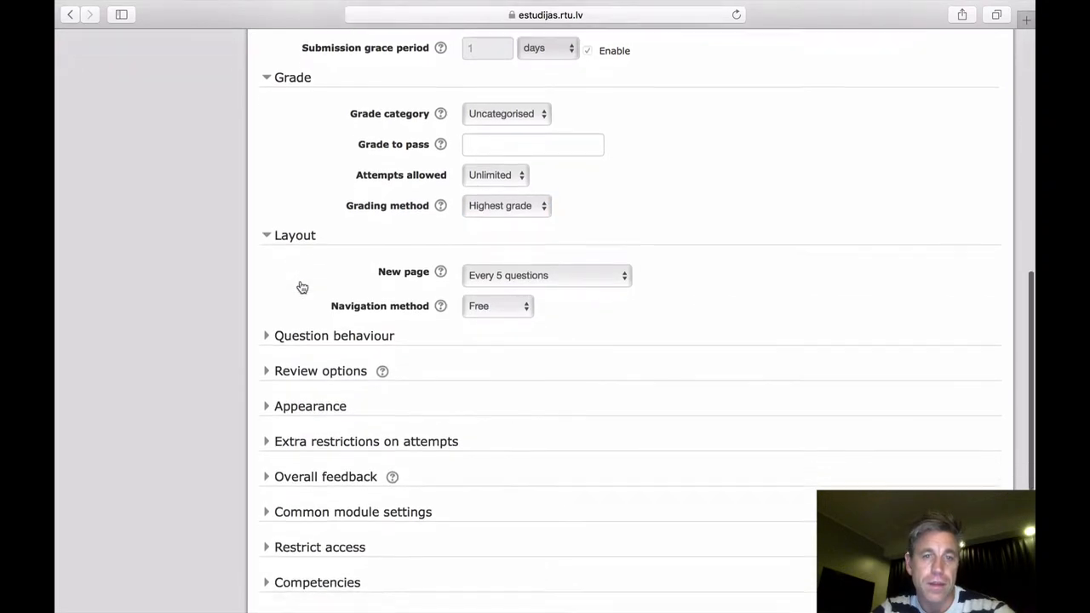
scroll(down, 3)
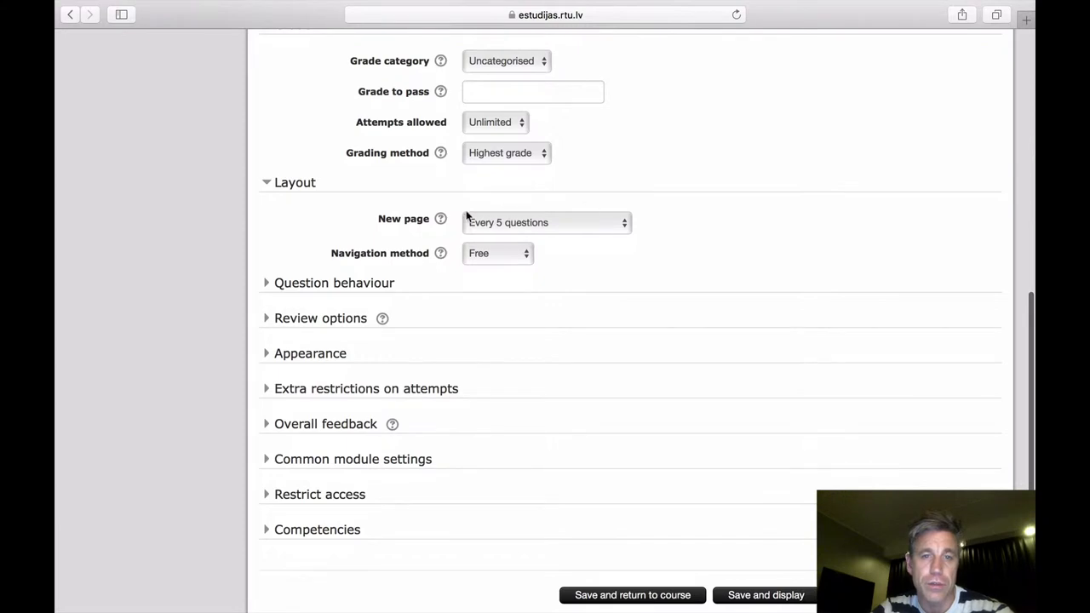
mouse_move(508, 218)
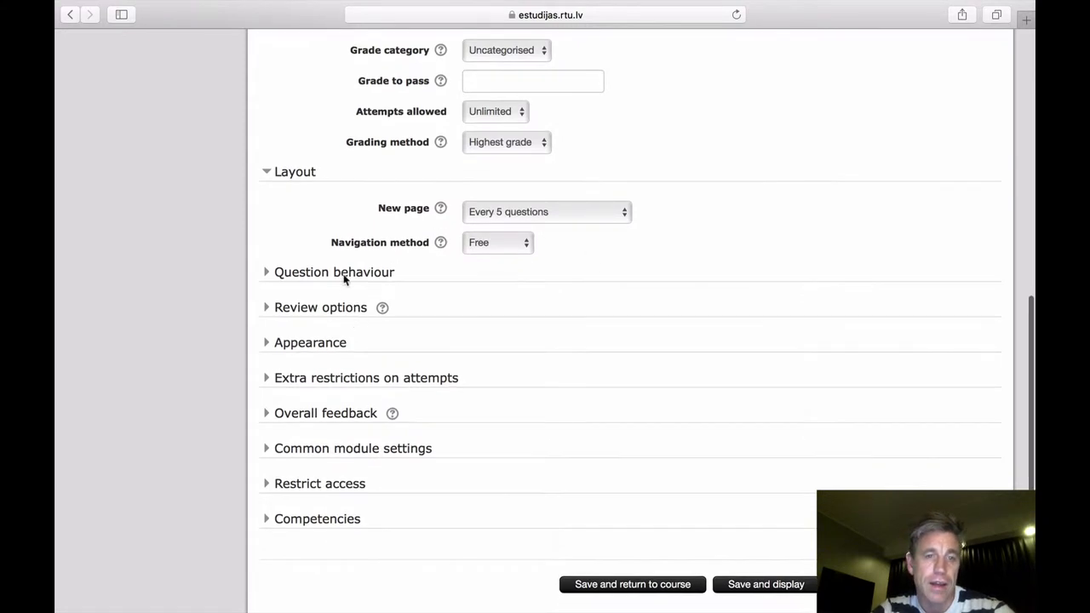
click(333, 273)
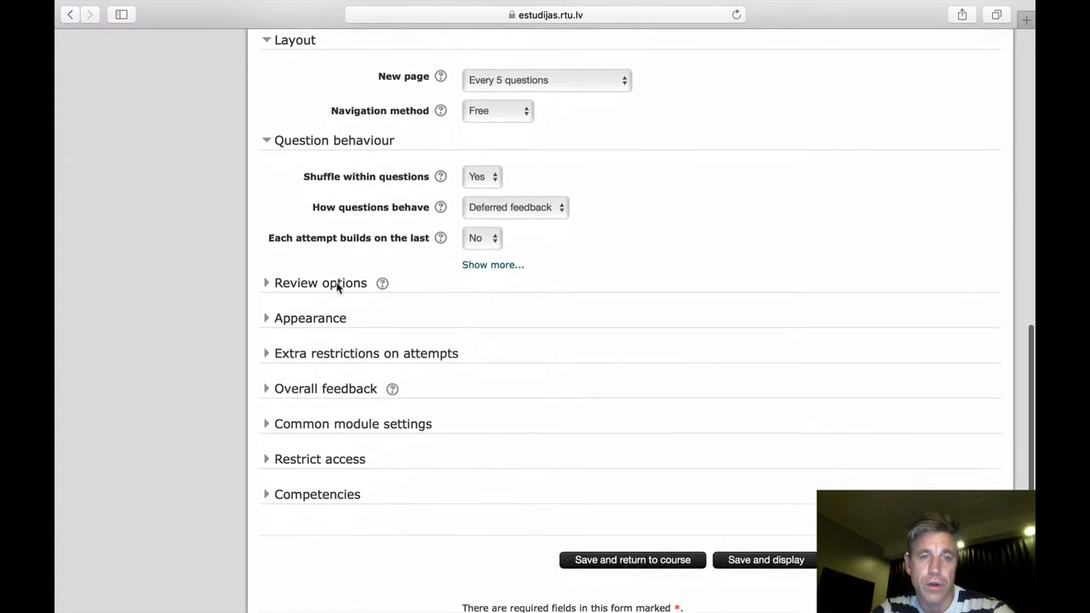
Step: Leave 'Each attempt builds on the last' at No and expand Review options, Appearance and Extra restrictions
scroll(up, 3)
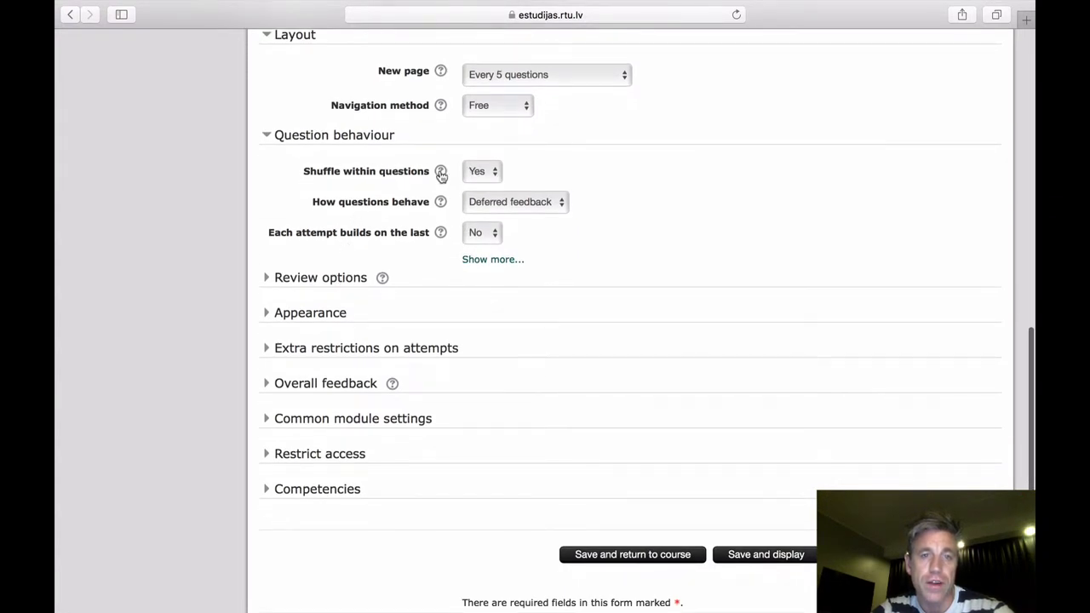
mouse_move(456, 170)
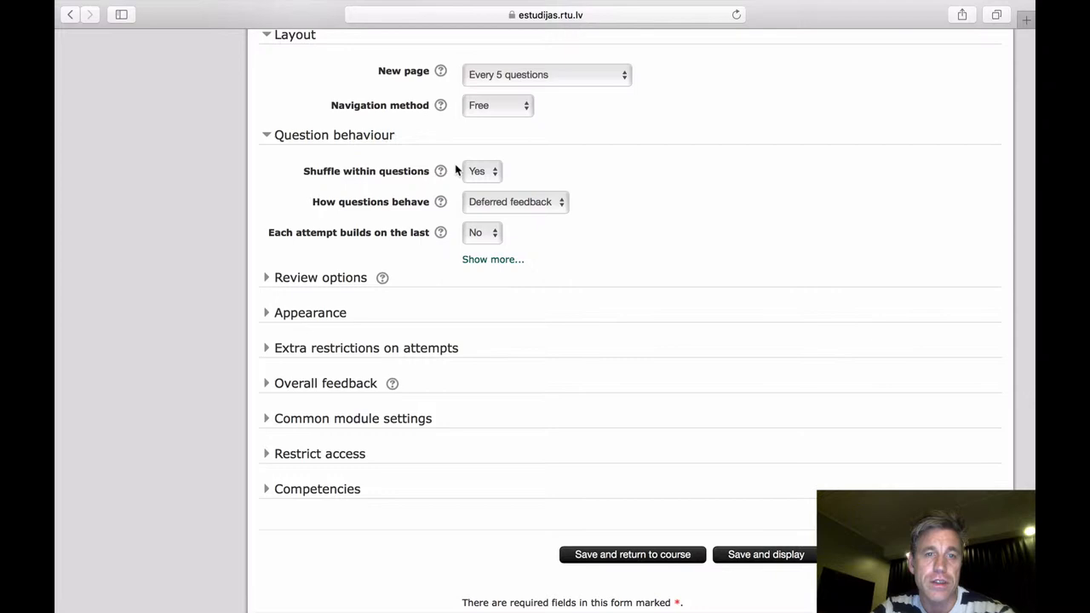
mouse_move(417, 242)
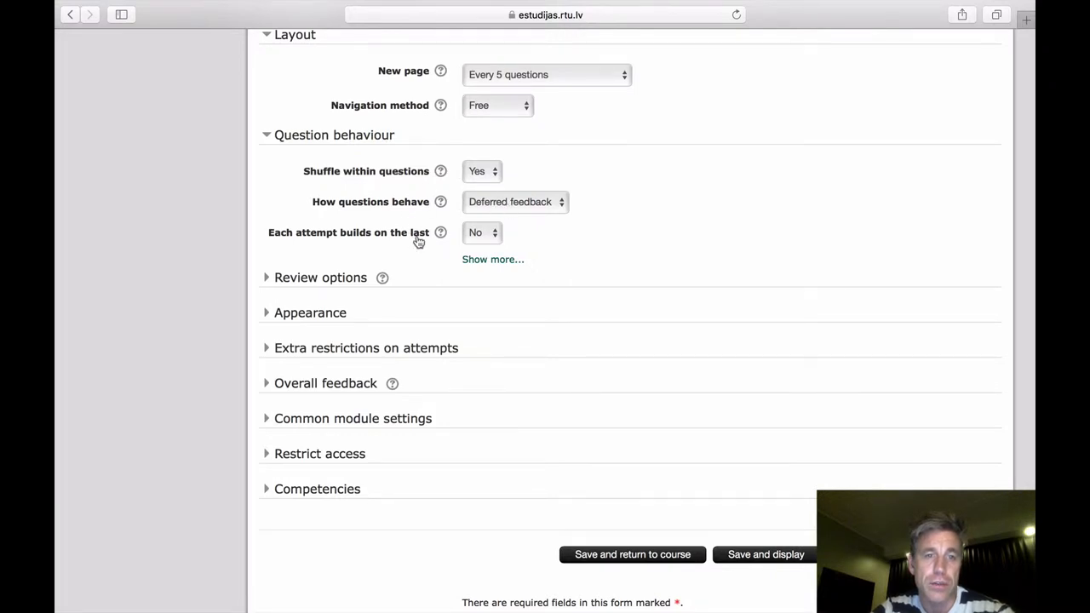
mouse_move(467, 238)
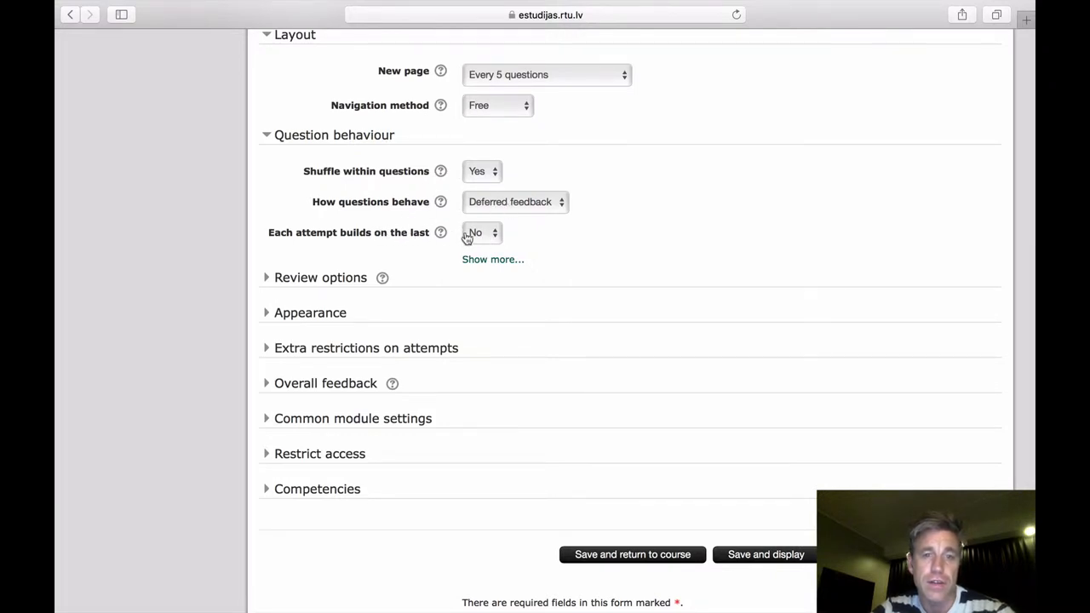
click(482, 232)
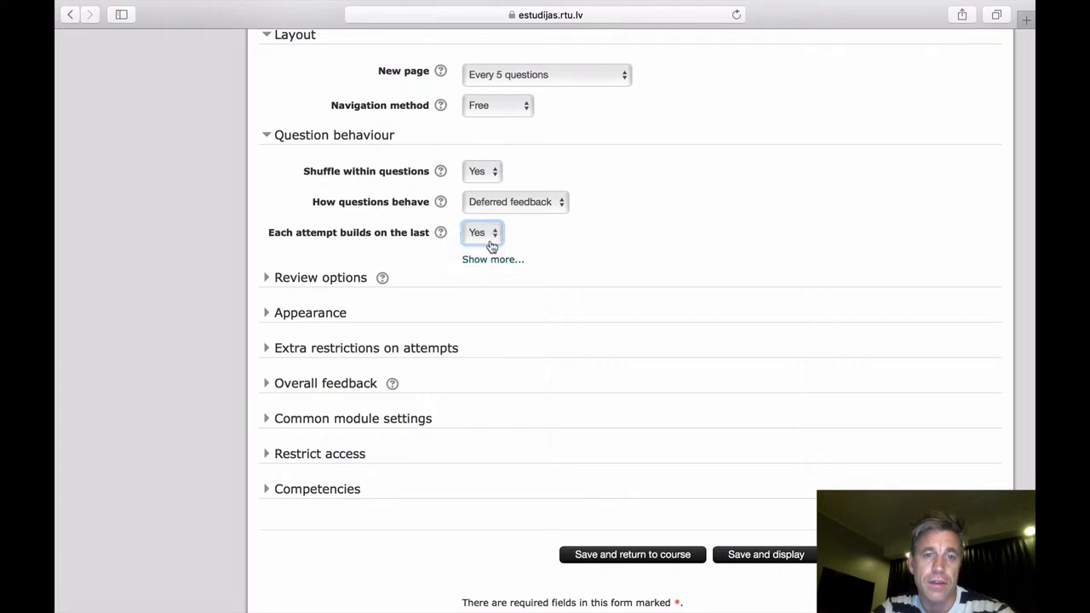
click(484, 232)
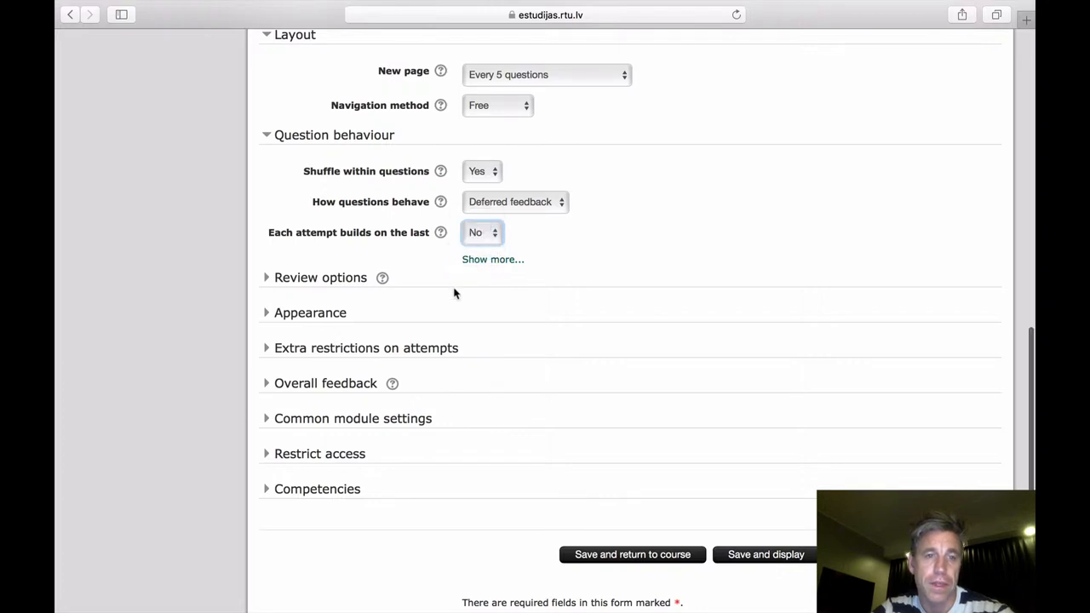
click(320, 276)
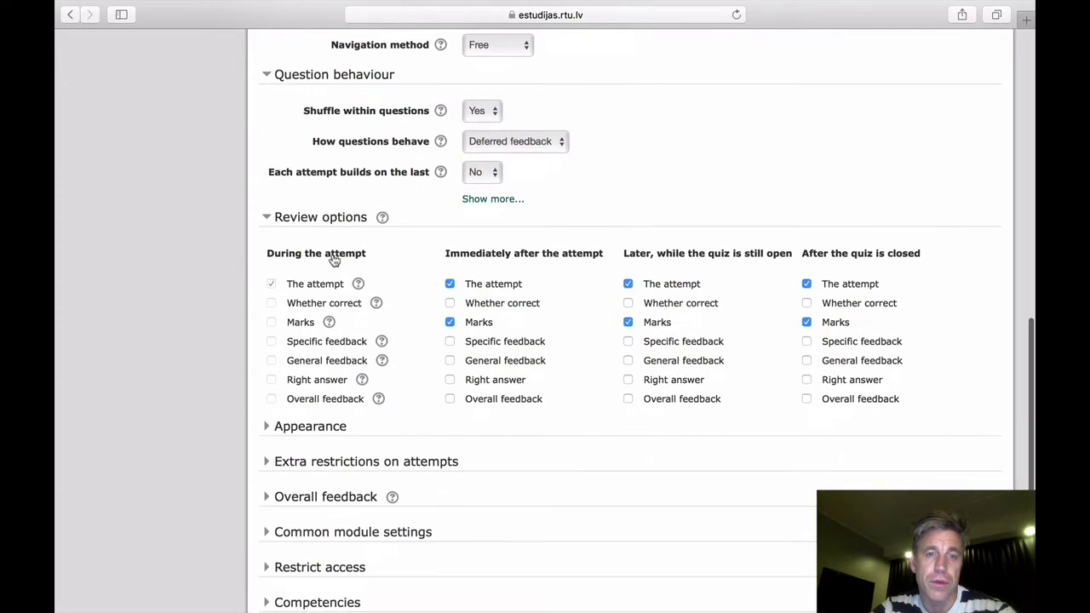
scroll(down, 3)
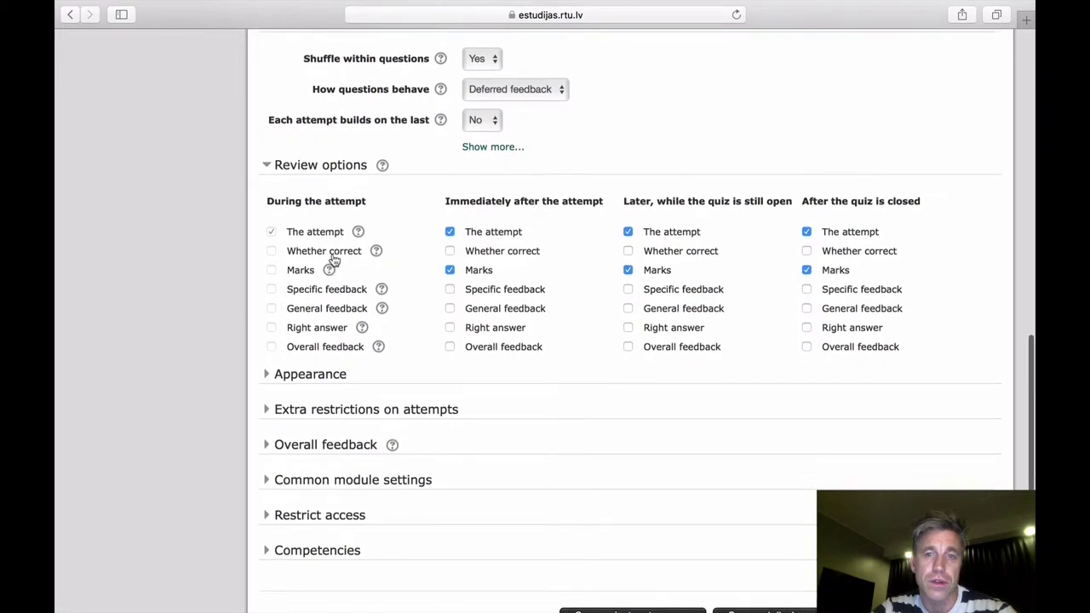
scroll(down, 3)
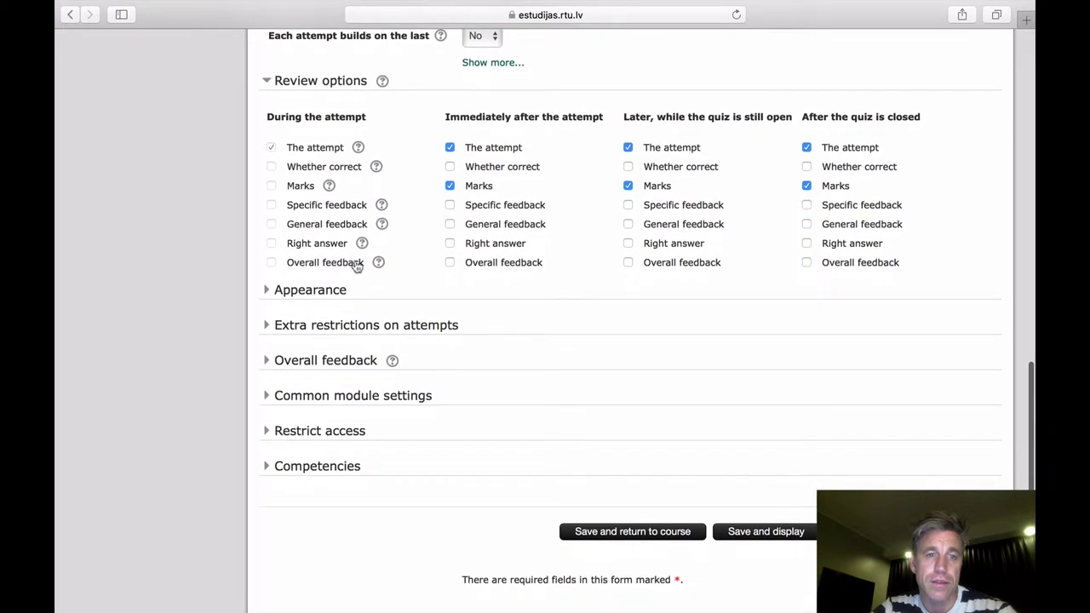
click(310, 289)
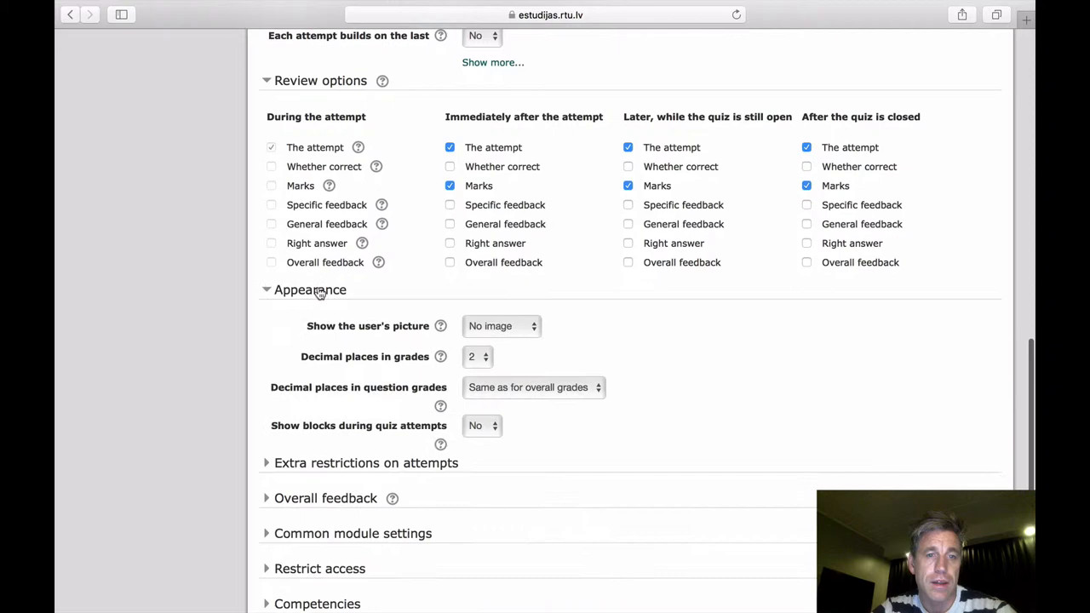
scroll(down, 3)
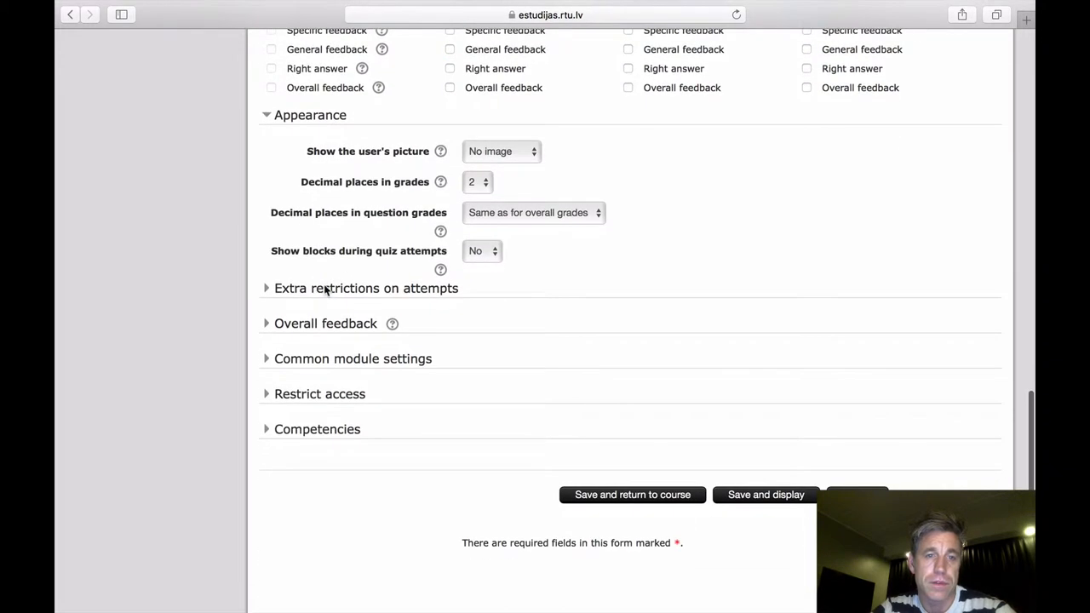
click(365, 287)
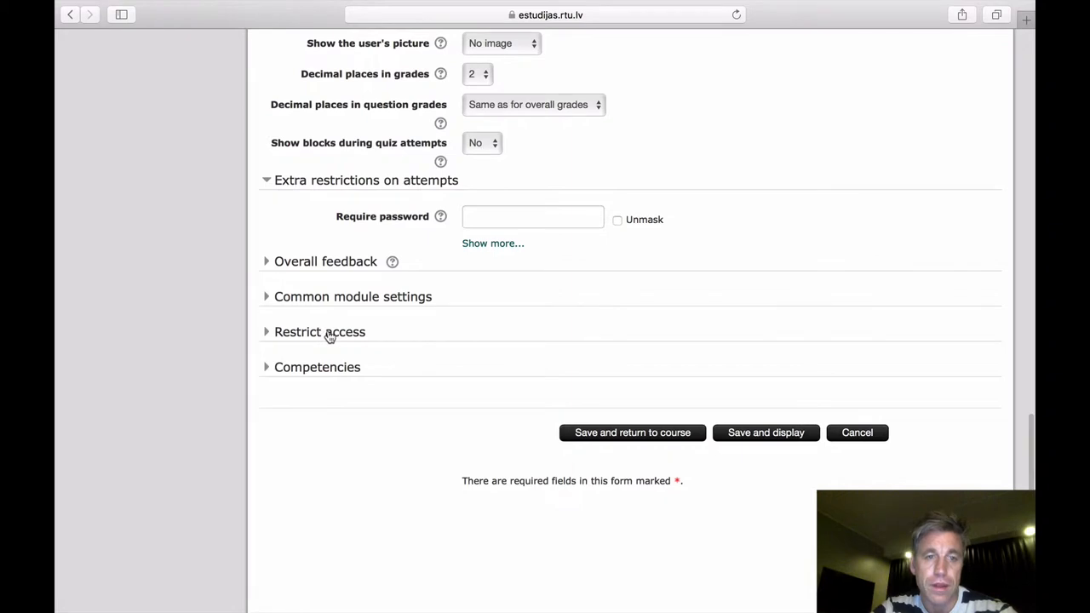
Step: Expand Restrict access, review the Add restriction choices, and cancel without adding one
click(320, 330)
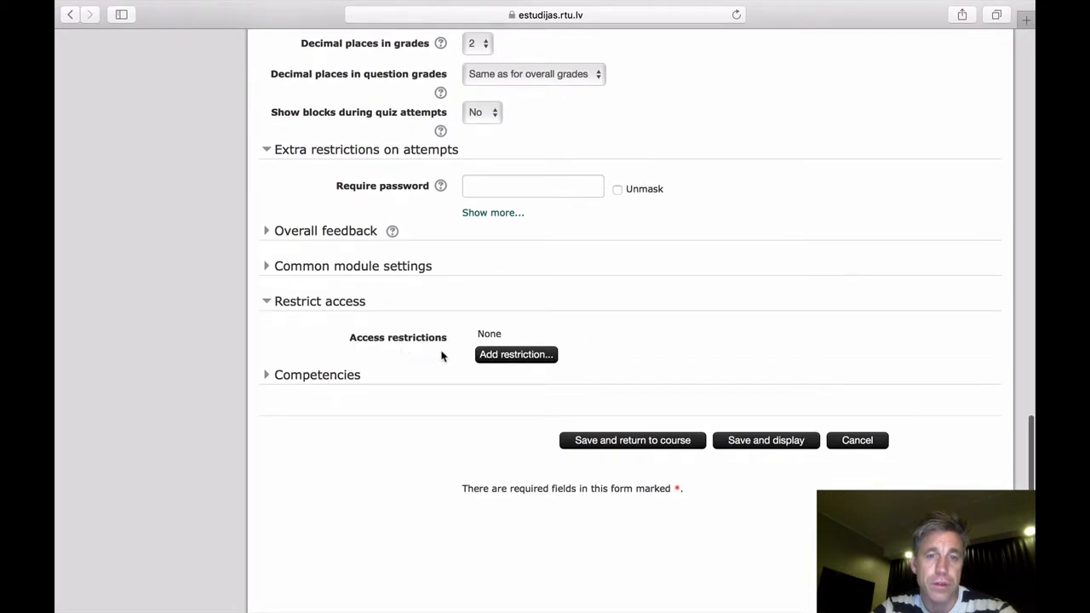
click(515, 355)
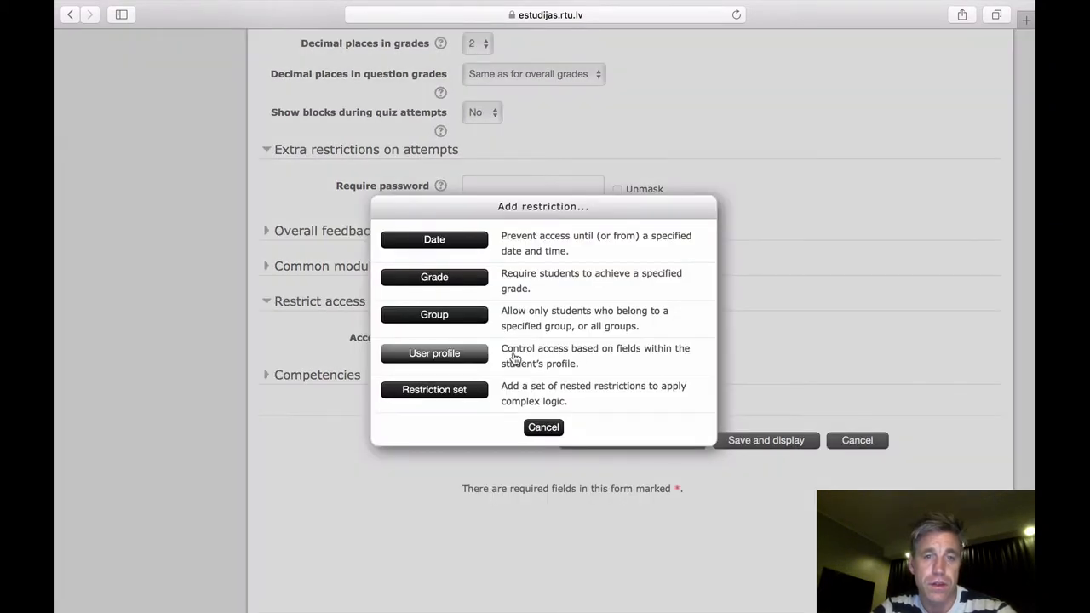
mouse_move(434, 278)
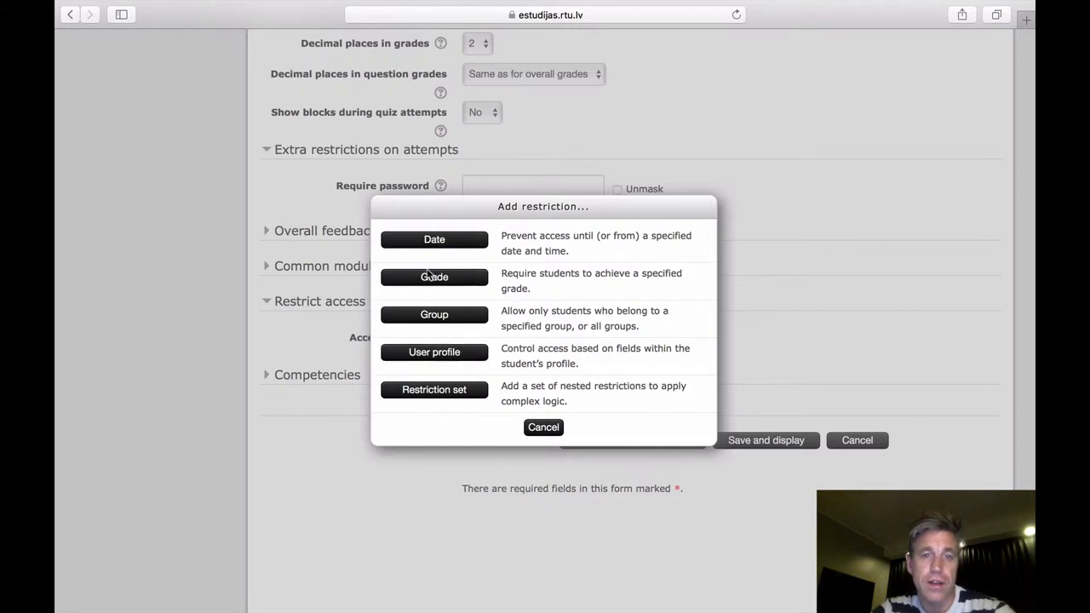
mouse_move(452, 382)
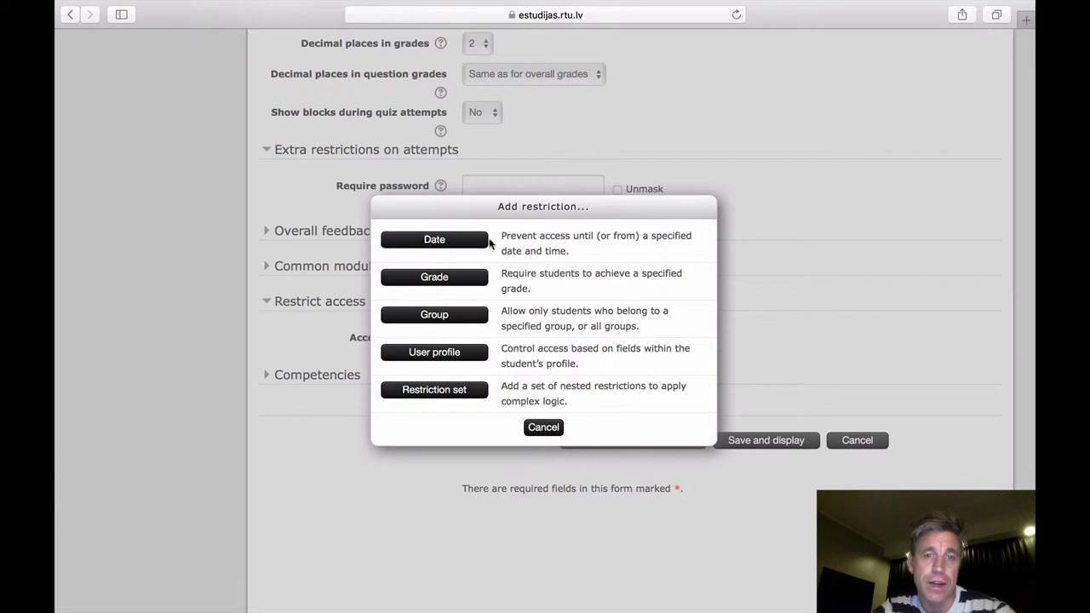
mouse_move(451, 276)
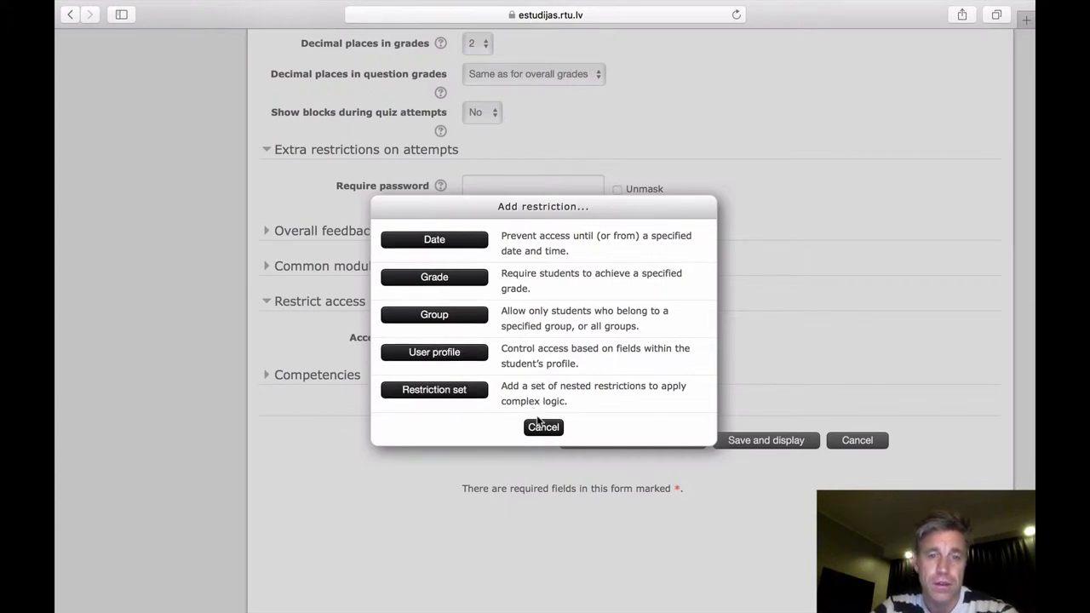
click(542, 426)
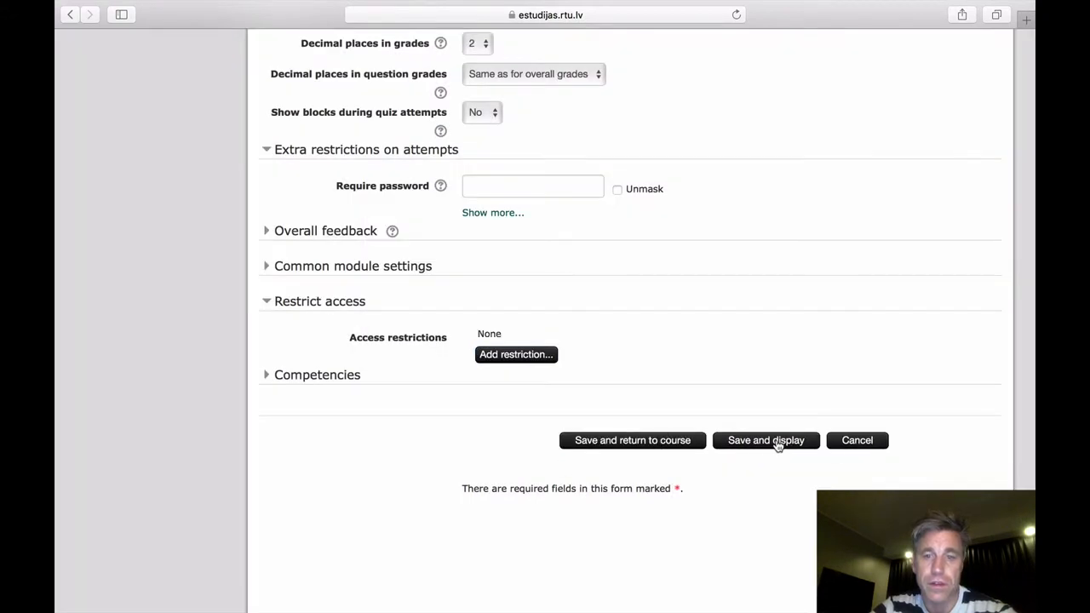
Step: Save and display the empty Test of quiz quiz, then go to its question bank
click(767, 440)
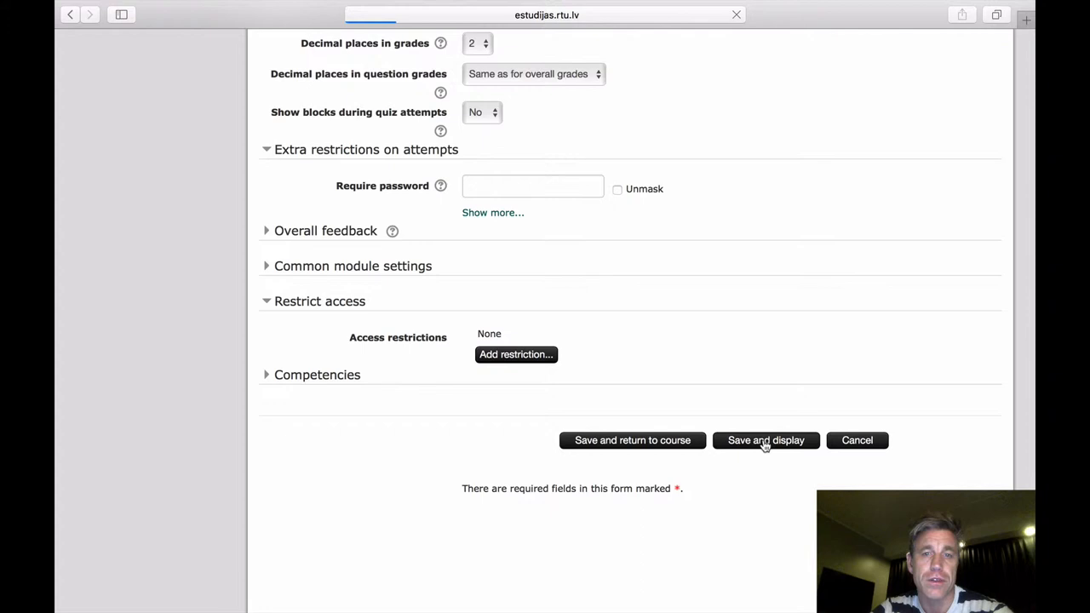
click(766, 440)
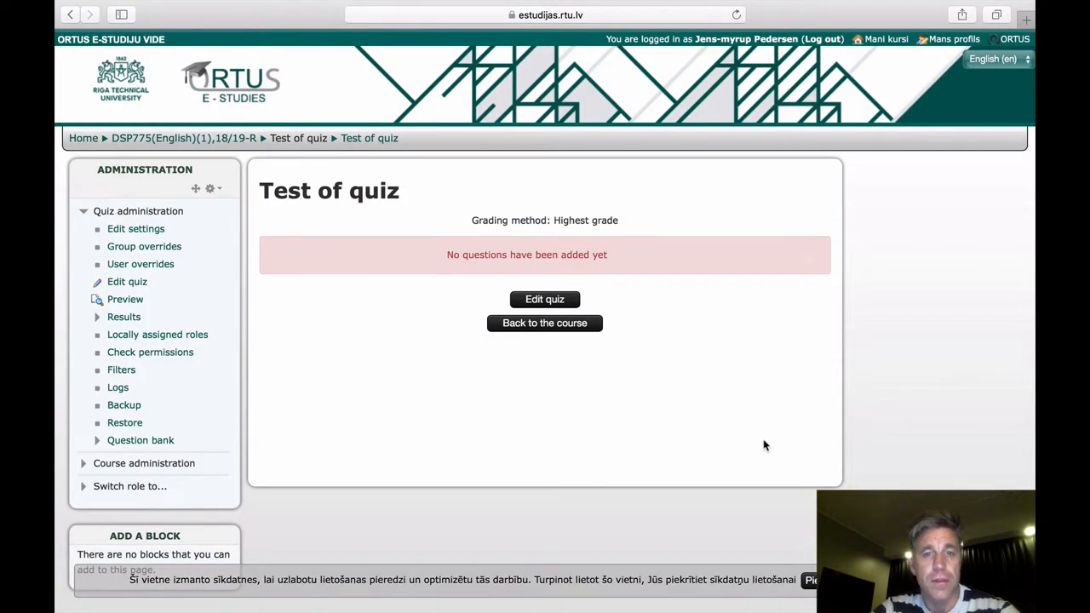
mouse_move(599, 256)
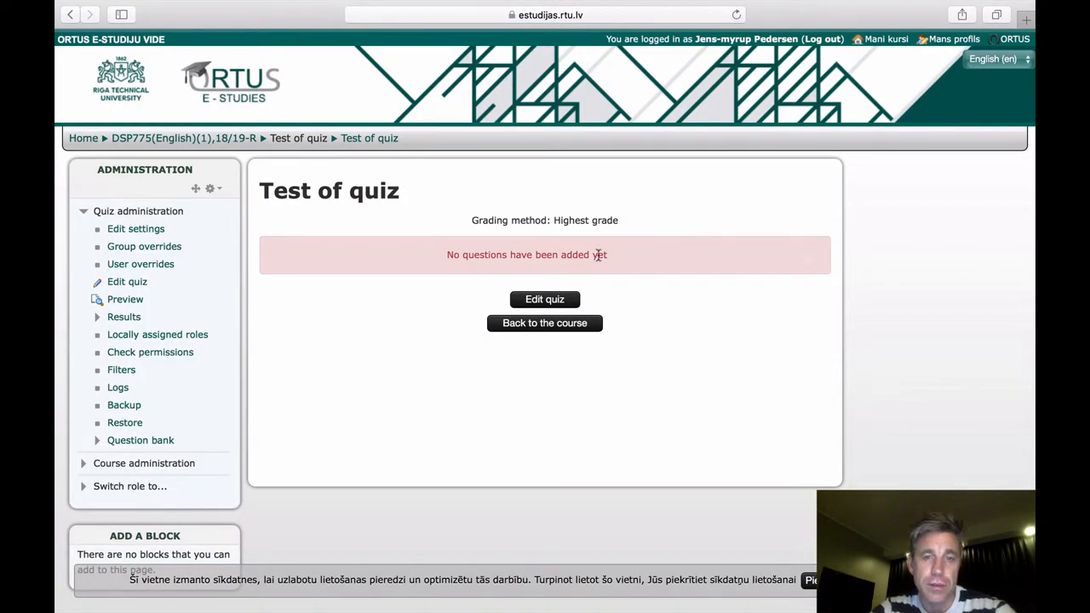
mouse_move(519, 274)
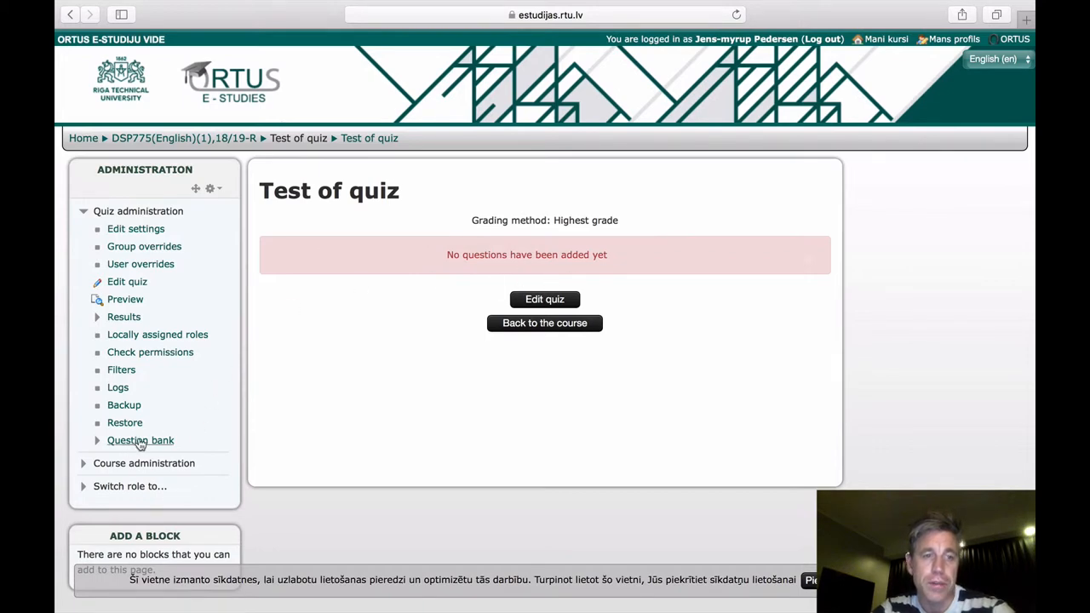
click(139, 440)
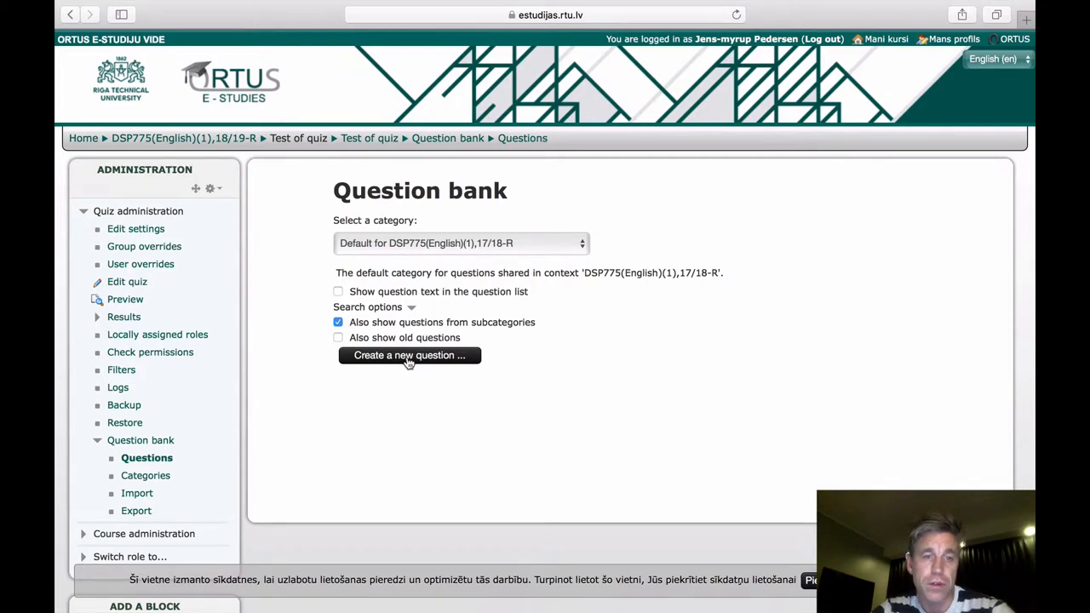
Step: Start a new question, preview the Essay type, and pick Multiple choice as the type
click(408, 356)
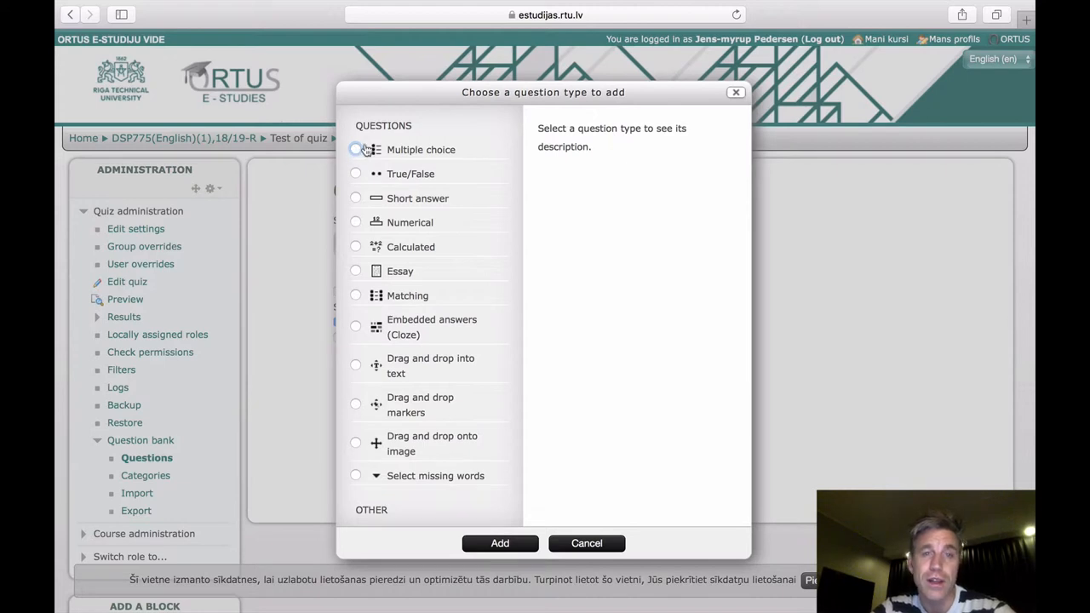
mouse_move(409, 157)
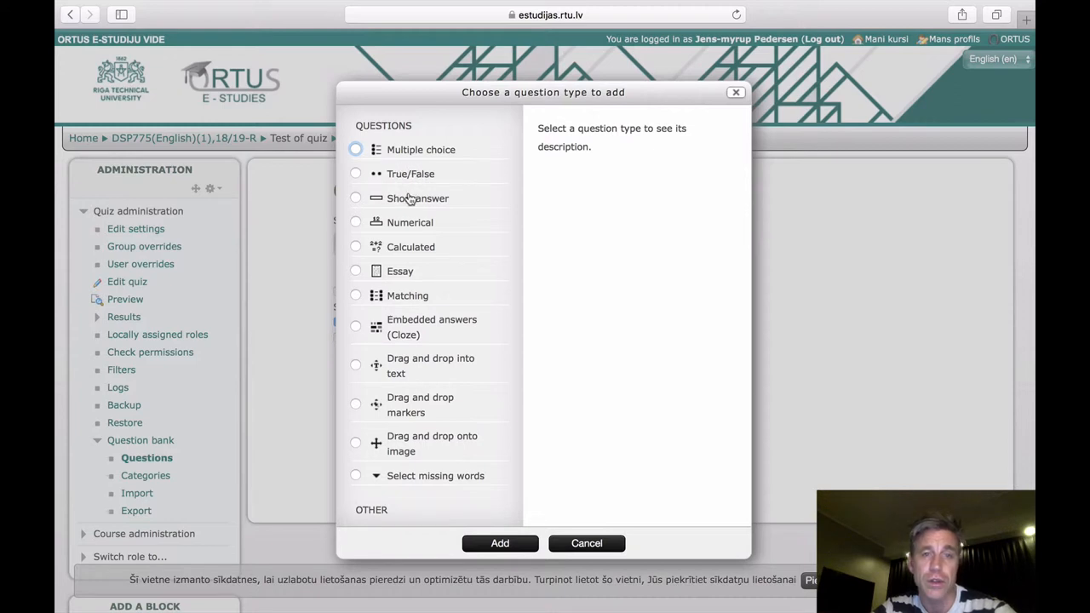
mouse_move(354, 222)
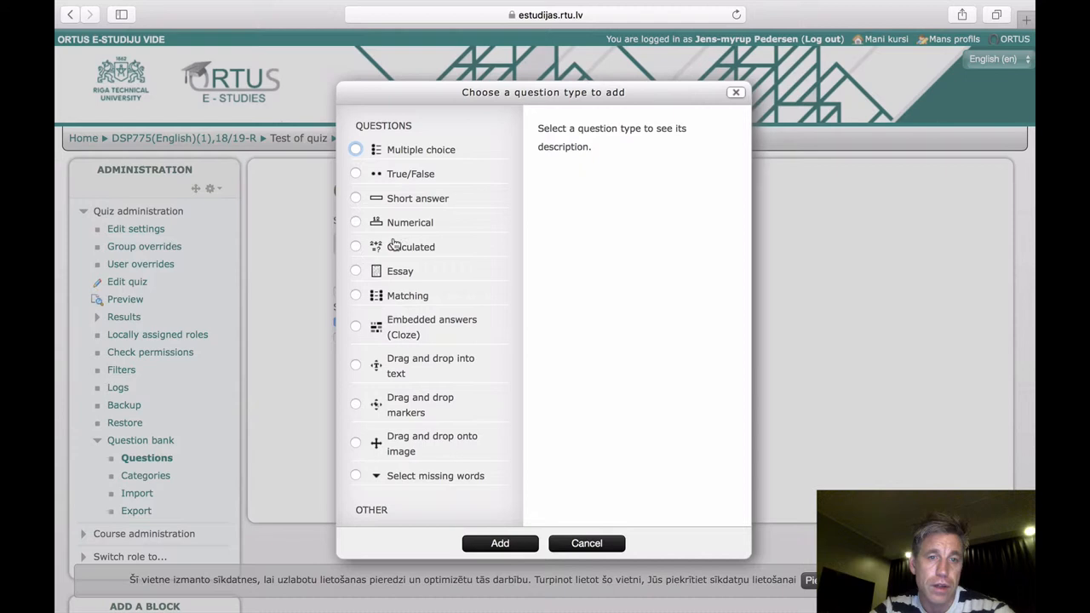
mouse_move(412, 296)
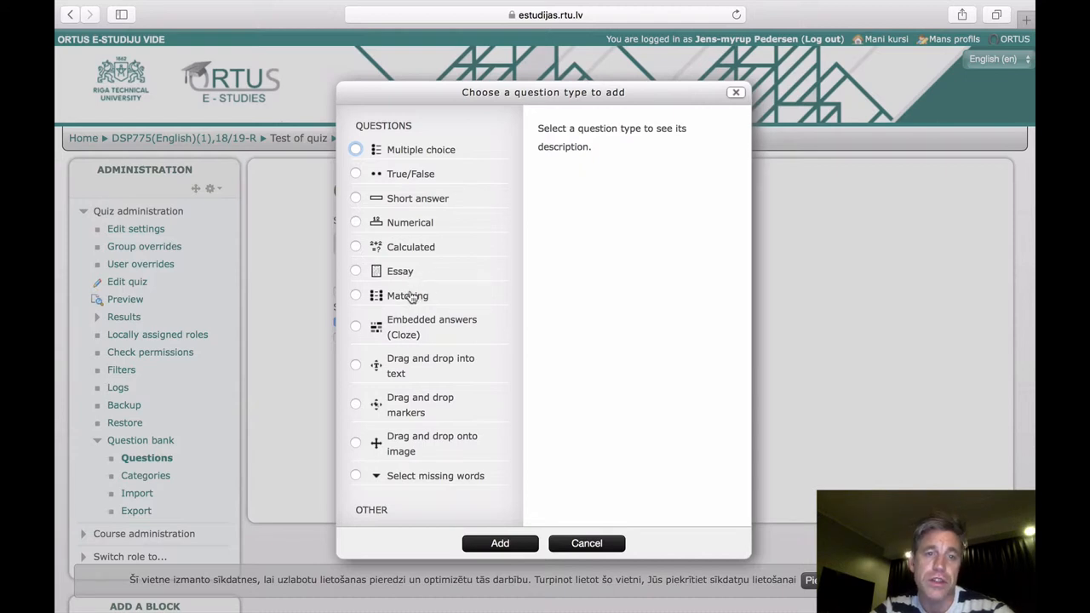
mouse_move(407, 296)
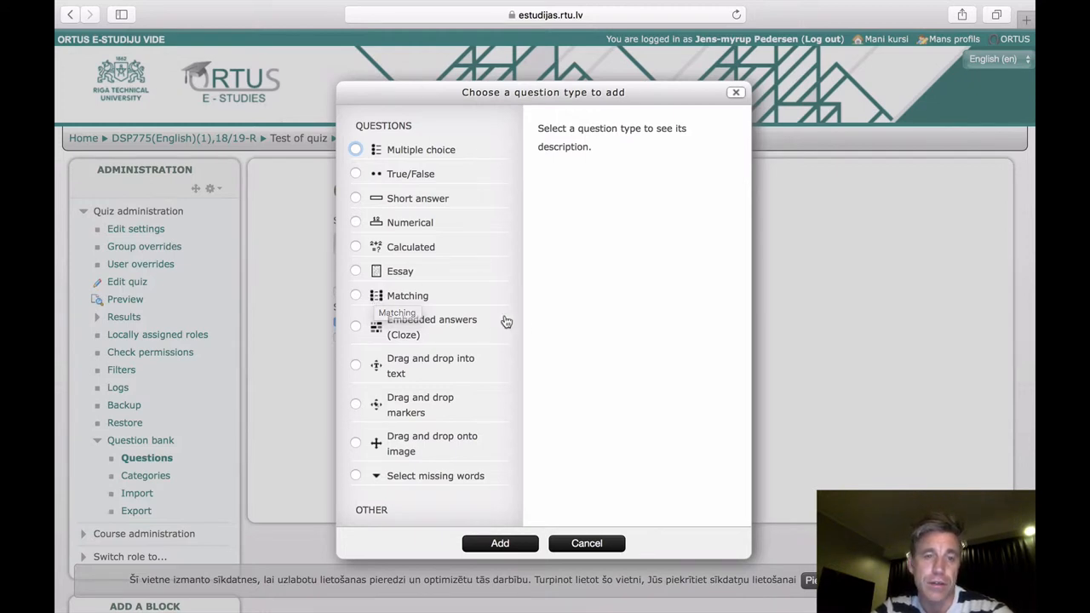
scroll(down, 3)
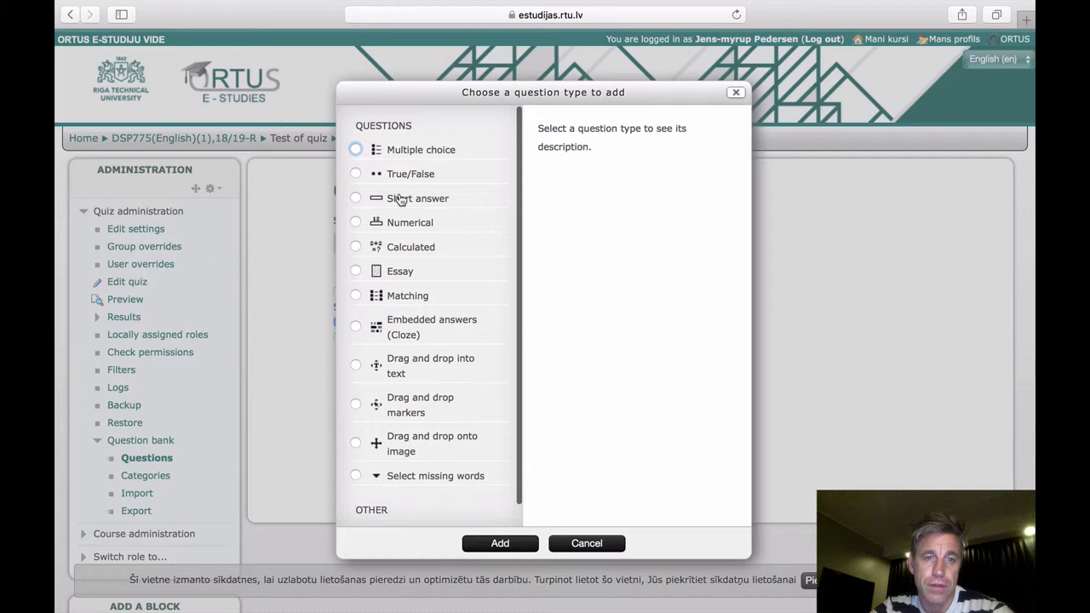
mouse_move(412, 270)
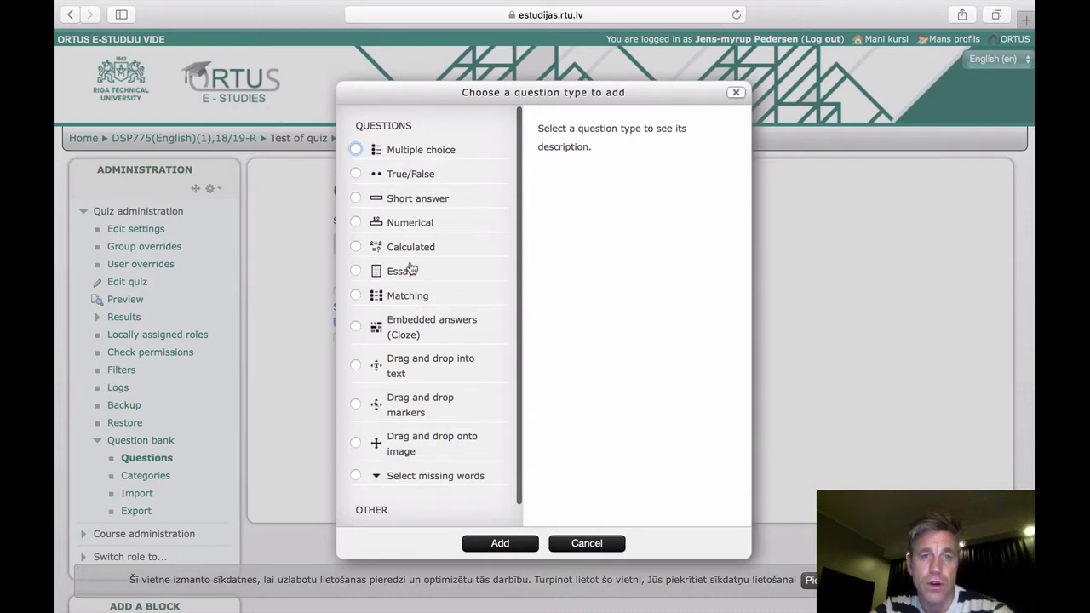
mouse_move(450, 249)
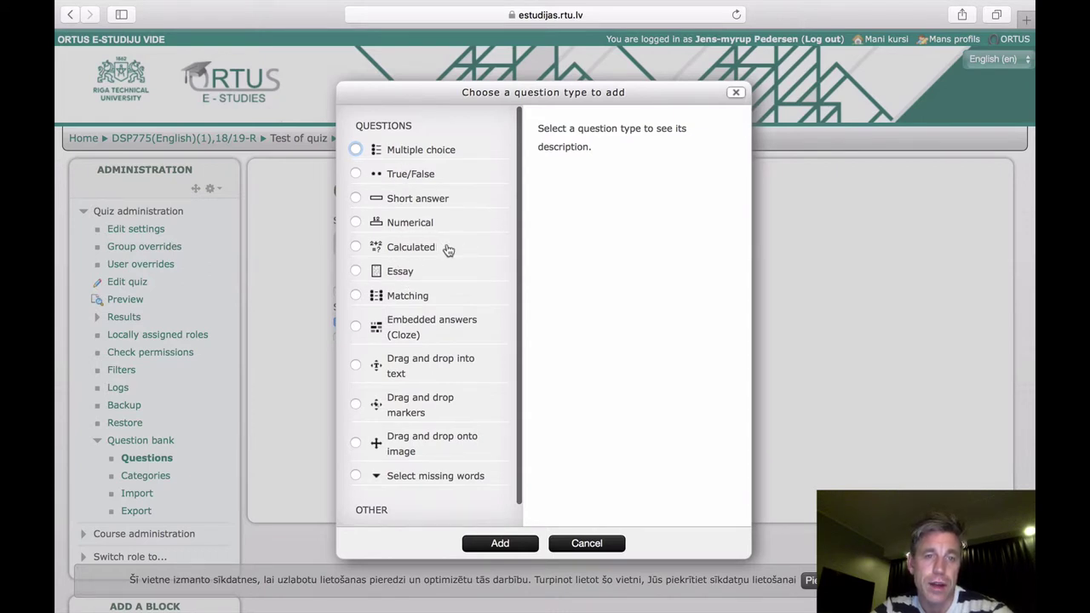
mouse_move(361, 225)
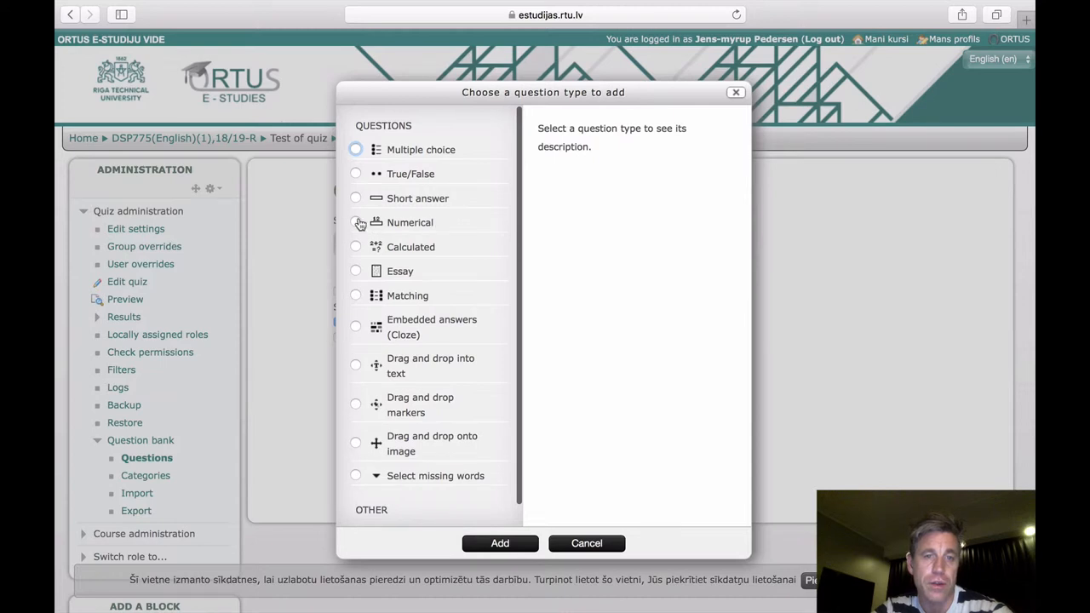
mouse_move(446, 224)
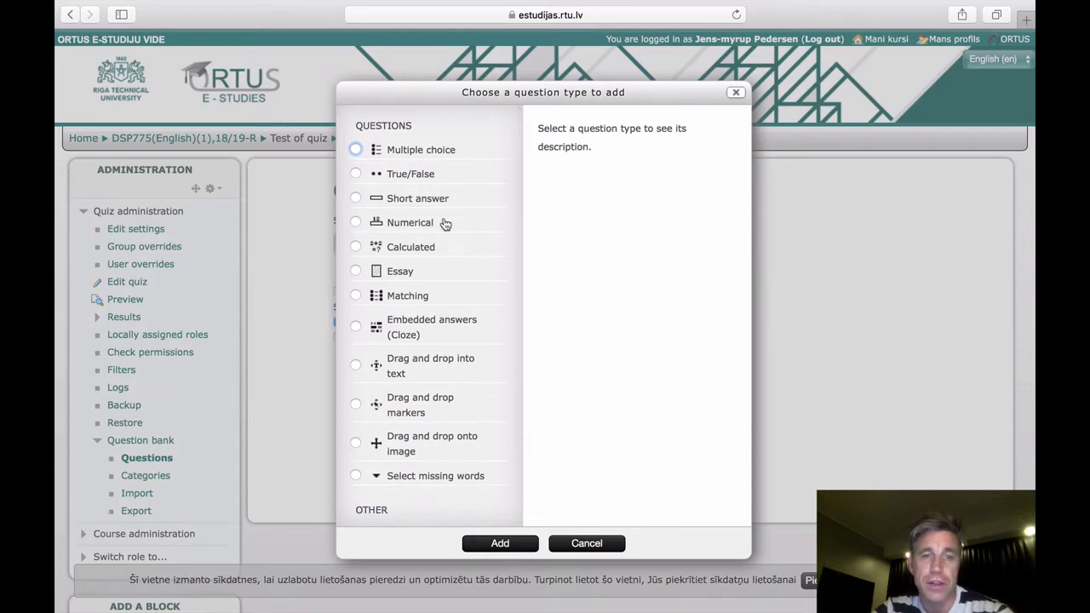
mouse_move(359, 276)
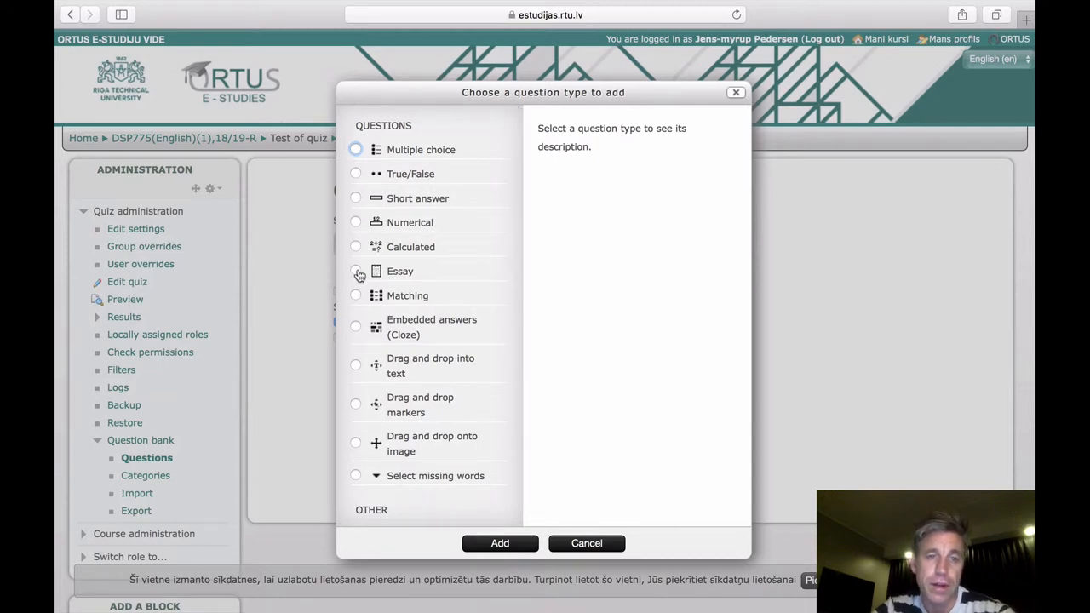
click(354, 271)
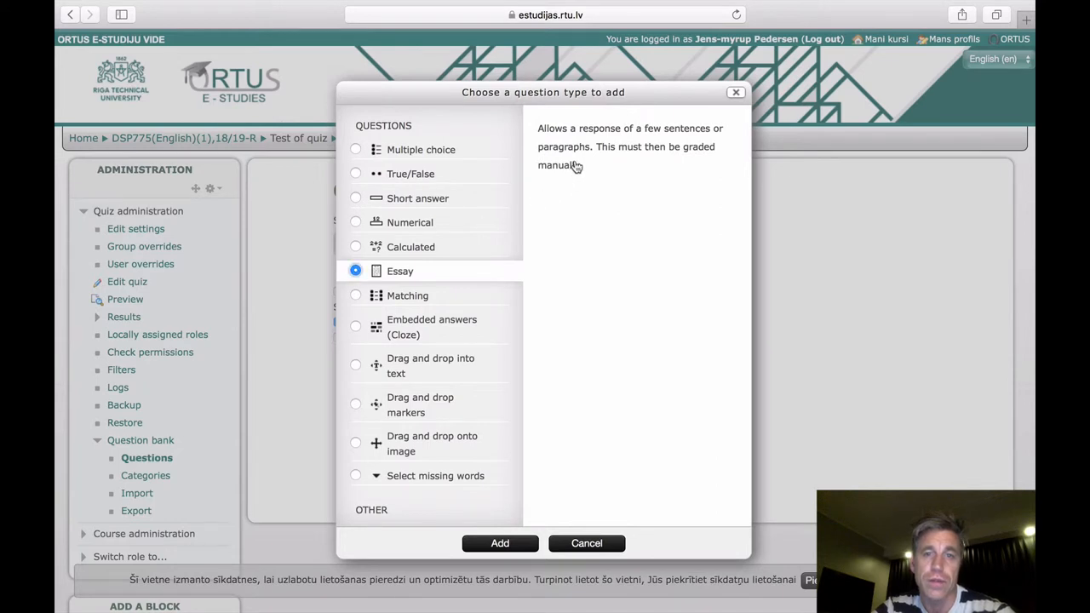
mouse_move(477, 197)
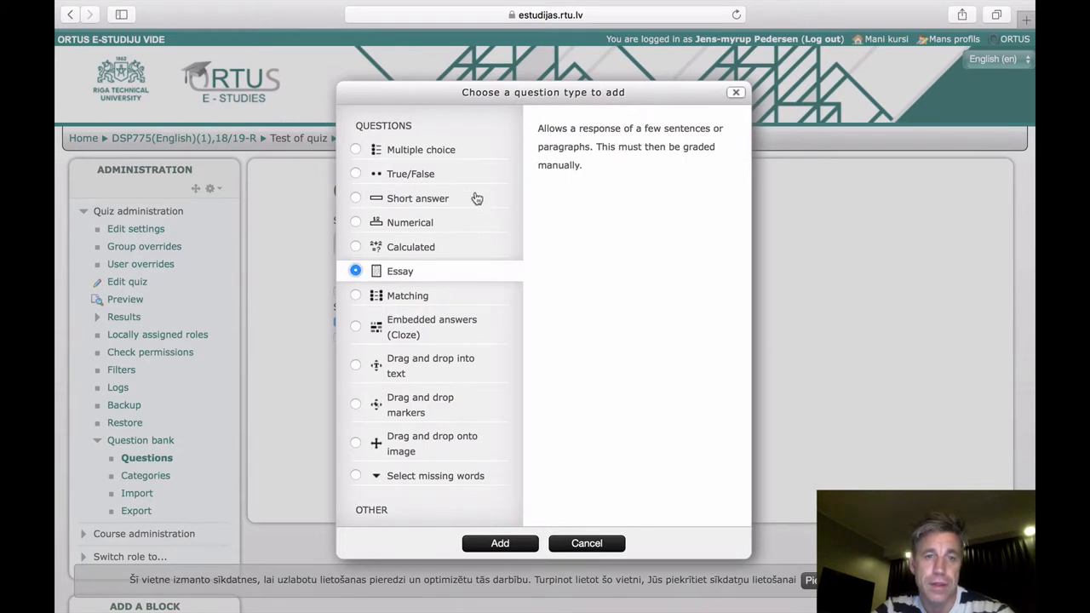
mouse_move(395, 218)
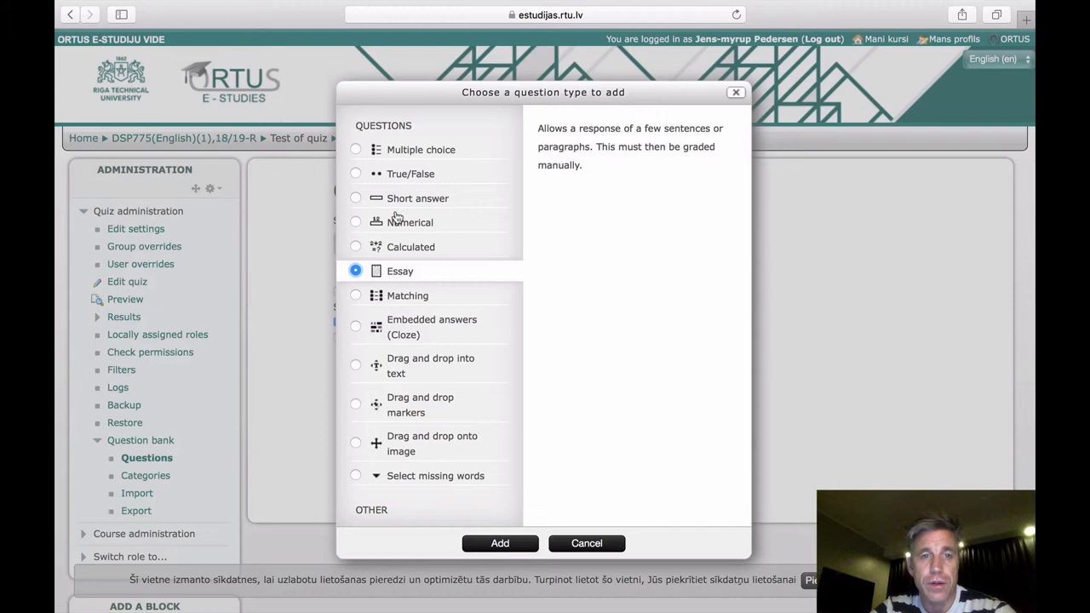
click(354, 150)
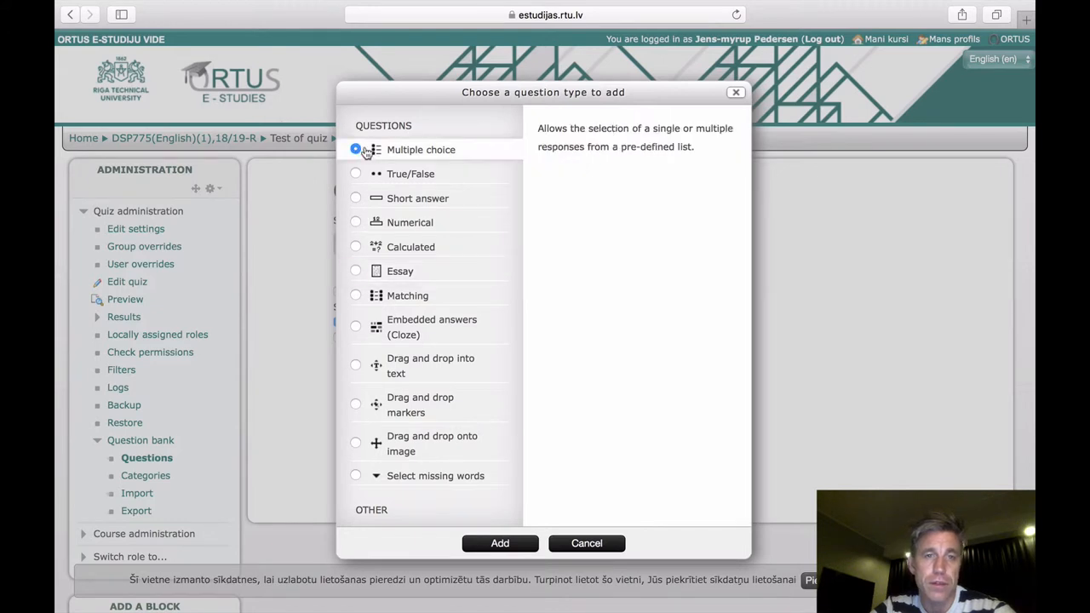
click(500, 544)
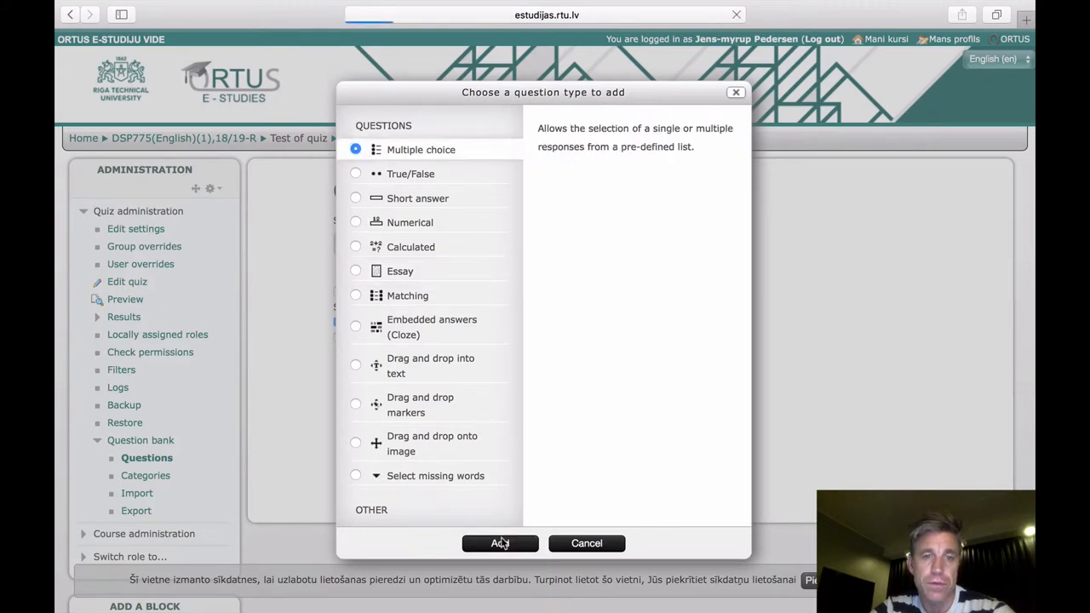
Step: Bring up the blank Multiple choice question form and review it down to the Answers section
click(501, 543)
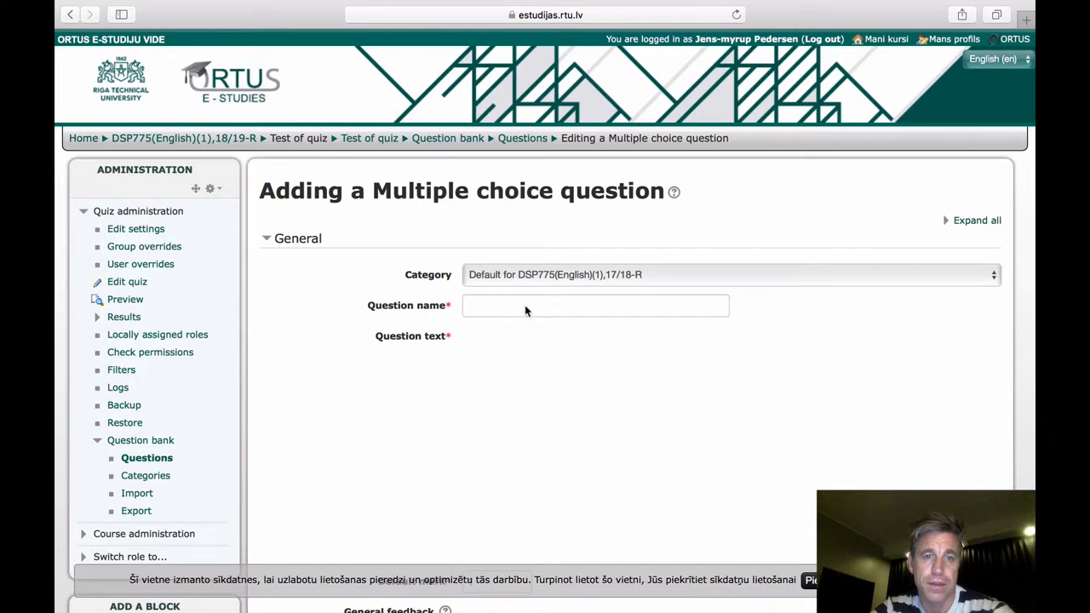
scroll(down, 3)
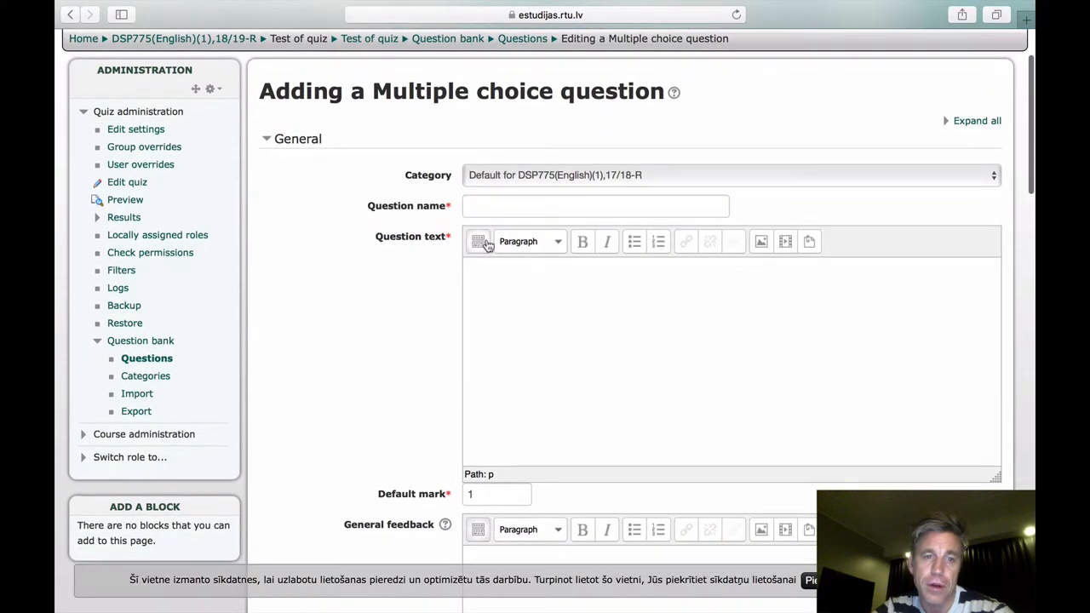
scroll(down, 3)
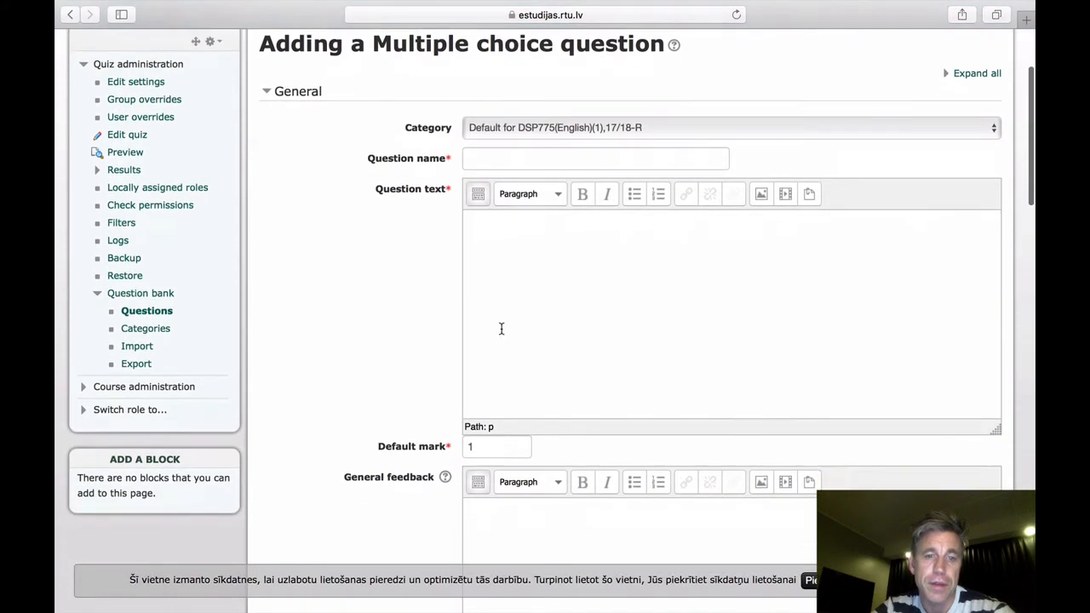
scroll(down, 3)
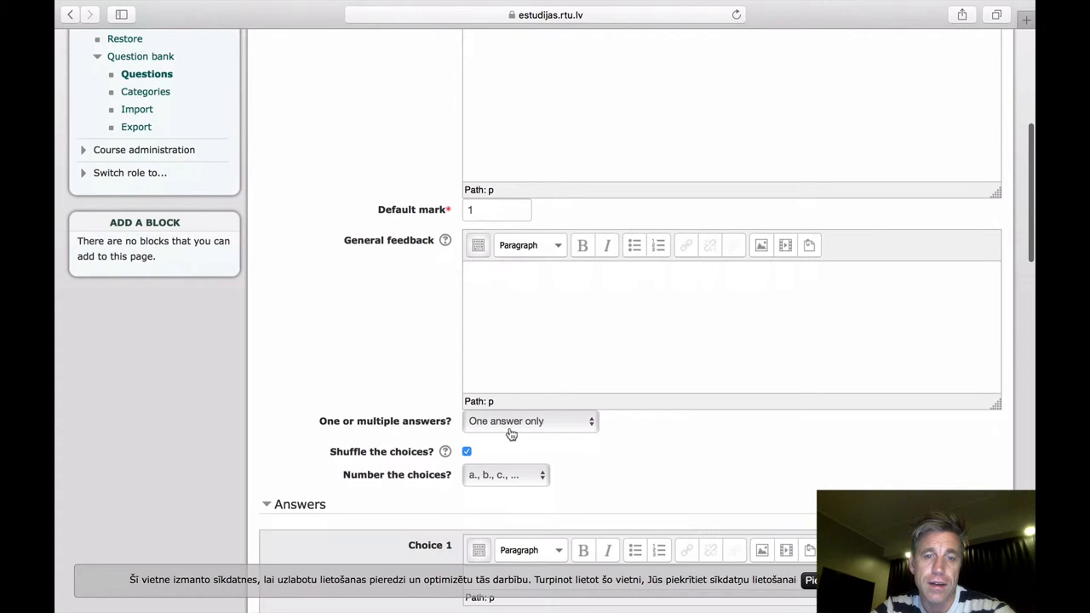
mouse_move(436, 435)
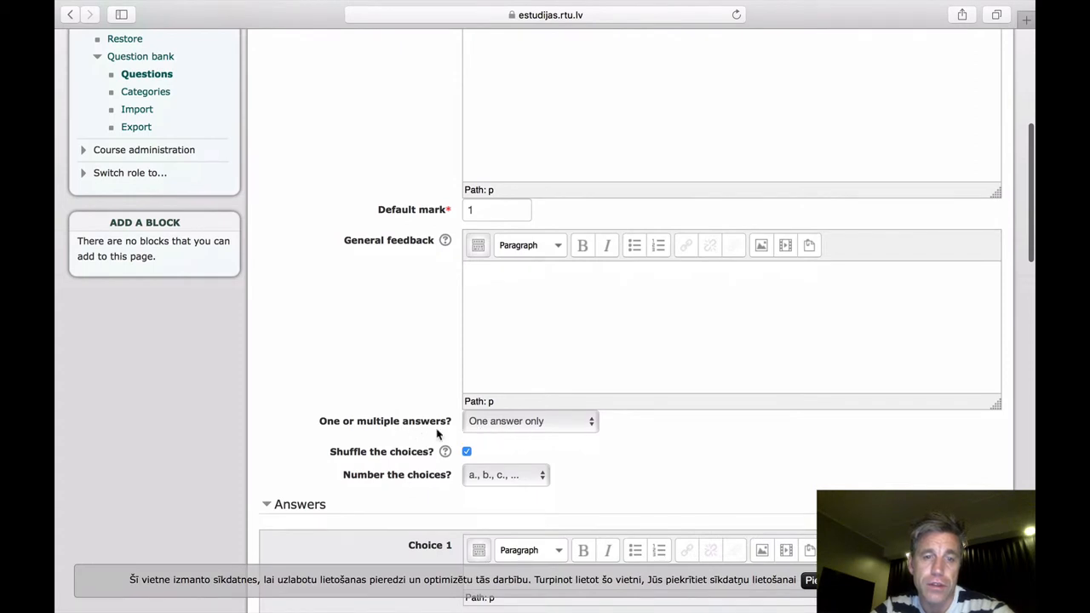
mouse_move(526, 436)
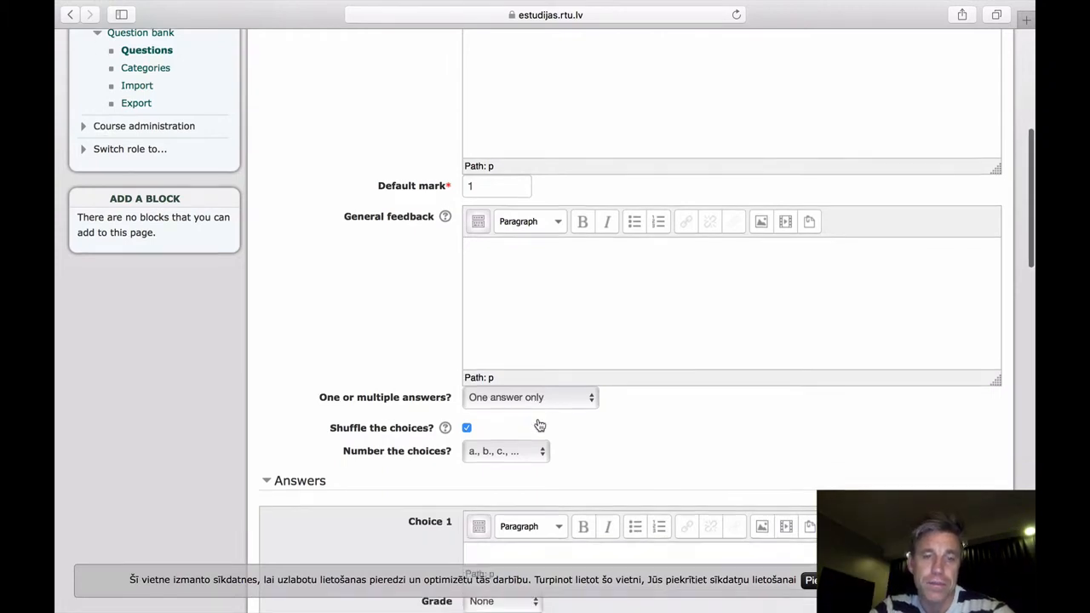
scroll(down, 3)
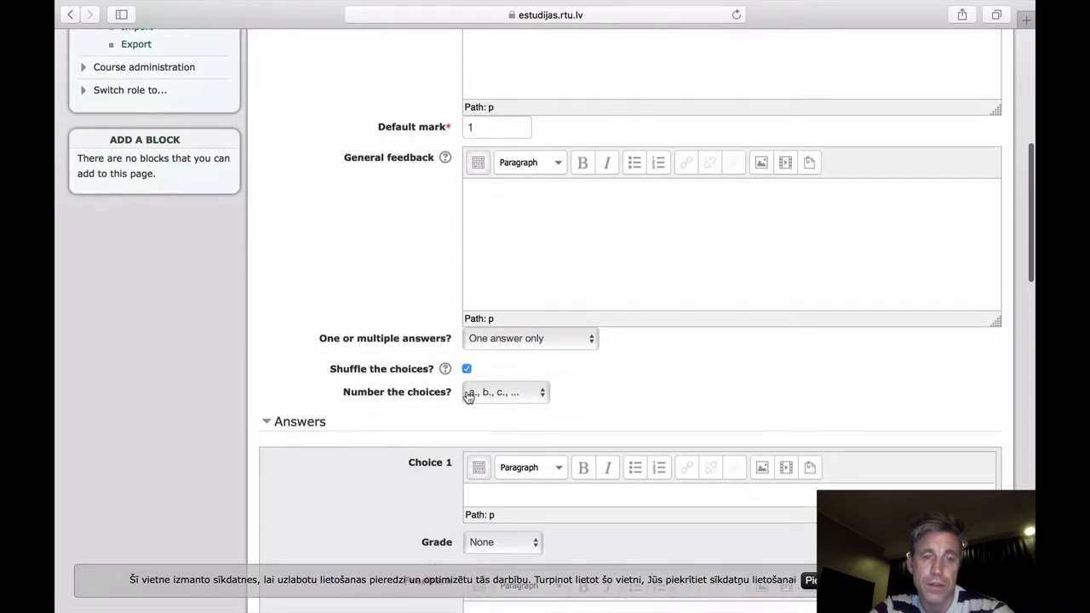
scroll(down, 3)
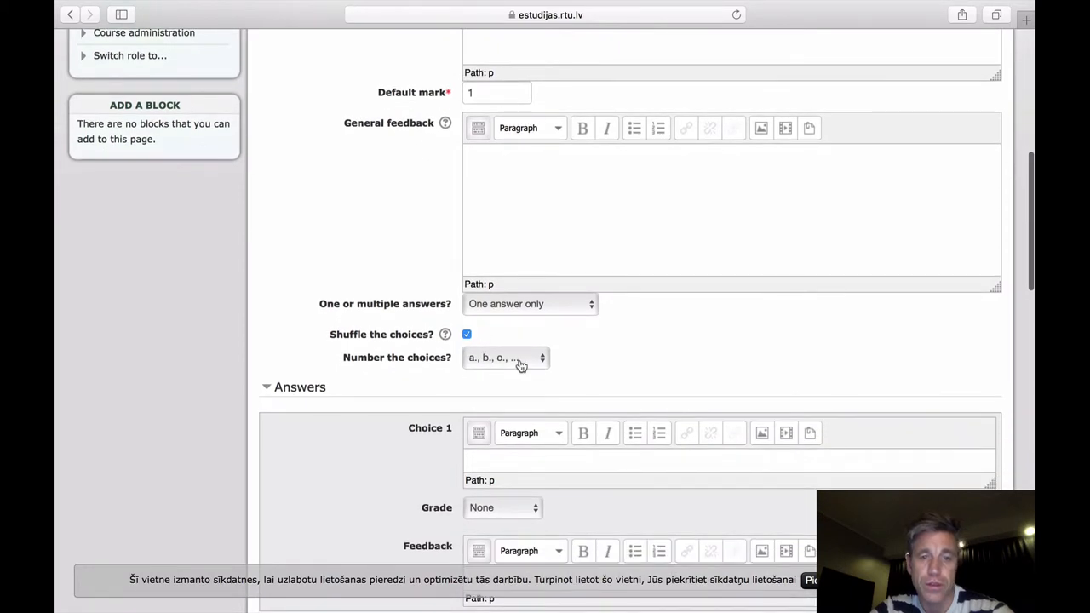
scroll(down, 3)
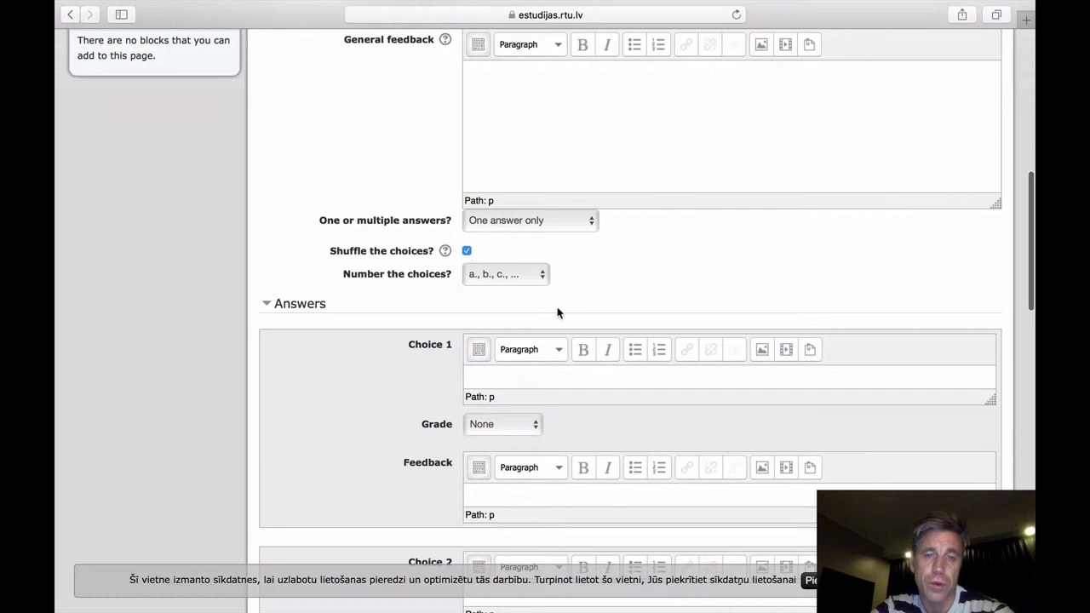
mouse_move(533, 275)
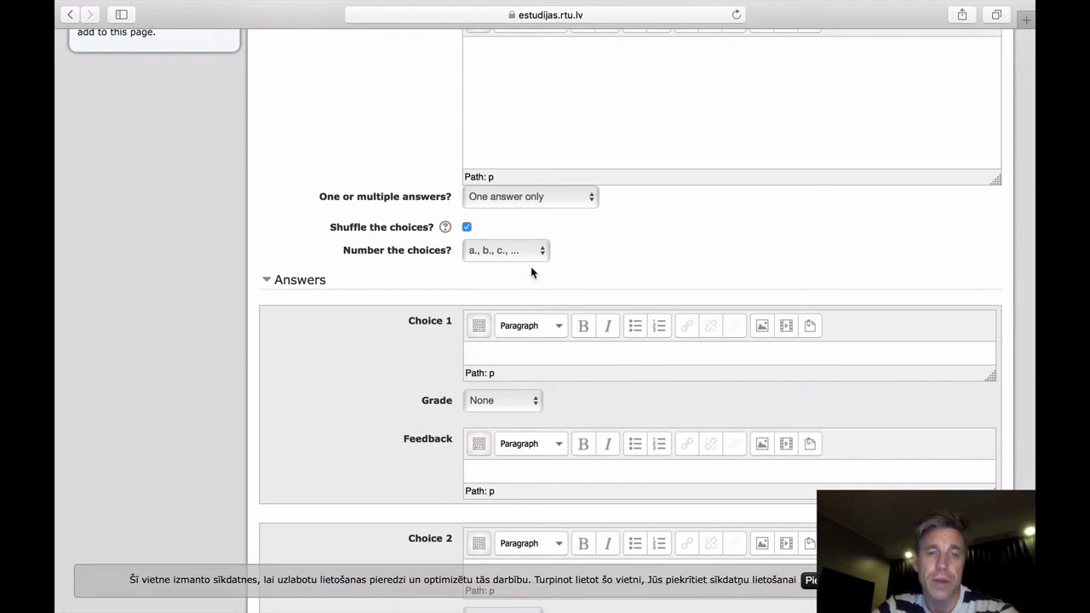
scroll(up, 3)
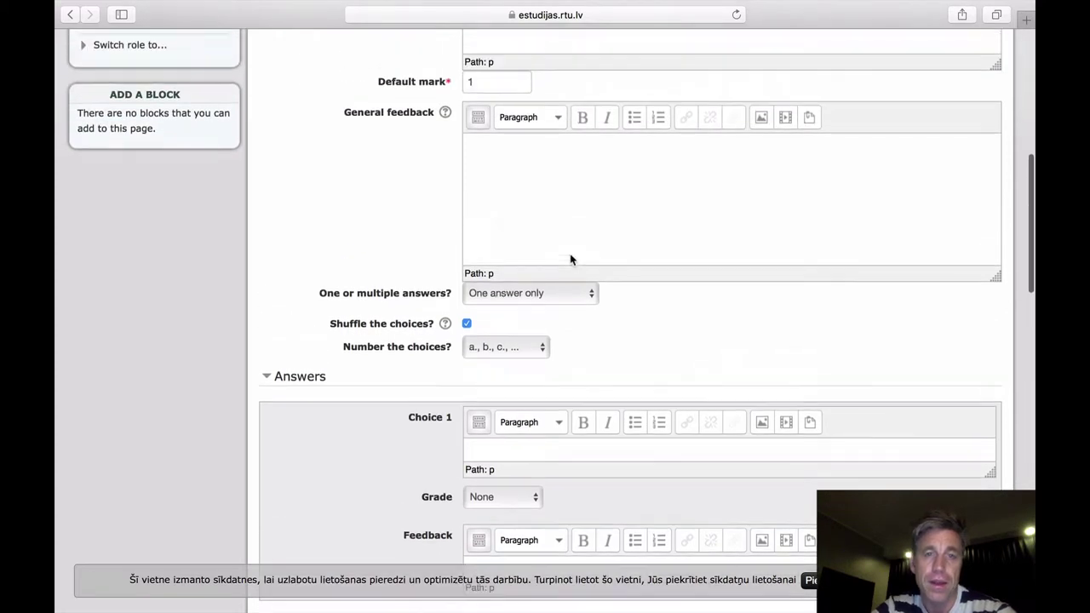
scroll(up, 3)
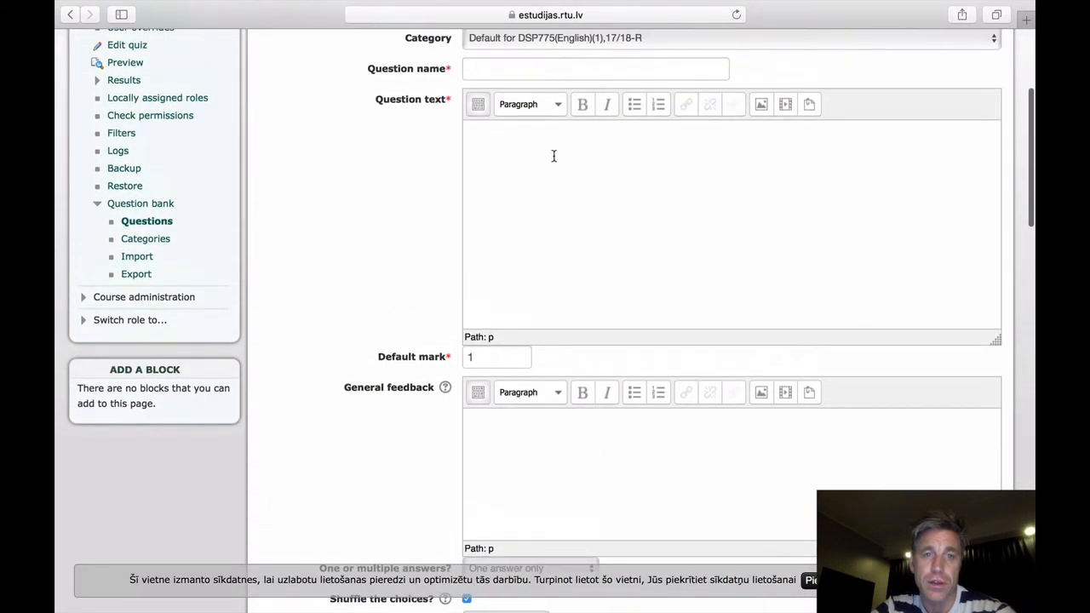
scroll(down, 3)
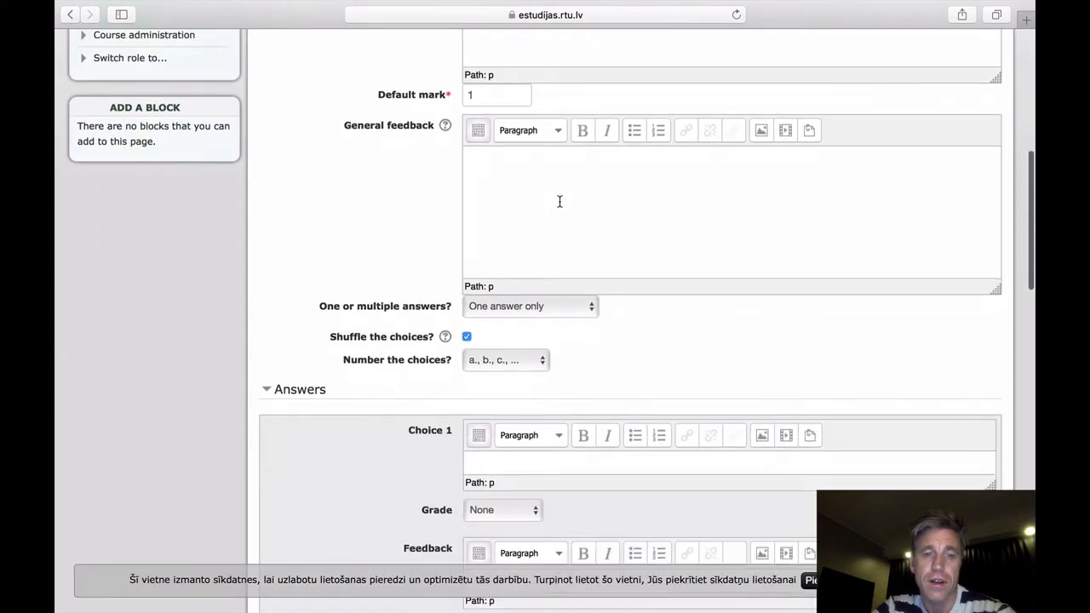
scroll(down, 3)
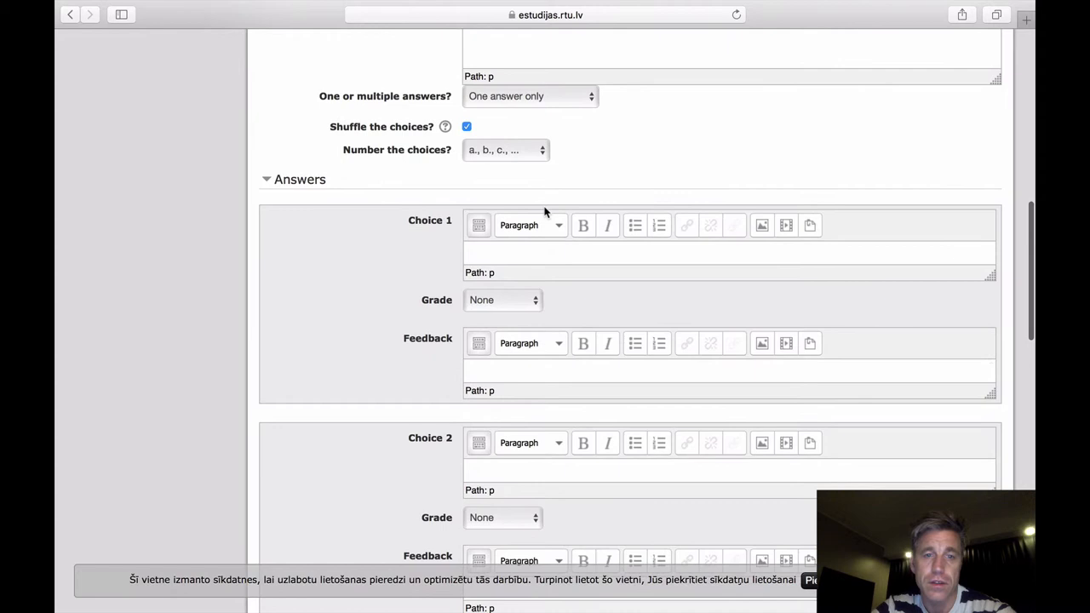
mouse_move(514, 288)
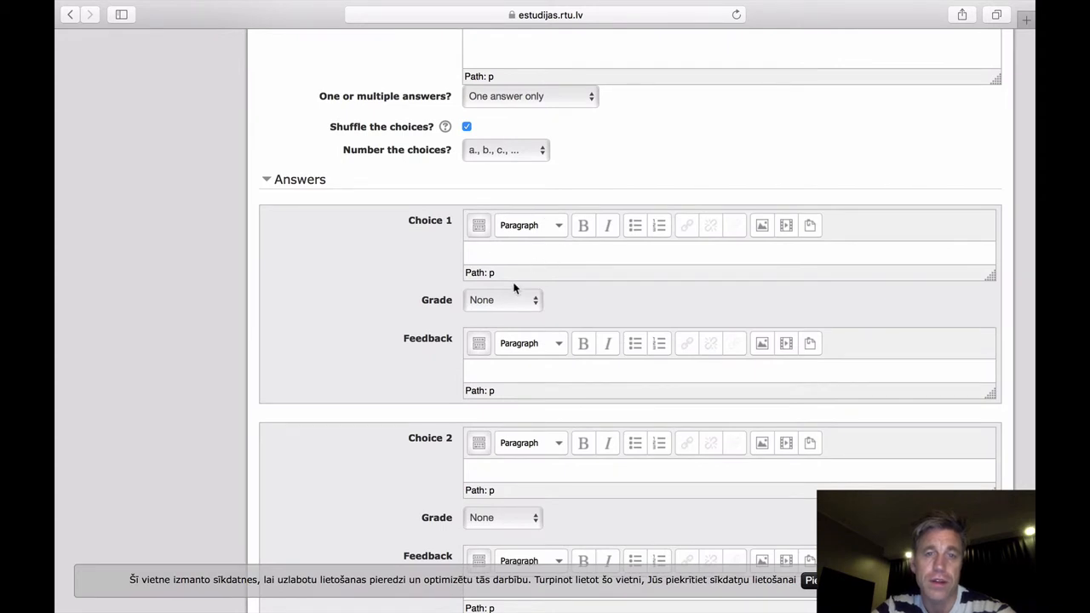
Step: Grade Choice 1 and Choice 2 of the multiple choice question at 50% each
click(502, 300)
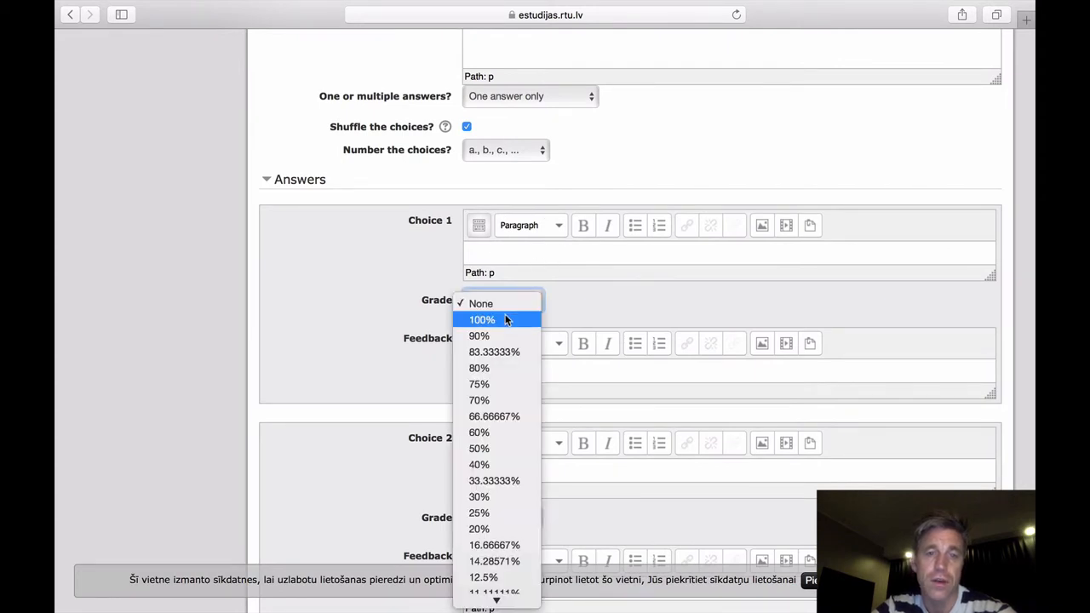
scroll(down, 3)
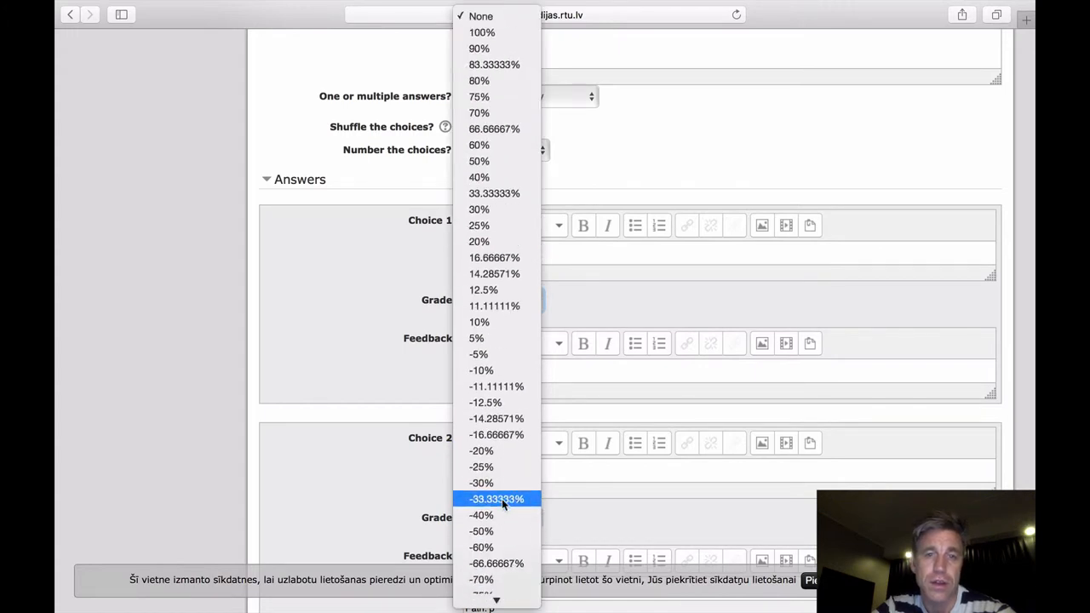
click(481, 15)
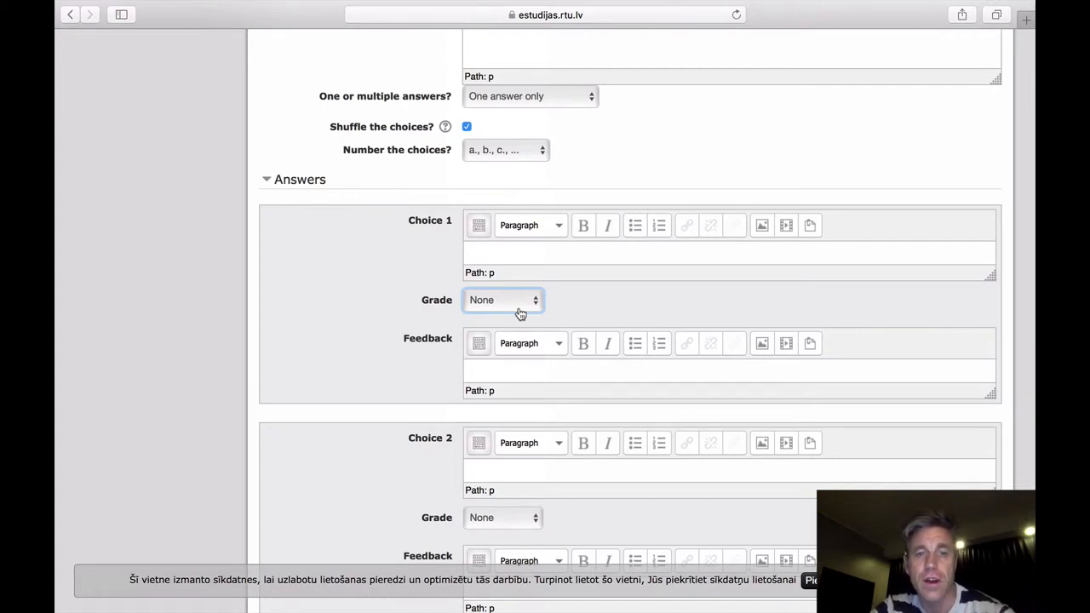
mouse_move(501, 303)
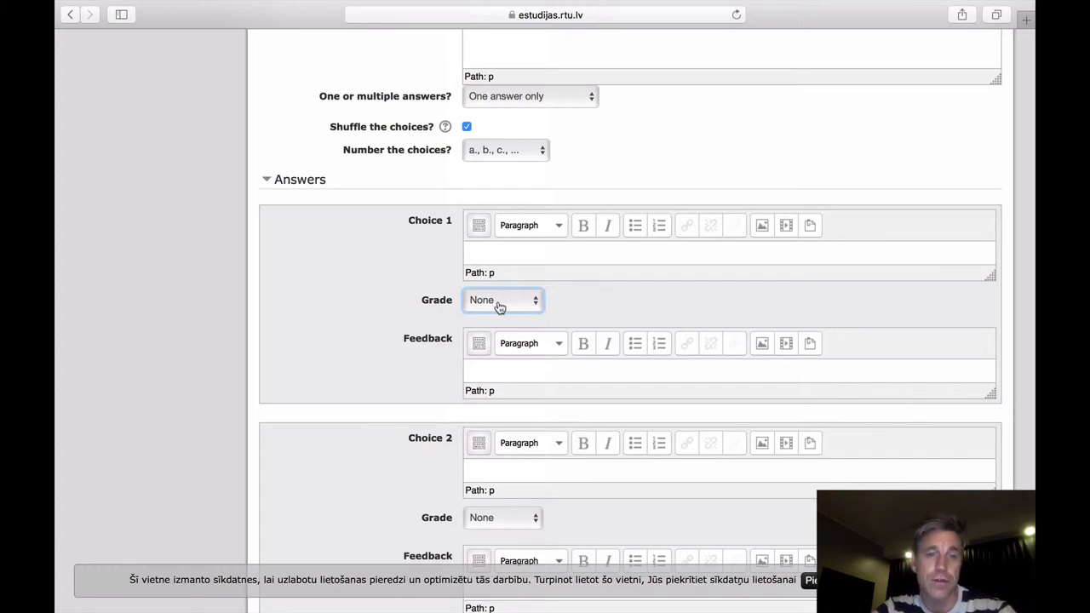
click(503, 299)
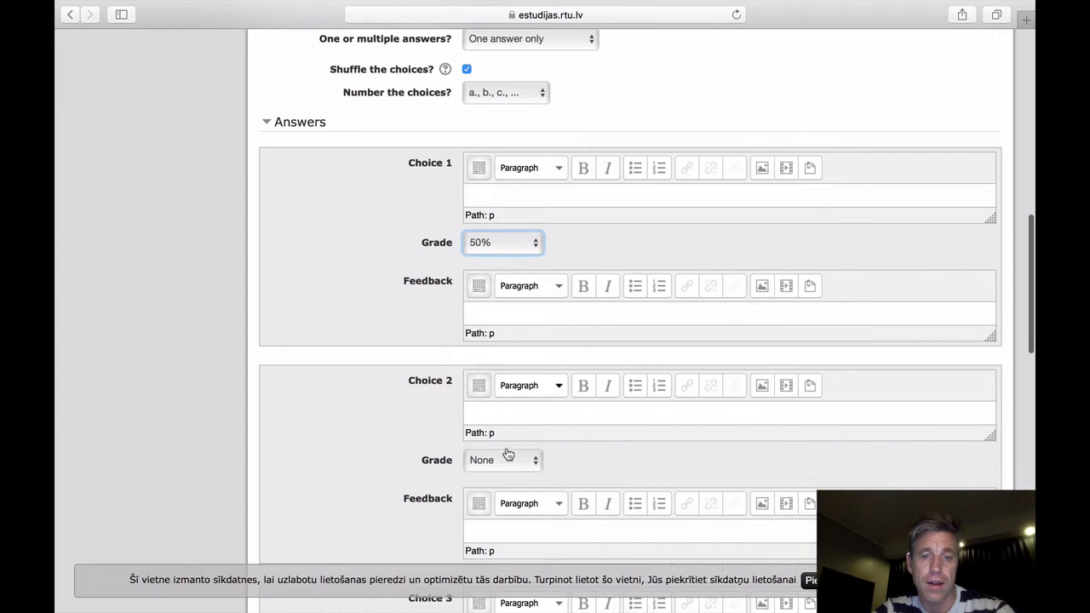
click(502, 460)
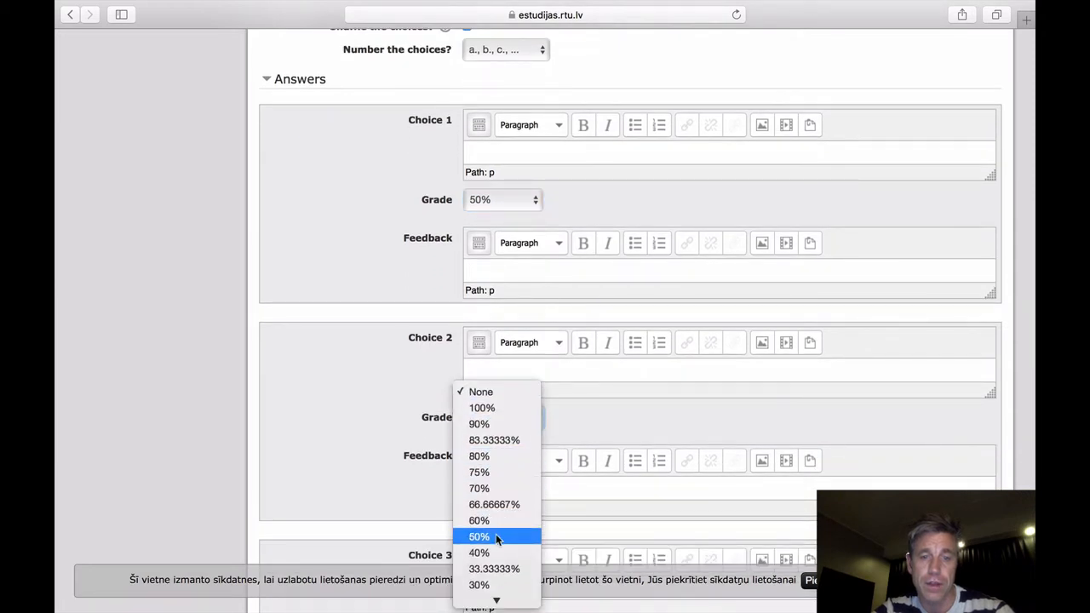
click(479, 536)
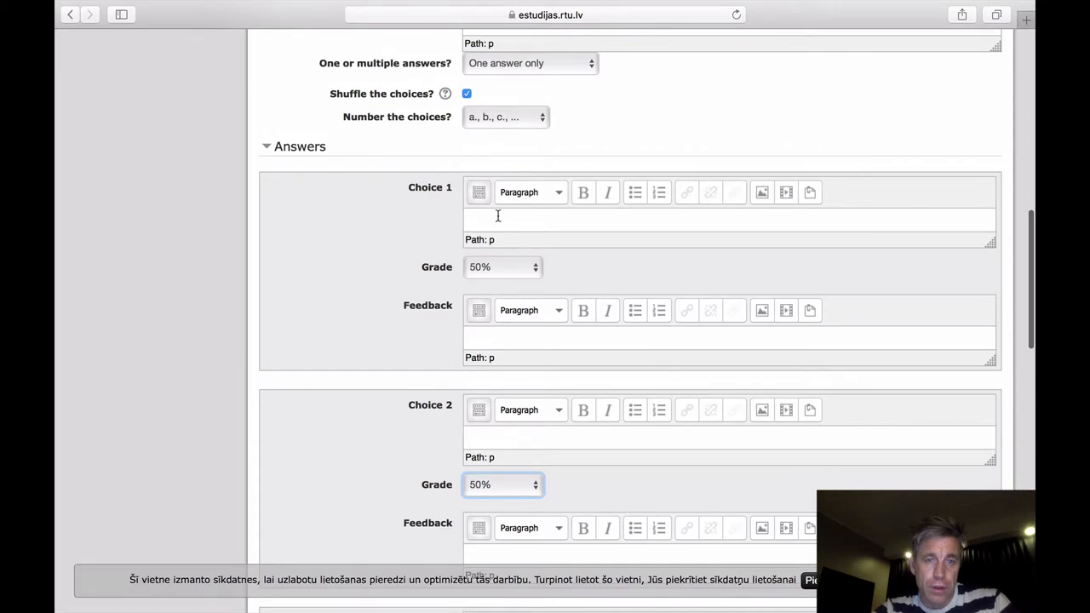
scroll(up, 3)
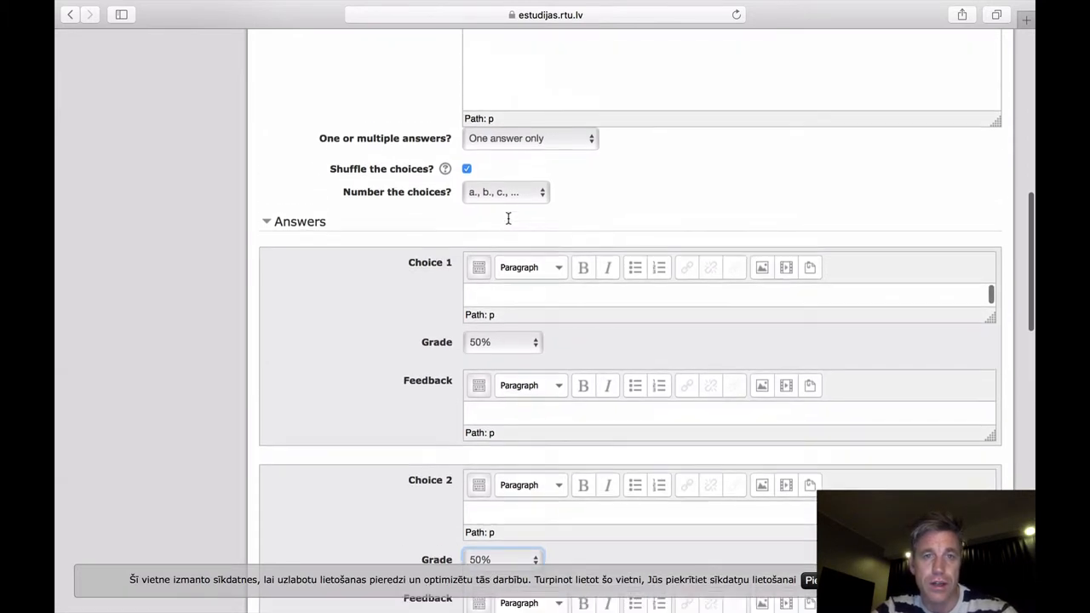
scroll(up, 3)
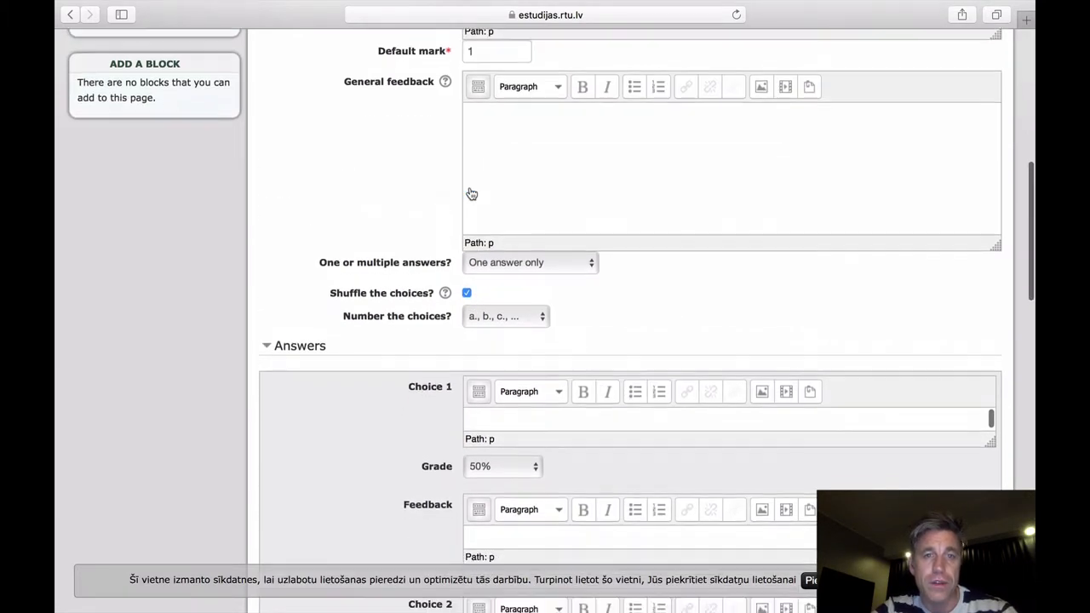
scroll(up, 3)
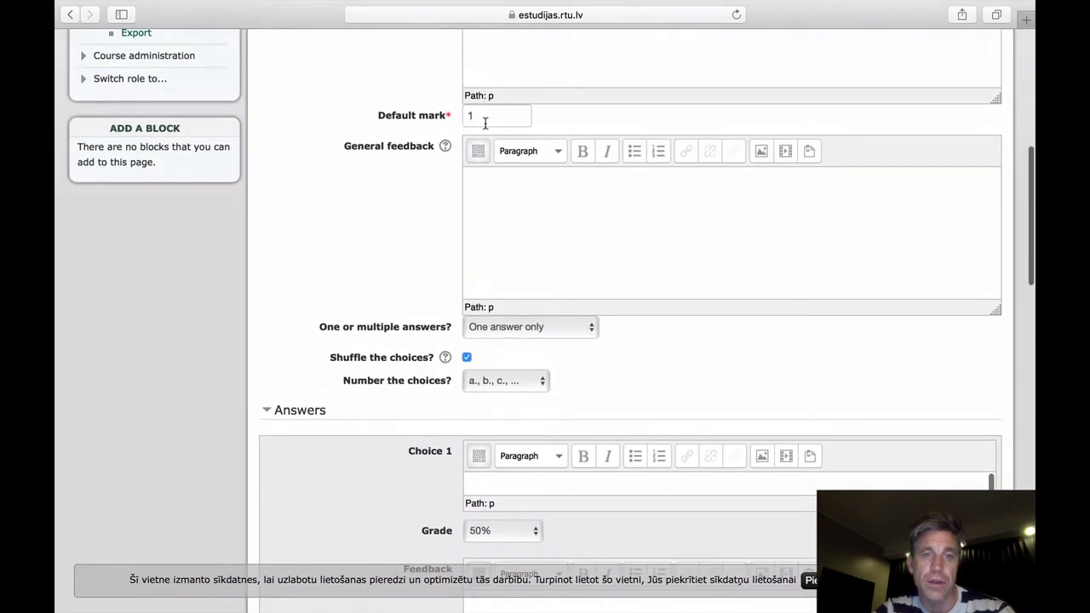
scroll(up, 3)
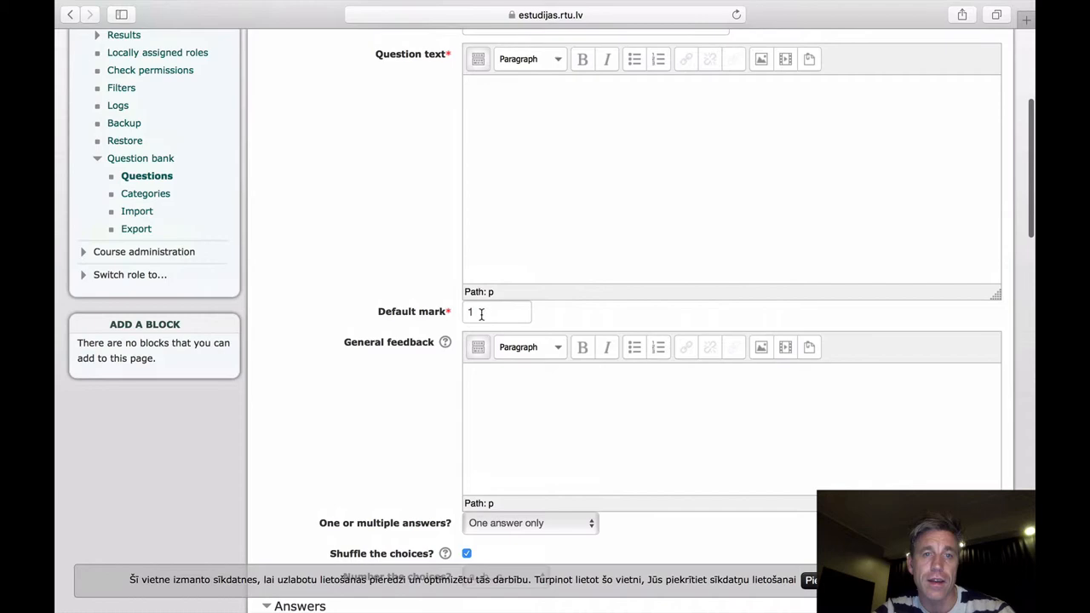
scroll(down, 3)
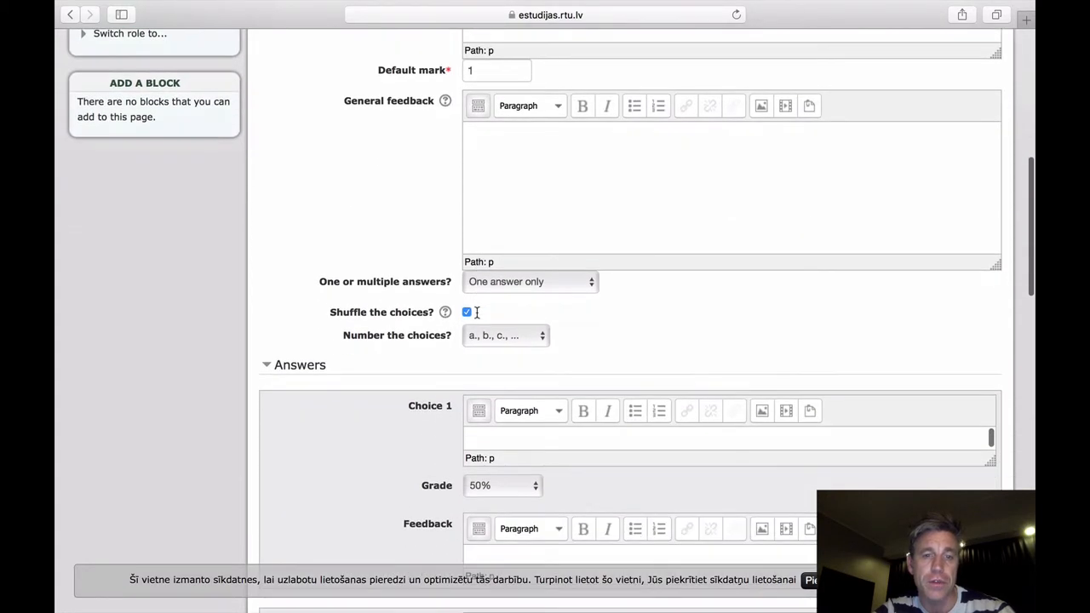
scroll(down, 3)
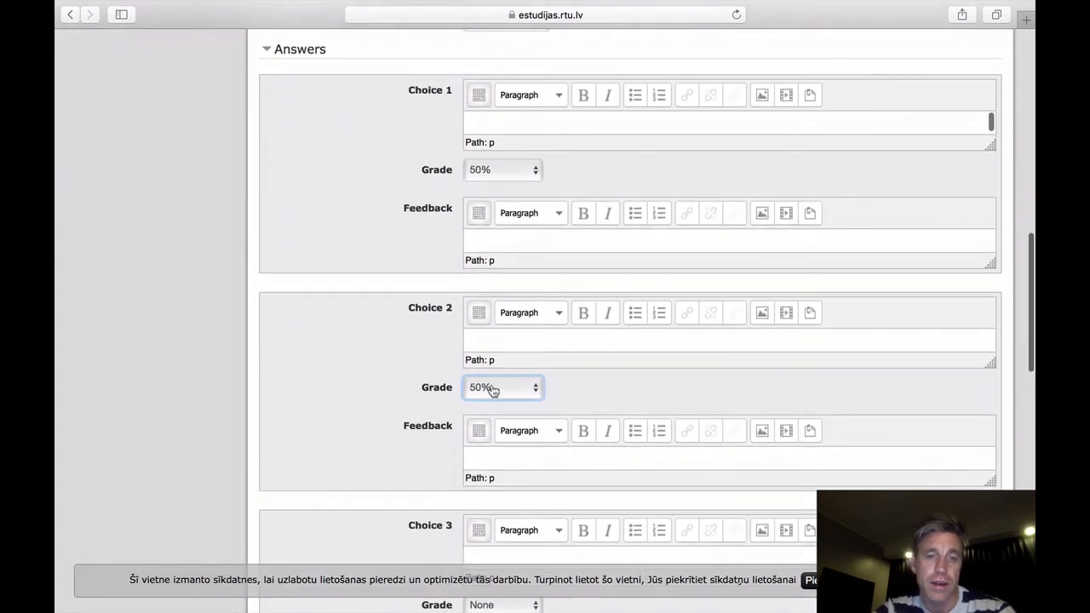
scroll(up, 3)
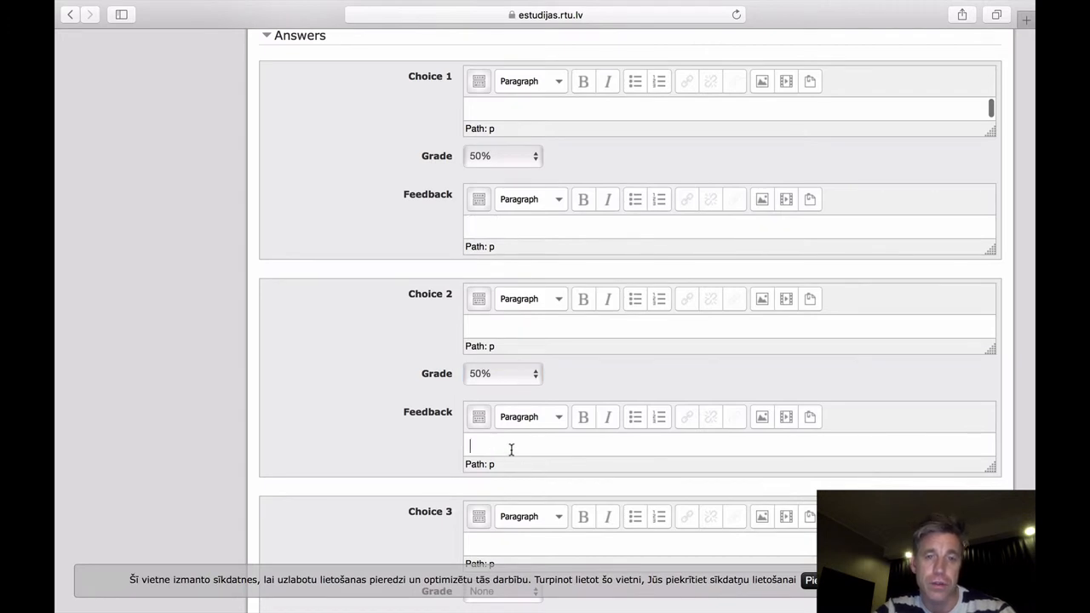
scroll(down, 3)
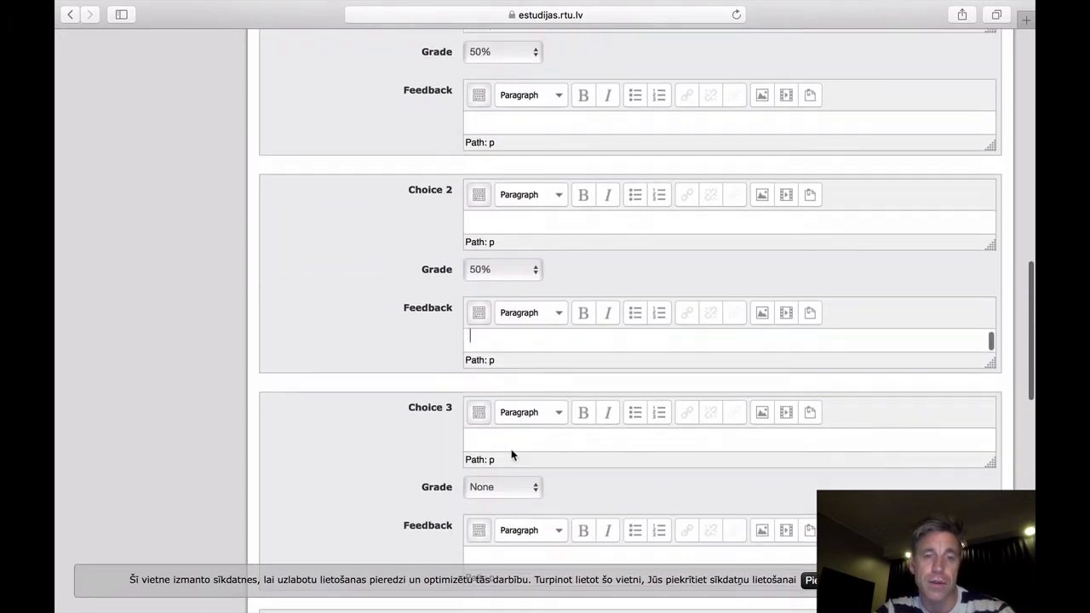
scroll(down, 3)
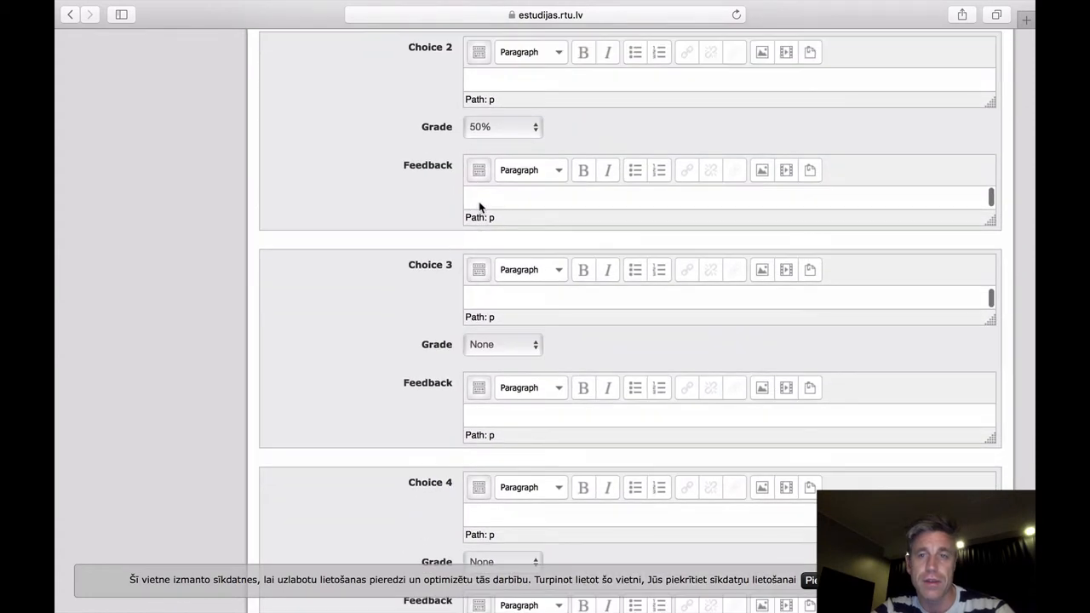
scroll(down, 3)
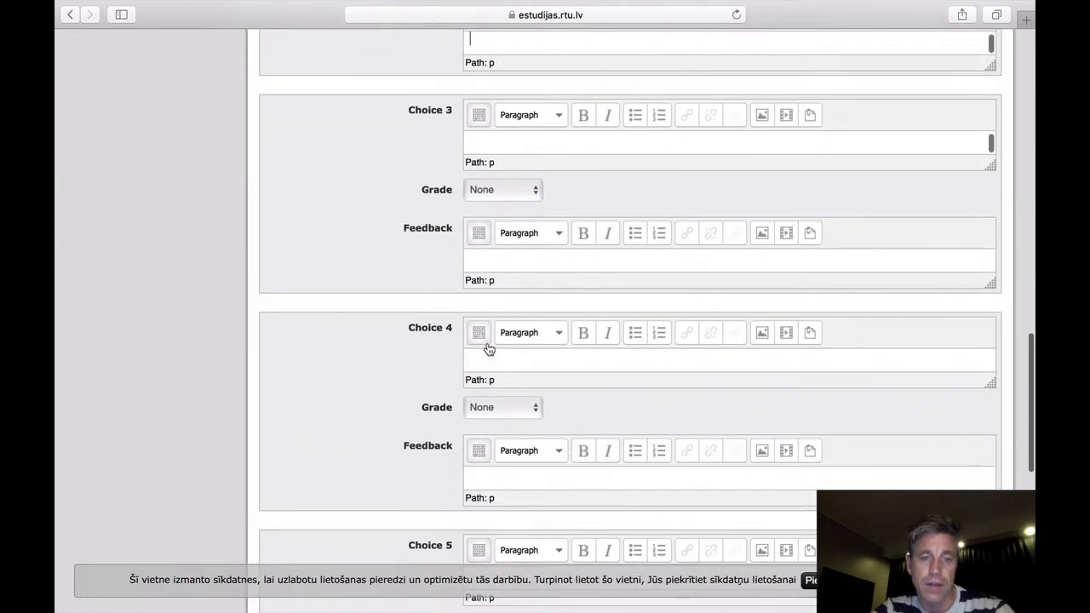
scroll(down, 3)
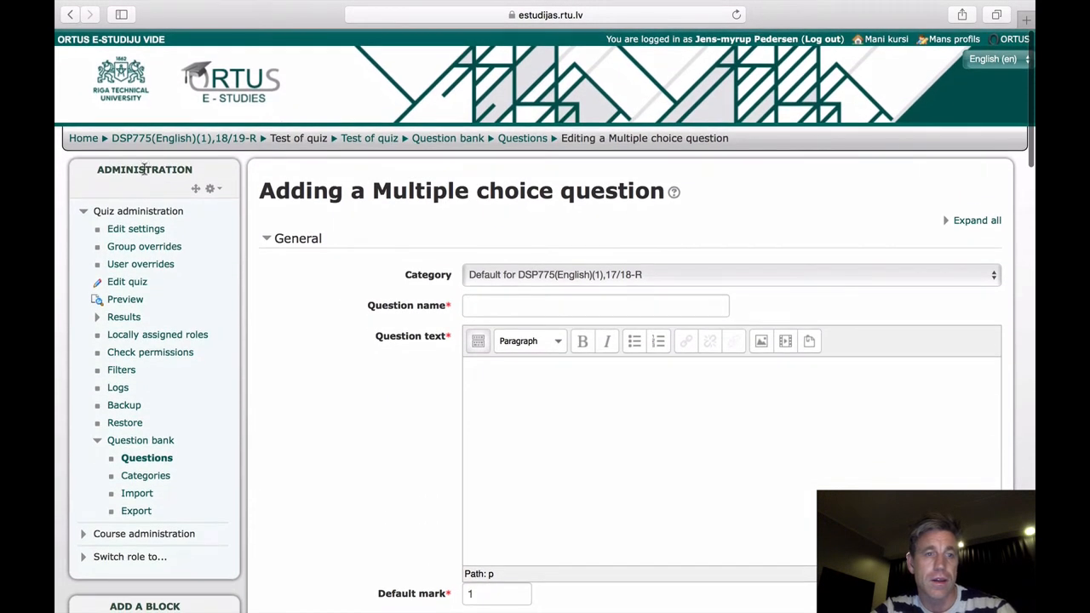
mouse_move(548, 356)
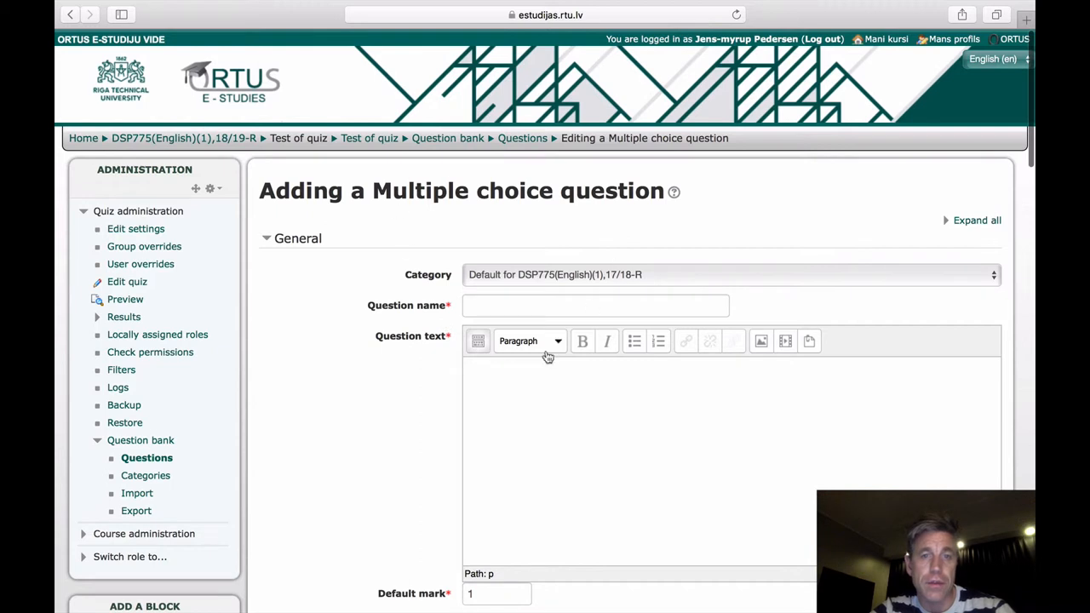
mouse_move(447, 138)
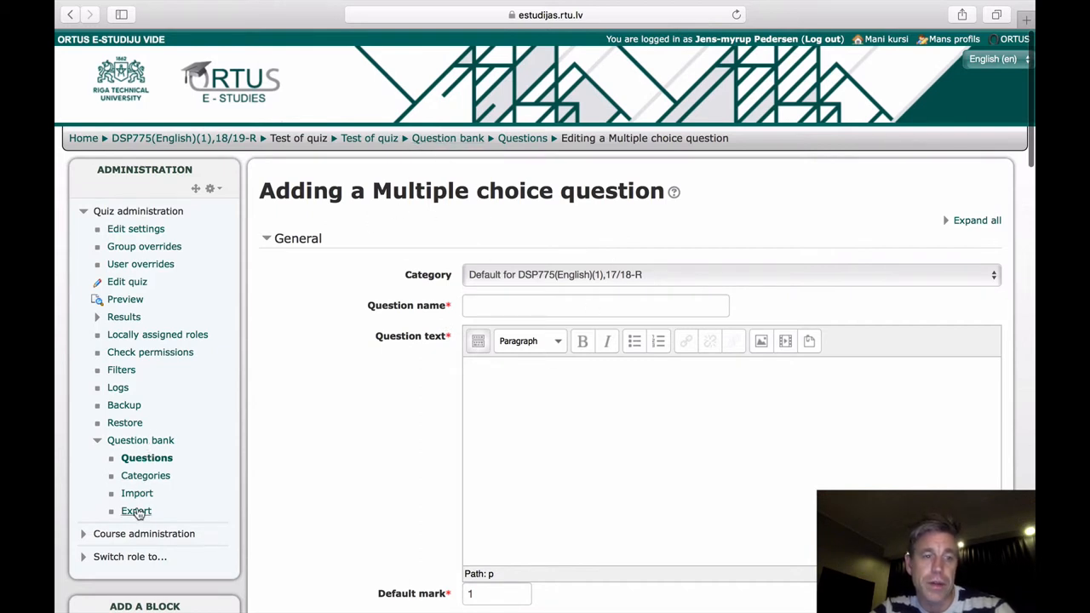
mouse_move(157, 444)
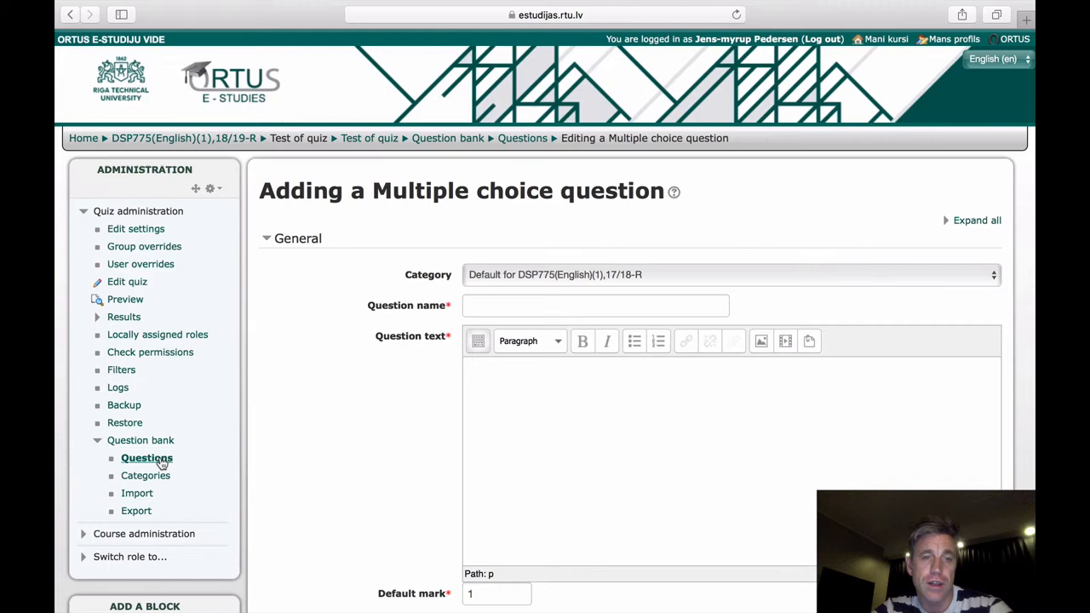
mouse_move(130, 236)
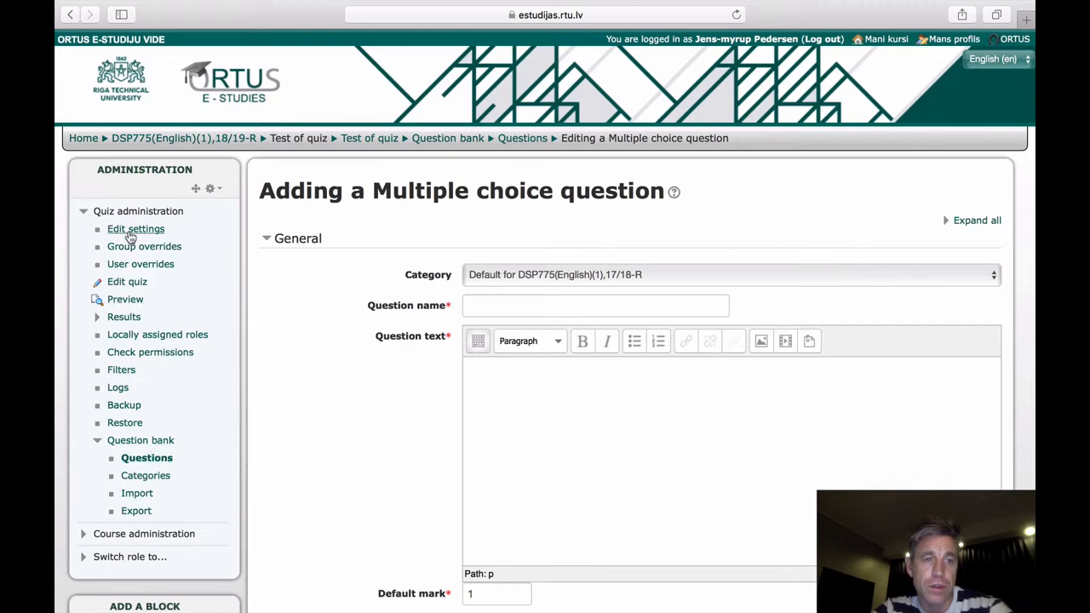
Step: Review the Test of quiz settings form through its Timing, Grade and Layout sections unchanged
click(136, 228)
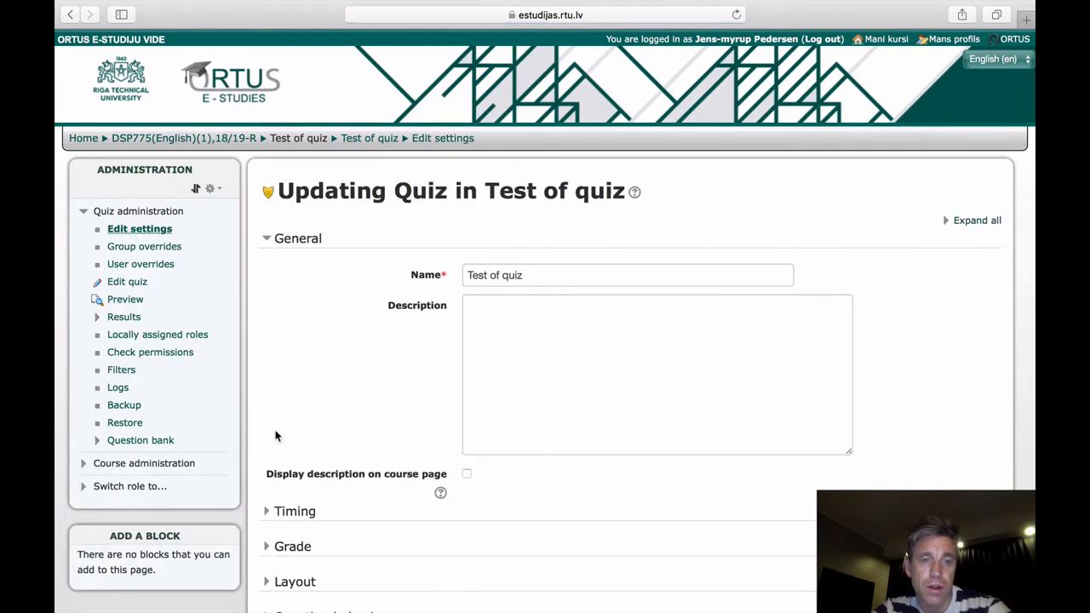
scroll(down, 3)
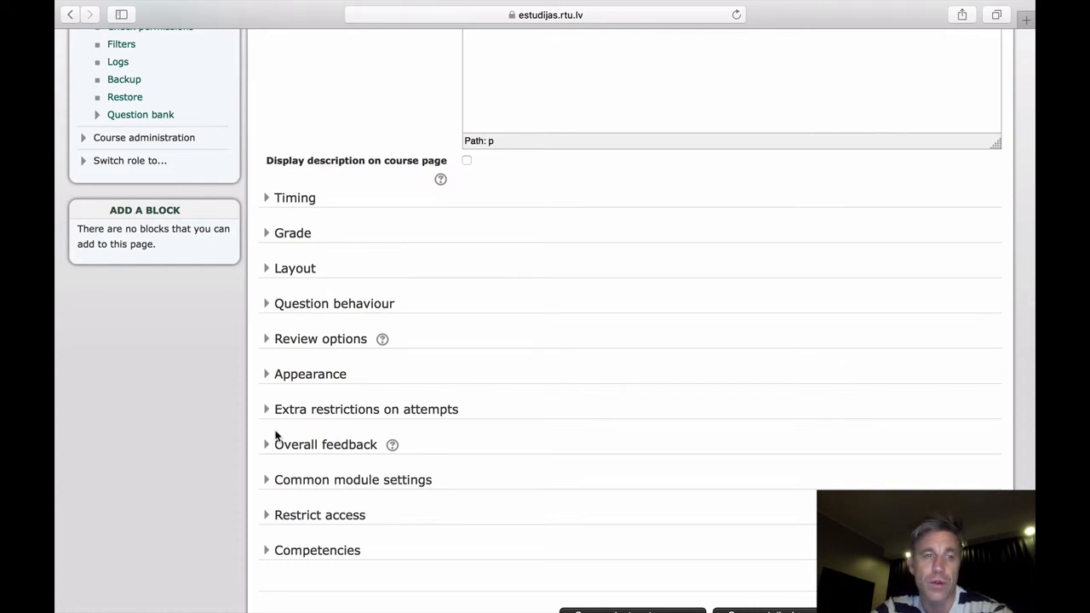
scroll(up, 3)
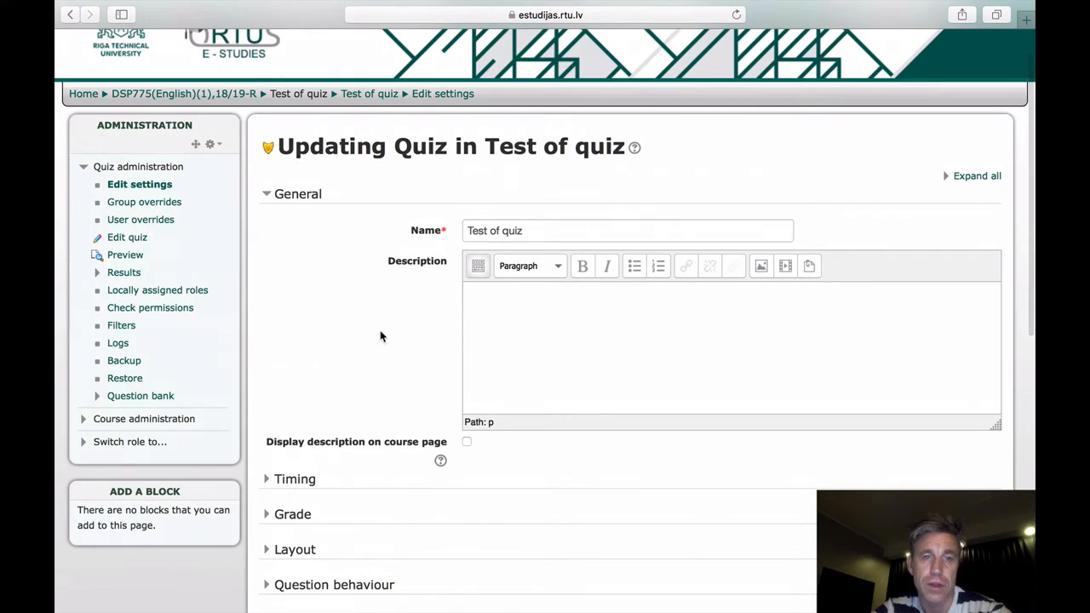
mouse_move(171, 295)
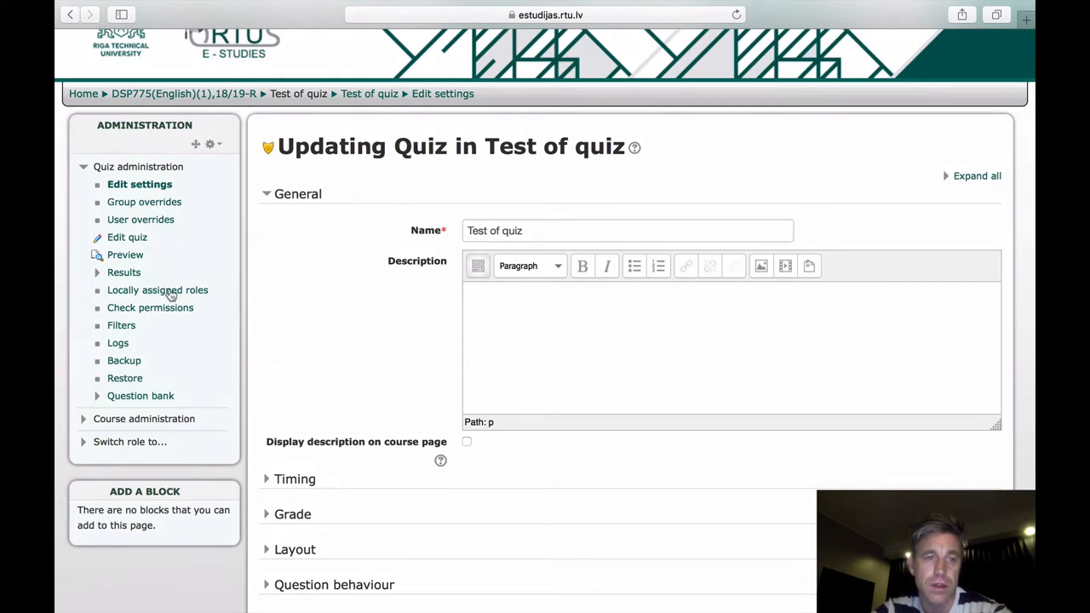
click(126, 237)
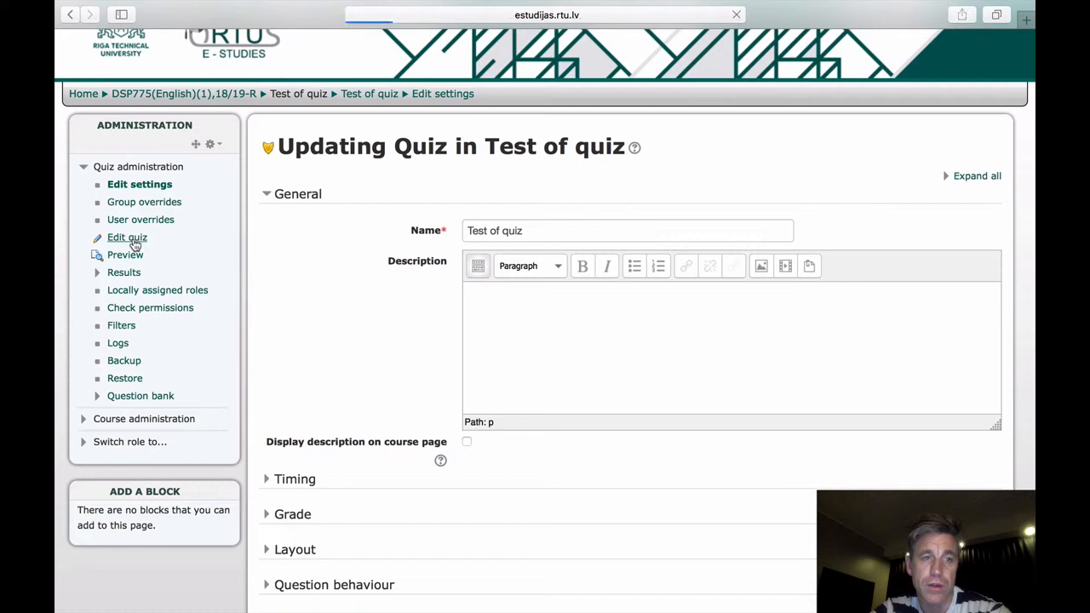
Step: View the quiz's empty question list, toggle Shuffle on and off, and return to the course page
click(126, 237)
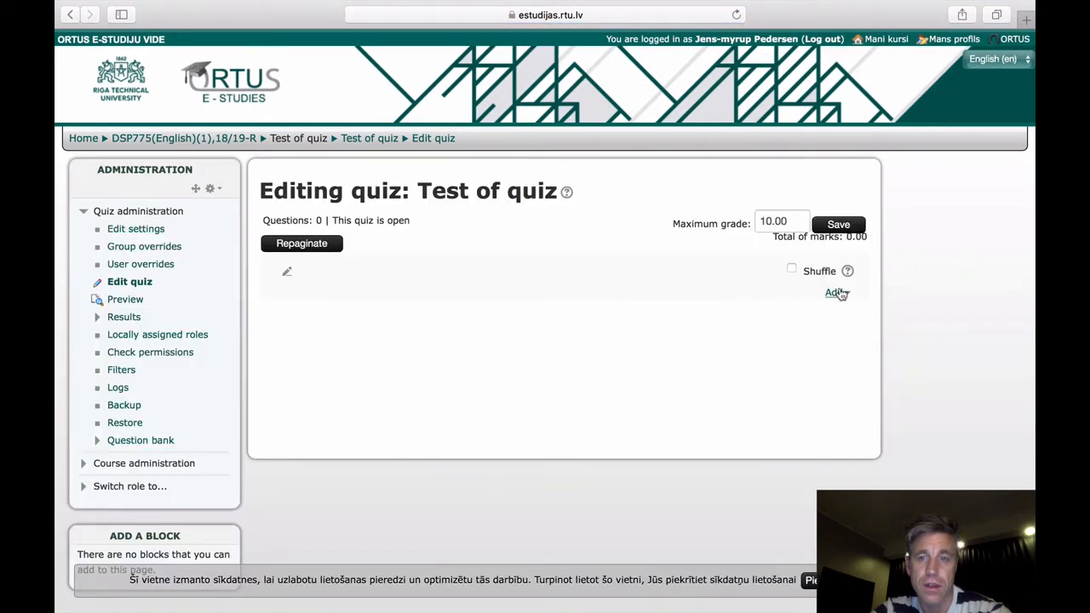
click(790, 269)
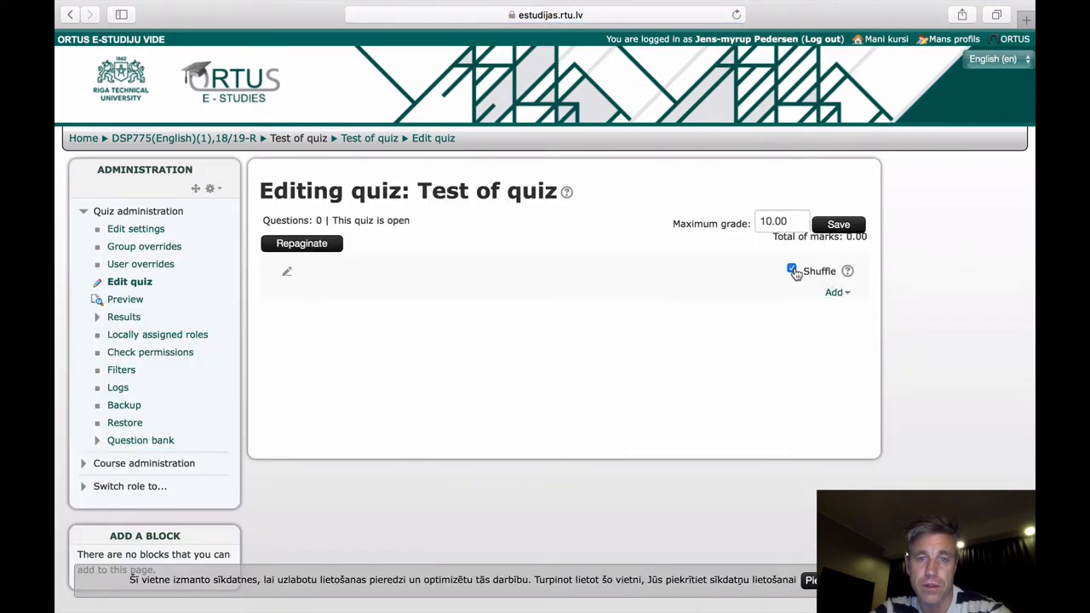
click(790, 269)
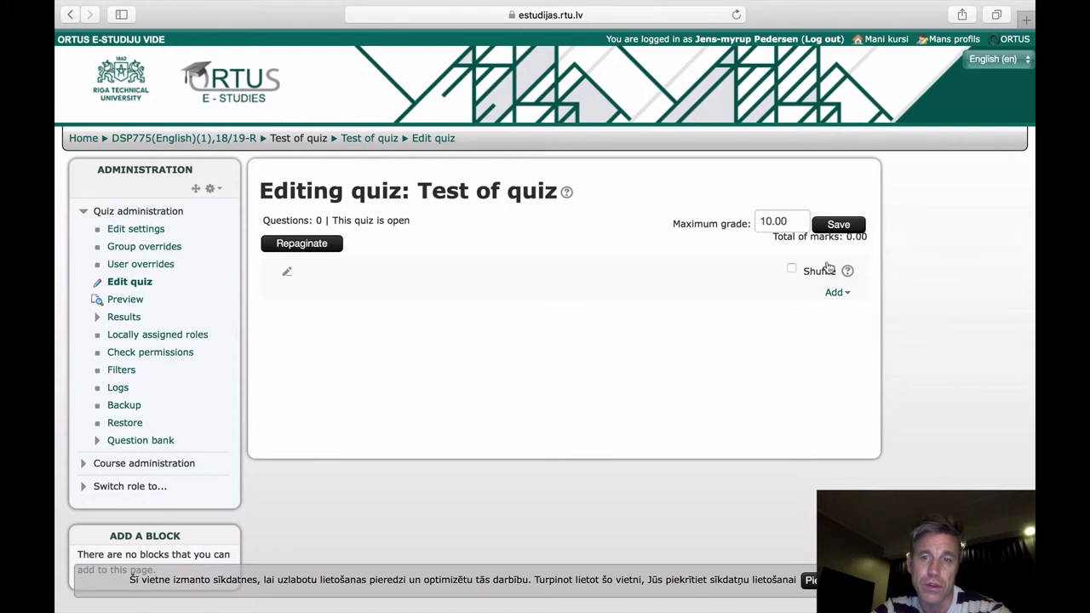
mouse_move(361, 384)
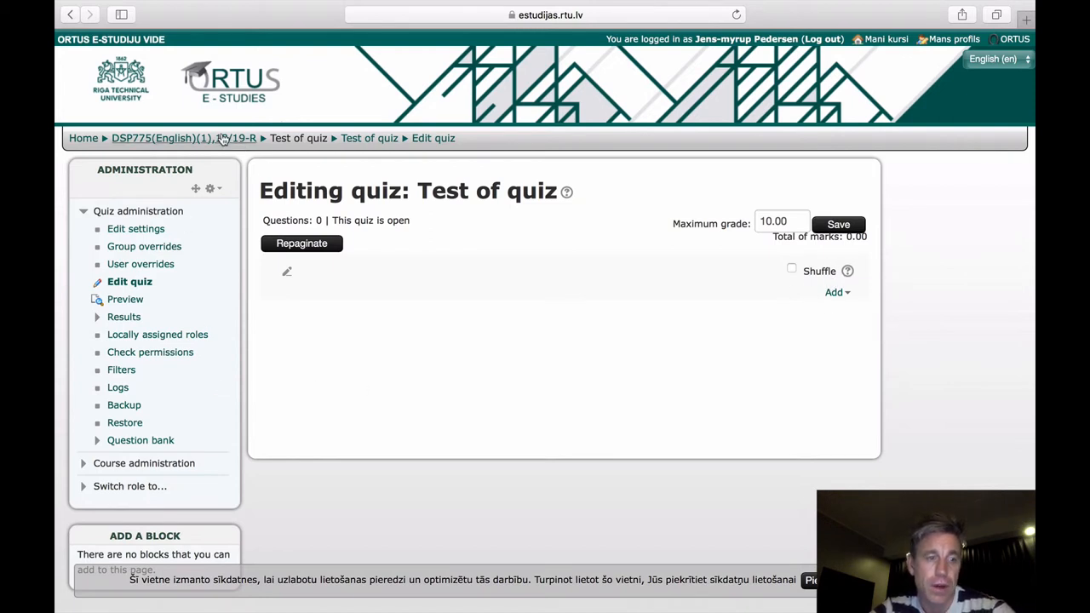
click(162, 138)
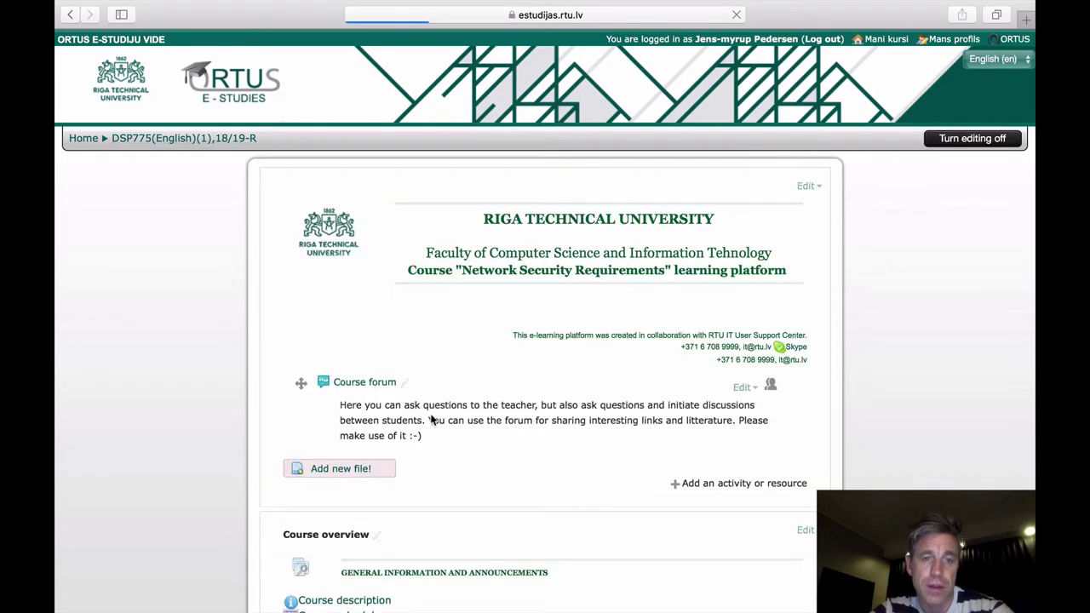
Step: Find Theme 1 on the course page and open its IoT Botnet Assignment
scroll(down, 3)
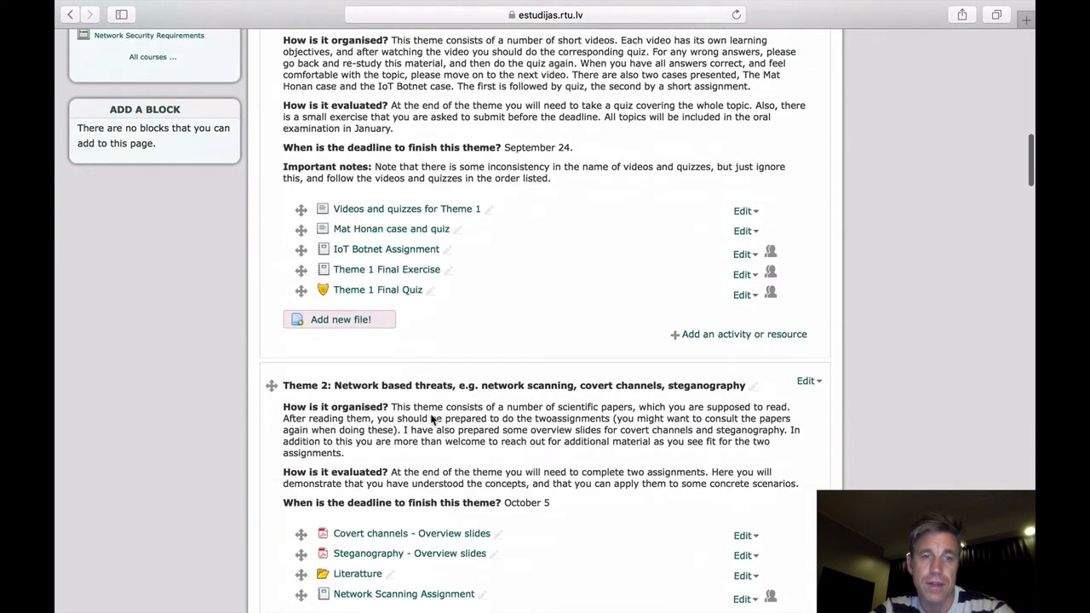
scroll(down, 3)
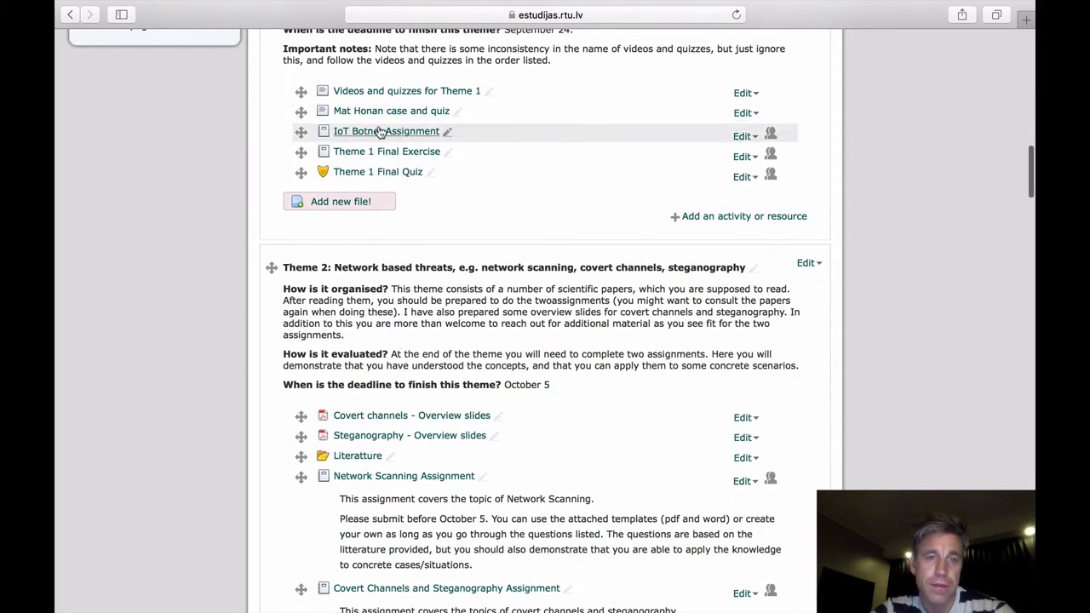
click(385, 131)
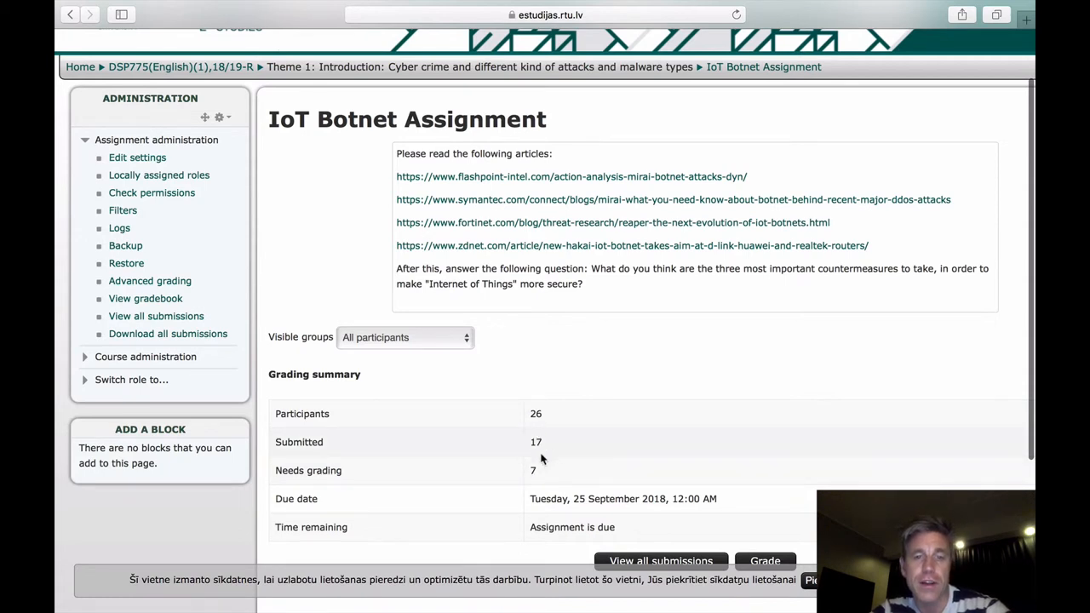
mouse_move(553, 456)
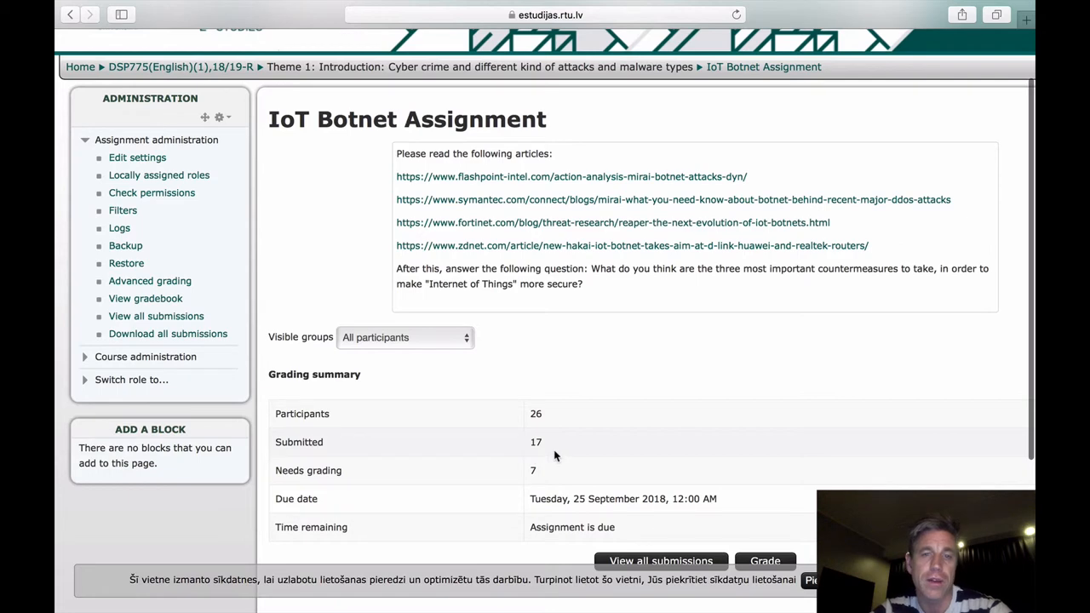
Step: Review the assignment's grading summary (26 participants, 17 submitted, 7 to grade) and return to the course
scroll(down, 3)
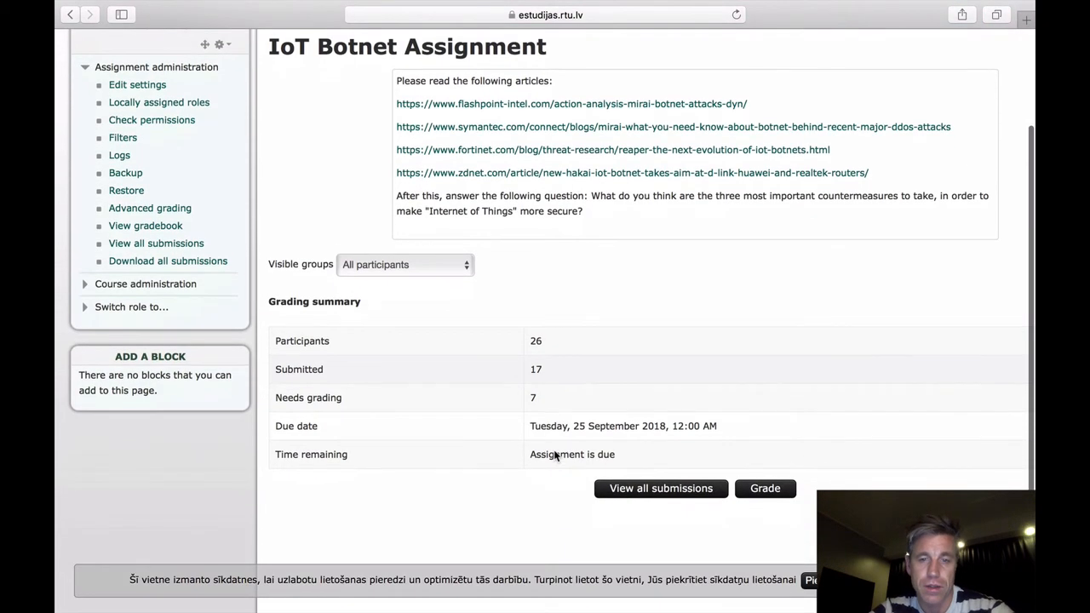
mouse_move(508, 397)
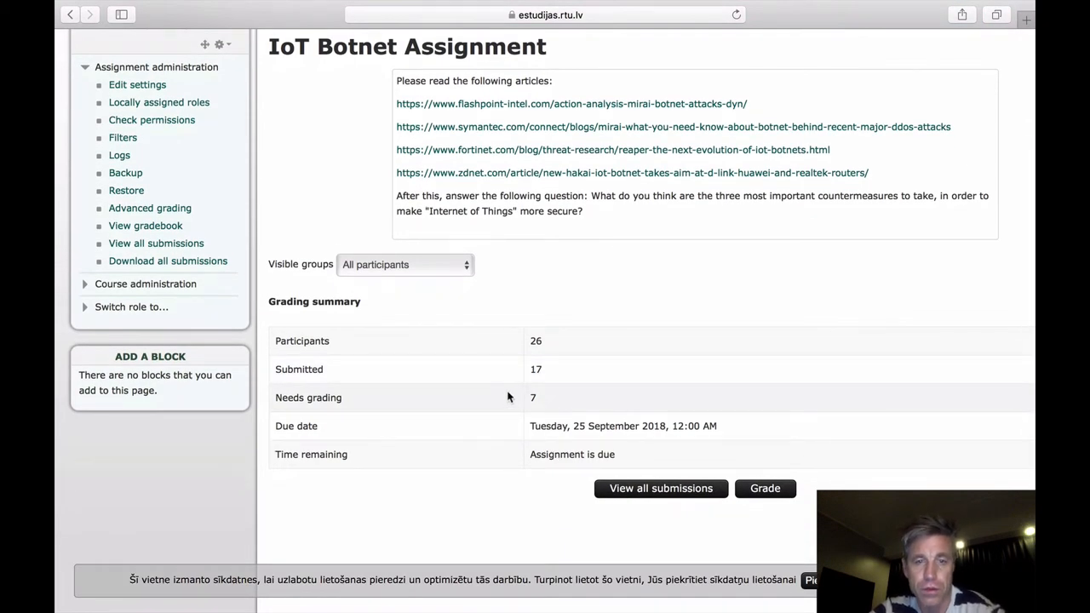
mouse_move(661, 487)
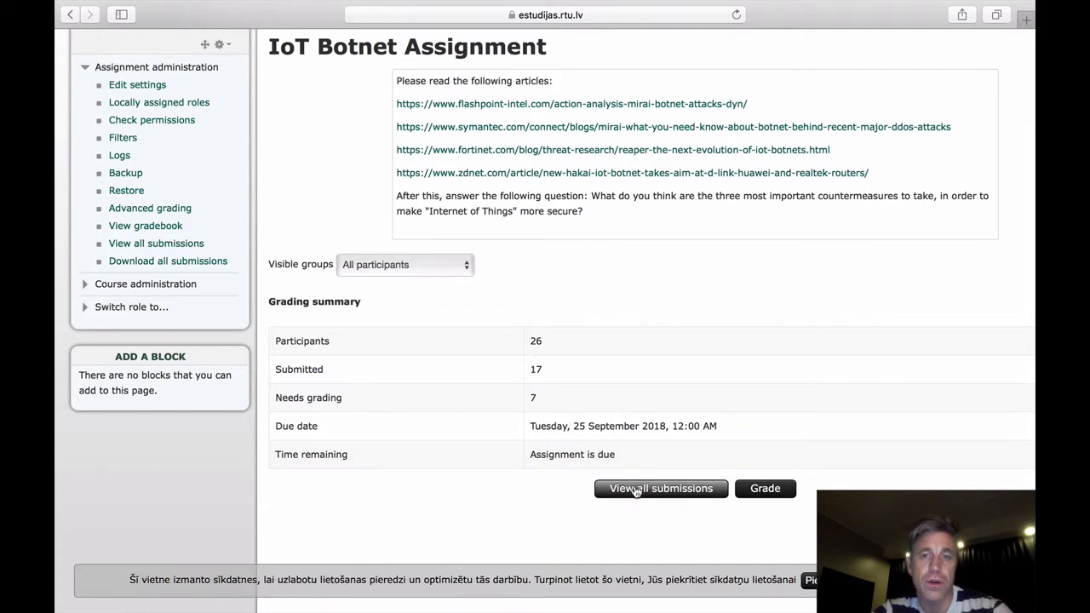
mouse_move(579, 395)
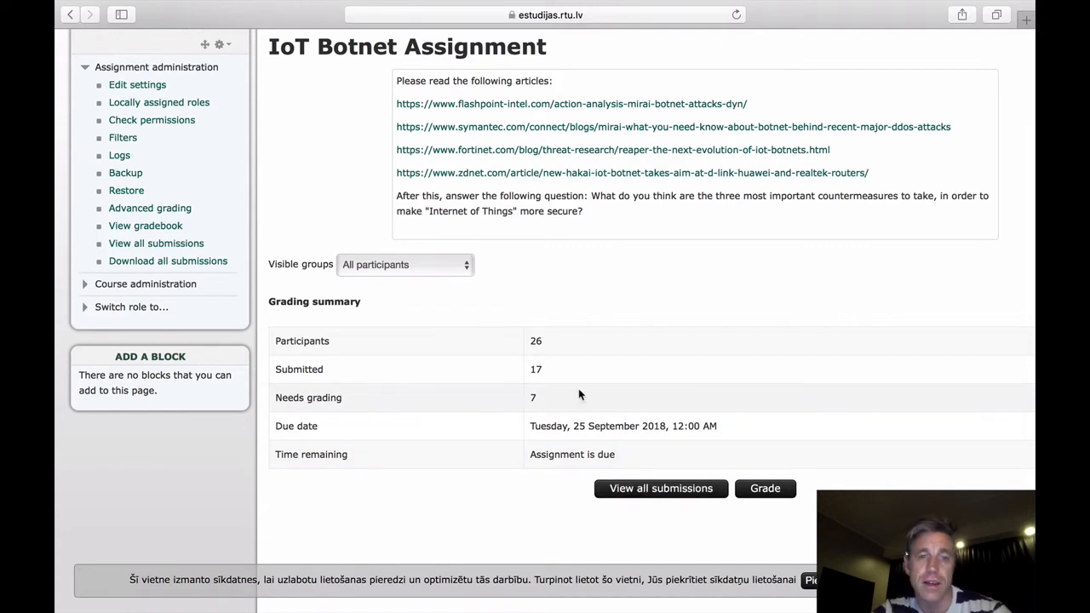
scroll(up, 3)
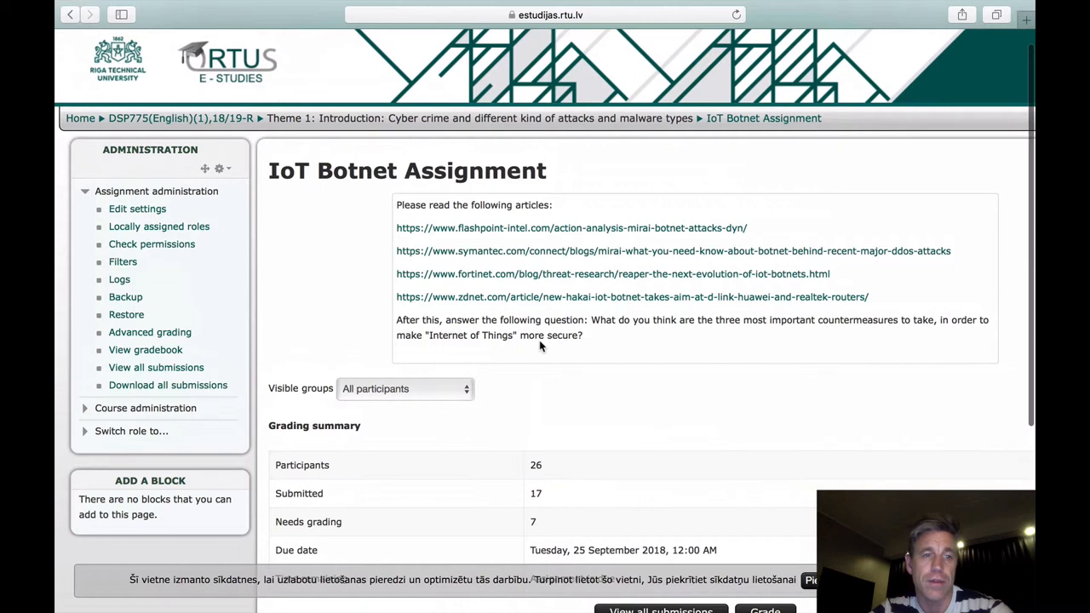
mouse_move(488, 341)
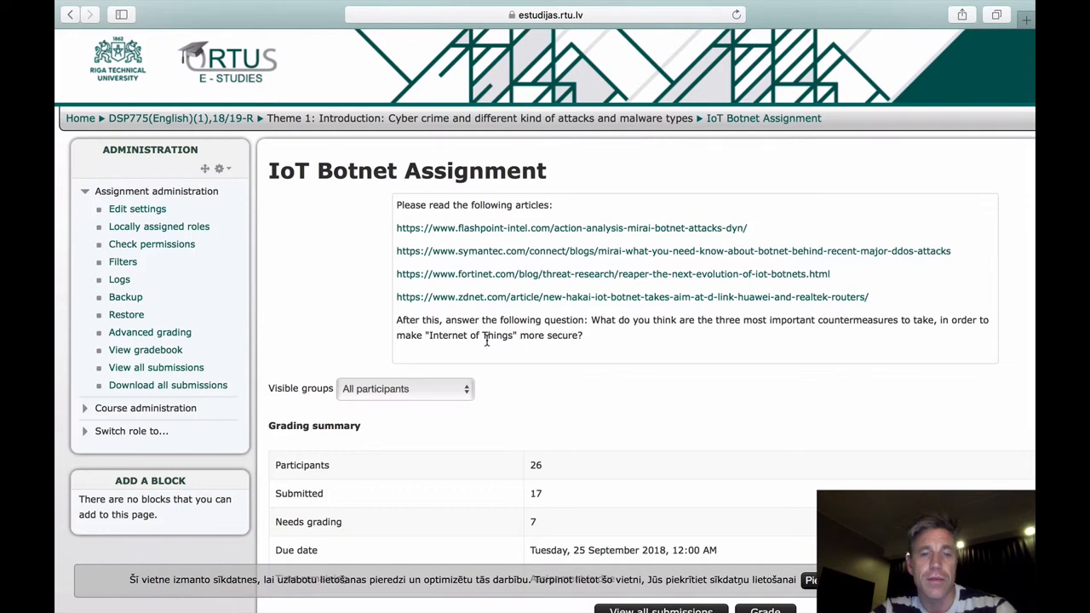
scroll(down, 3)
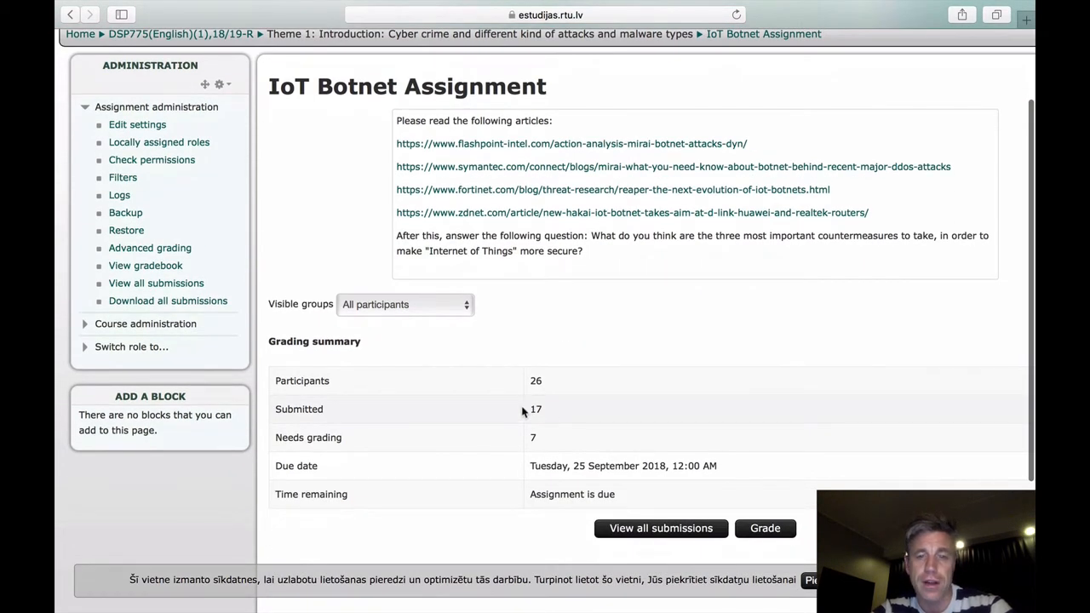
mouse_move(521, 463)
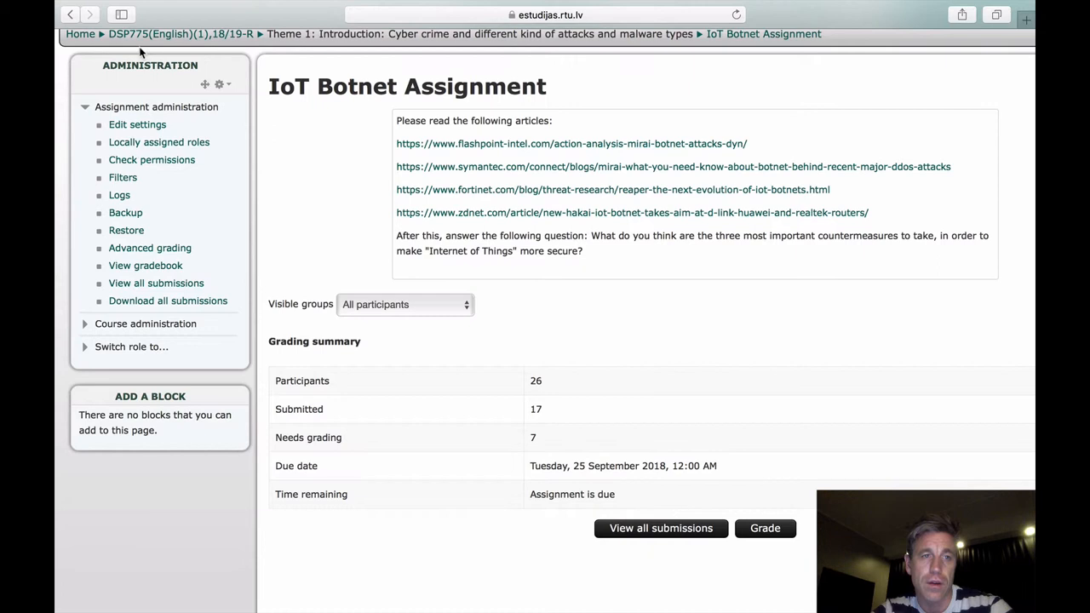
mouse_move(378, 279)
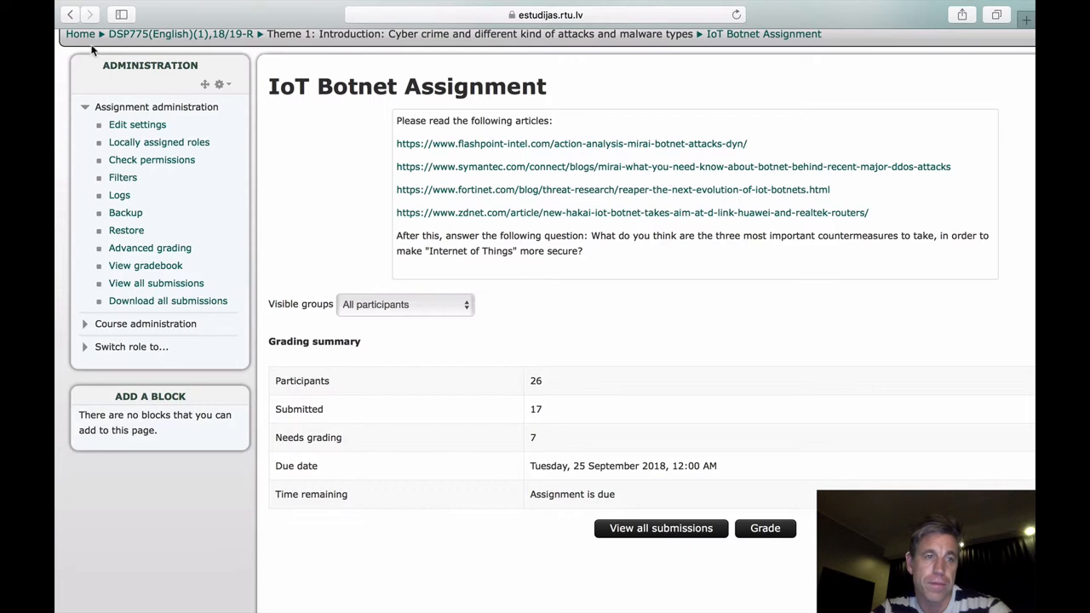
click(181, 34)
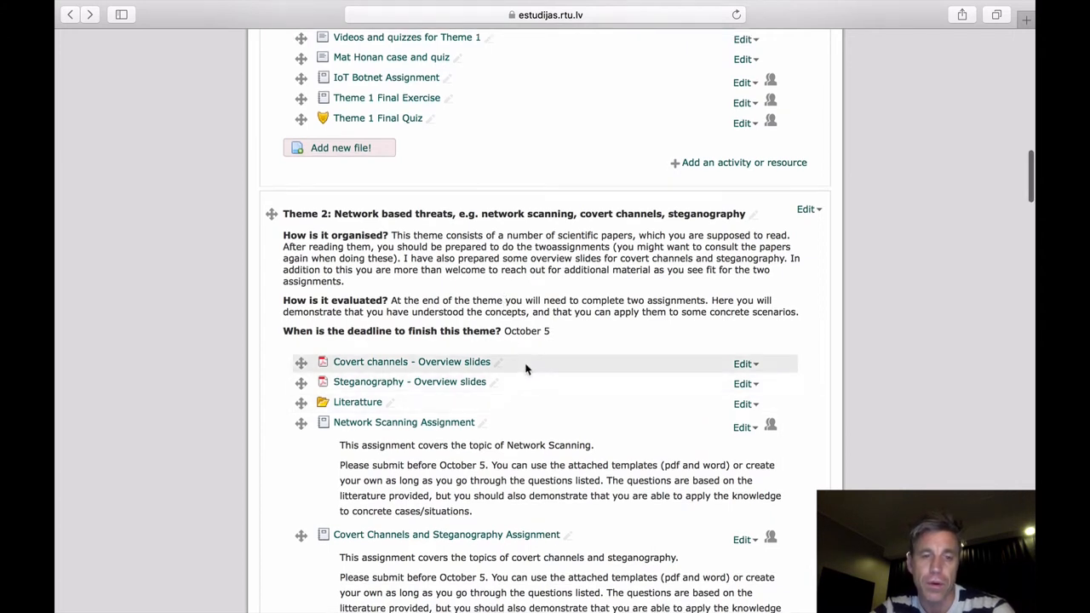
mouse_move(249, 417)
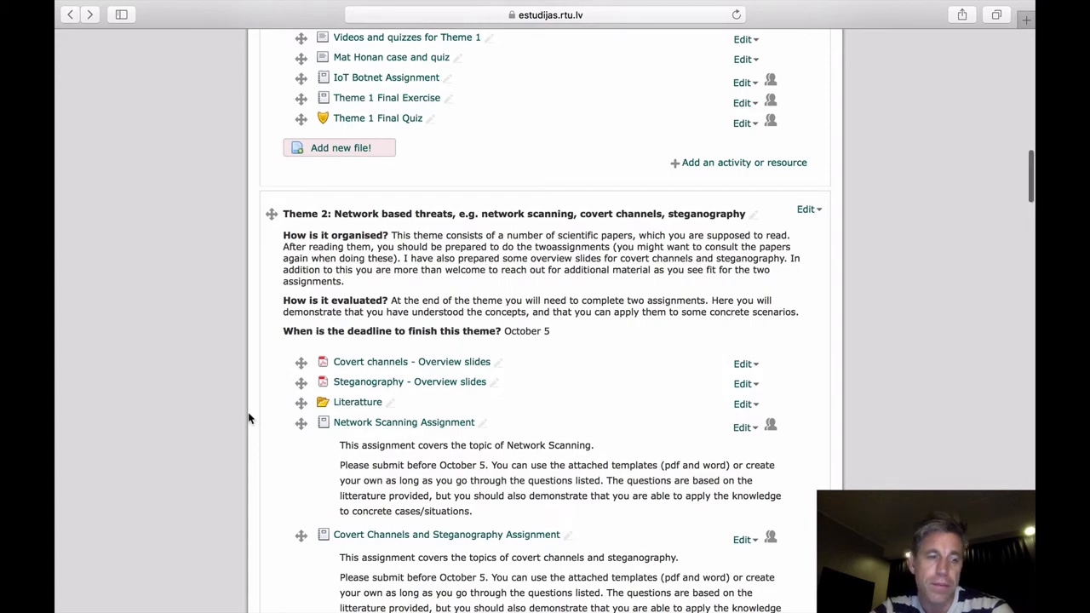
Step: Scroll through Themes 2 to 5 down to the empty topics ending at Topic 19
scroll(down, 3)
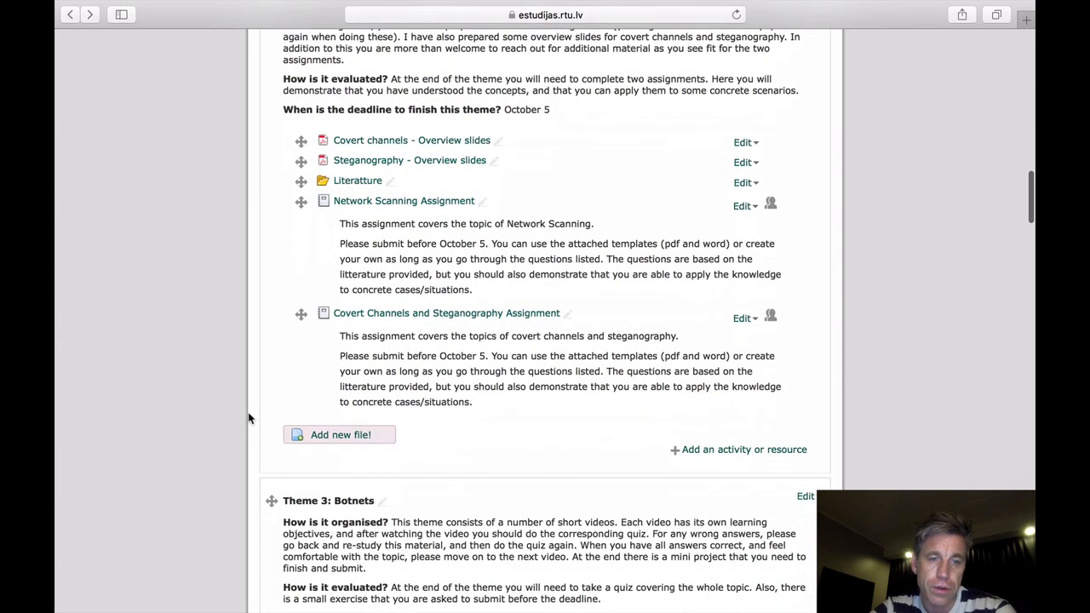
scroll(down, 3)
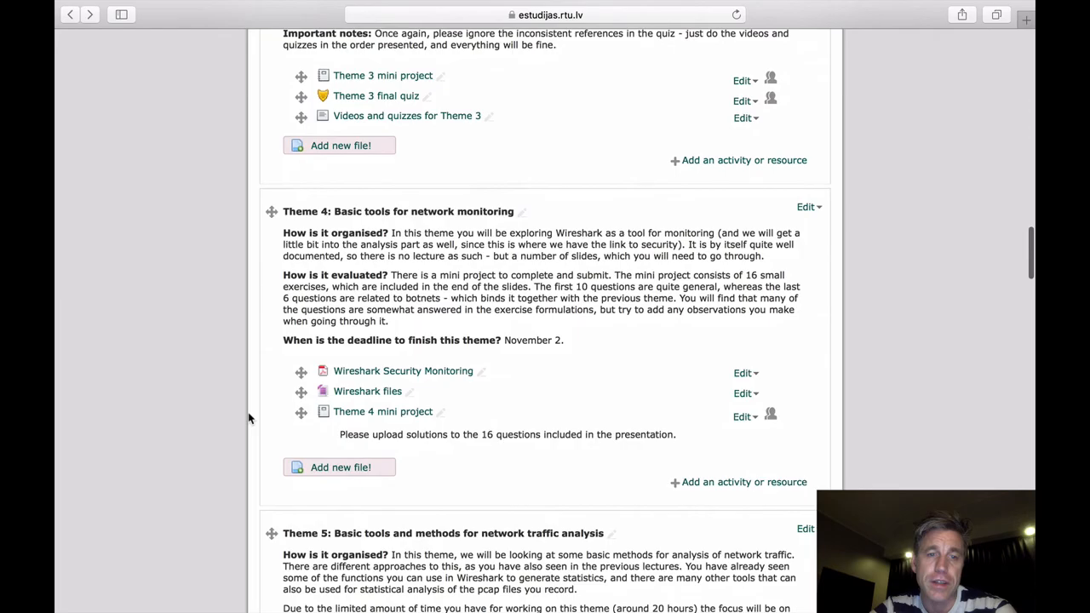
scroll(down, 3)
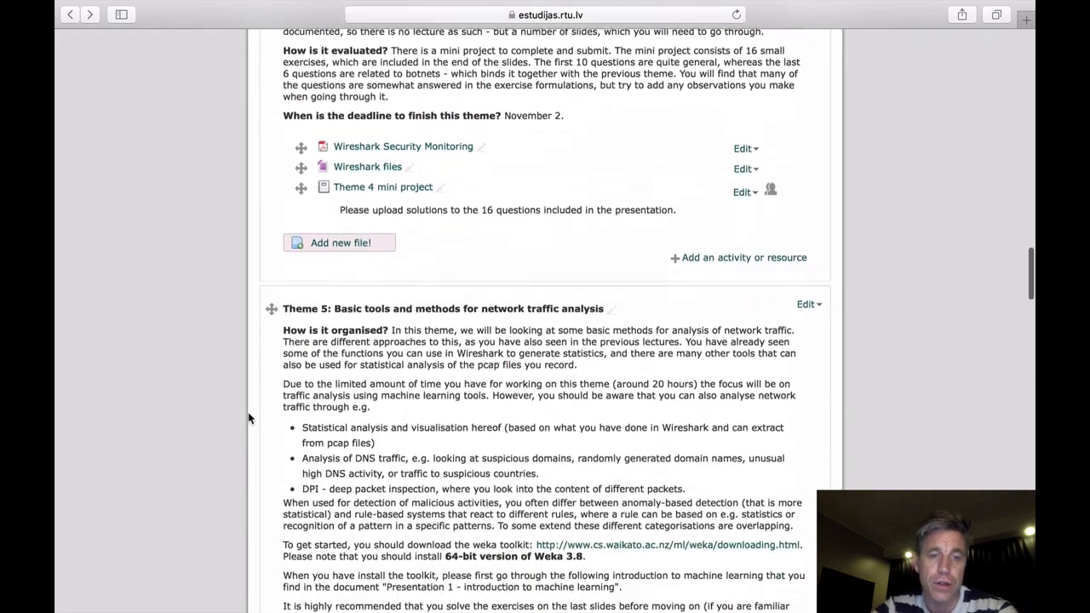
scroll(up, 3)
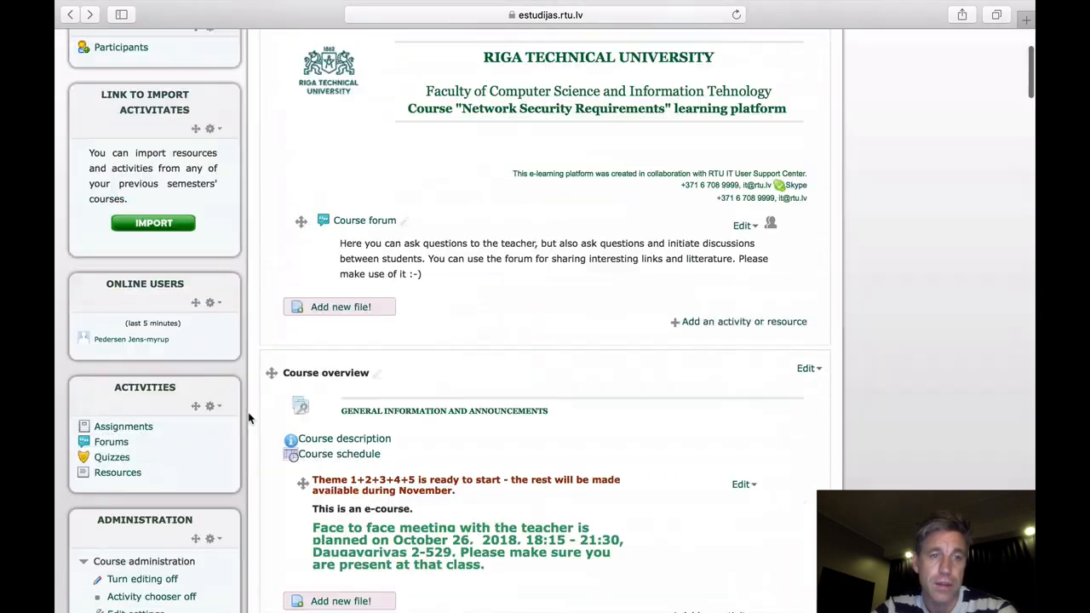
scroll(down, 3)
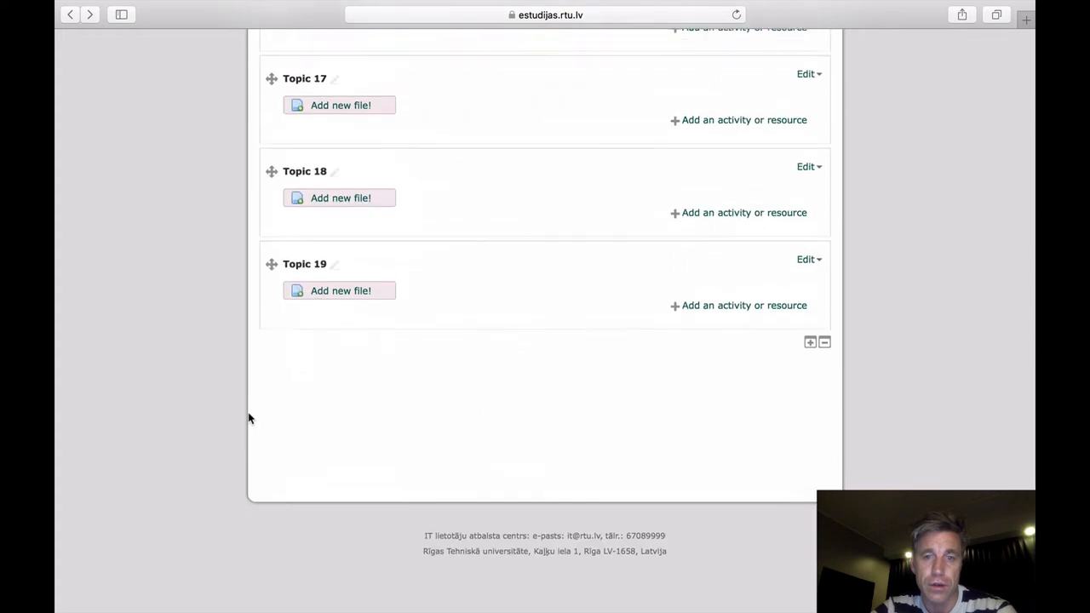
scroll(up, 3)
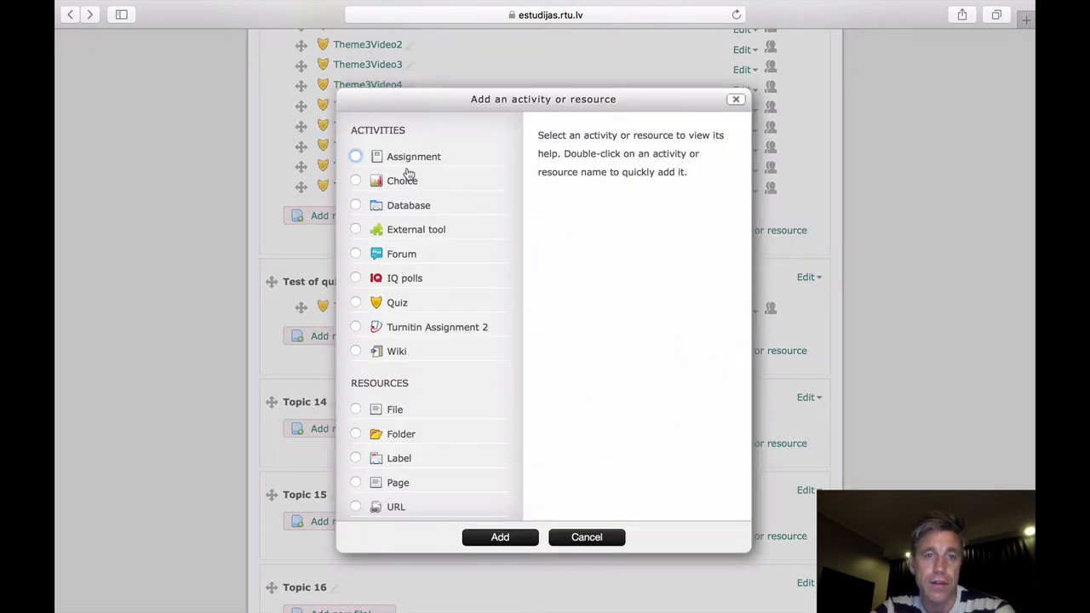
mouse_move(418, 160)
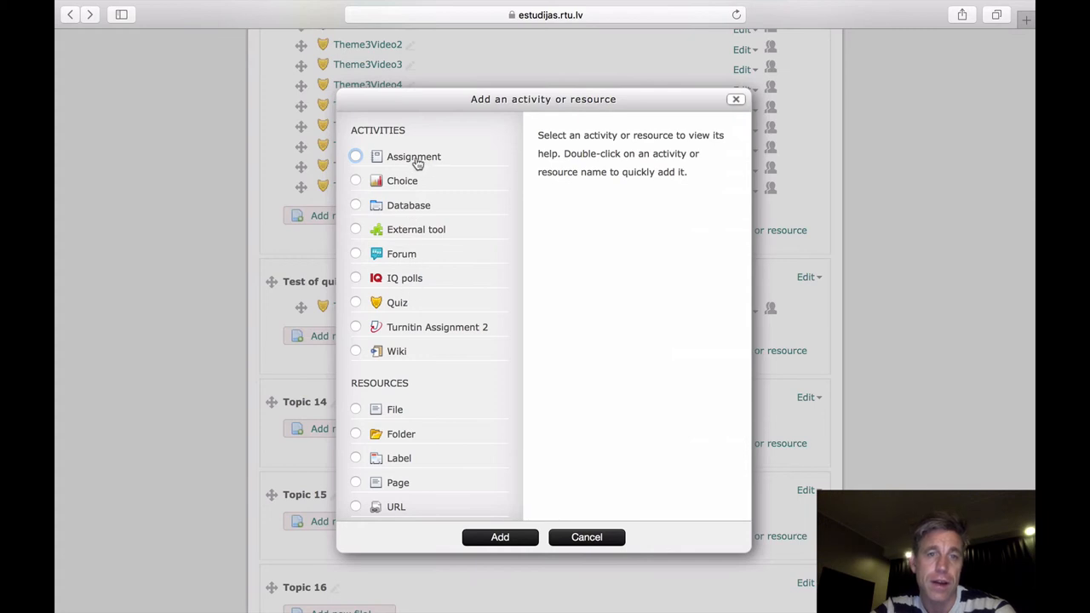
mouse_move(394, 198)
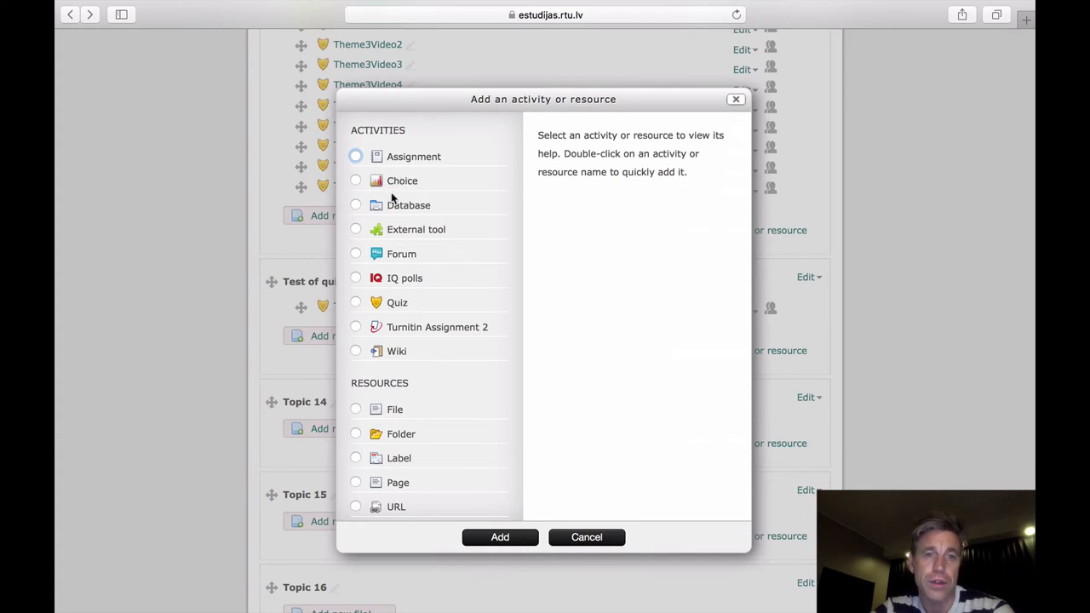
mouse_move(406, 252)
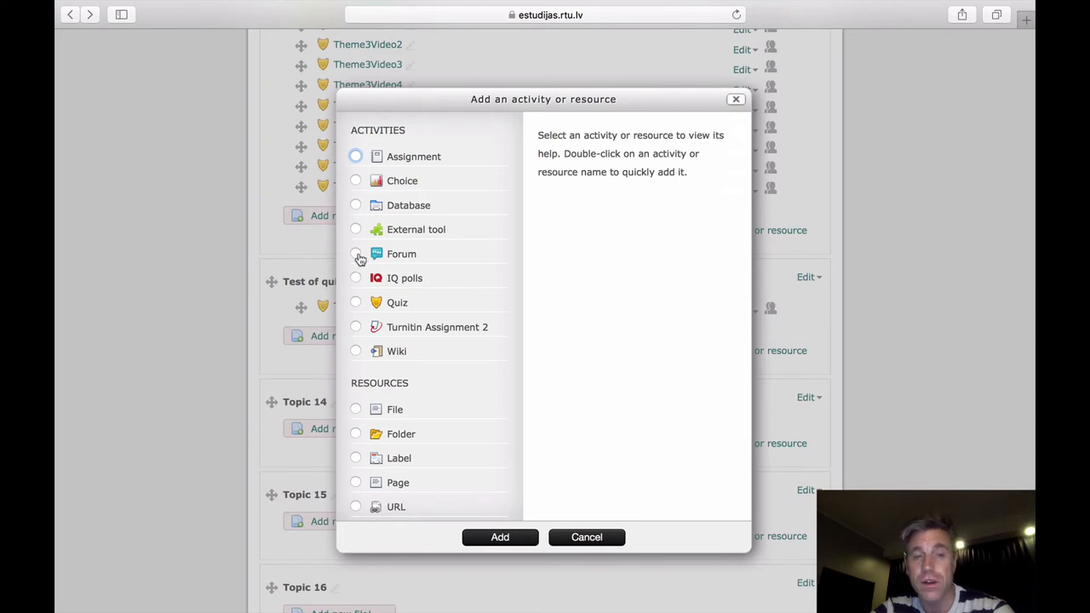
mouse_move(426, 262)
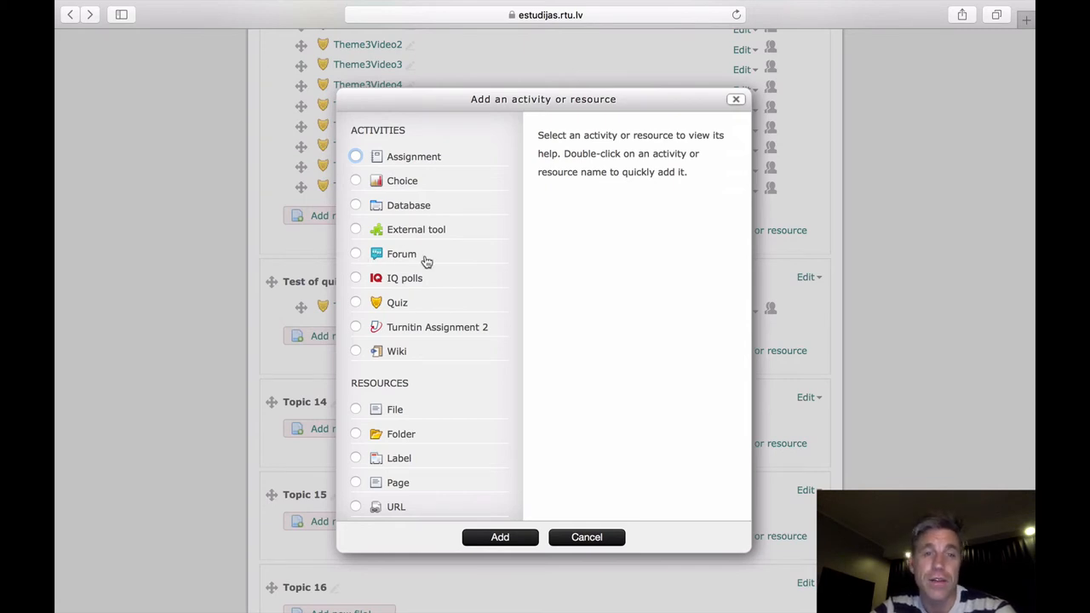
mouse_move(412, 257)
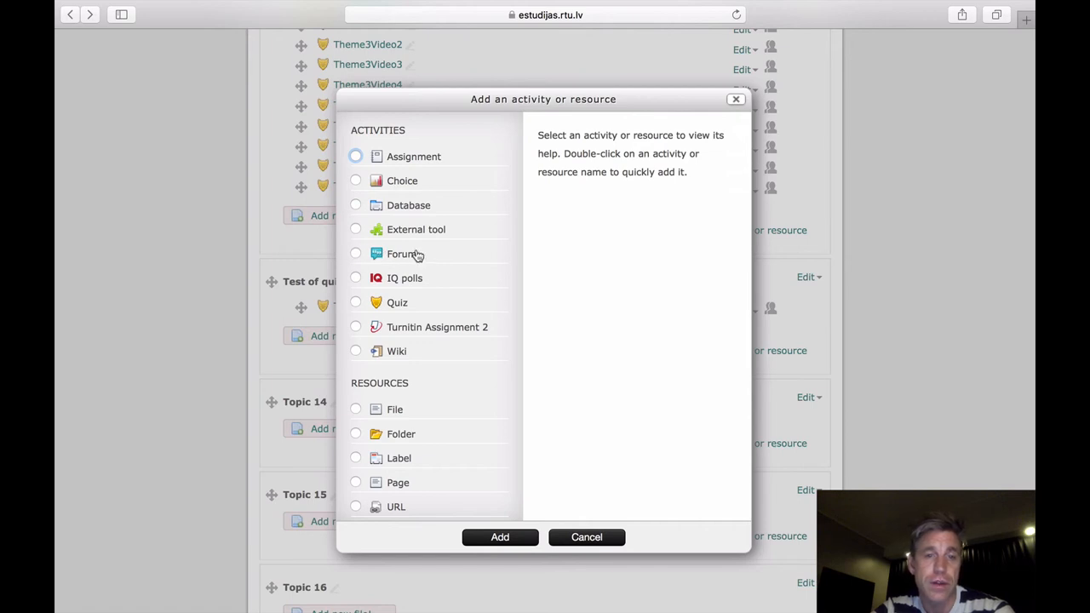
mouse_move(356, 358)
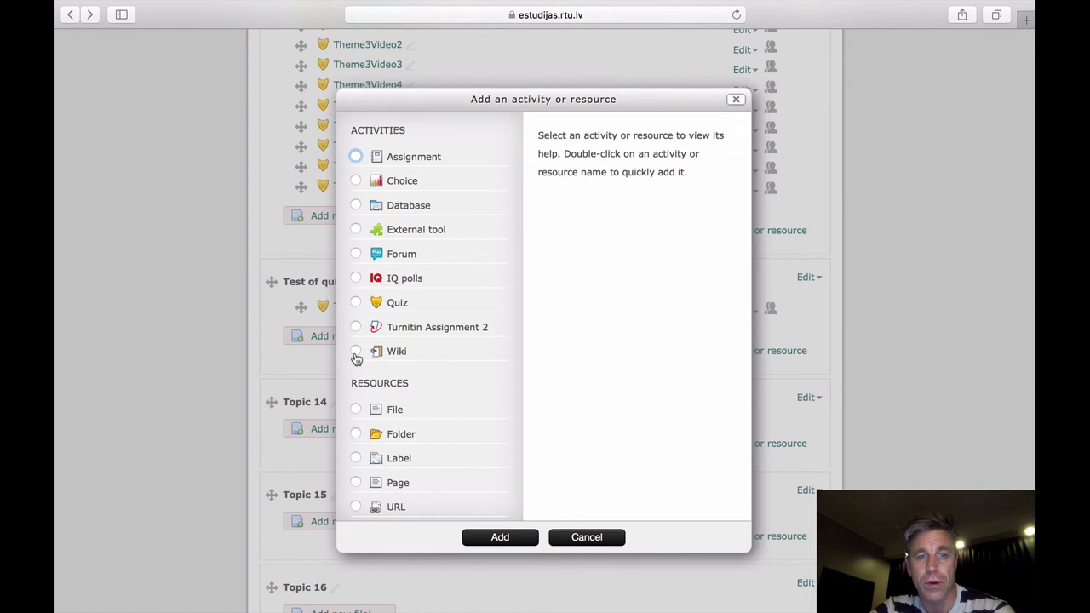
mouse_move(373, 356)
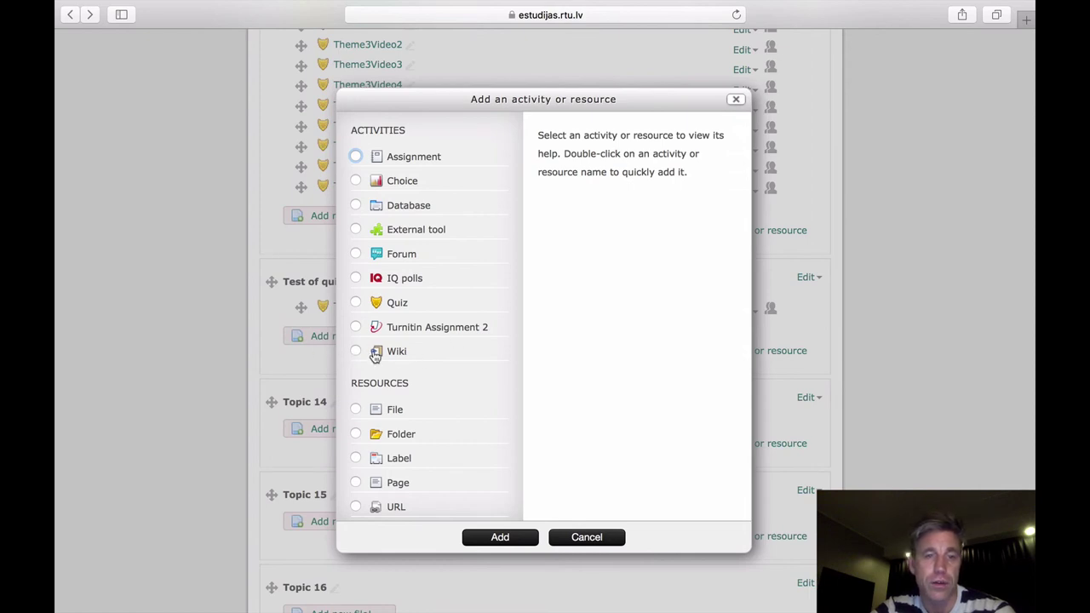
mouse_move(402, 358)
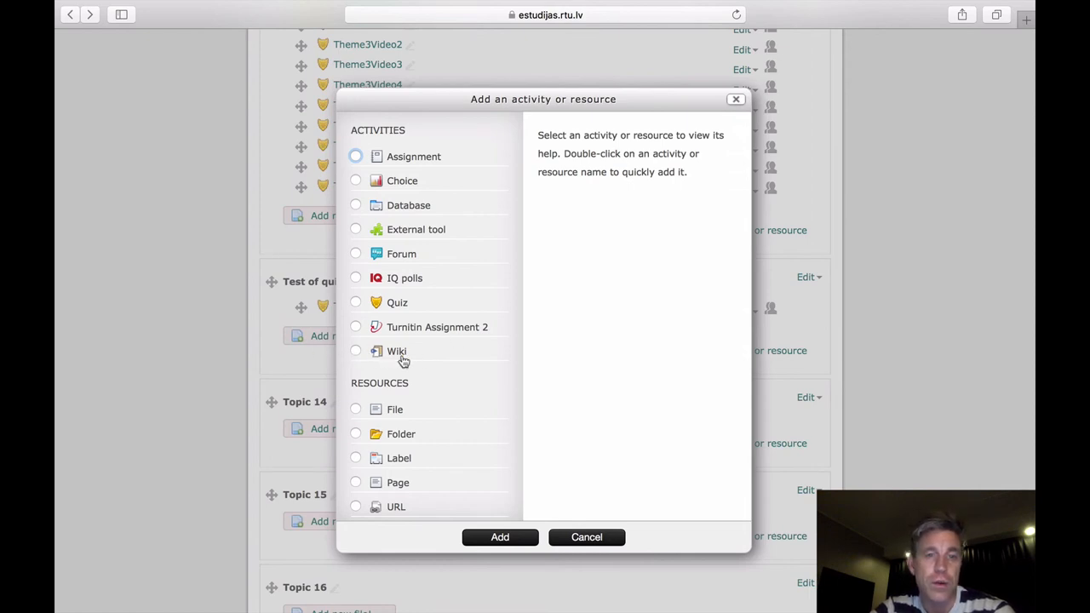
mouse_move(412, 252)
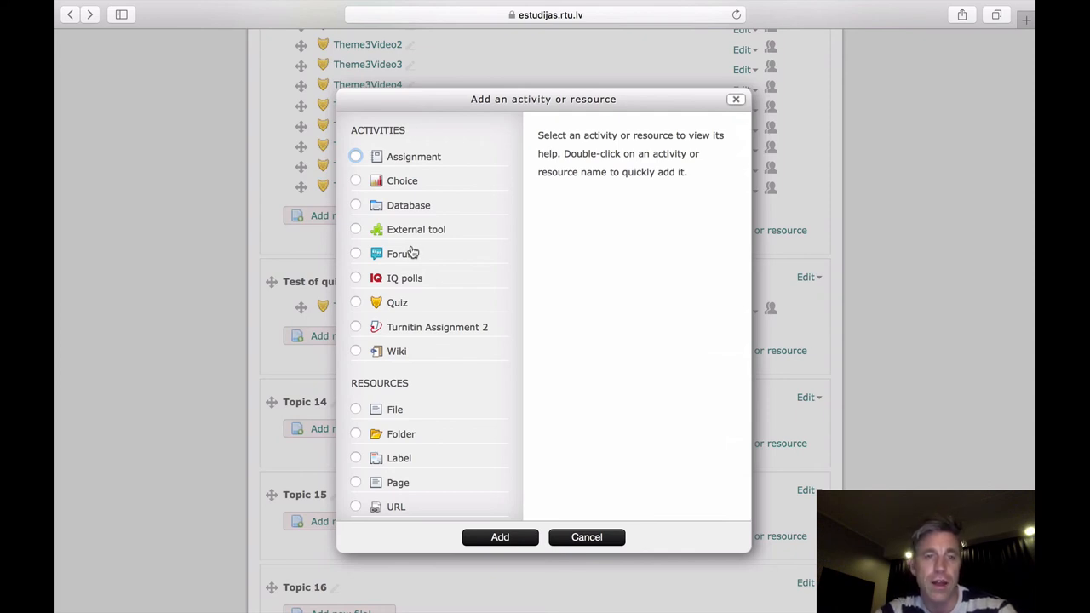
mouse_move(366, 347)
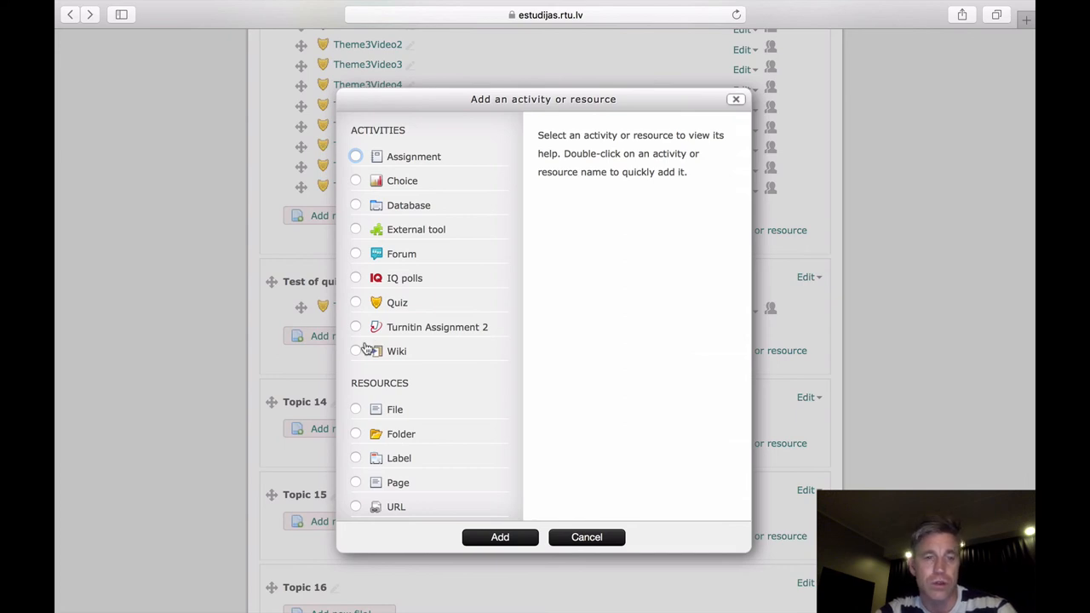
mouse_move(413, 306)
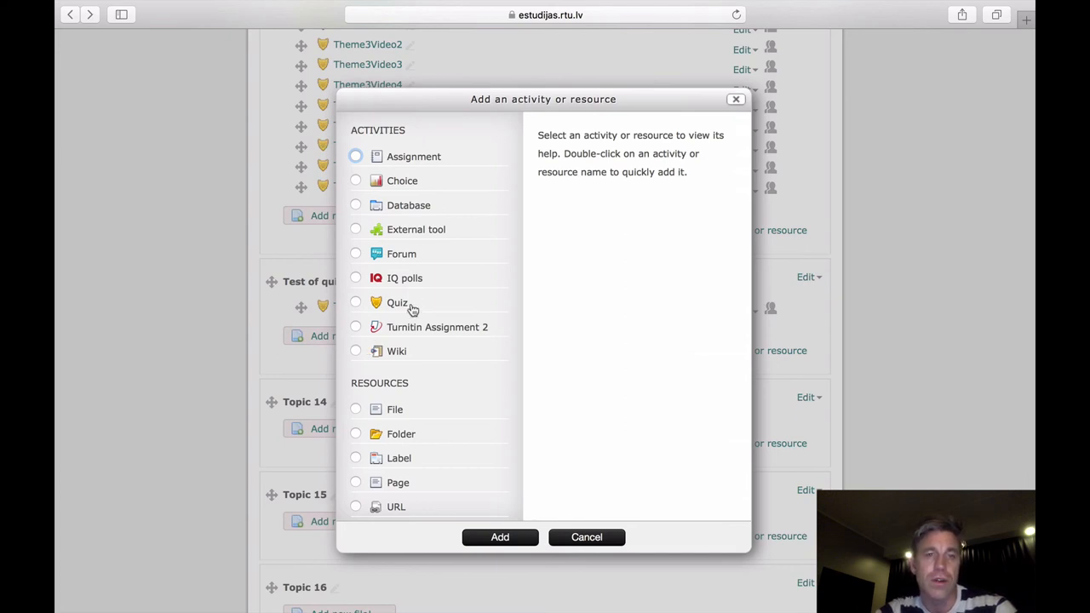
mouse_move(412, 247)
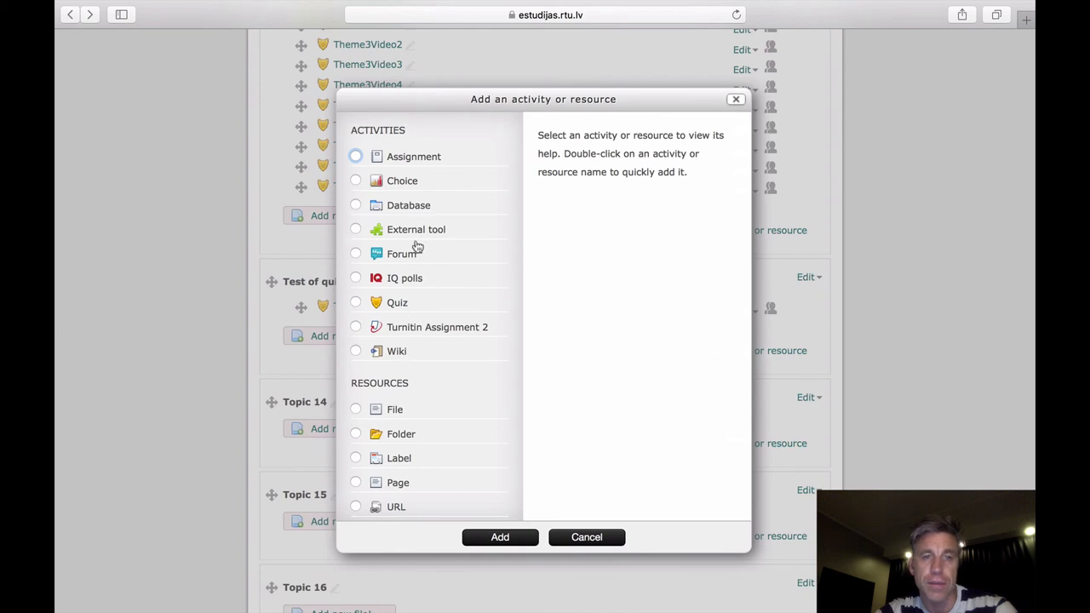
mouse_move(419, 133)
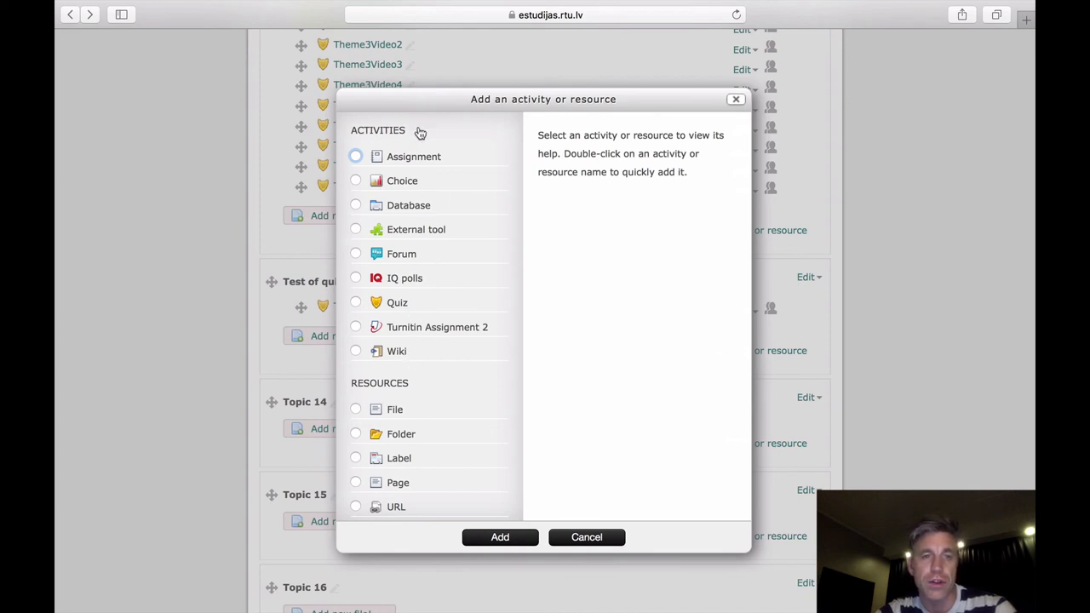
mouse_move(438, 358)
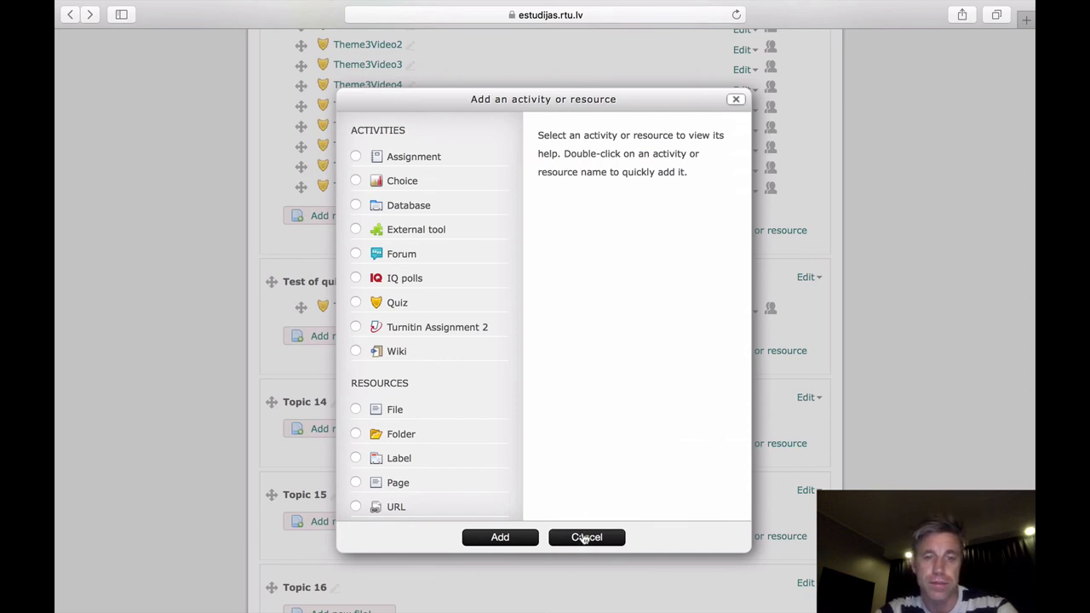
click(586, 537)
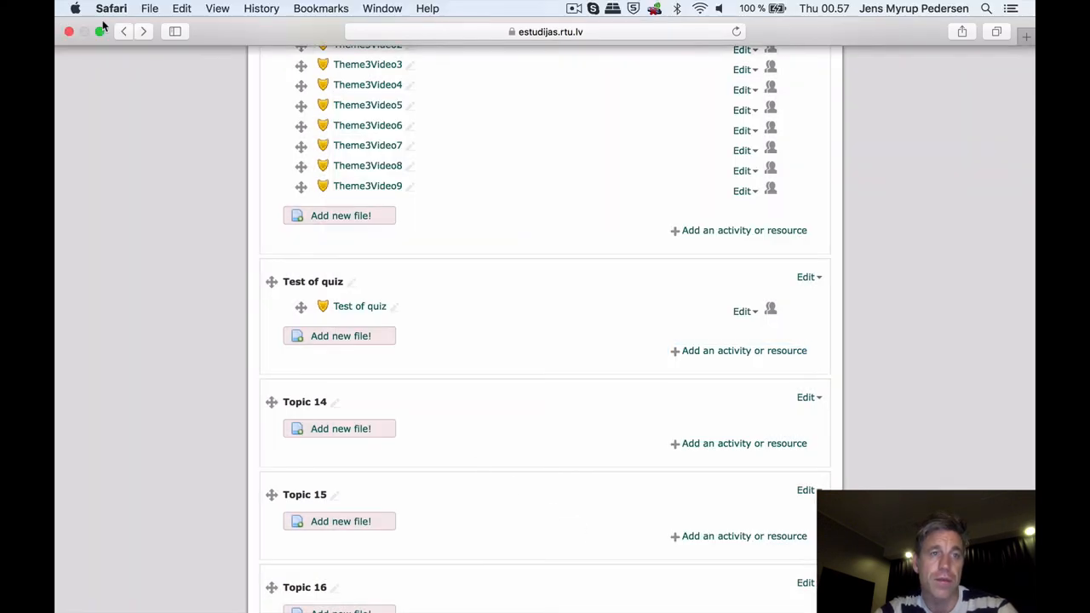
click(712, 592)
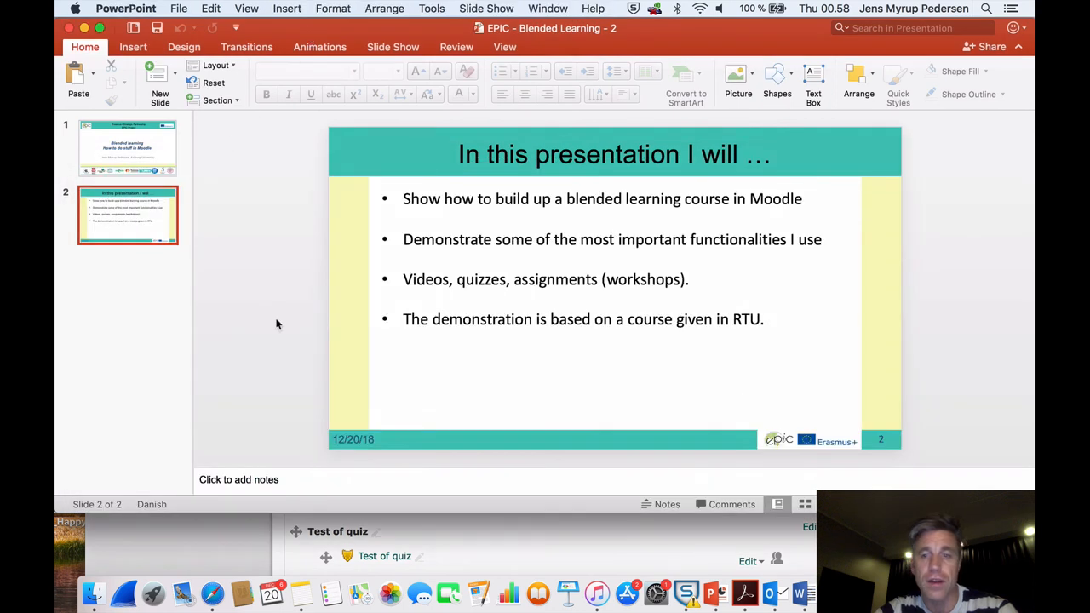
mouse_move(550, 412)
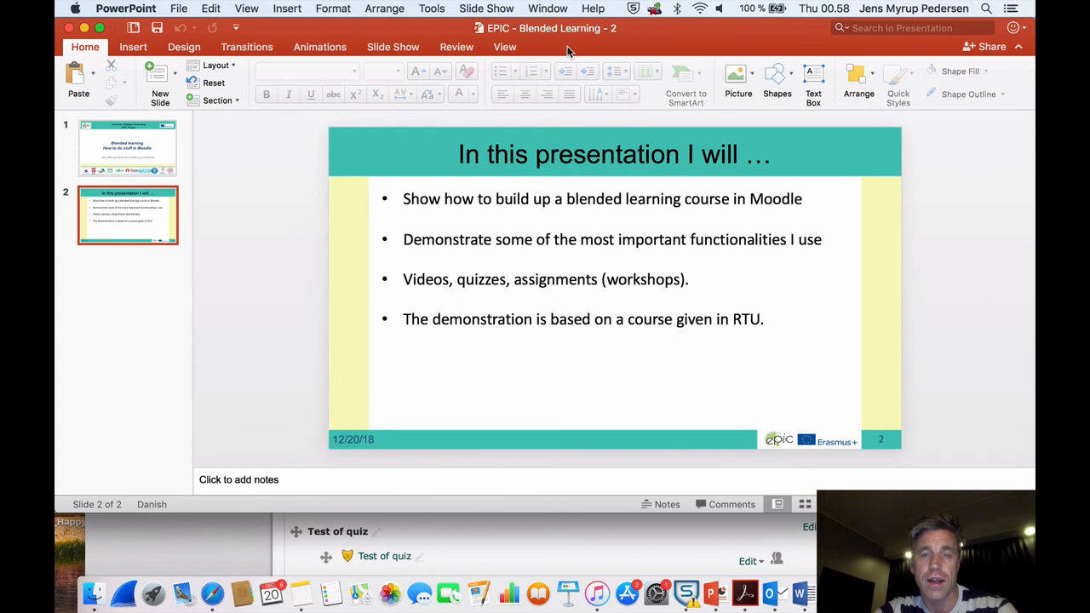
mouse_move(350, 213)
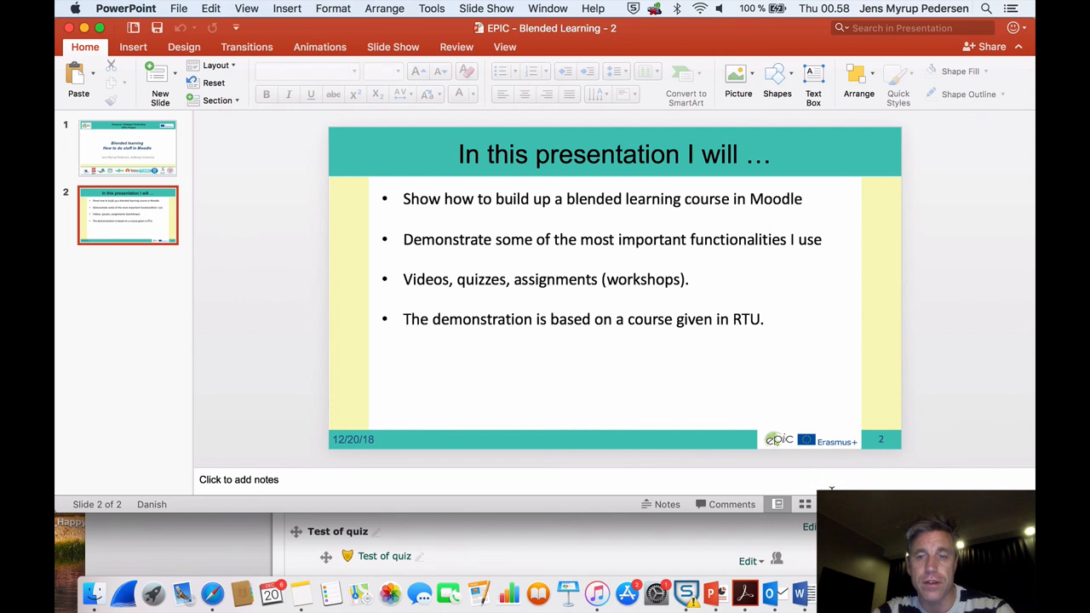
mouse_move(685, 330)
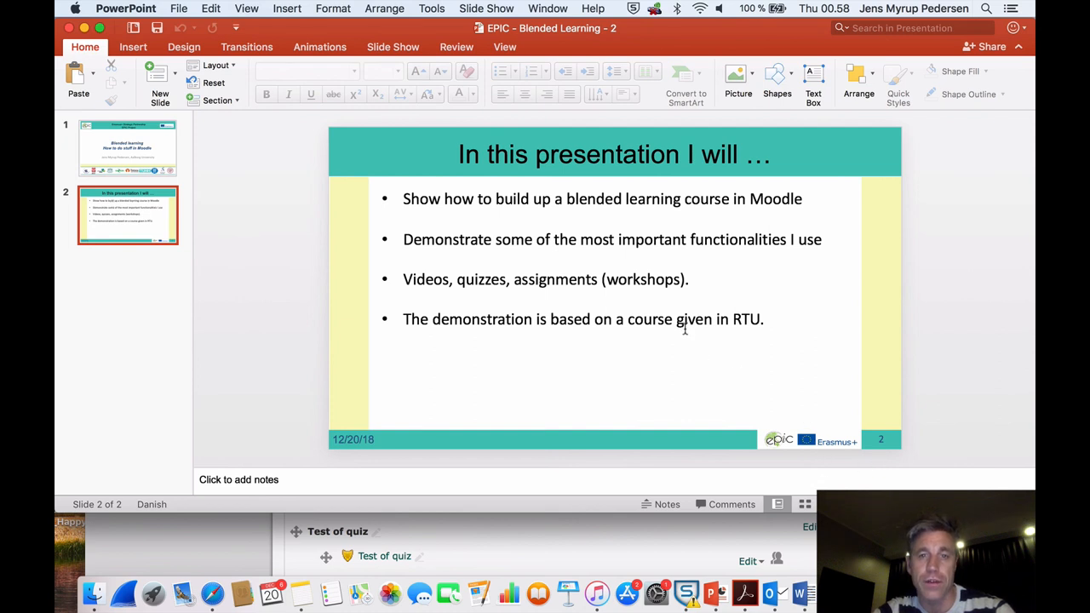